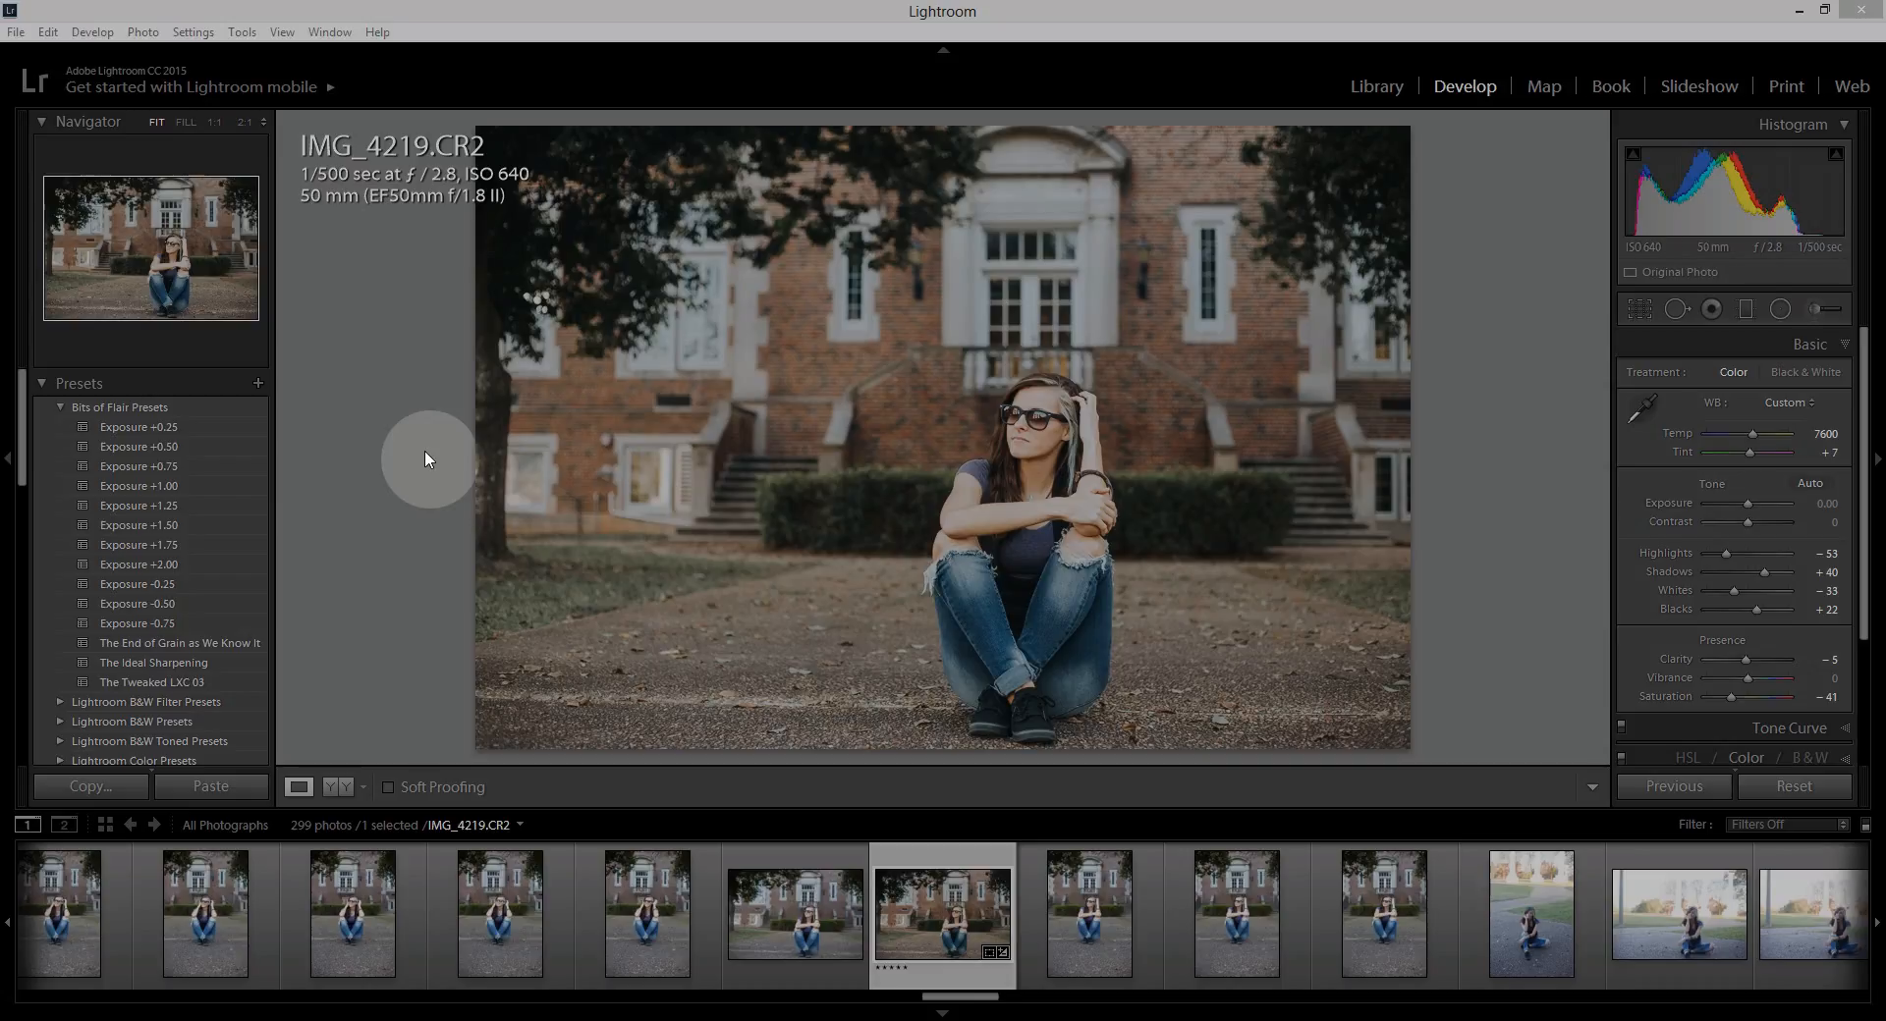
mouse_move(1542, 581)
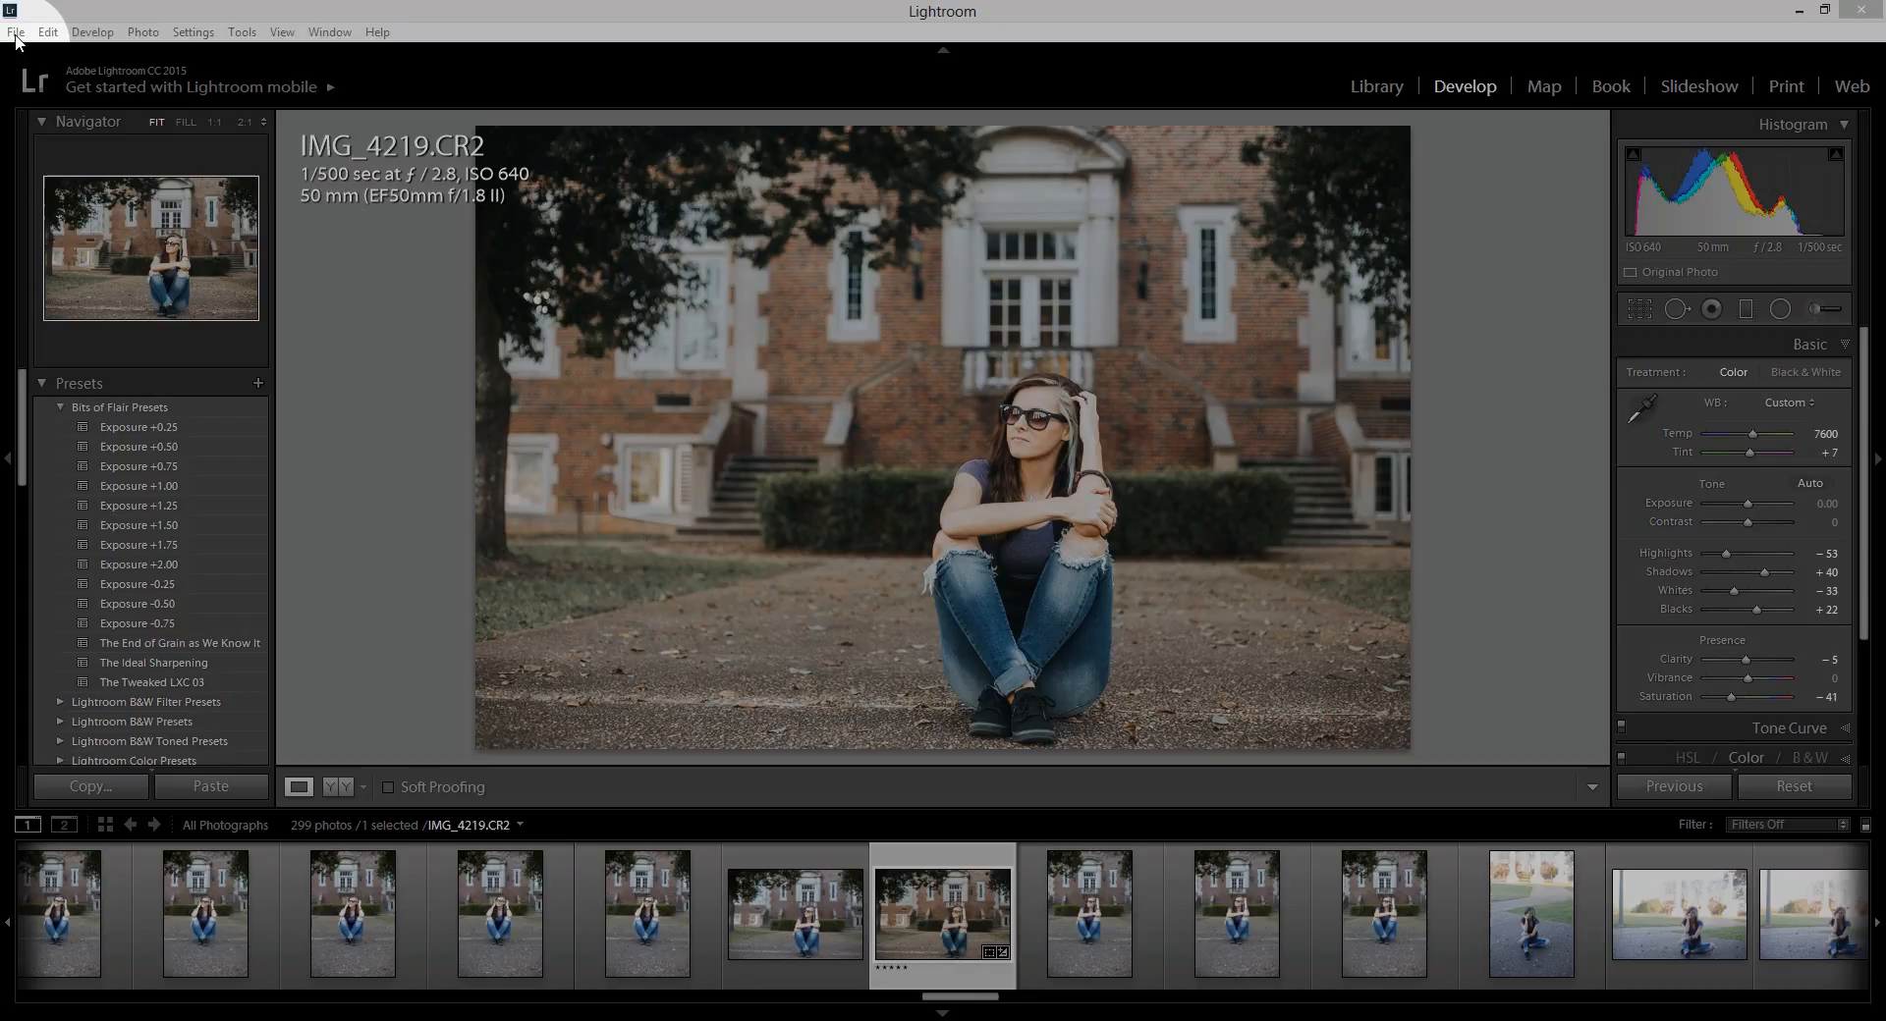
Open the File menu over the Courtney Senior Photos catalog in Develop.
left_click(14, 30)
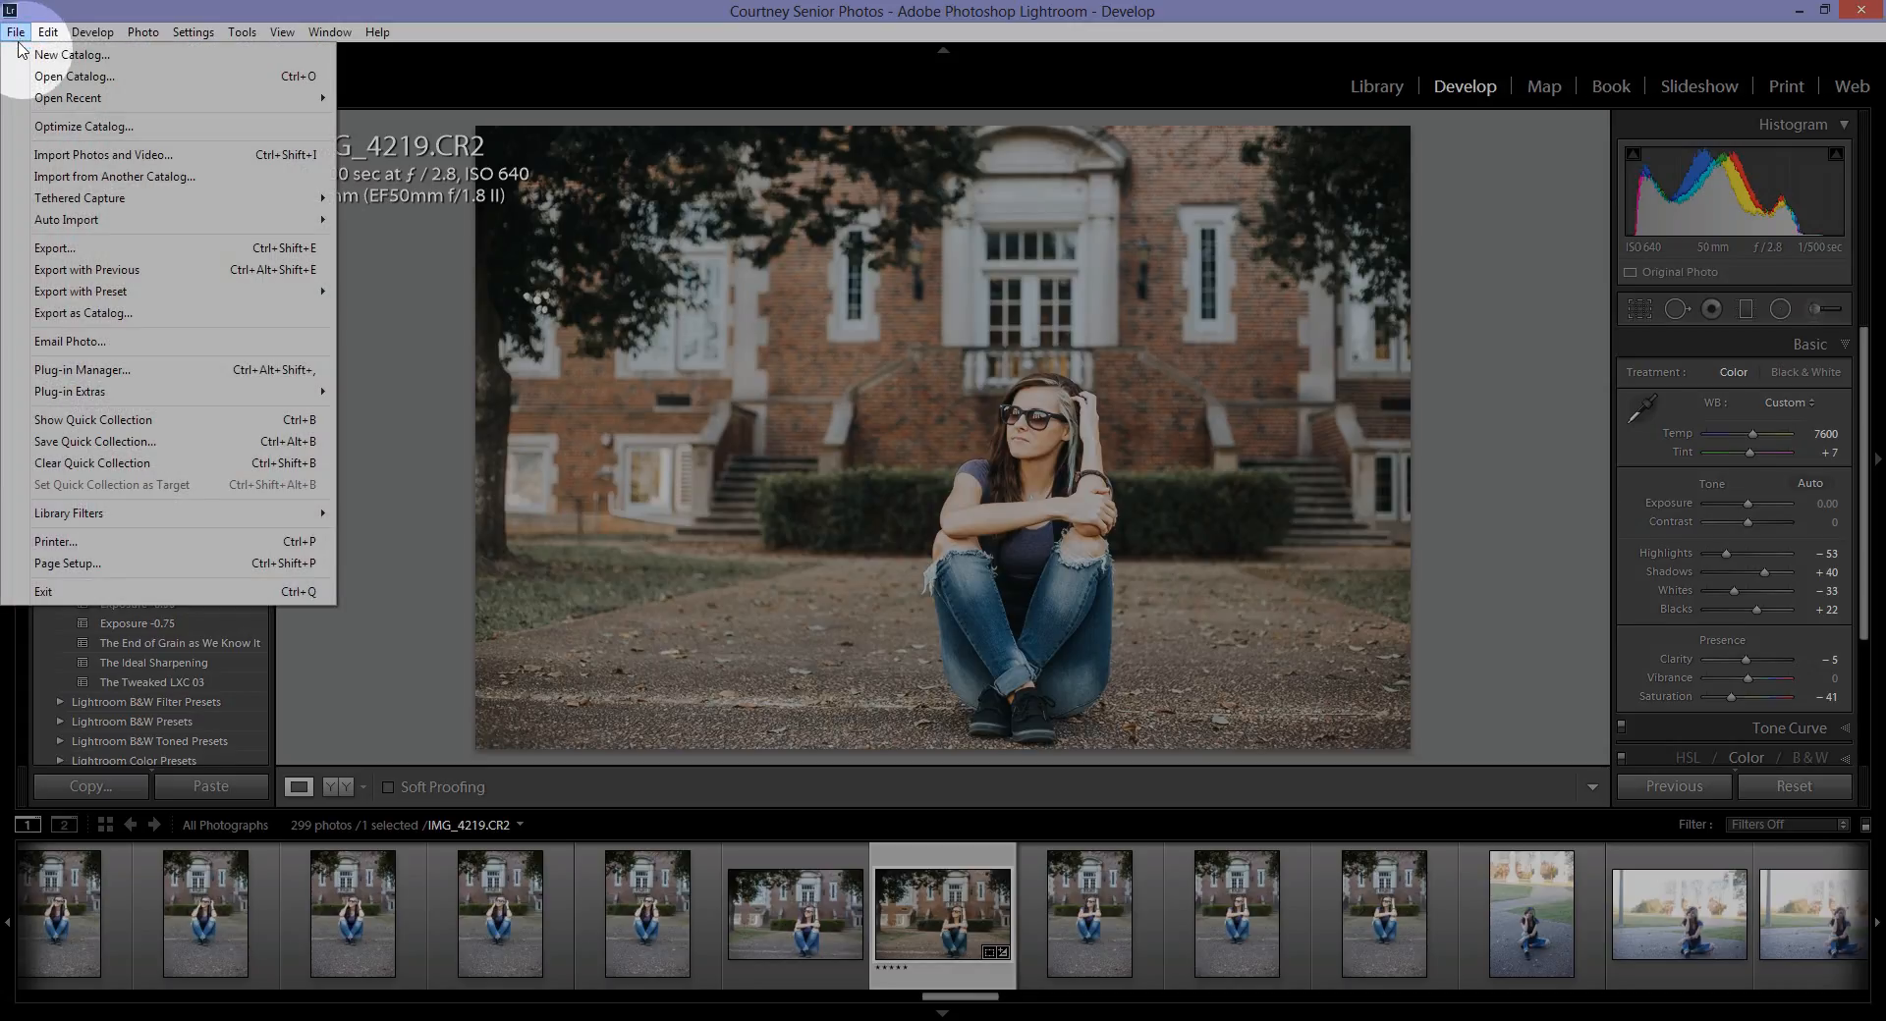
Start a new catalog on Gertrude (F:) named 'Augustus tutorial files'.
left_click(78, 55)
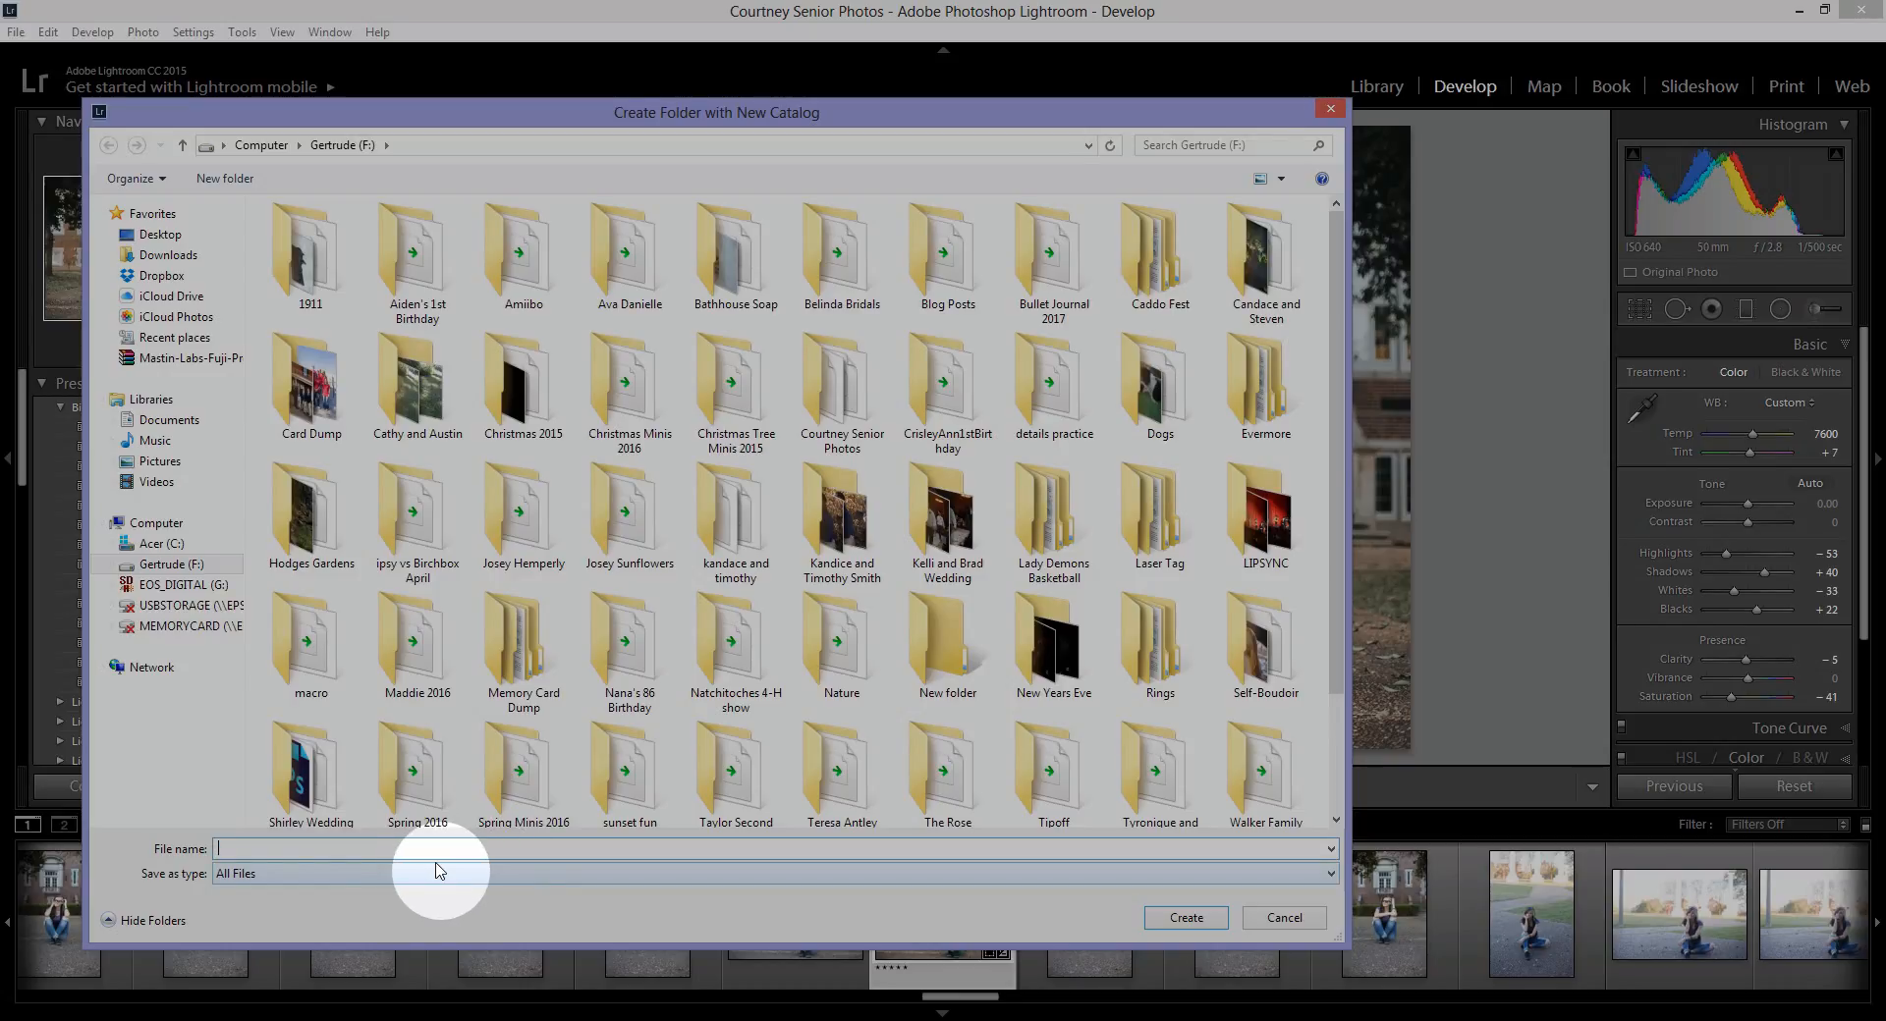
type("Augu")
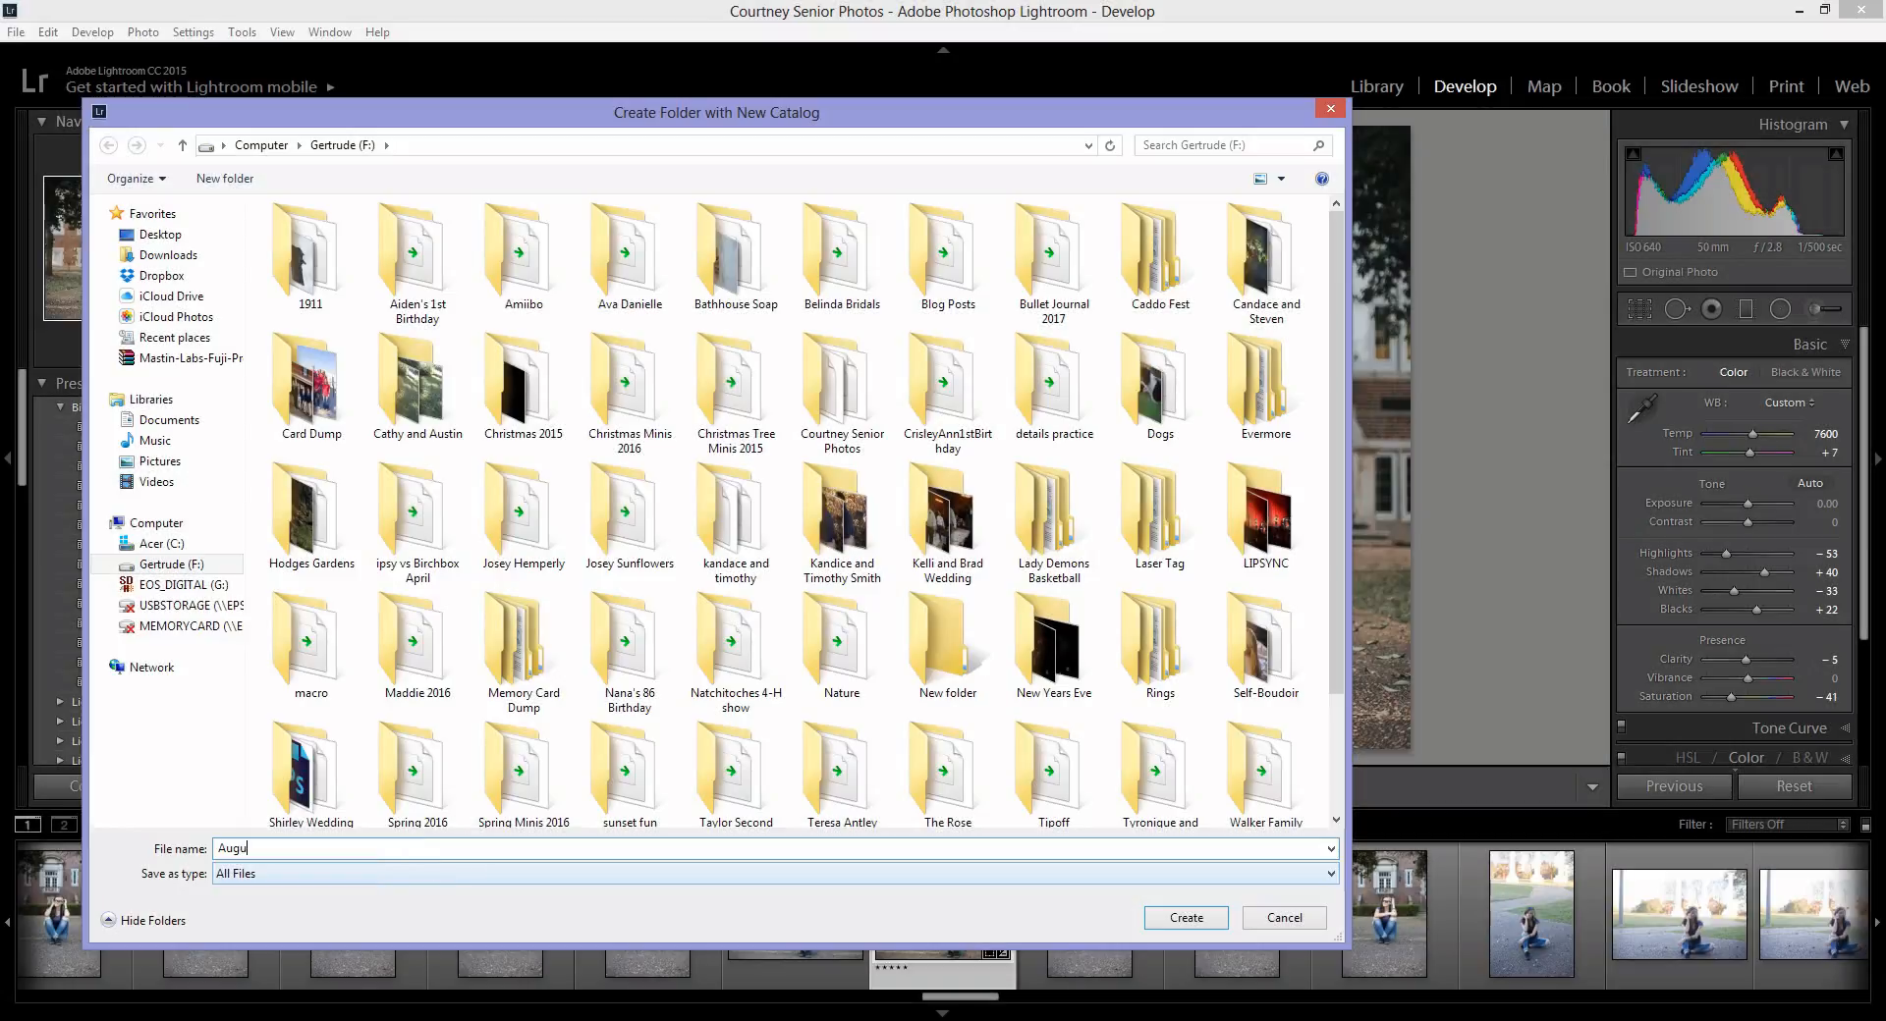
type("stu")
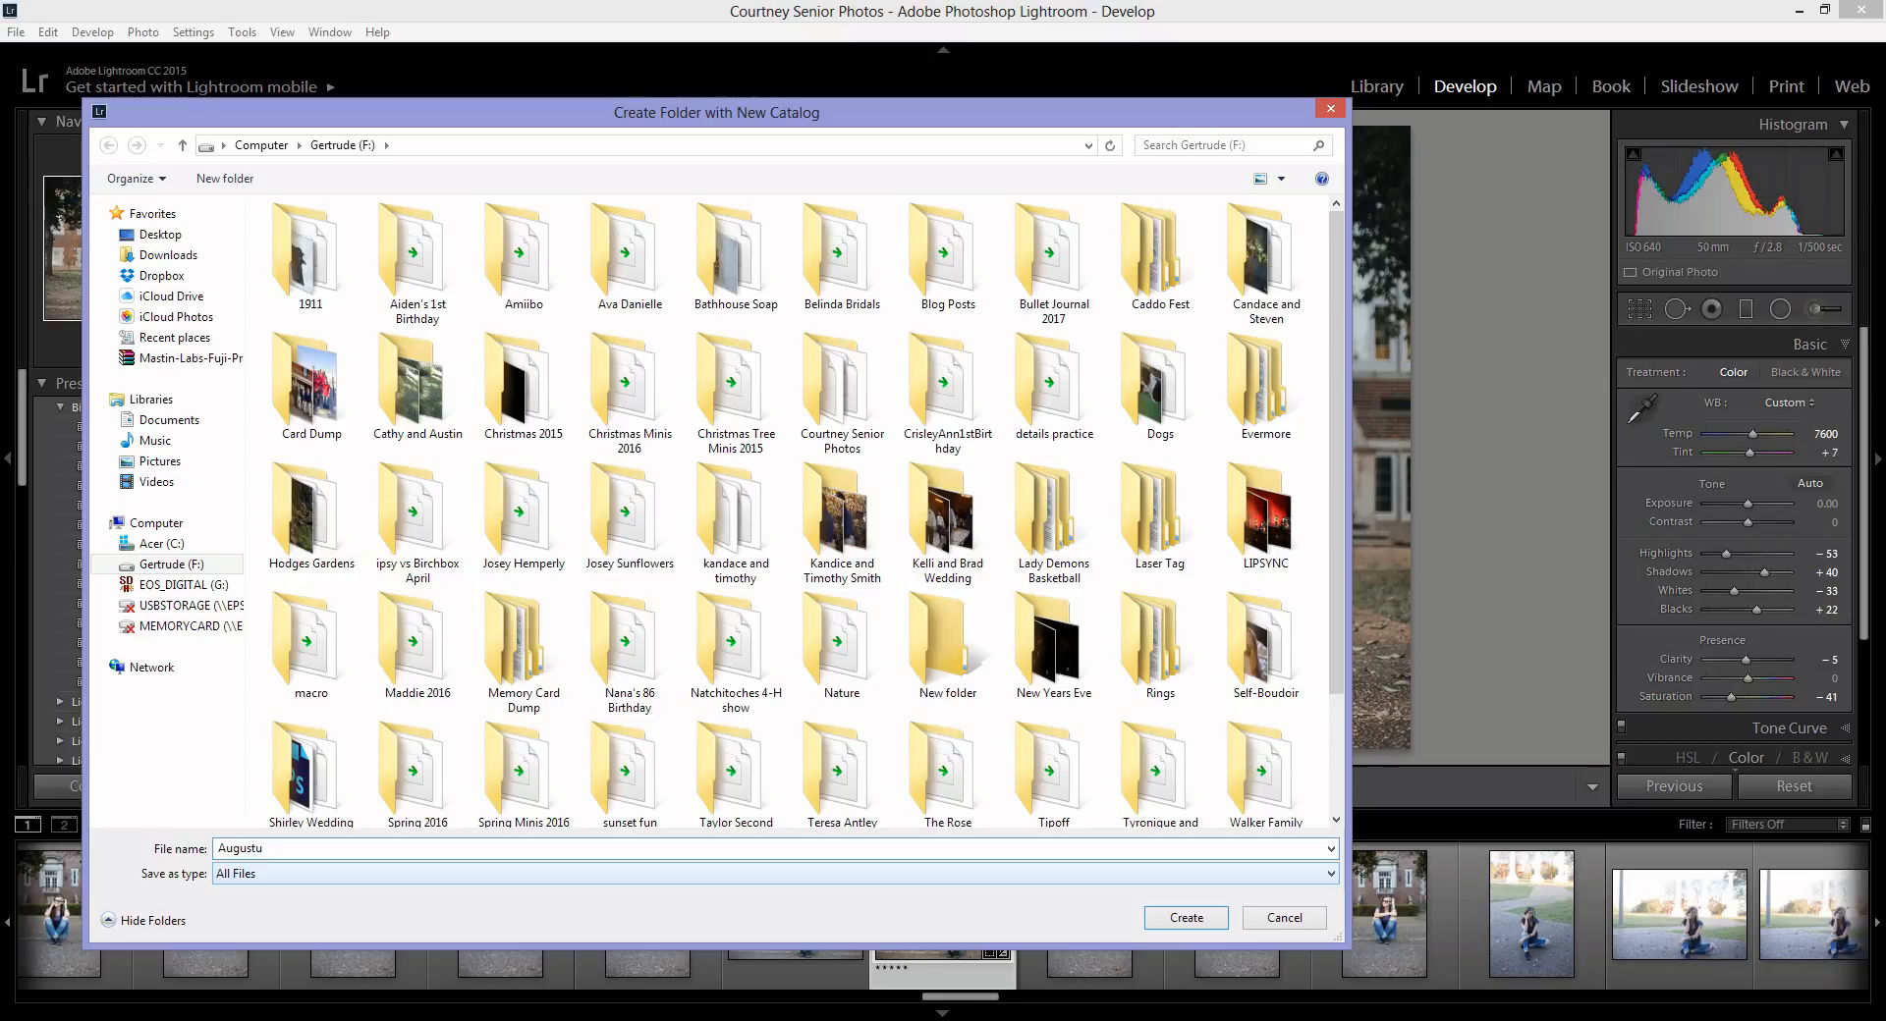
key("BackSpace")
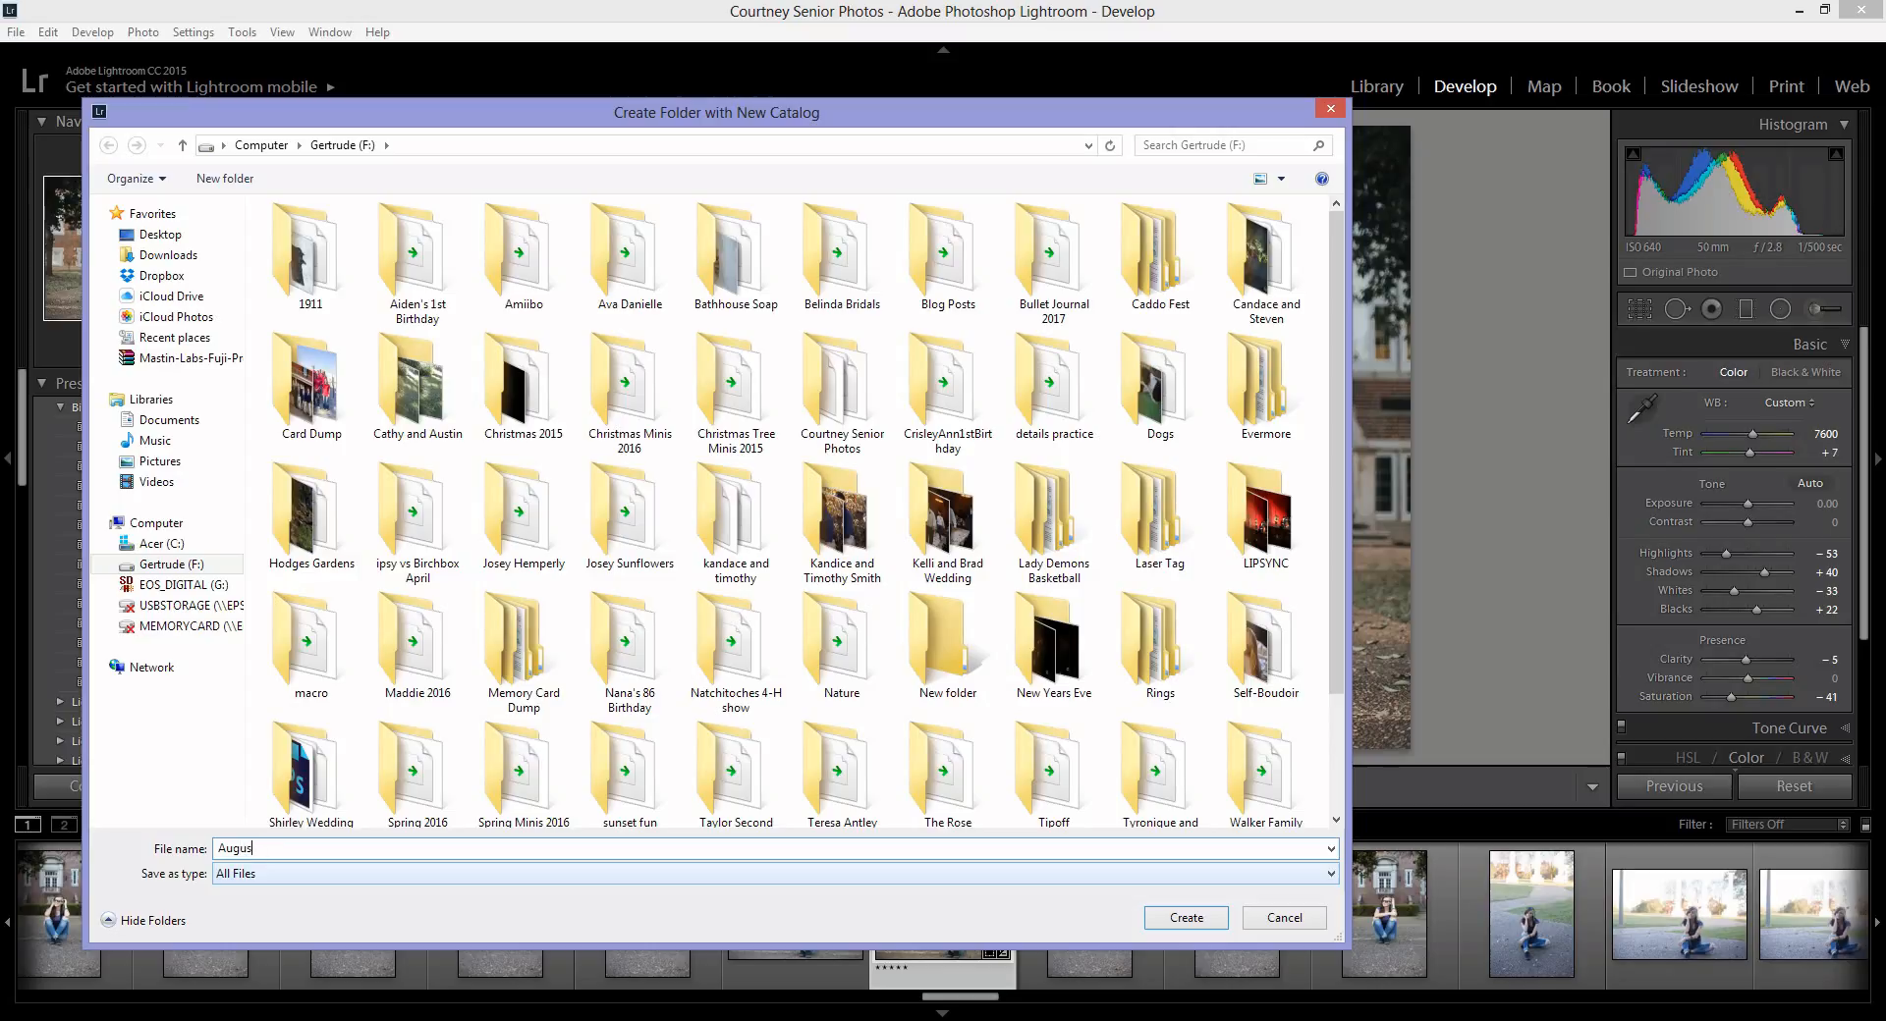
type("tus tutorial")
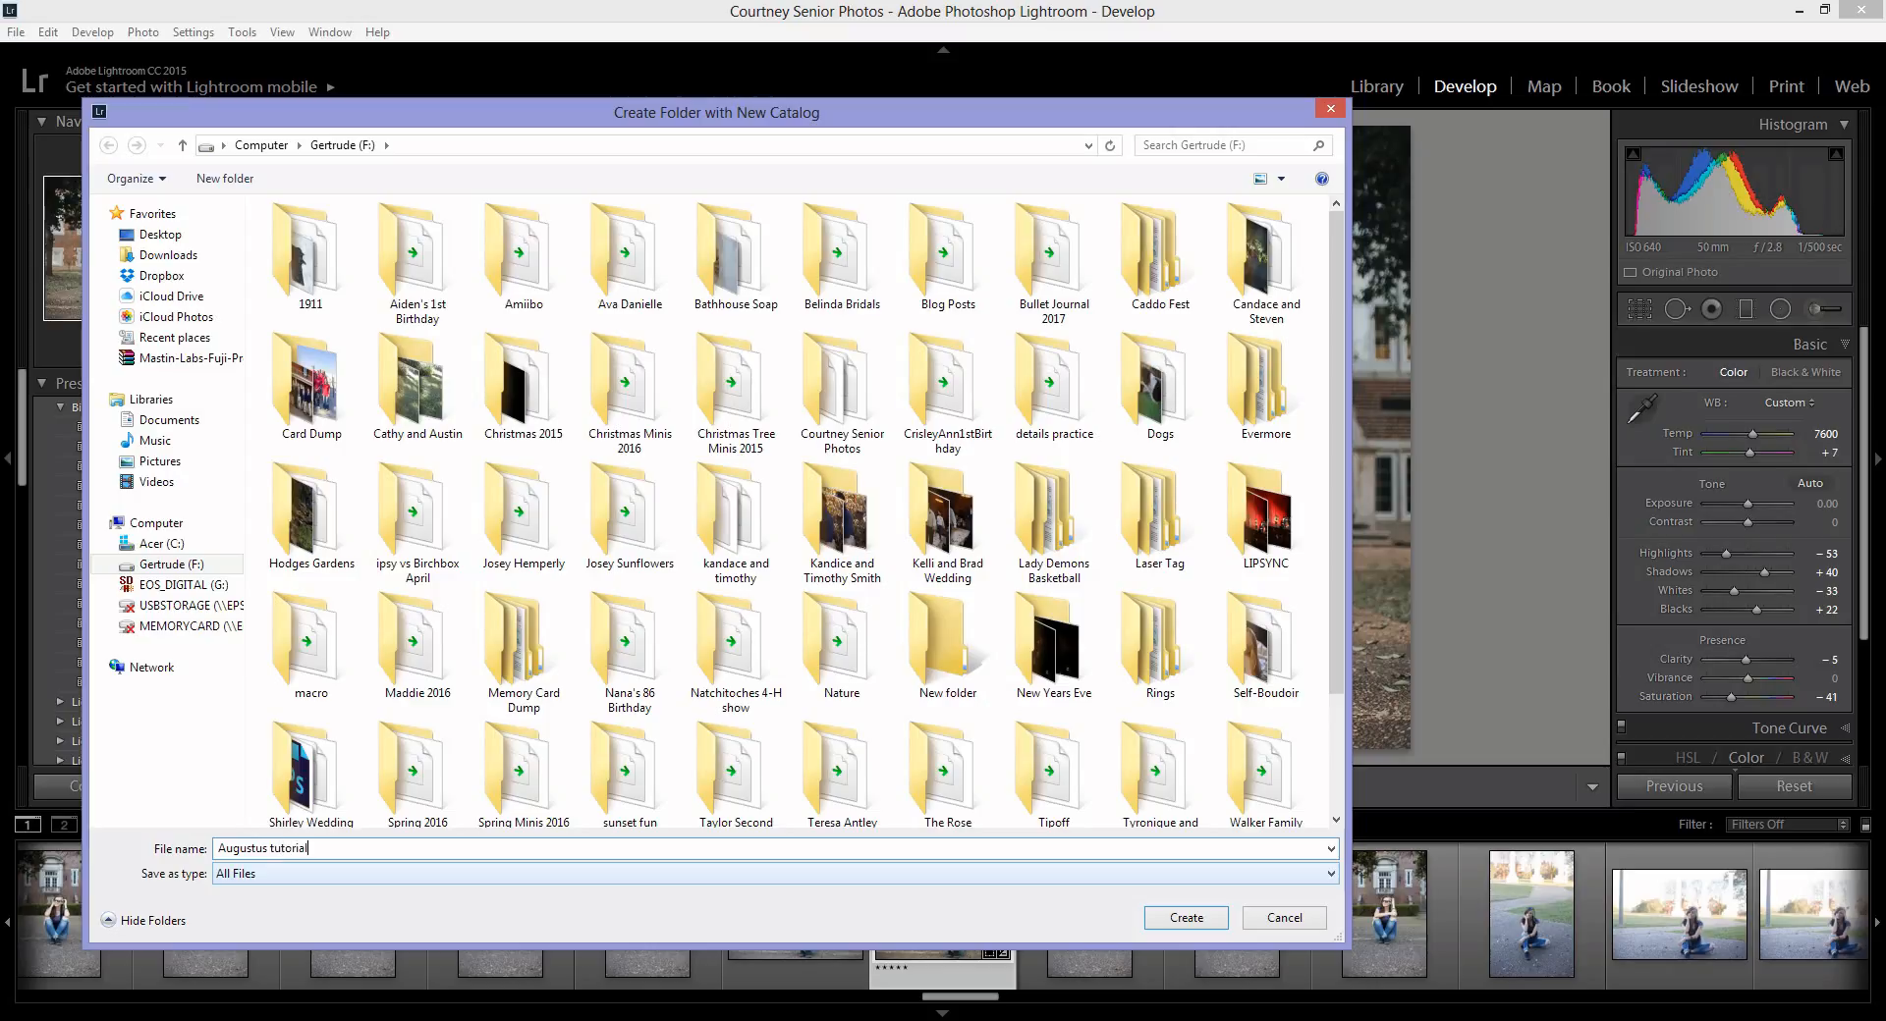
type("files")
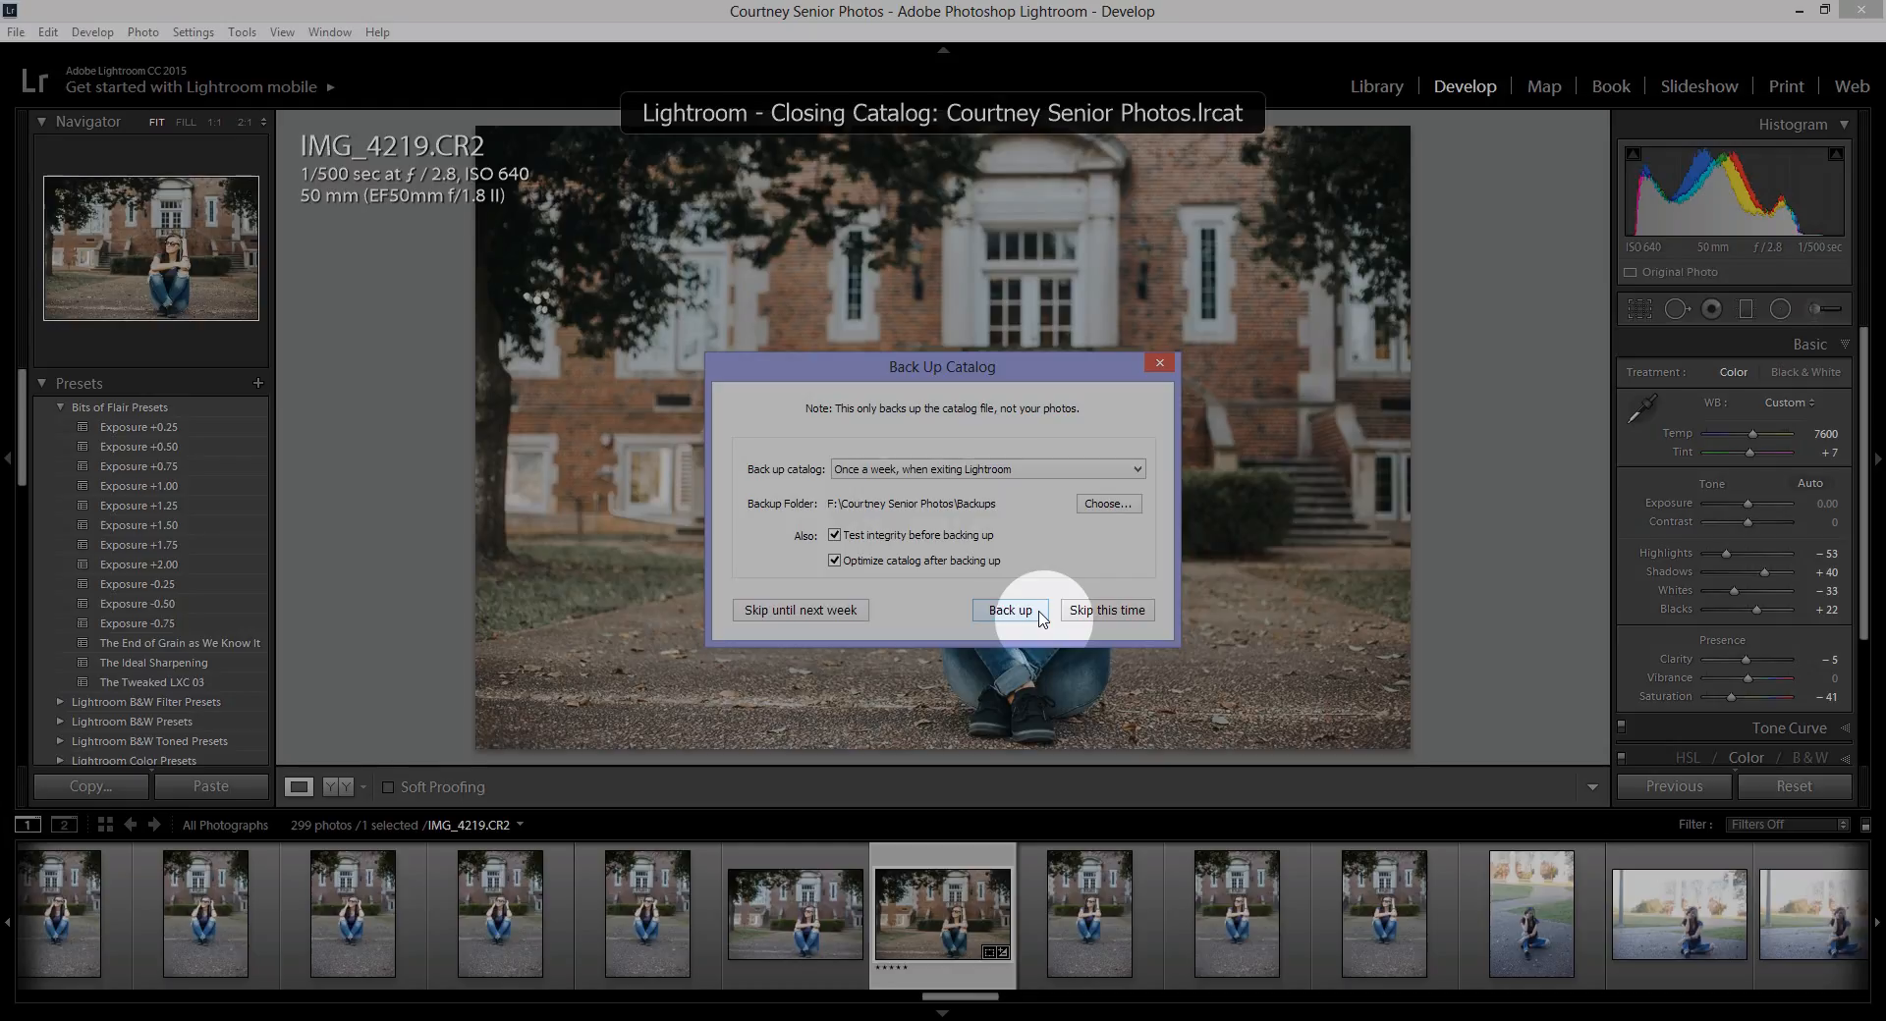
Back up the old catalog and open the empty new catalog with sync off.
left_click(1009, 609)
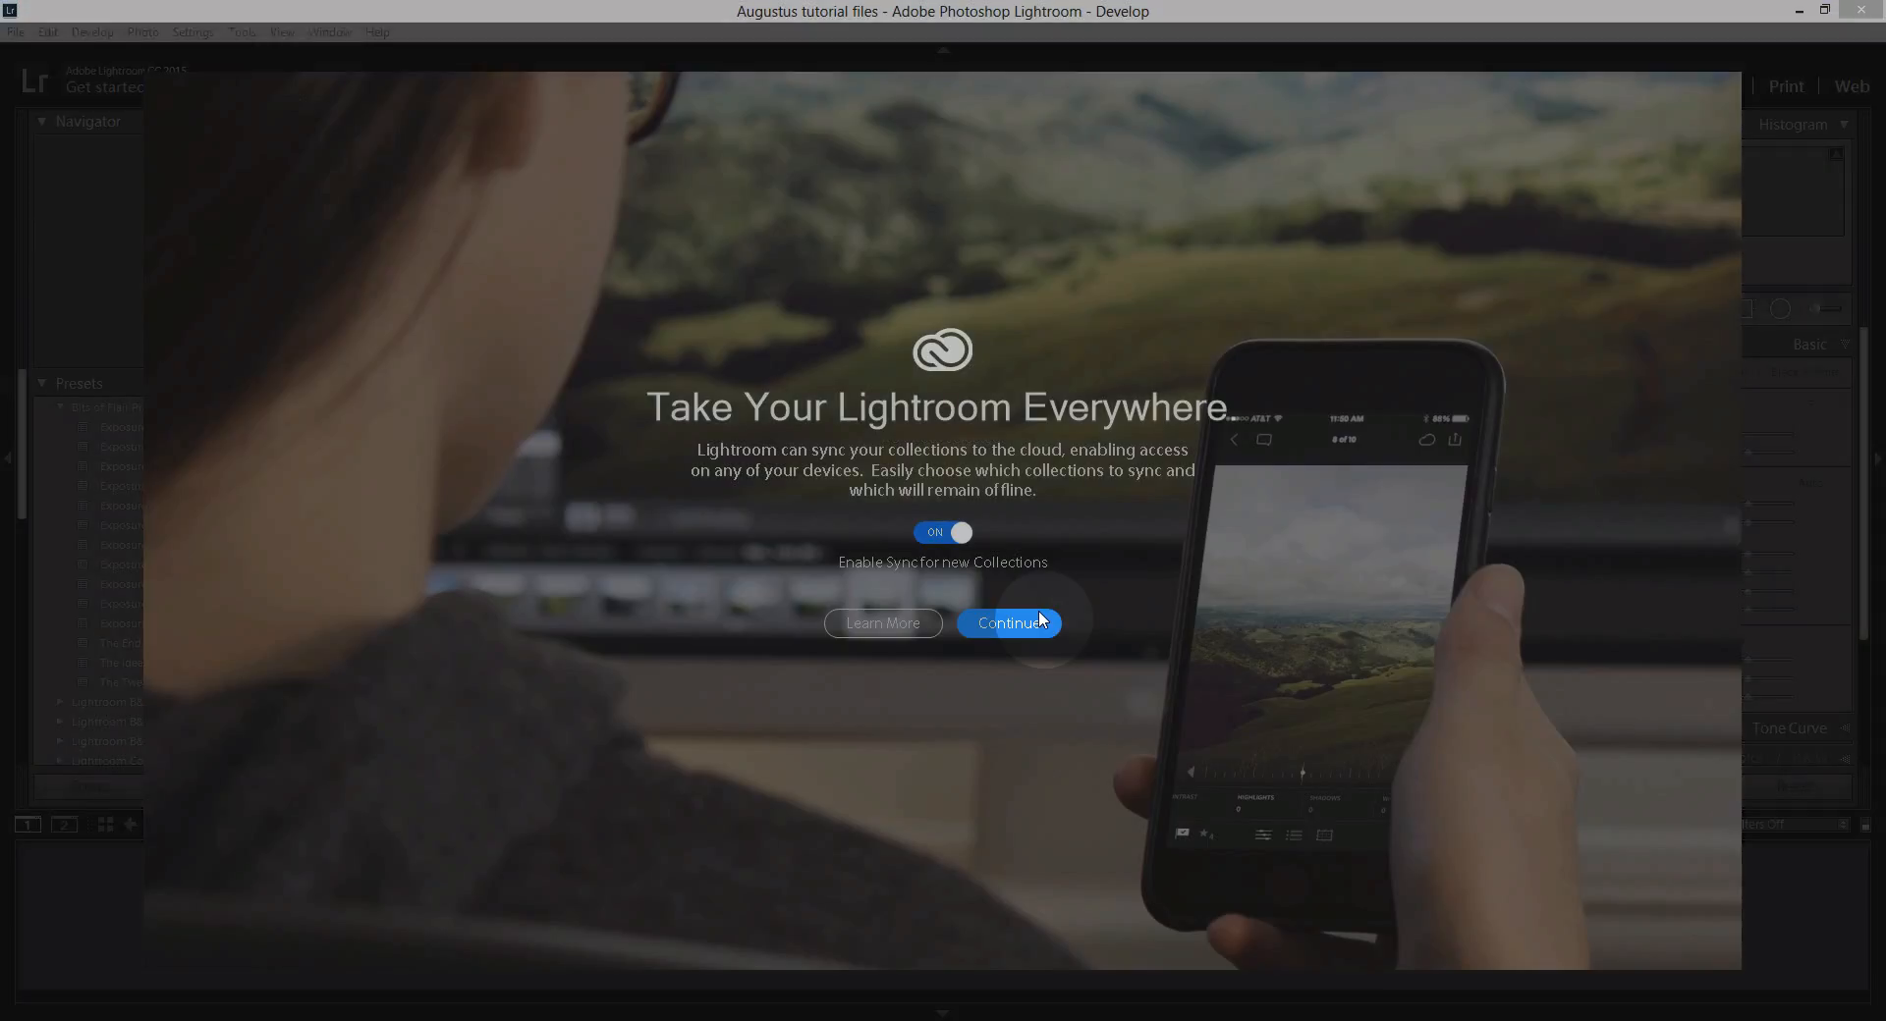
left_click(942, 532)
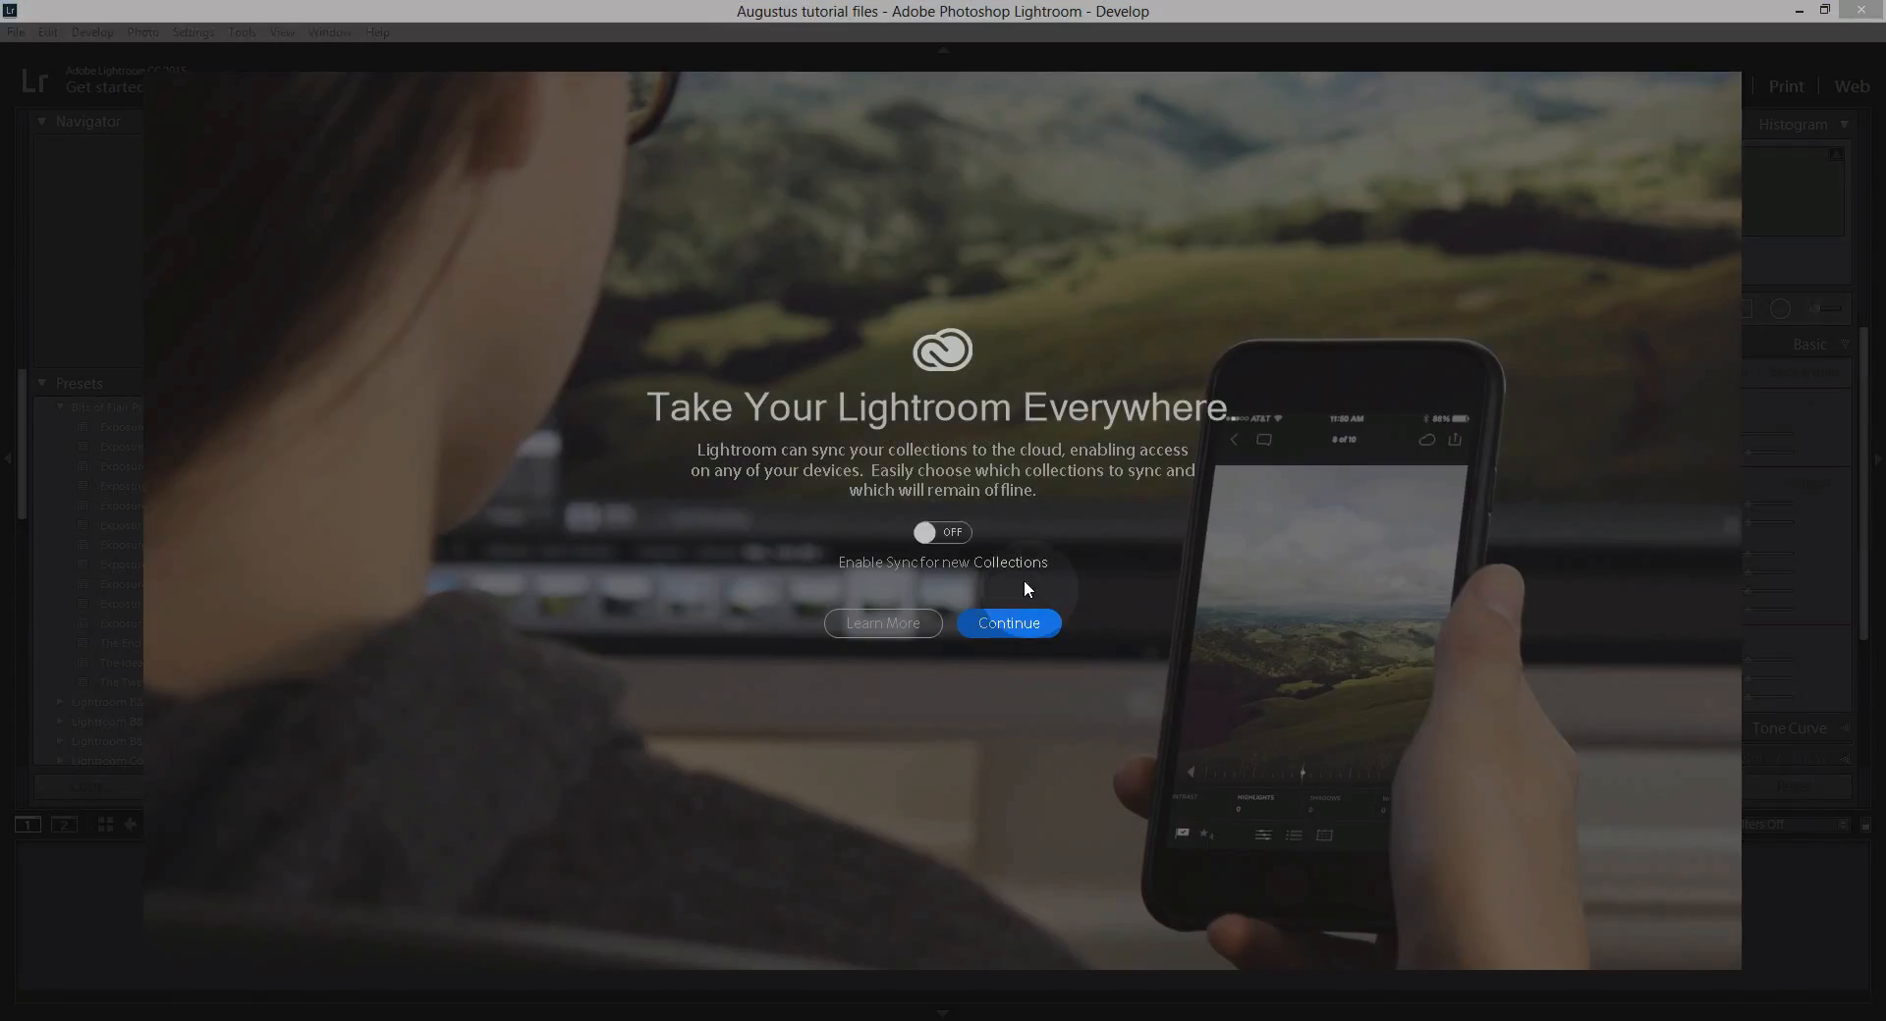
left_click(1007, 624)
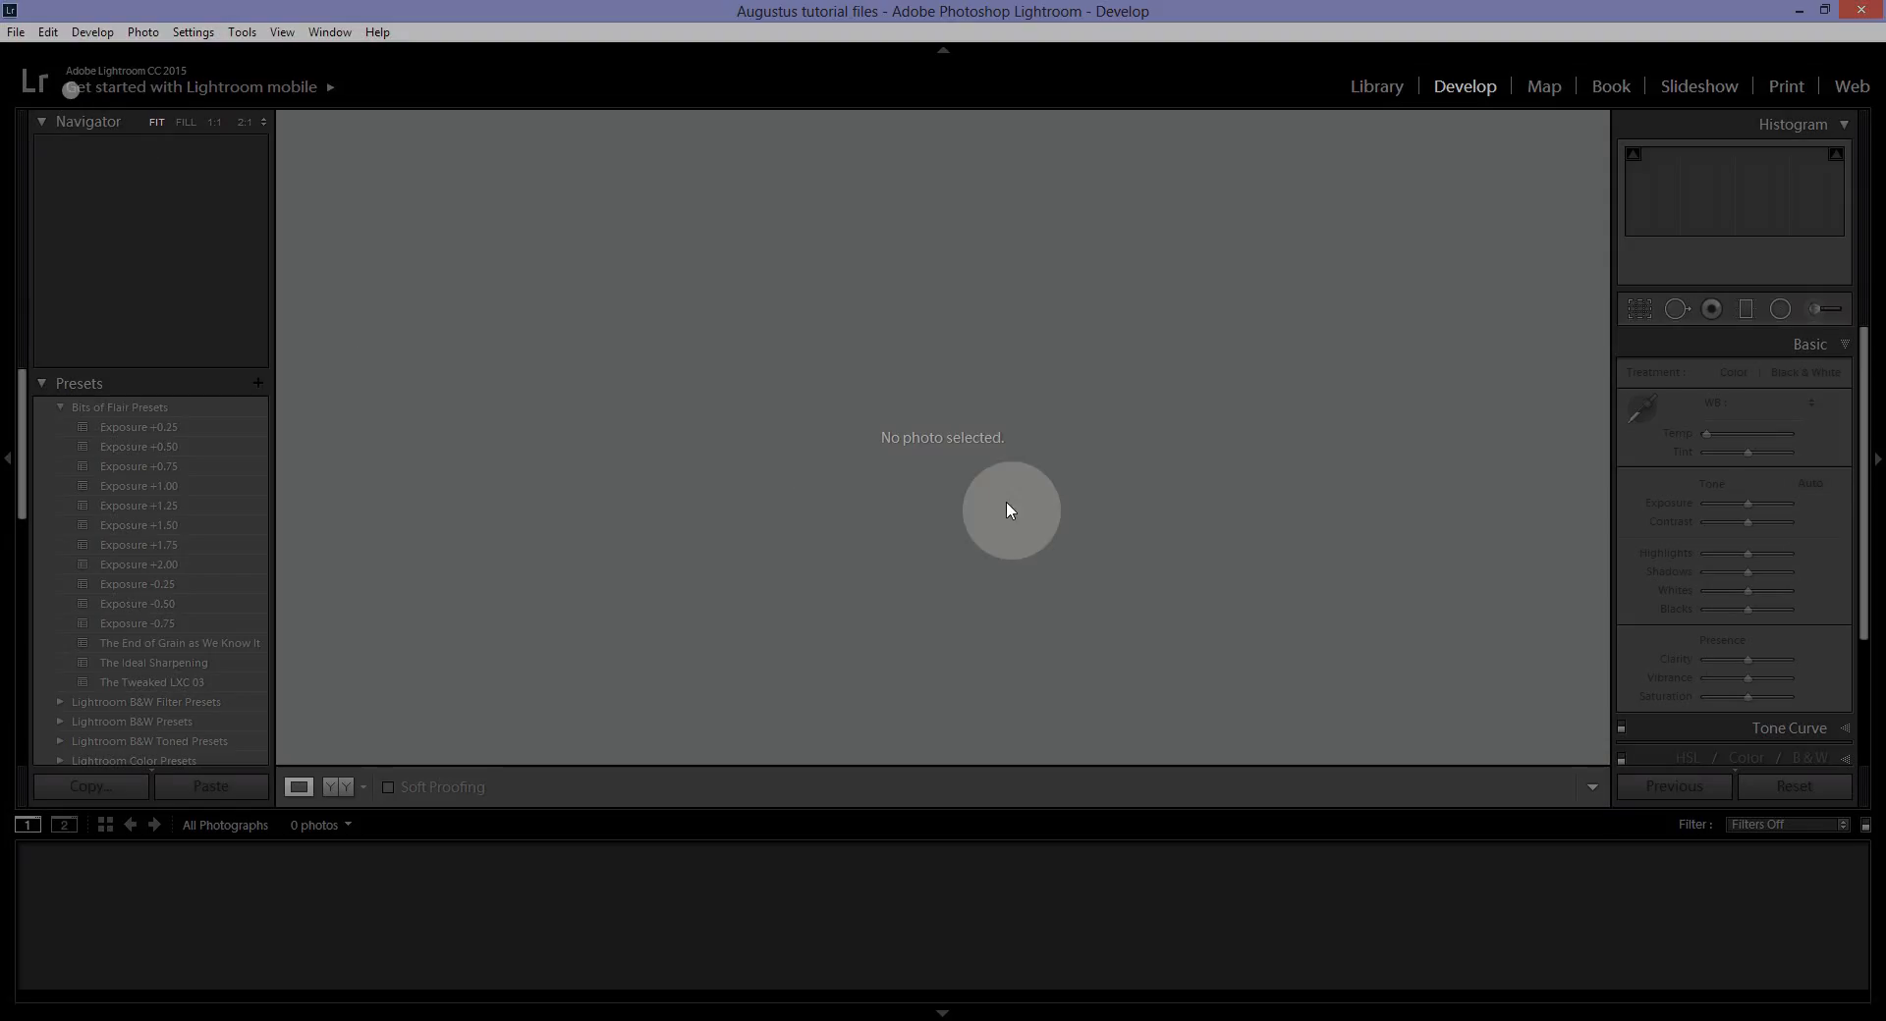
mouse_move(308, 251)
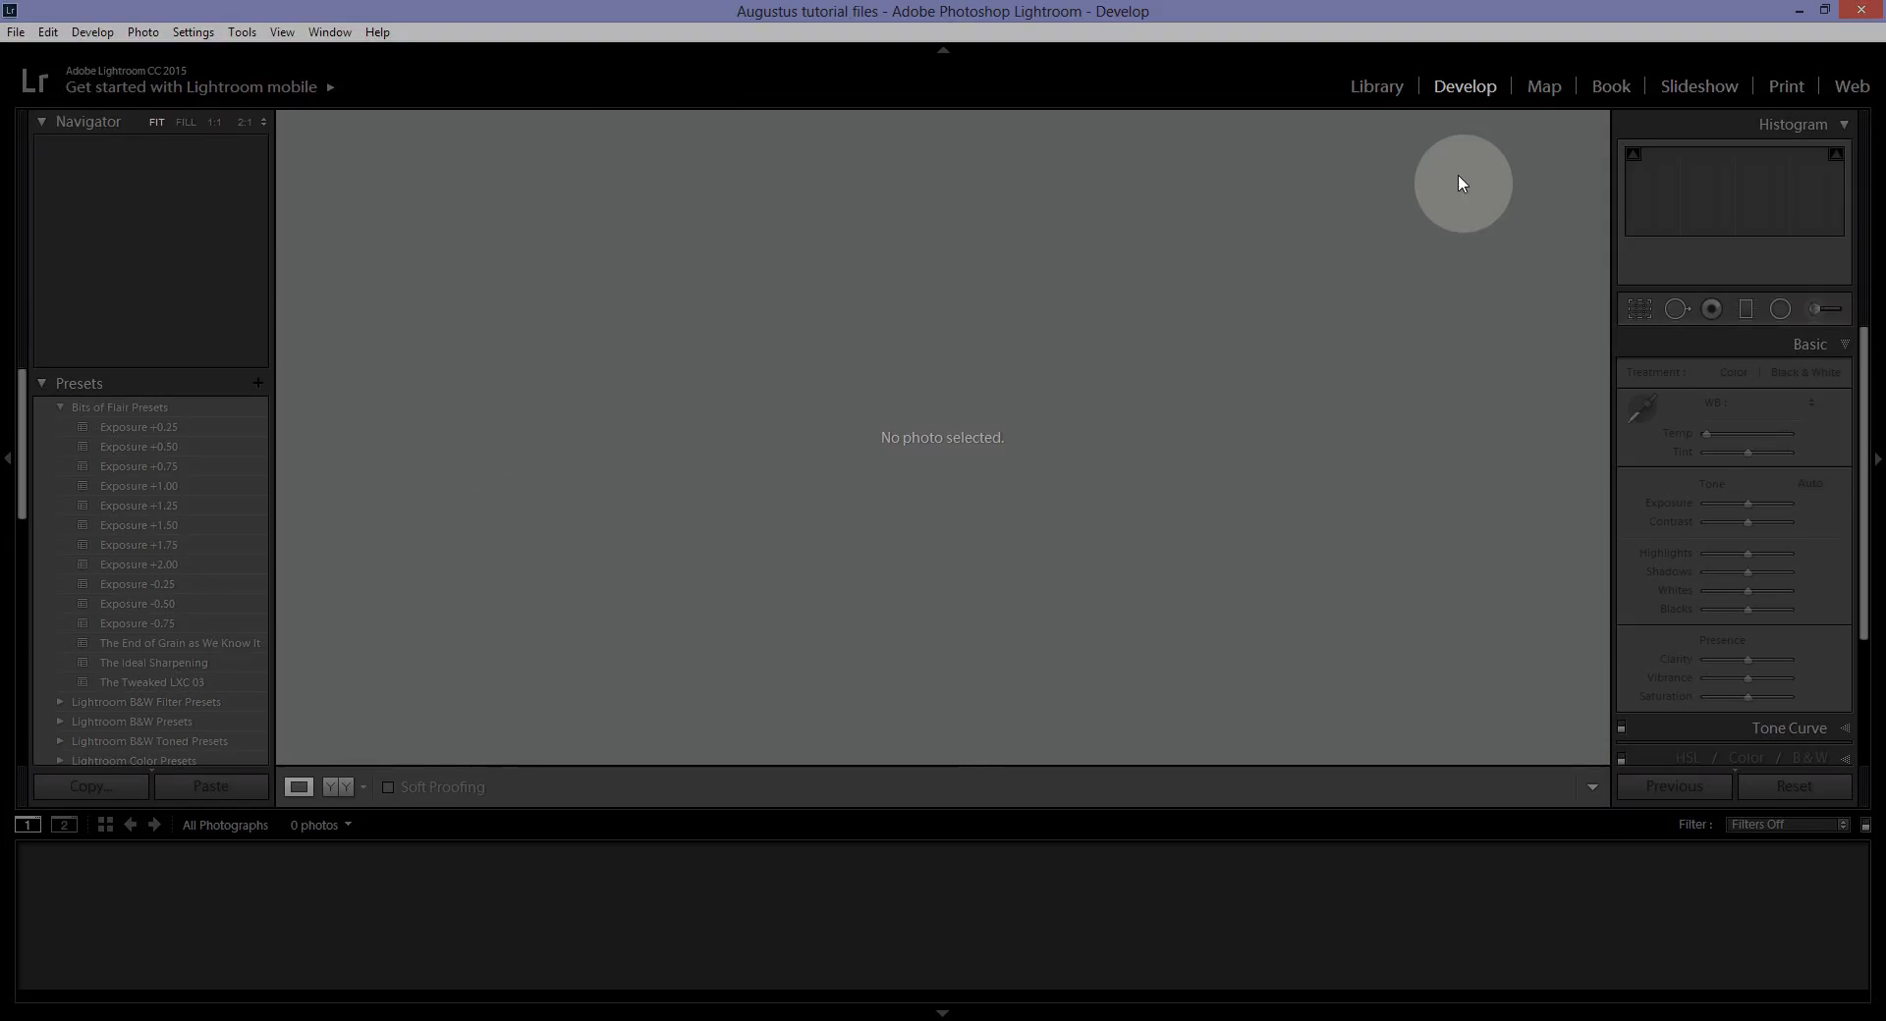
mouse_move(1503, 46)
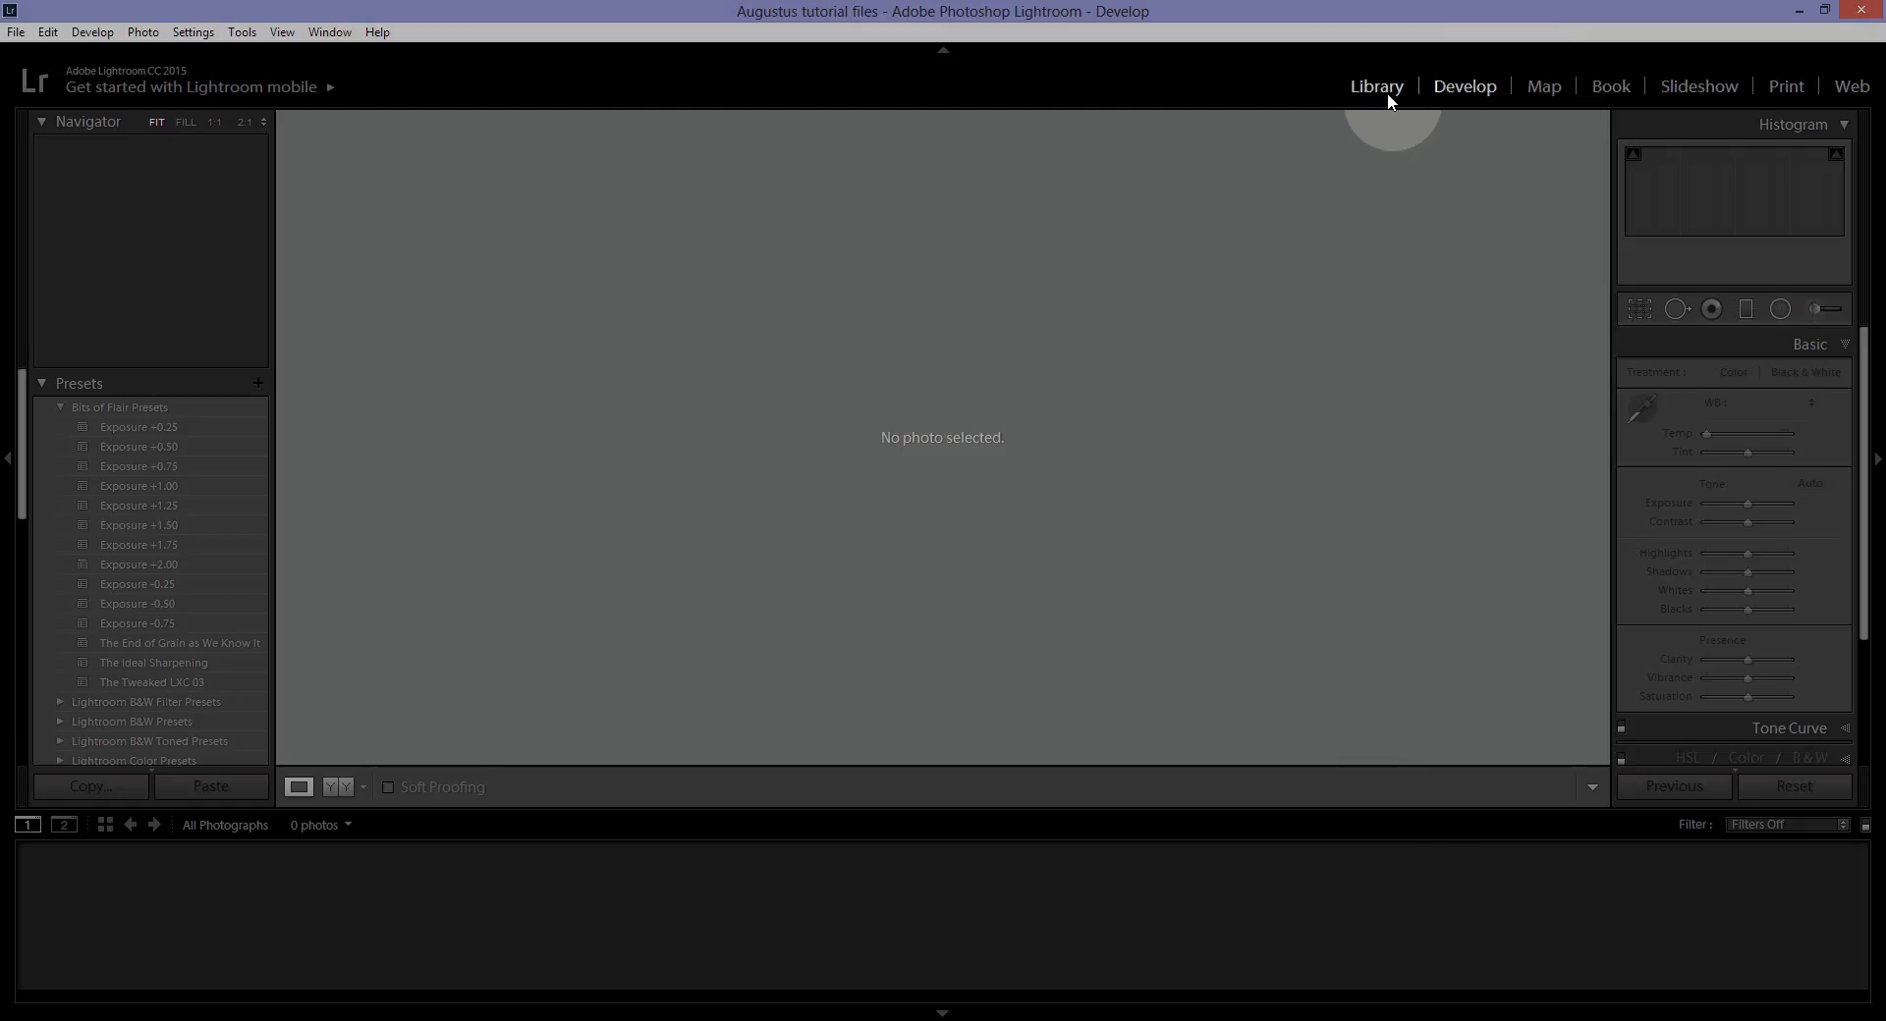
Switch to Library and bring up the import window for the 57 EOS_DIGITAL photos.
left_click(1375, 86)
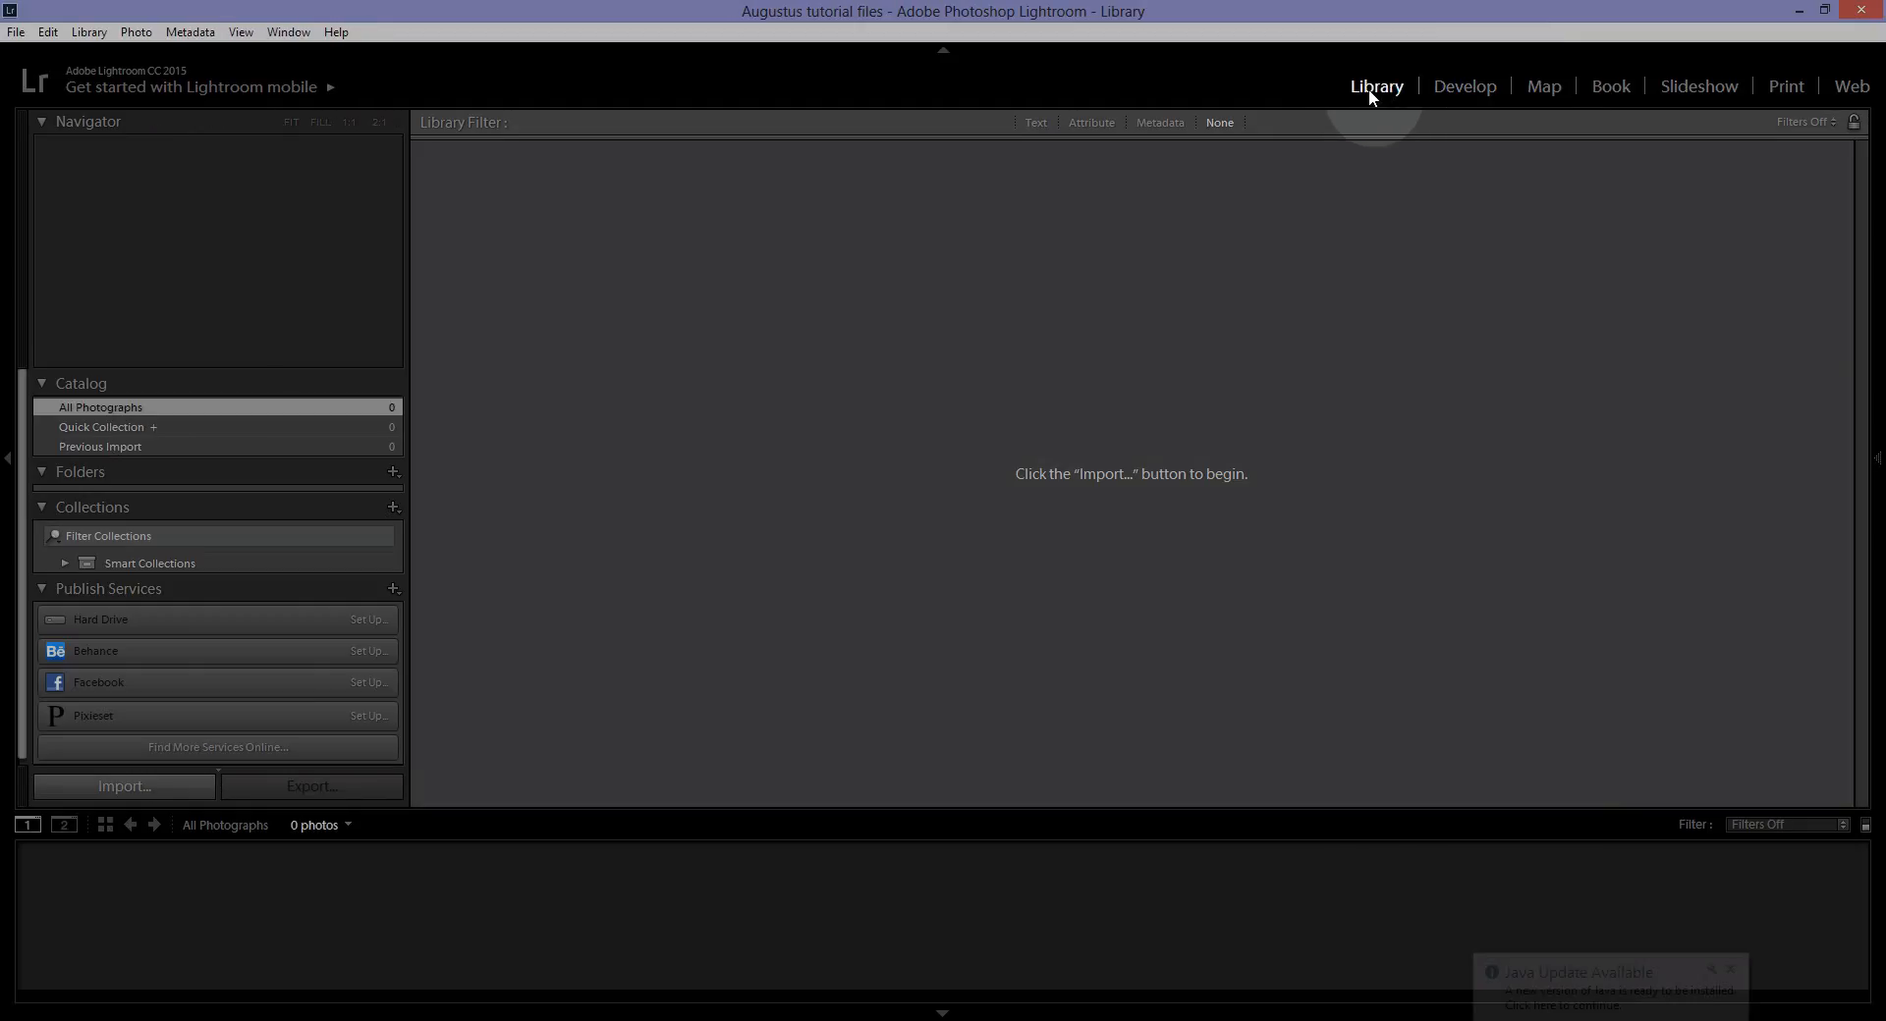
mouse_move(148, 754)
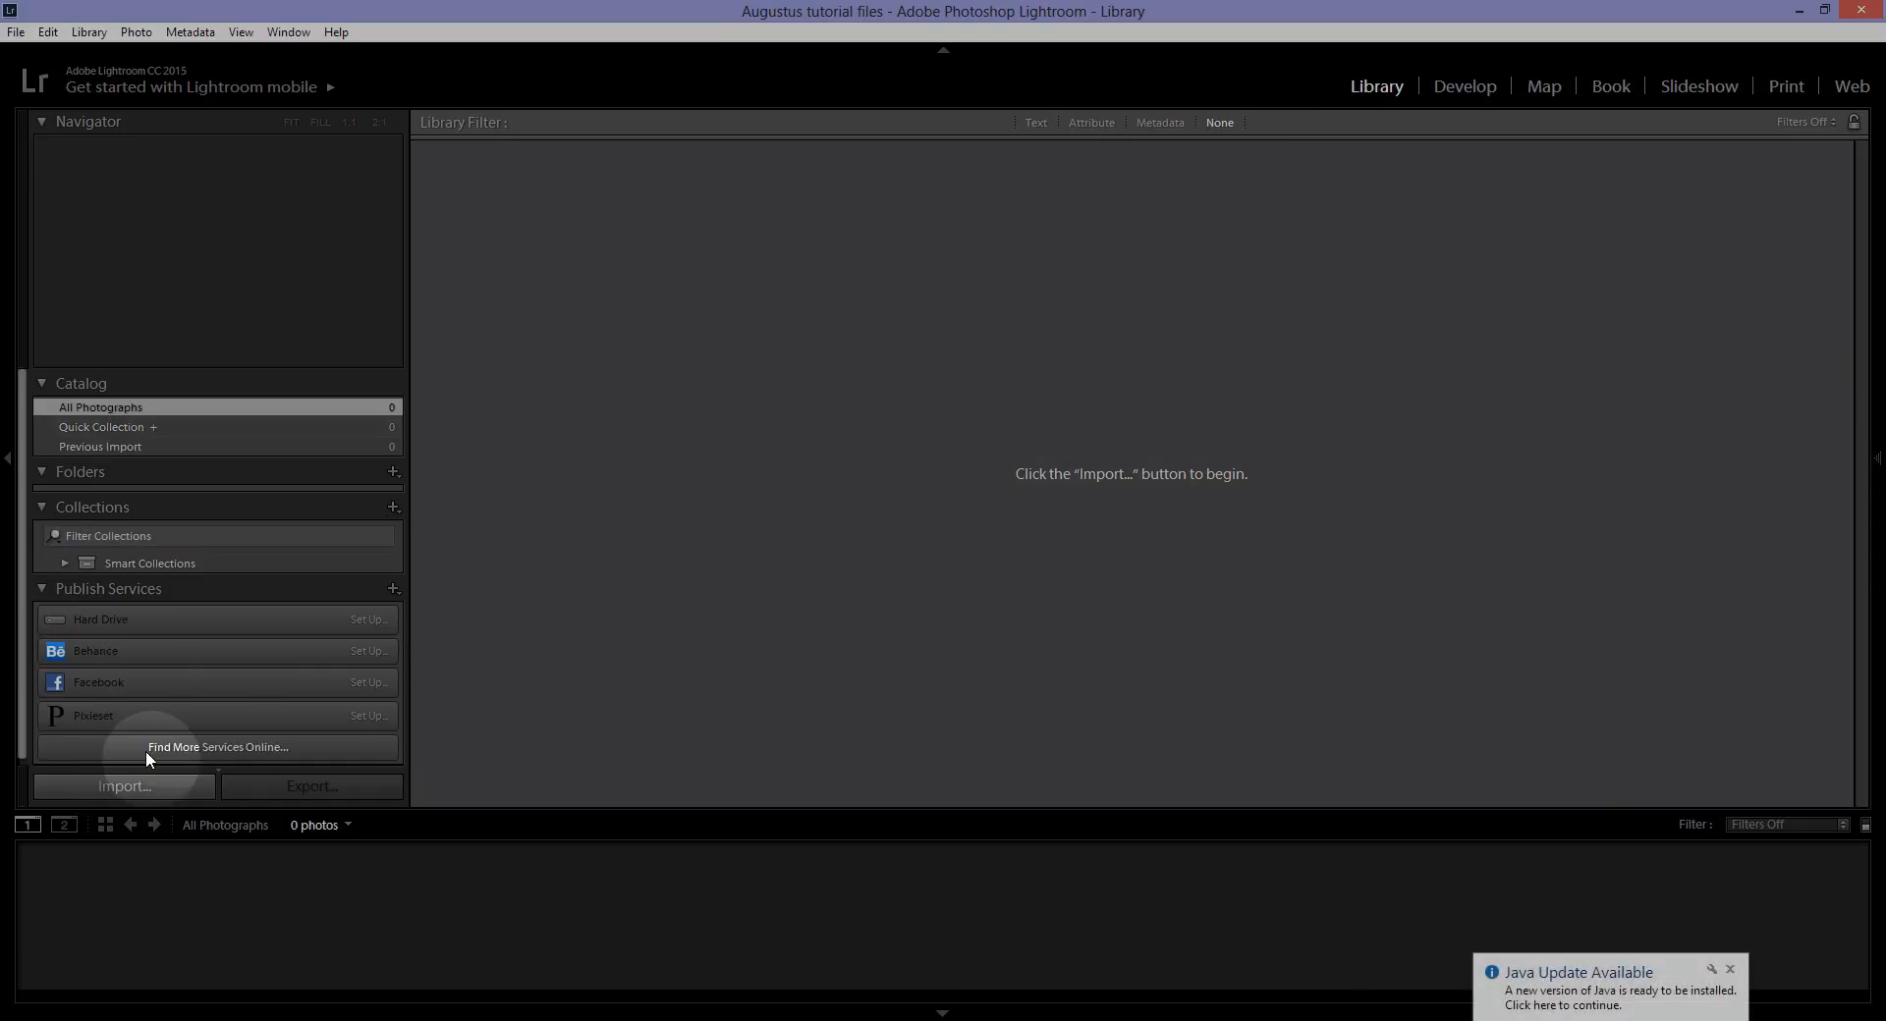
mouse_move(223, 438)
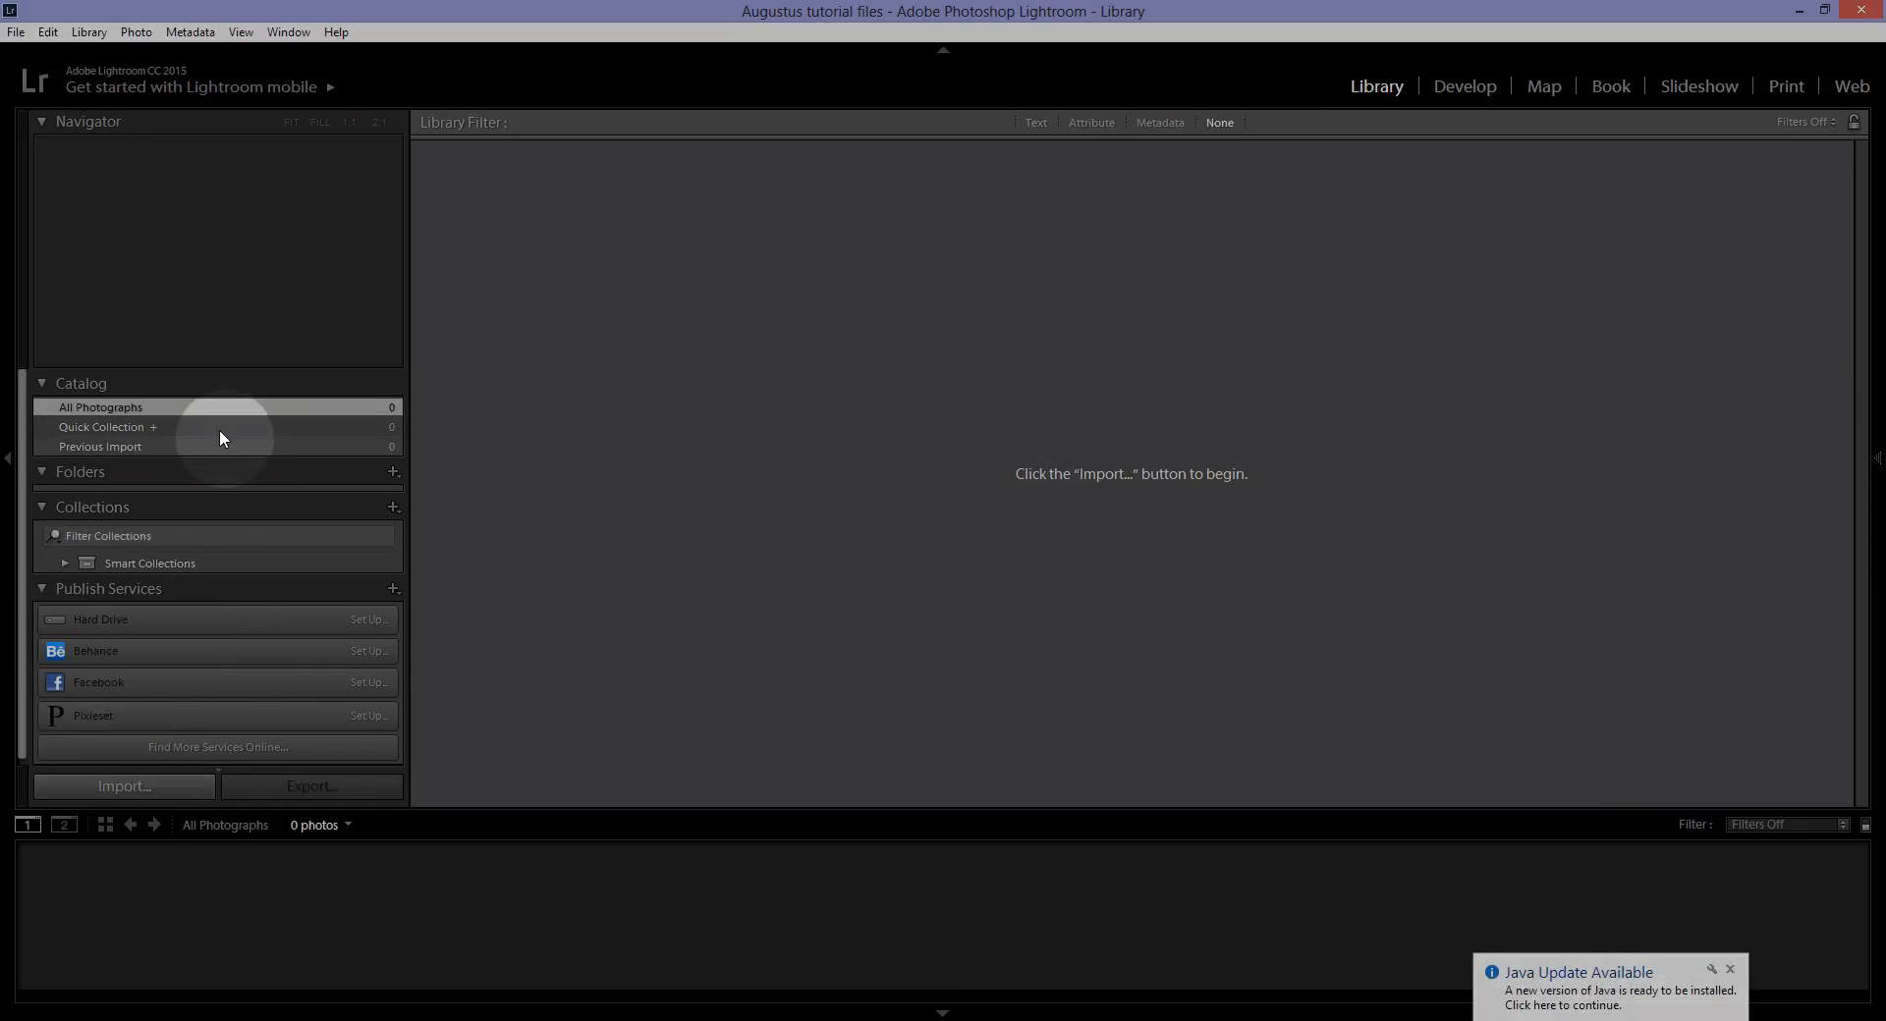
mouse_move(125, 785)
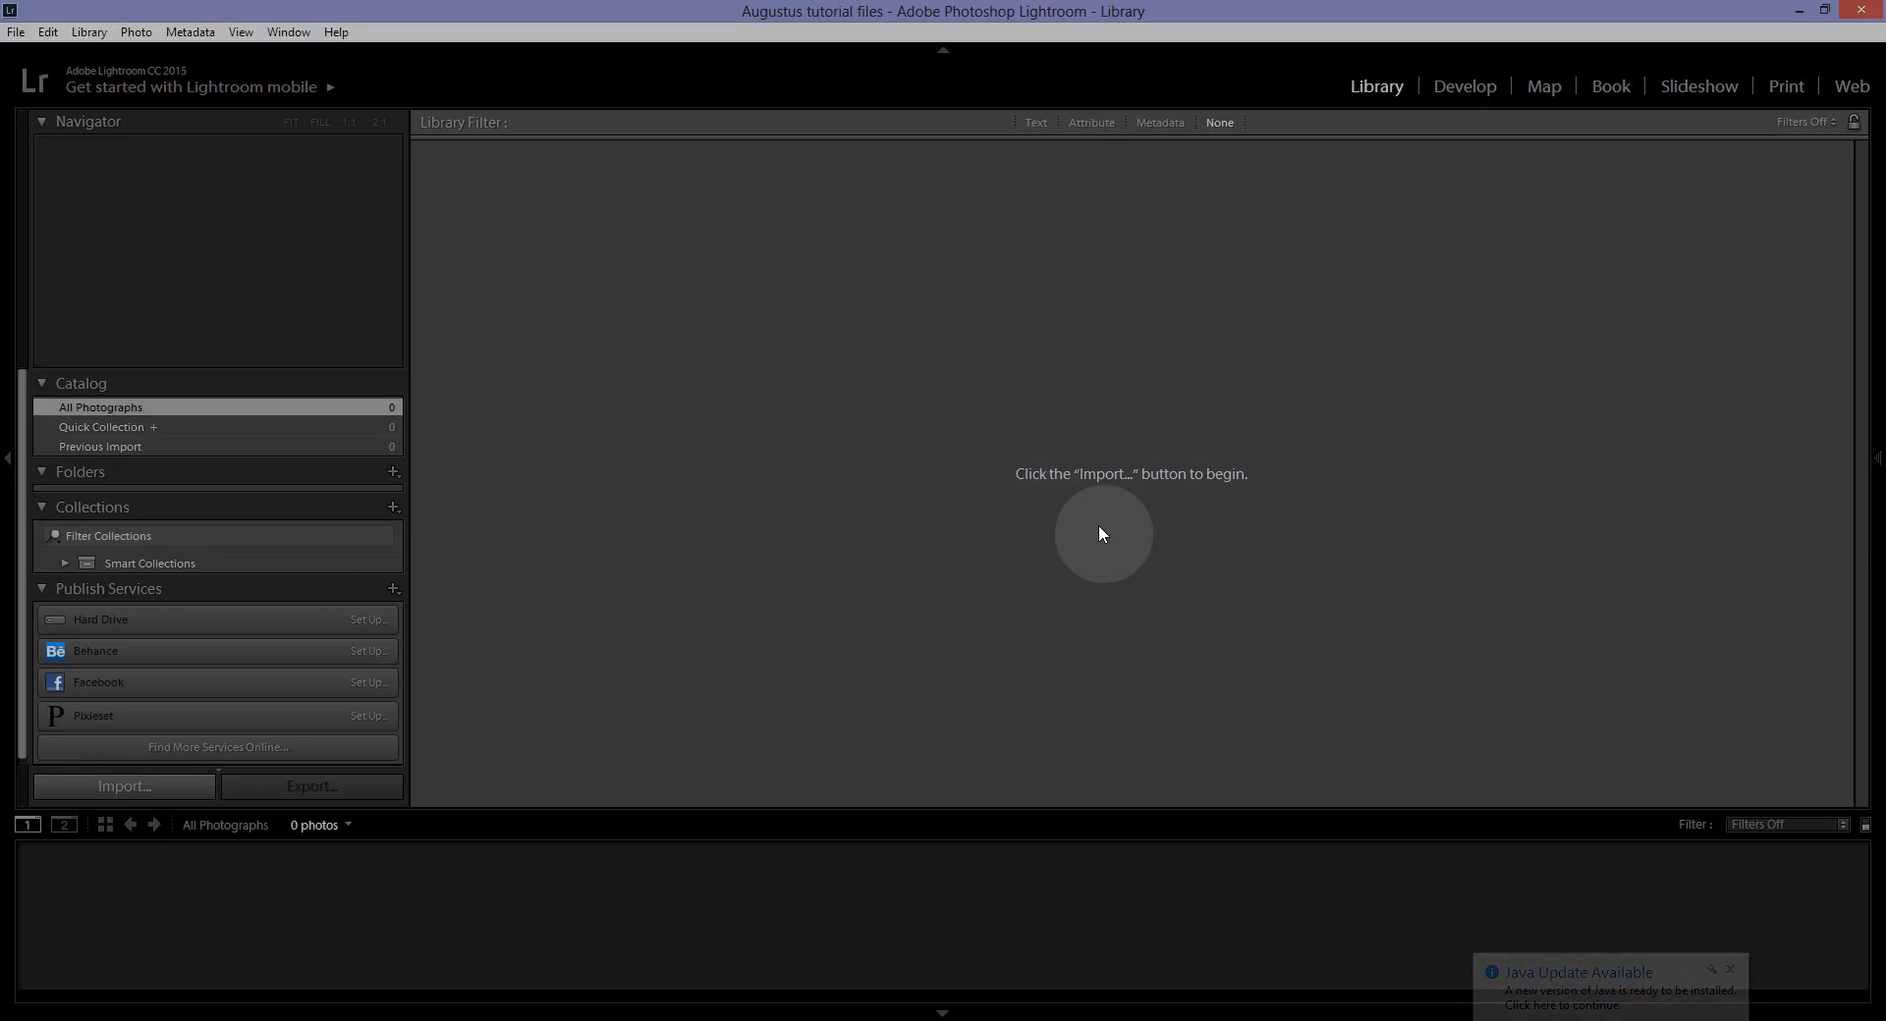
left_click(124, 786)
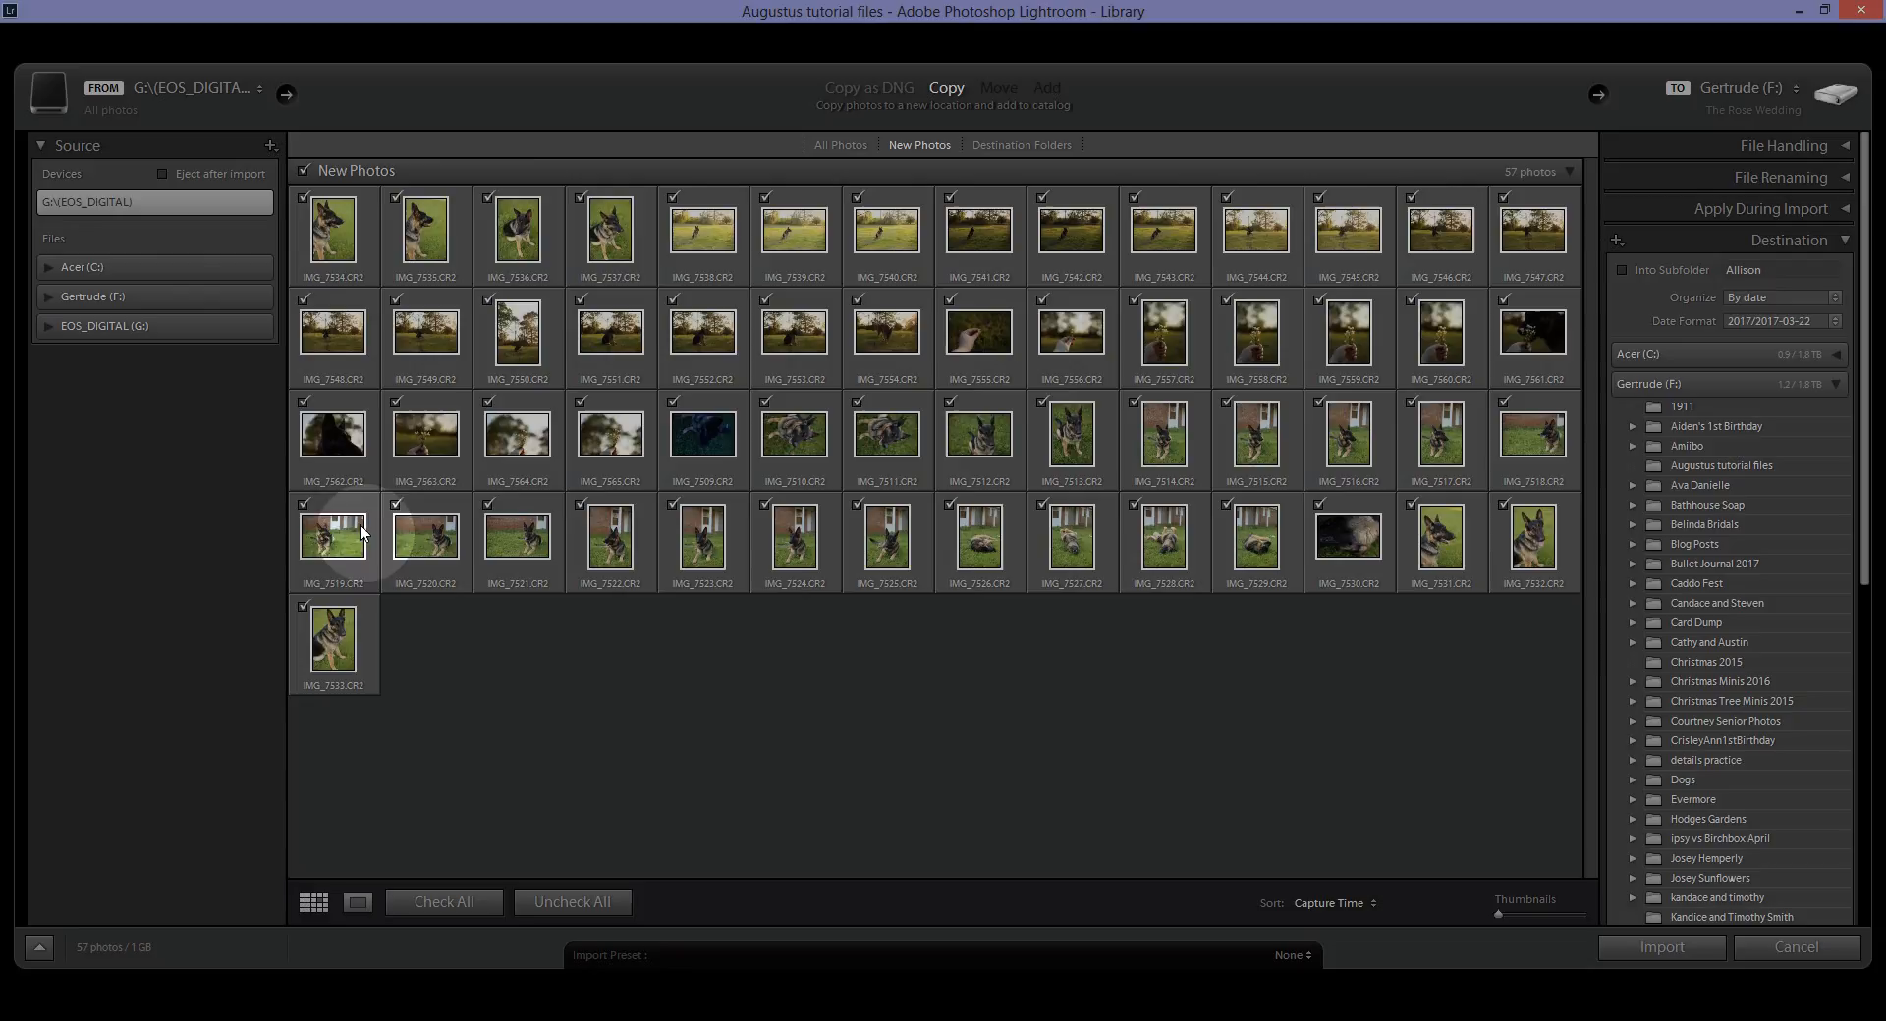
scroll("down", 3)
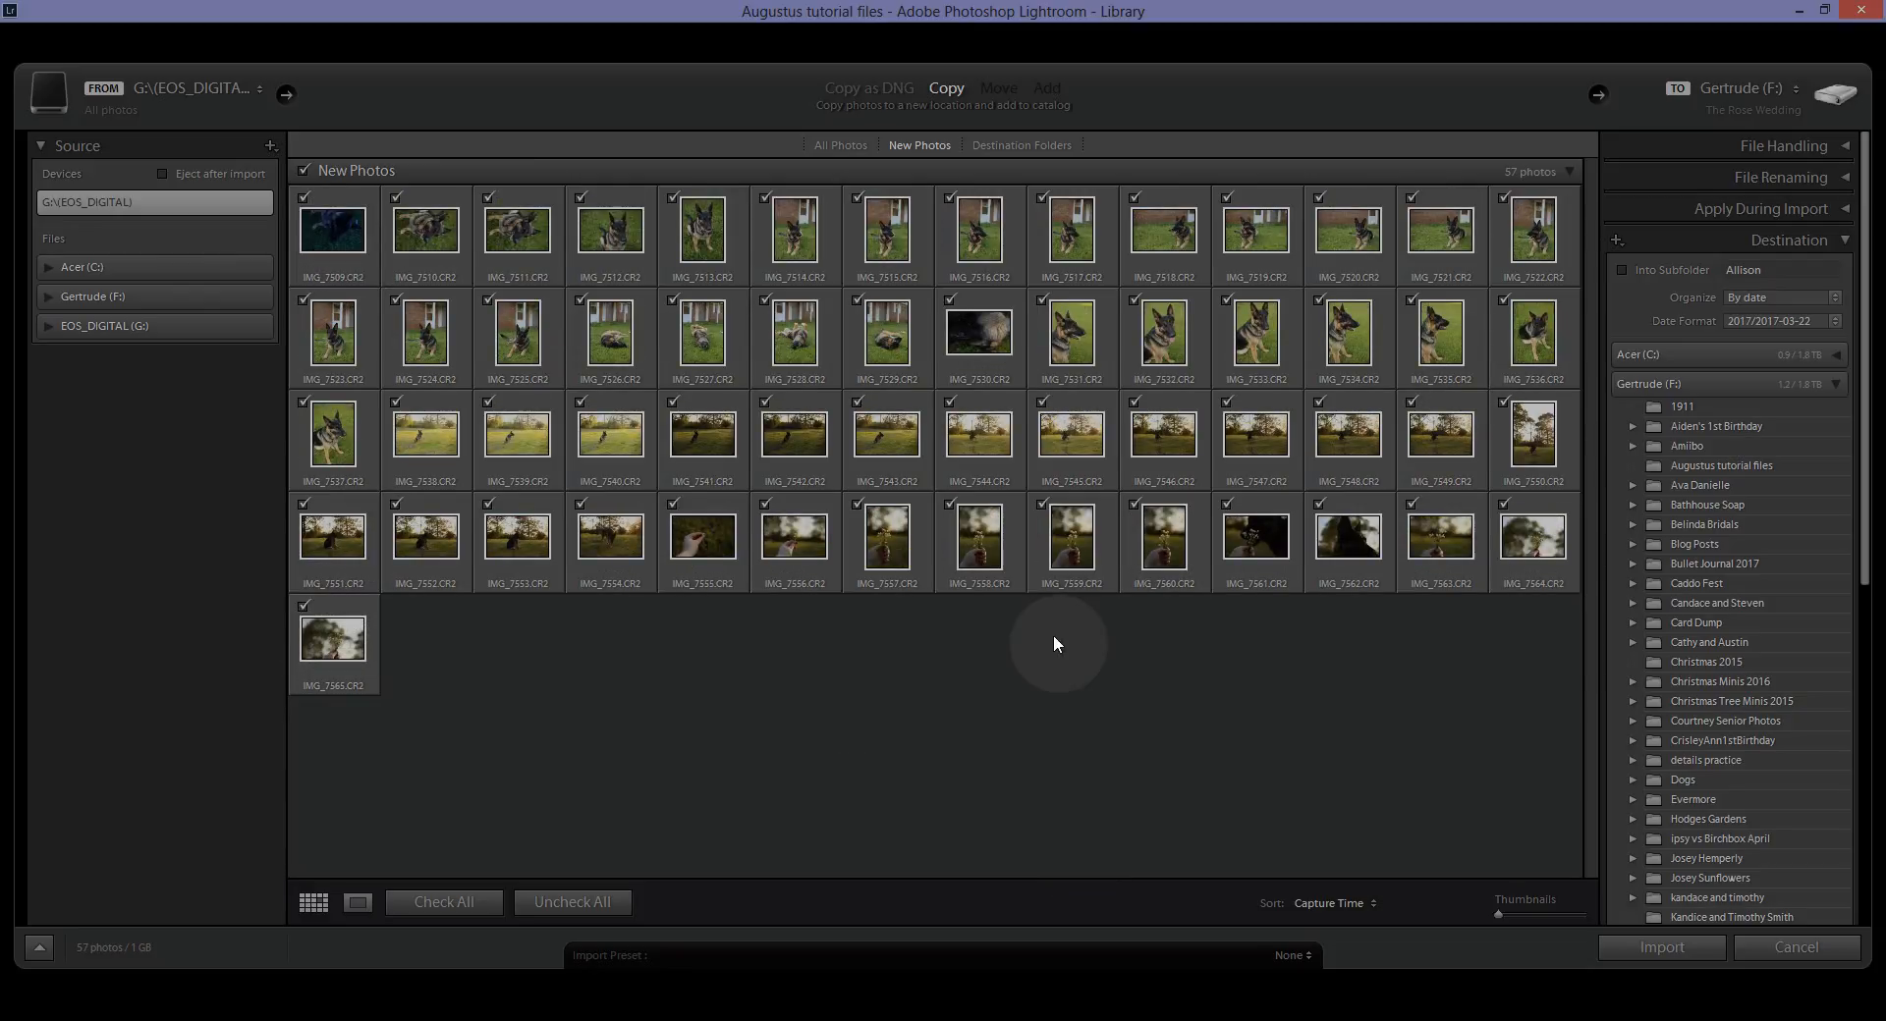
mouse_move(316, 224)
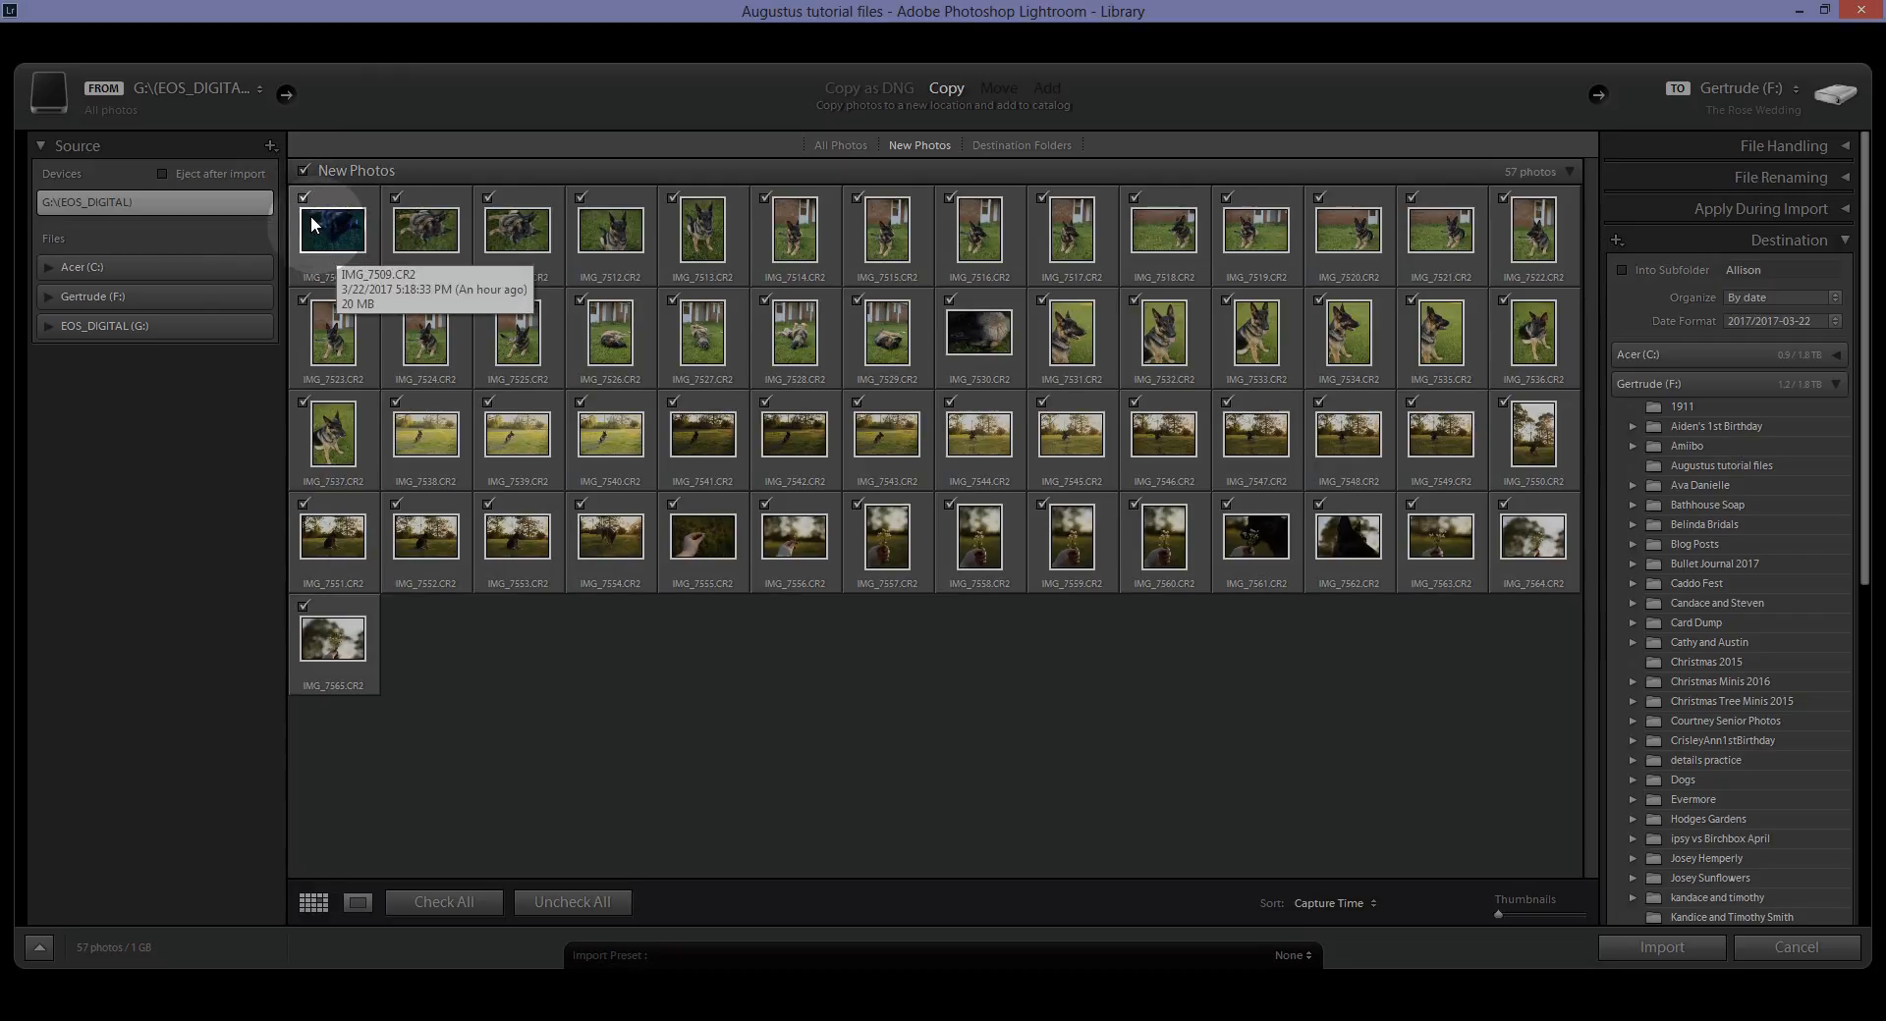
left_click(306, 204)
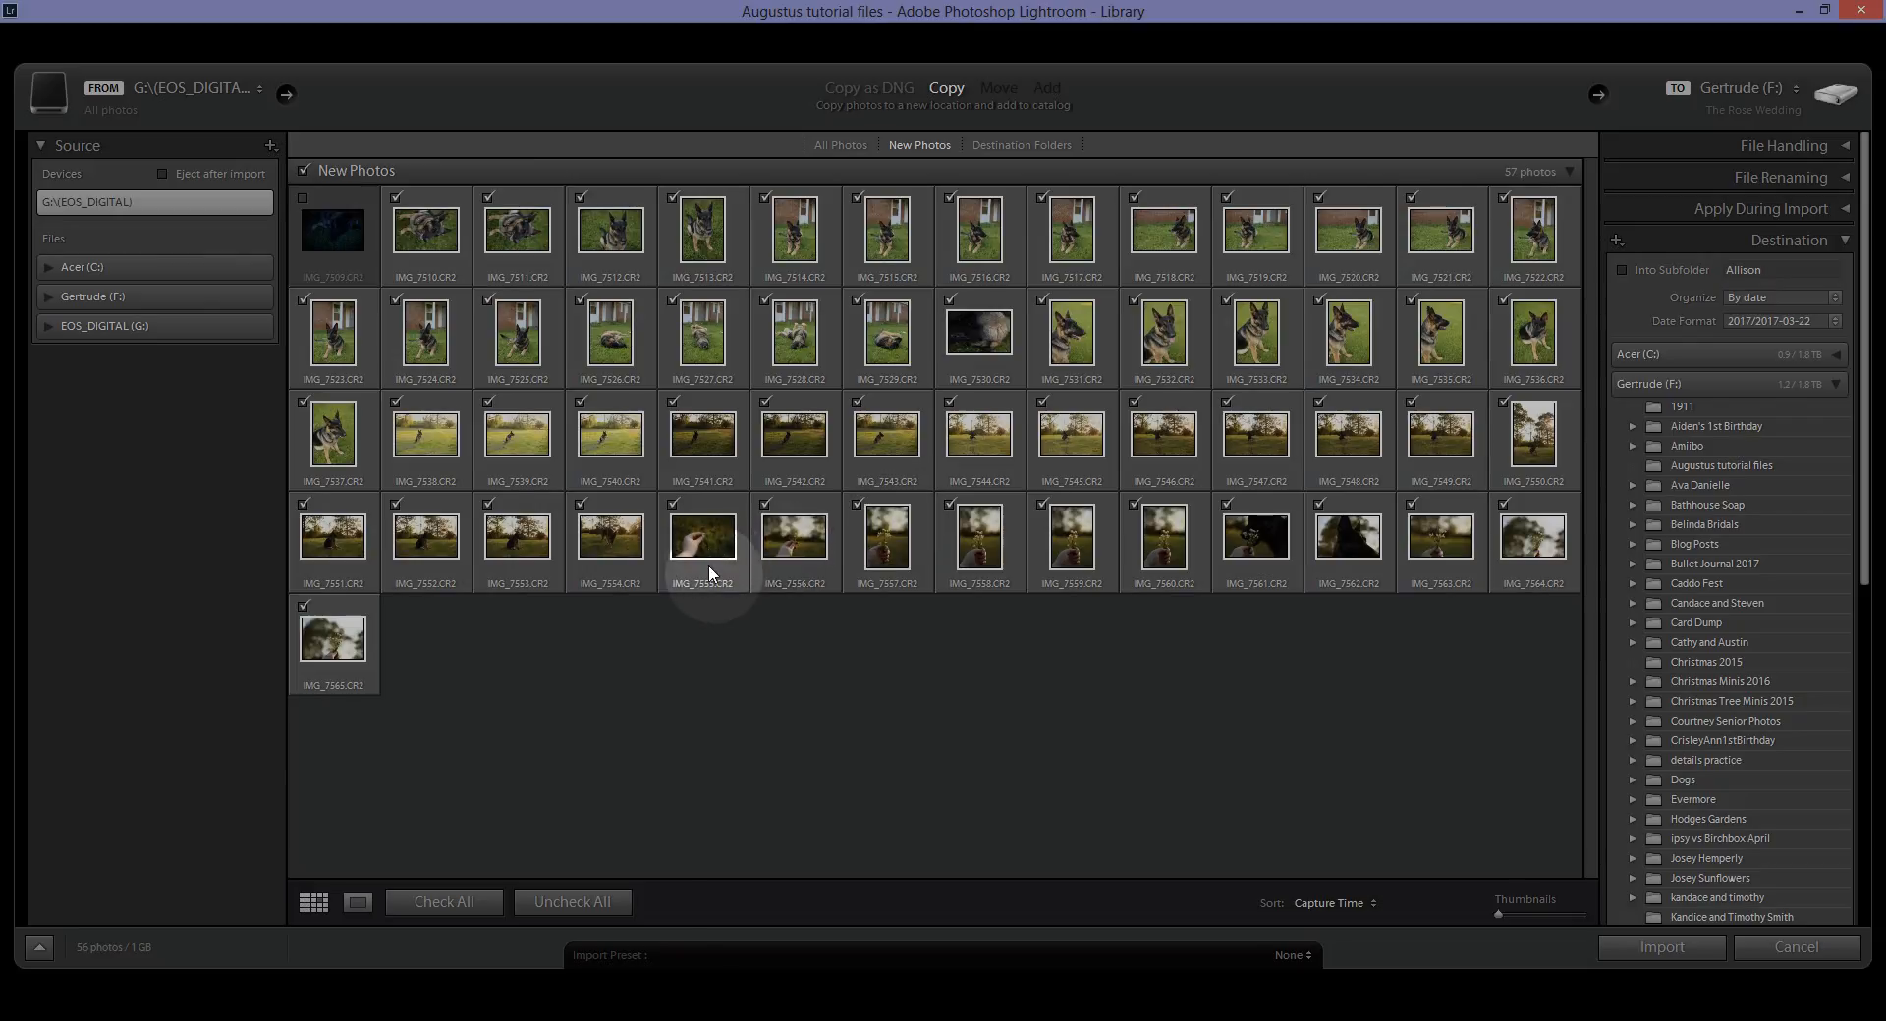
mouse_move(709, 559)
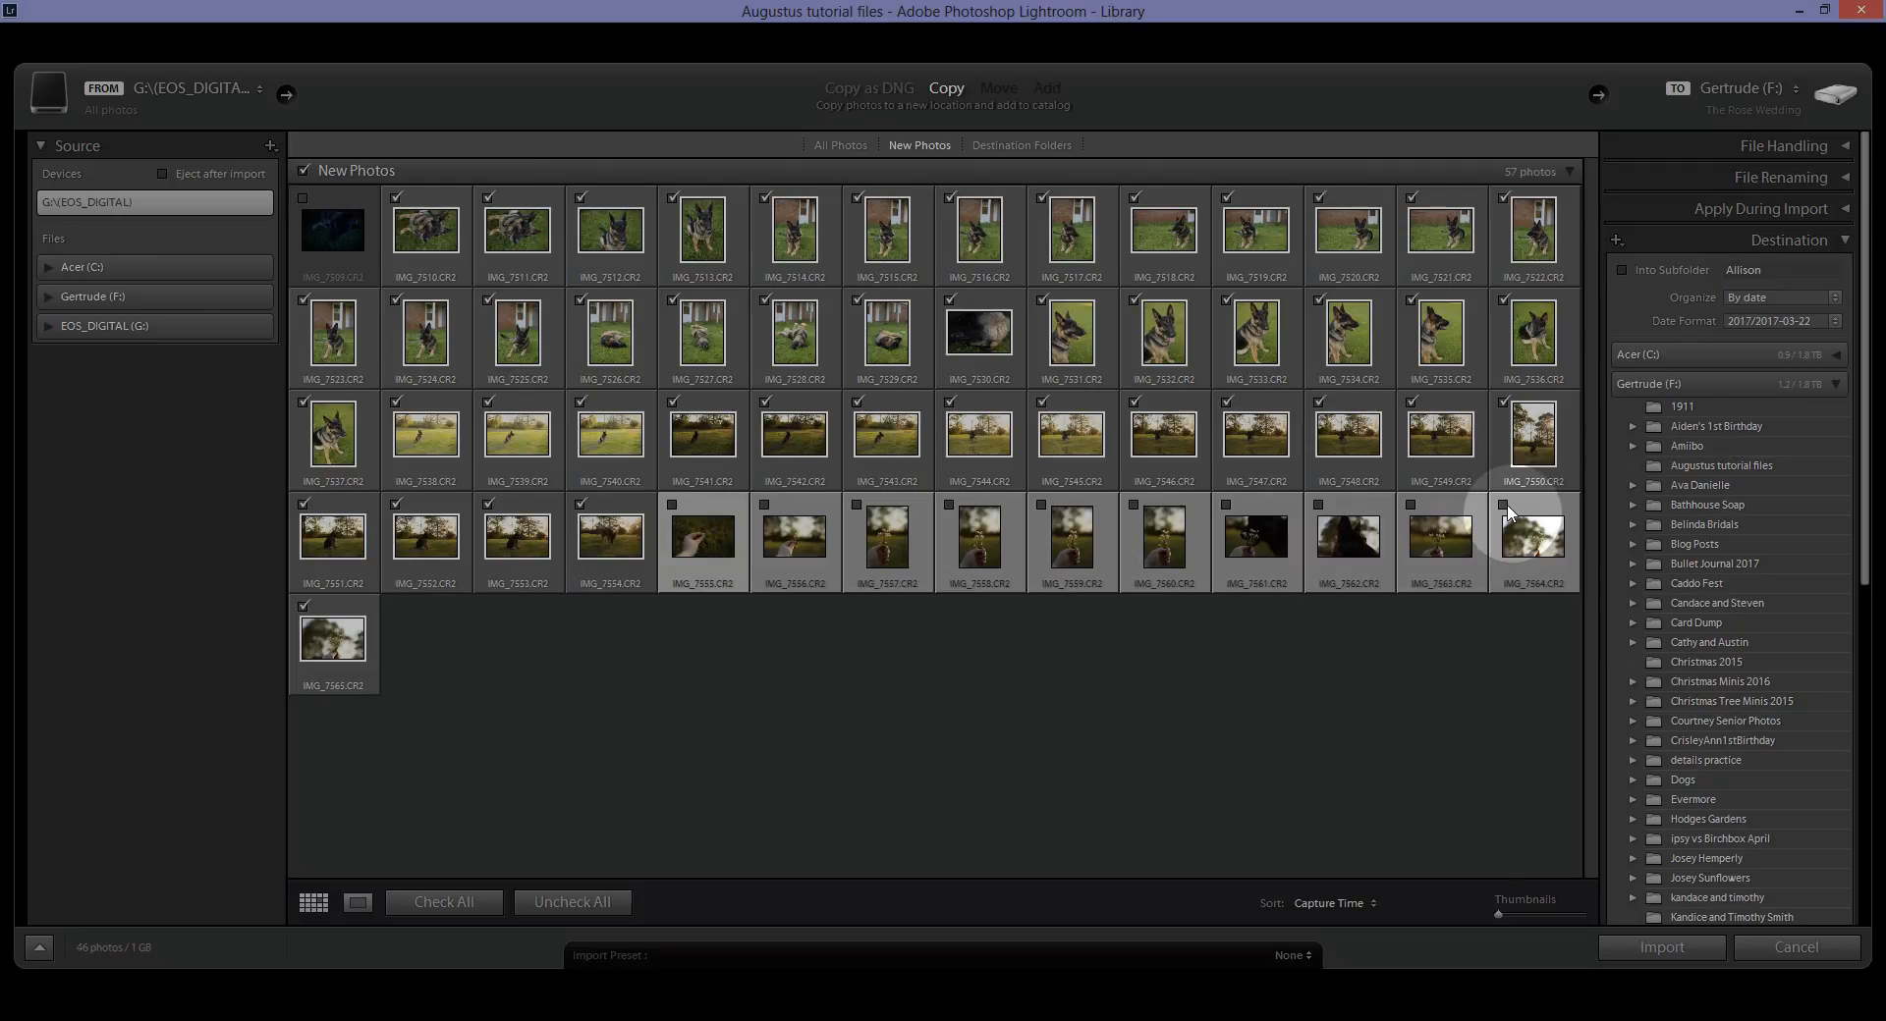
mouse_move(1365, 570)
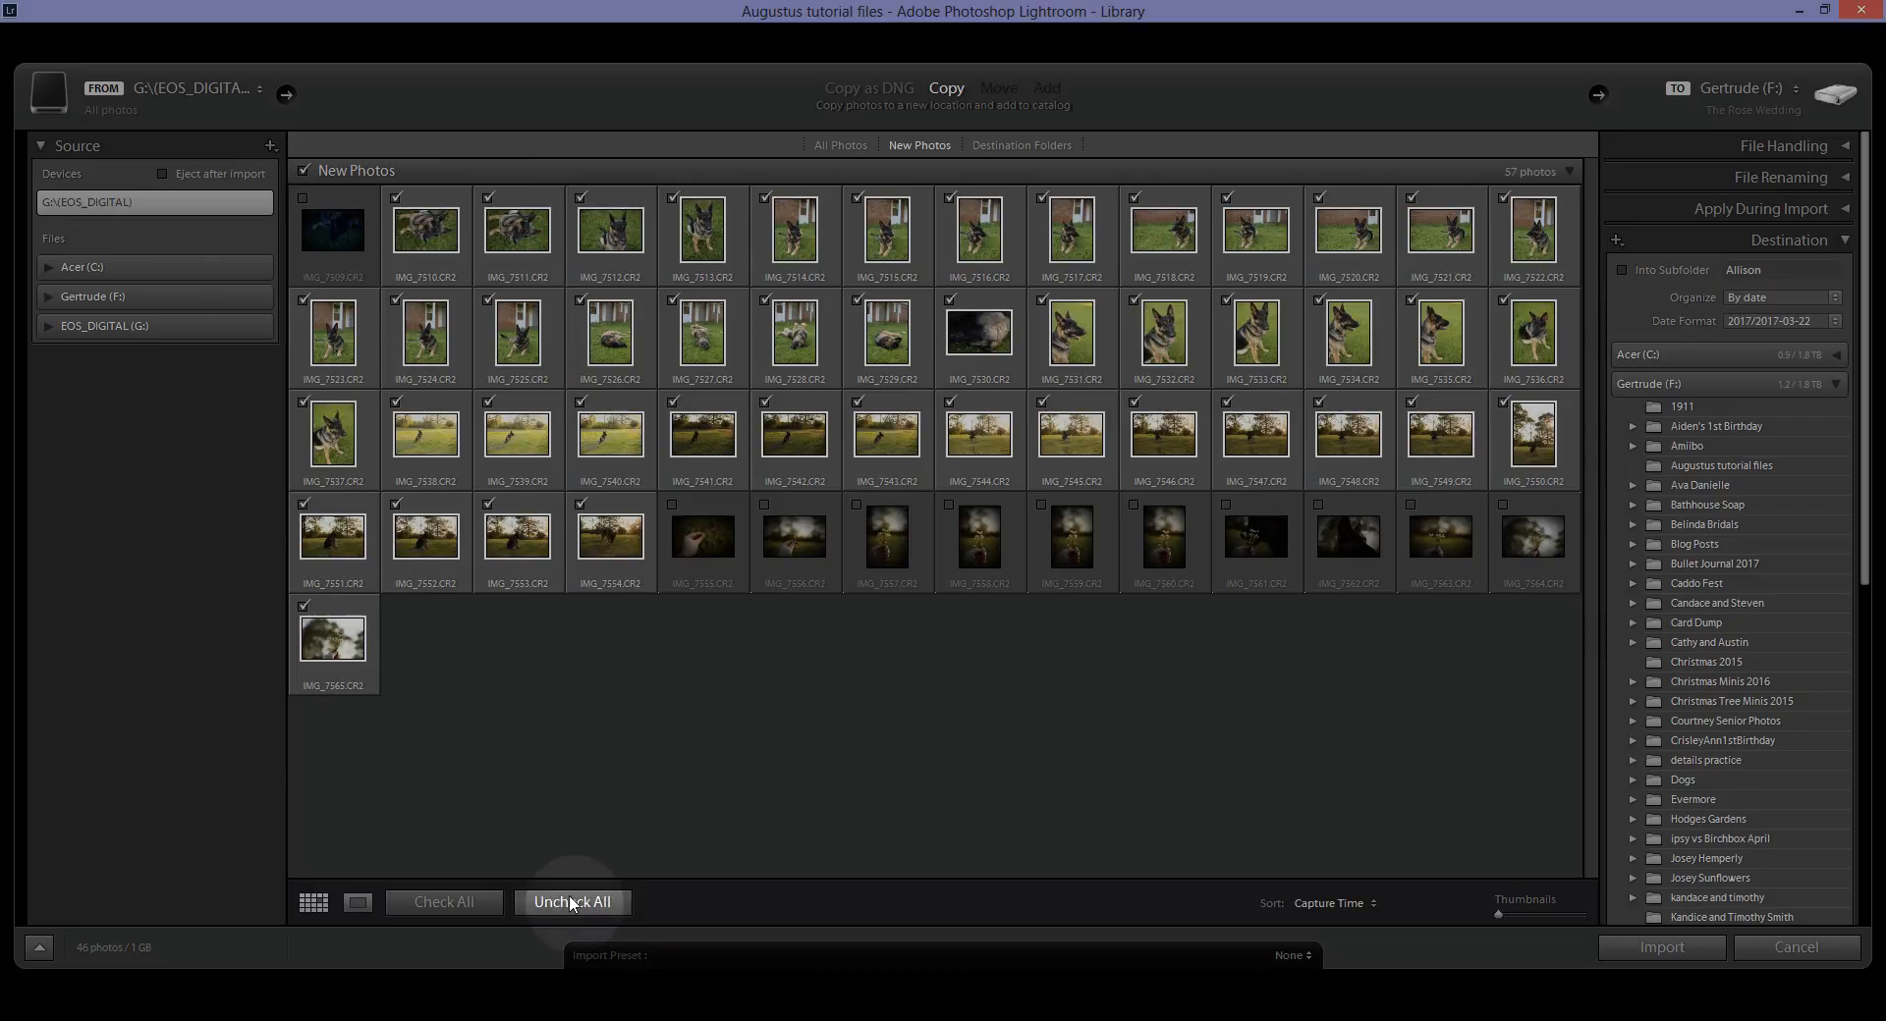
left_click(572, 903)
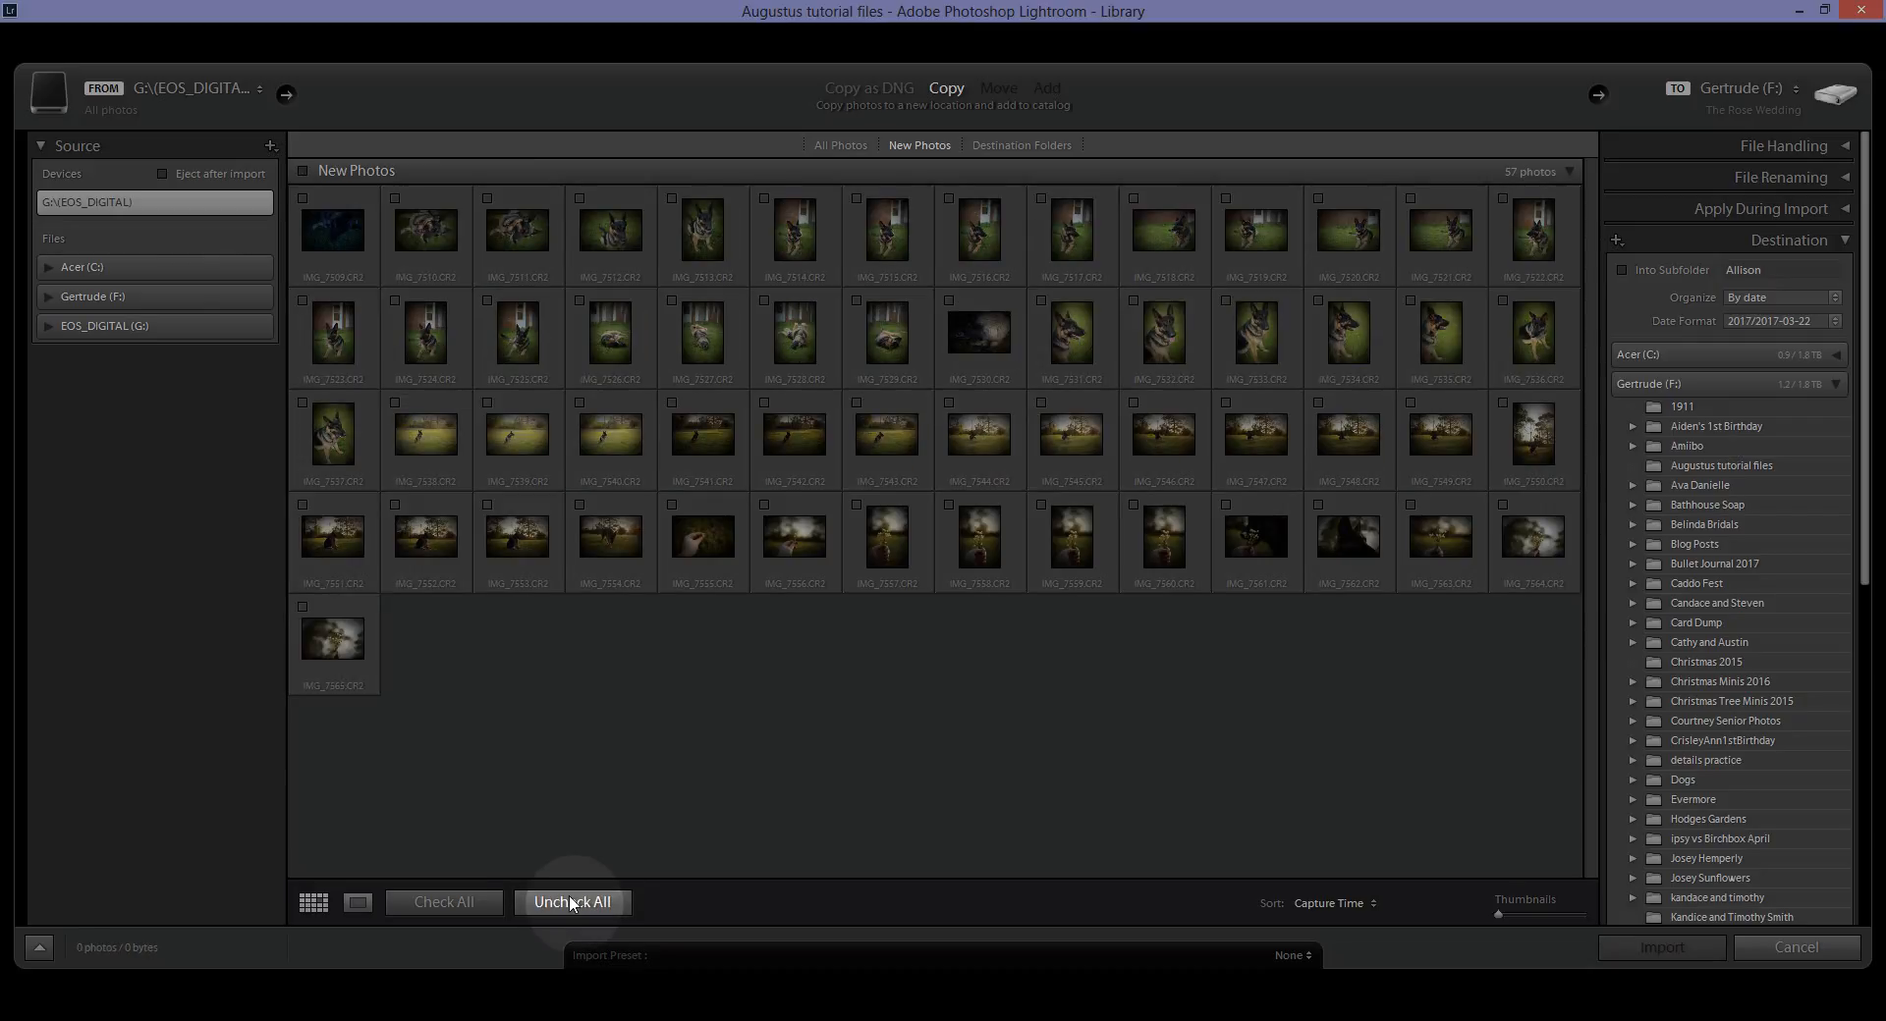
left_click(444, 903)
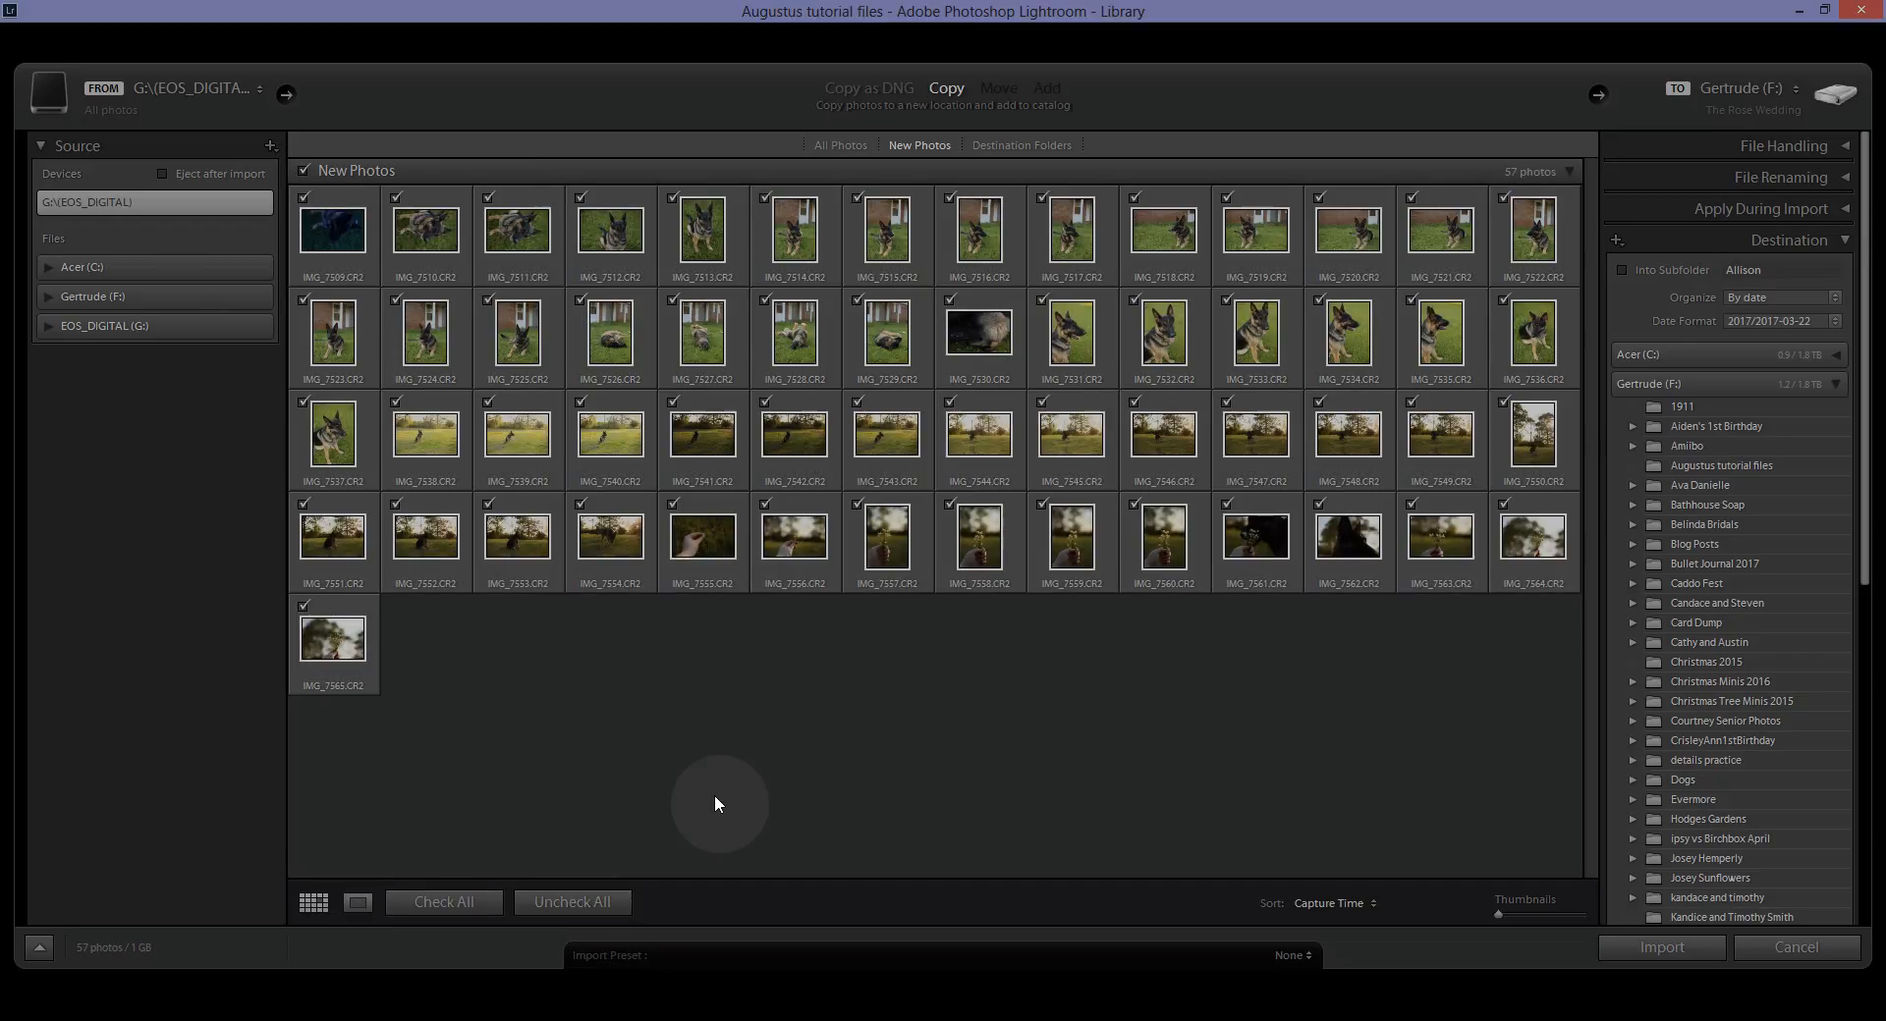
Show File Handling options and leave 'Make a Second Copy To' unchecked.
left_click(1621, 270)
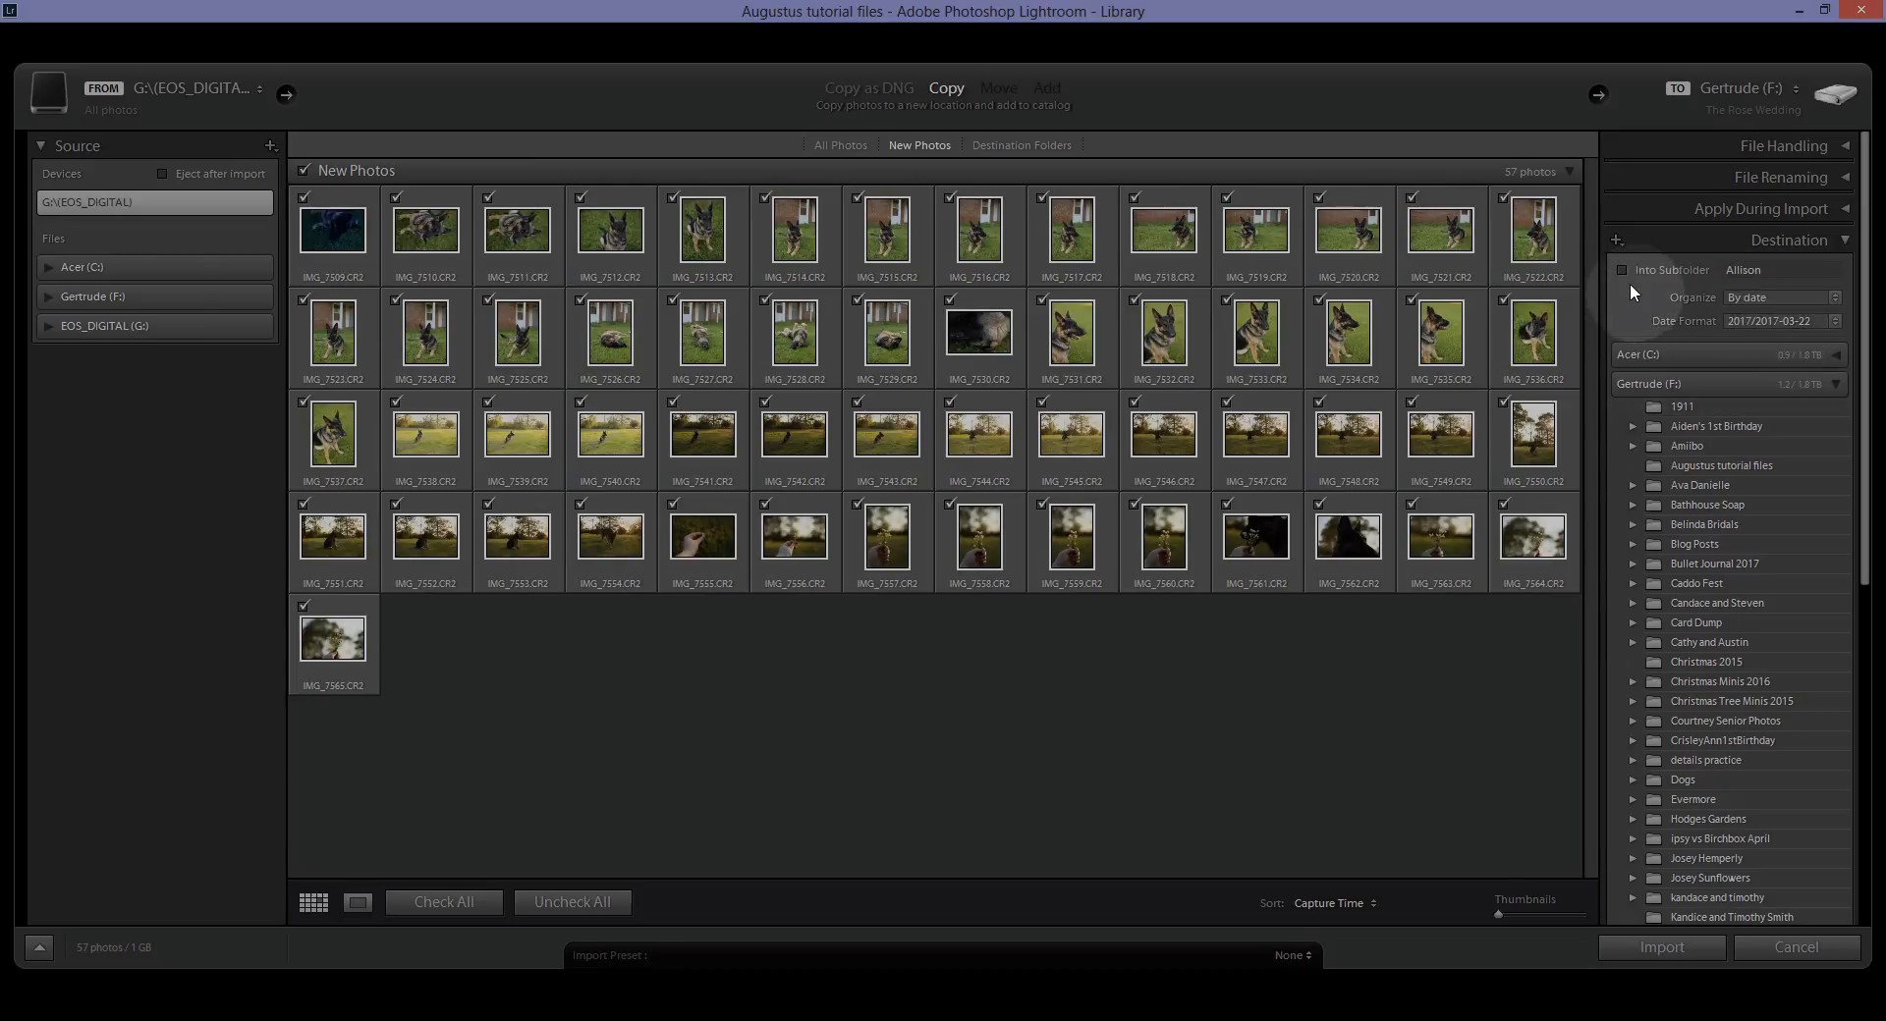
left_click(1758, 270)
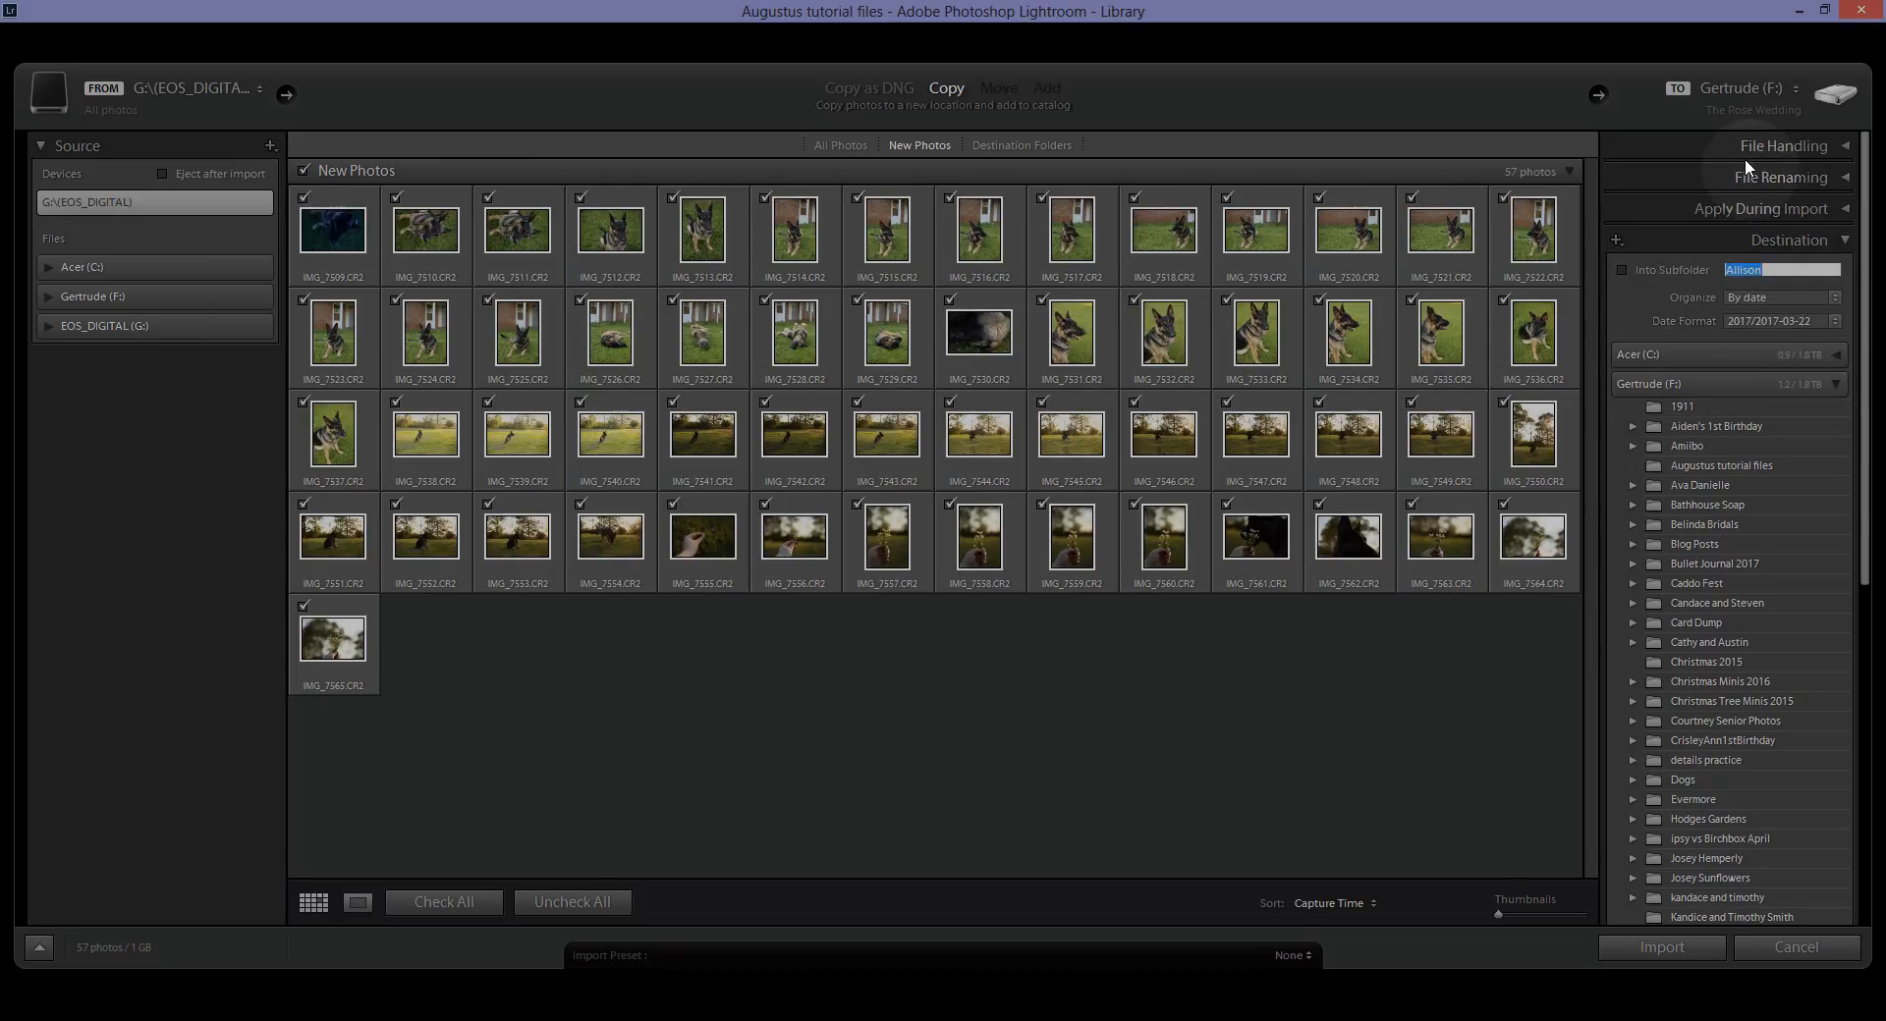
left_click(1783, 145)
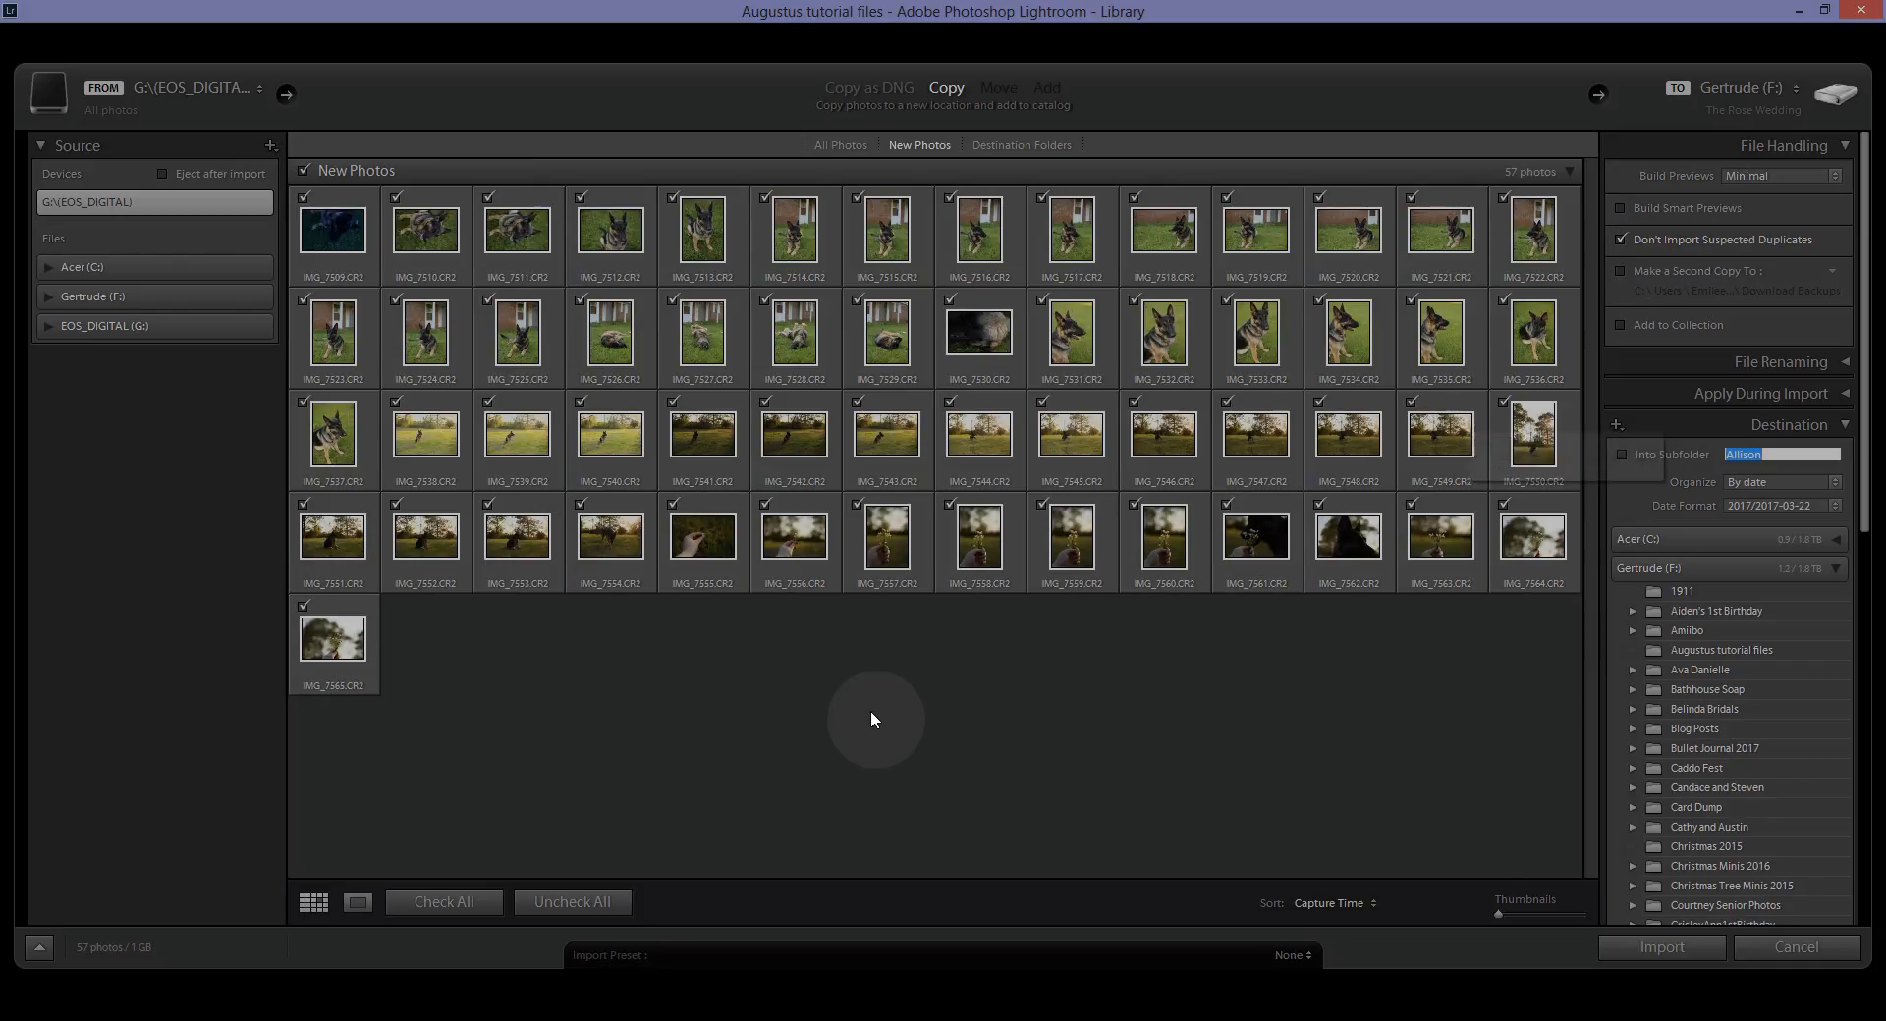
mouse_move(1024, 620)
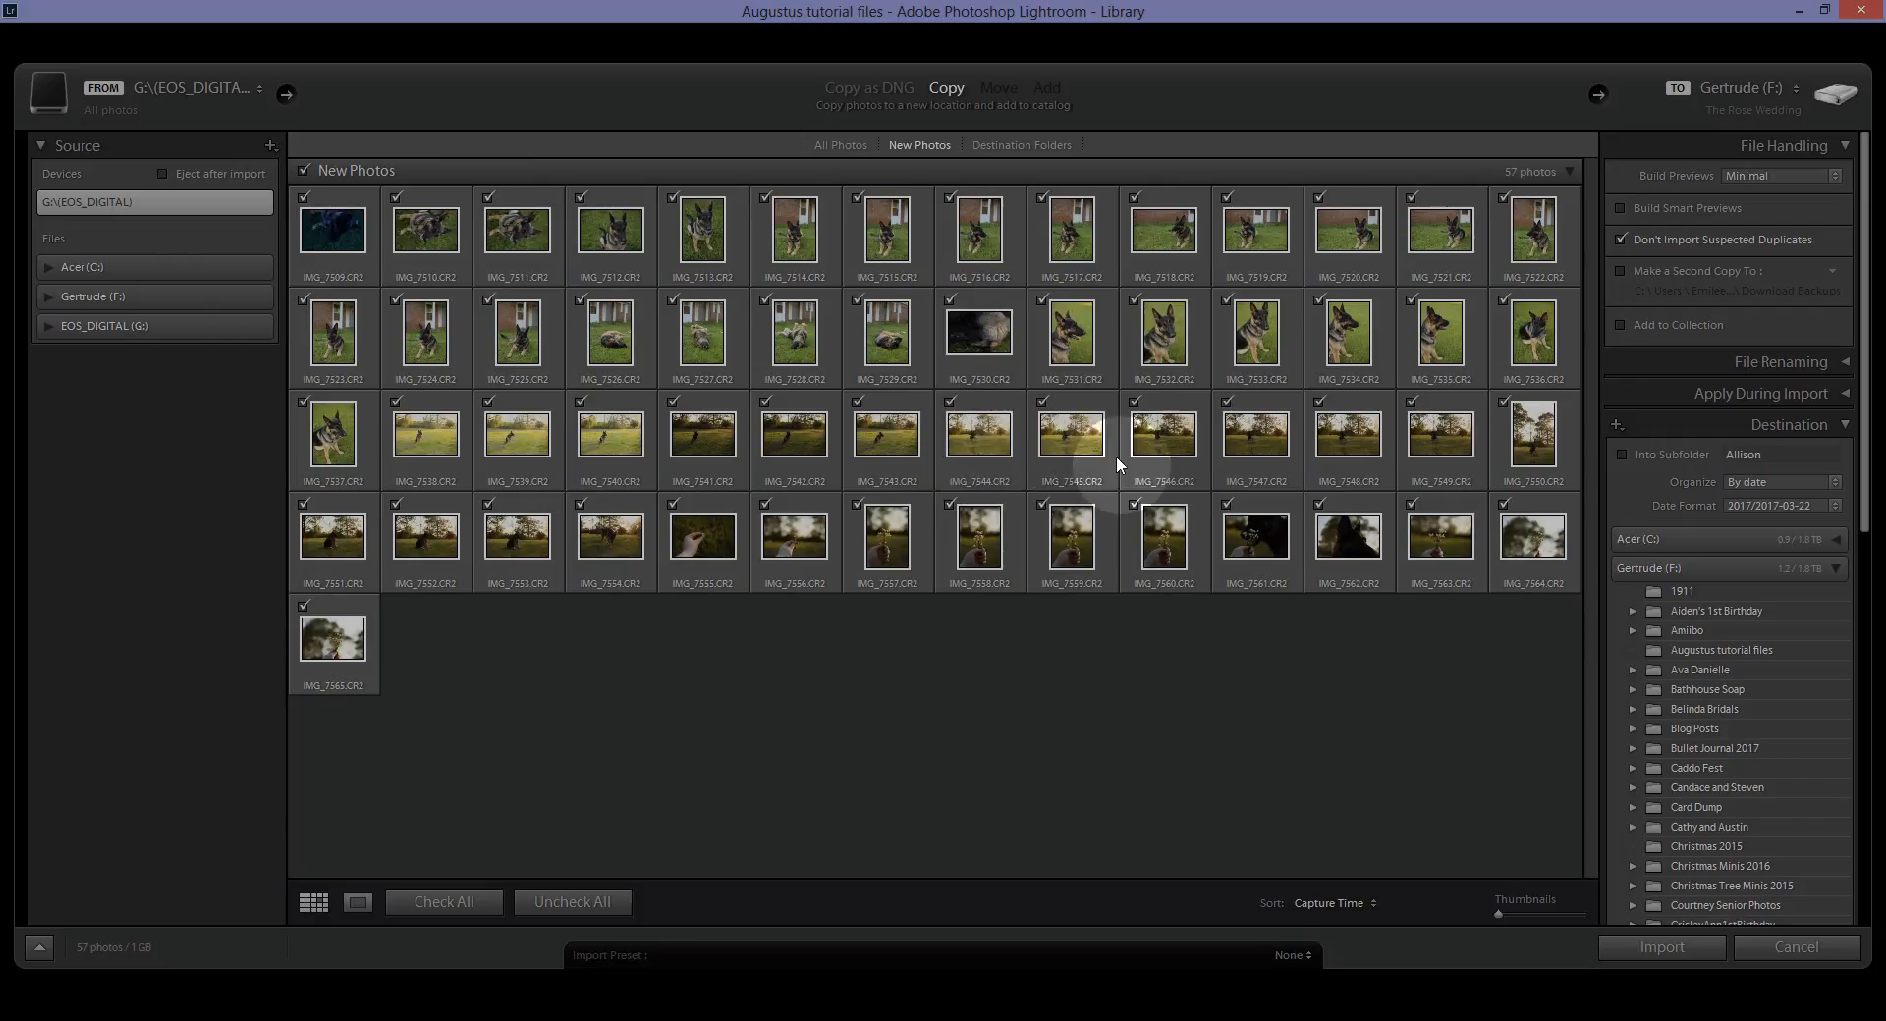
mouse_move(1119, 465)
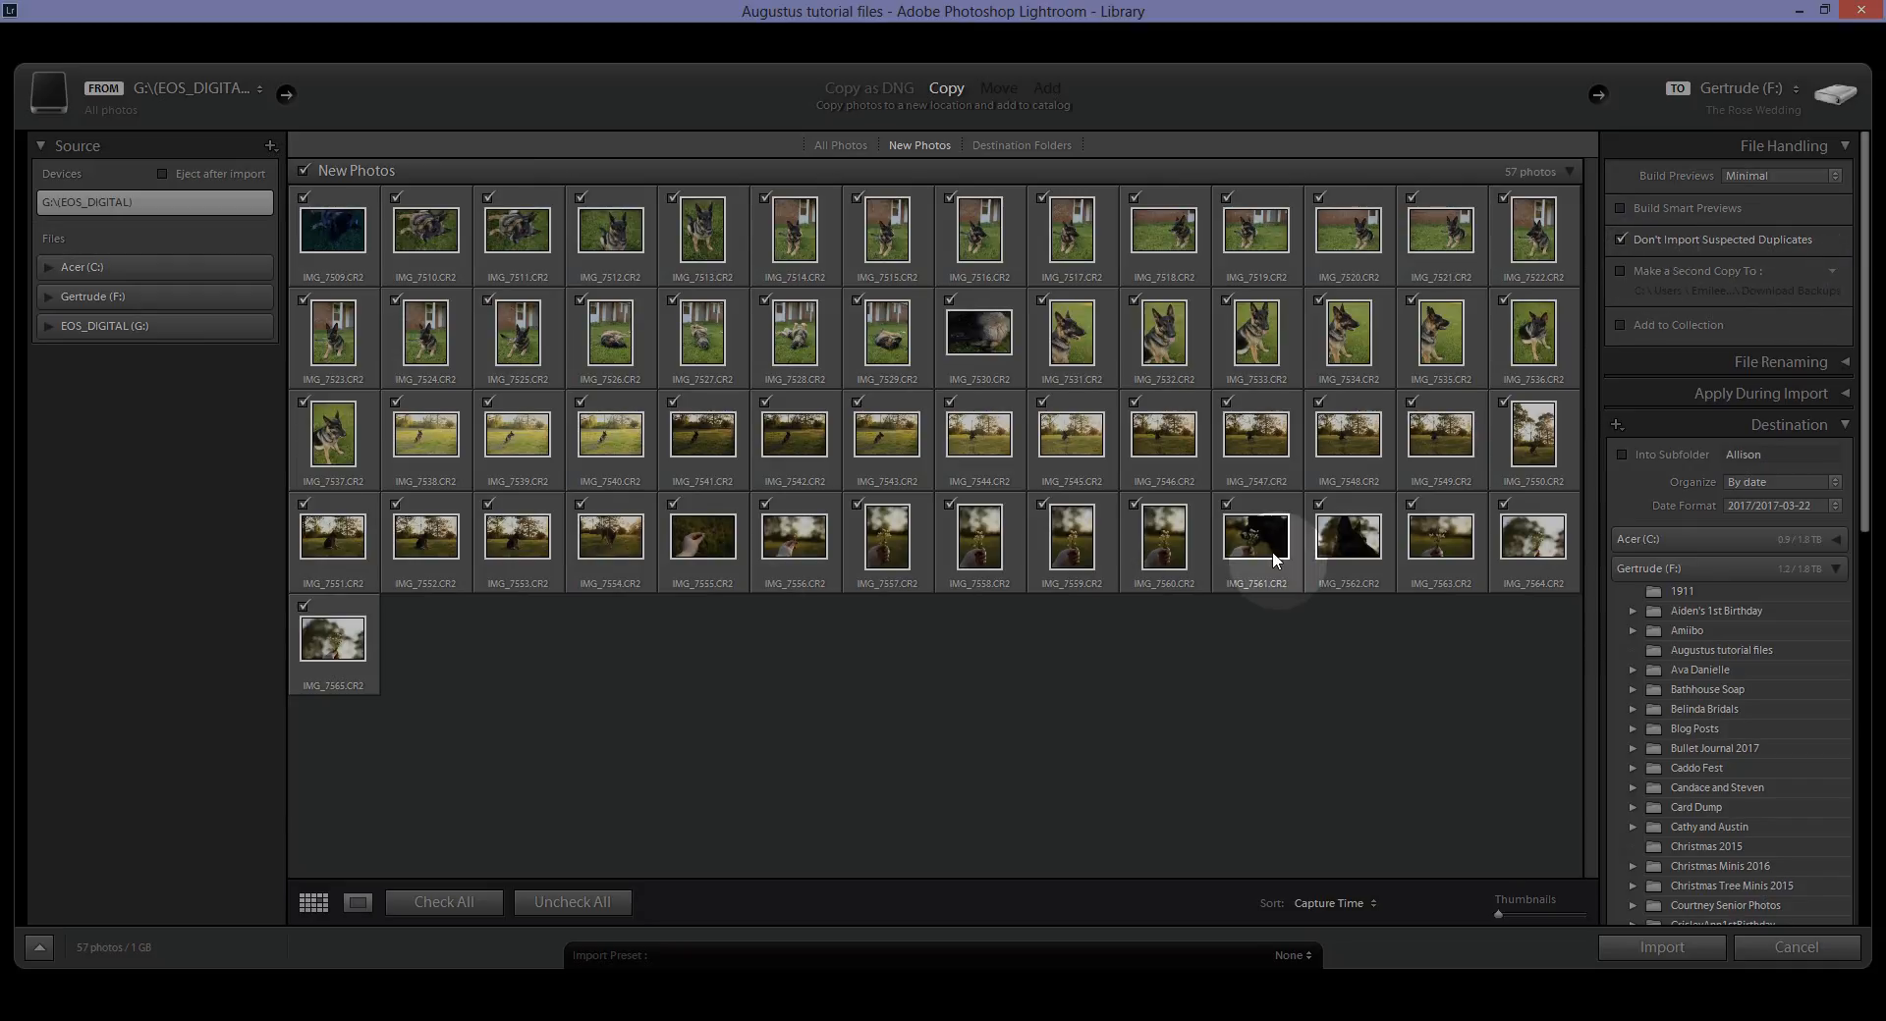
mouse_move(647, 568)
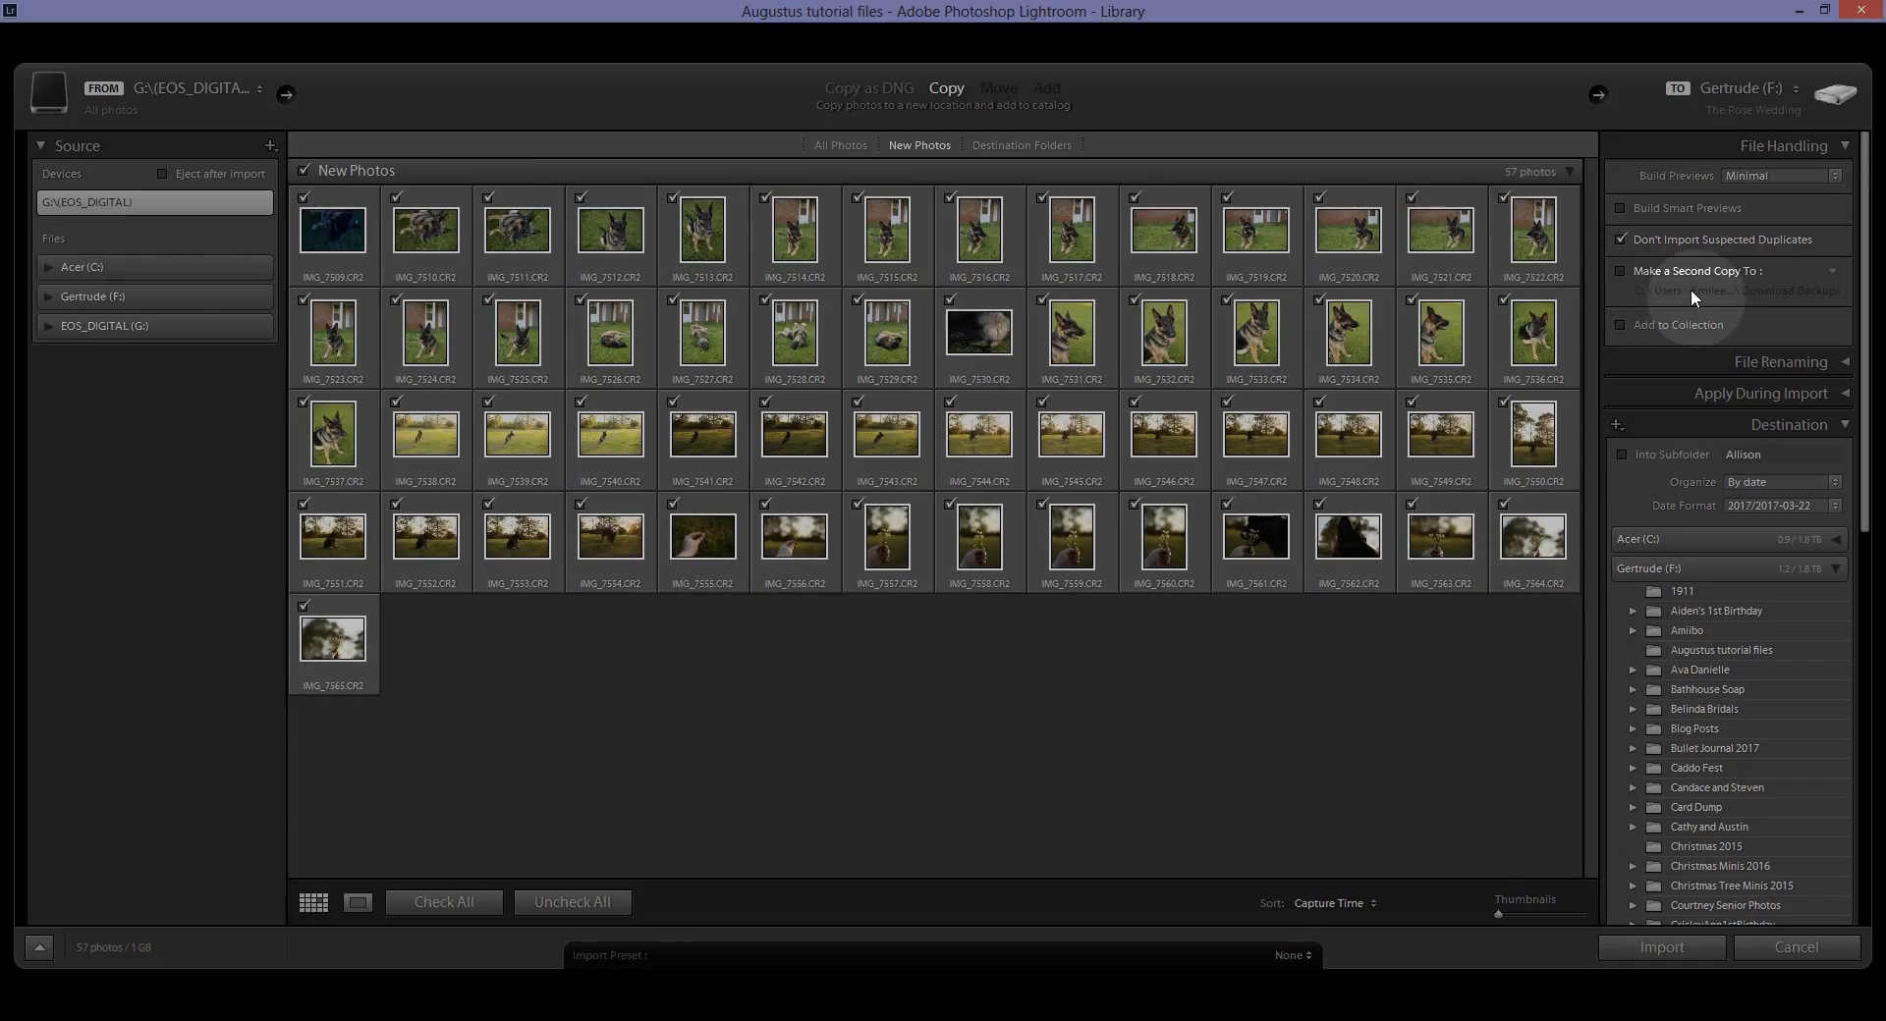
left_click(1621, 272)
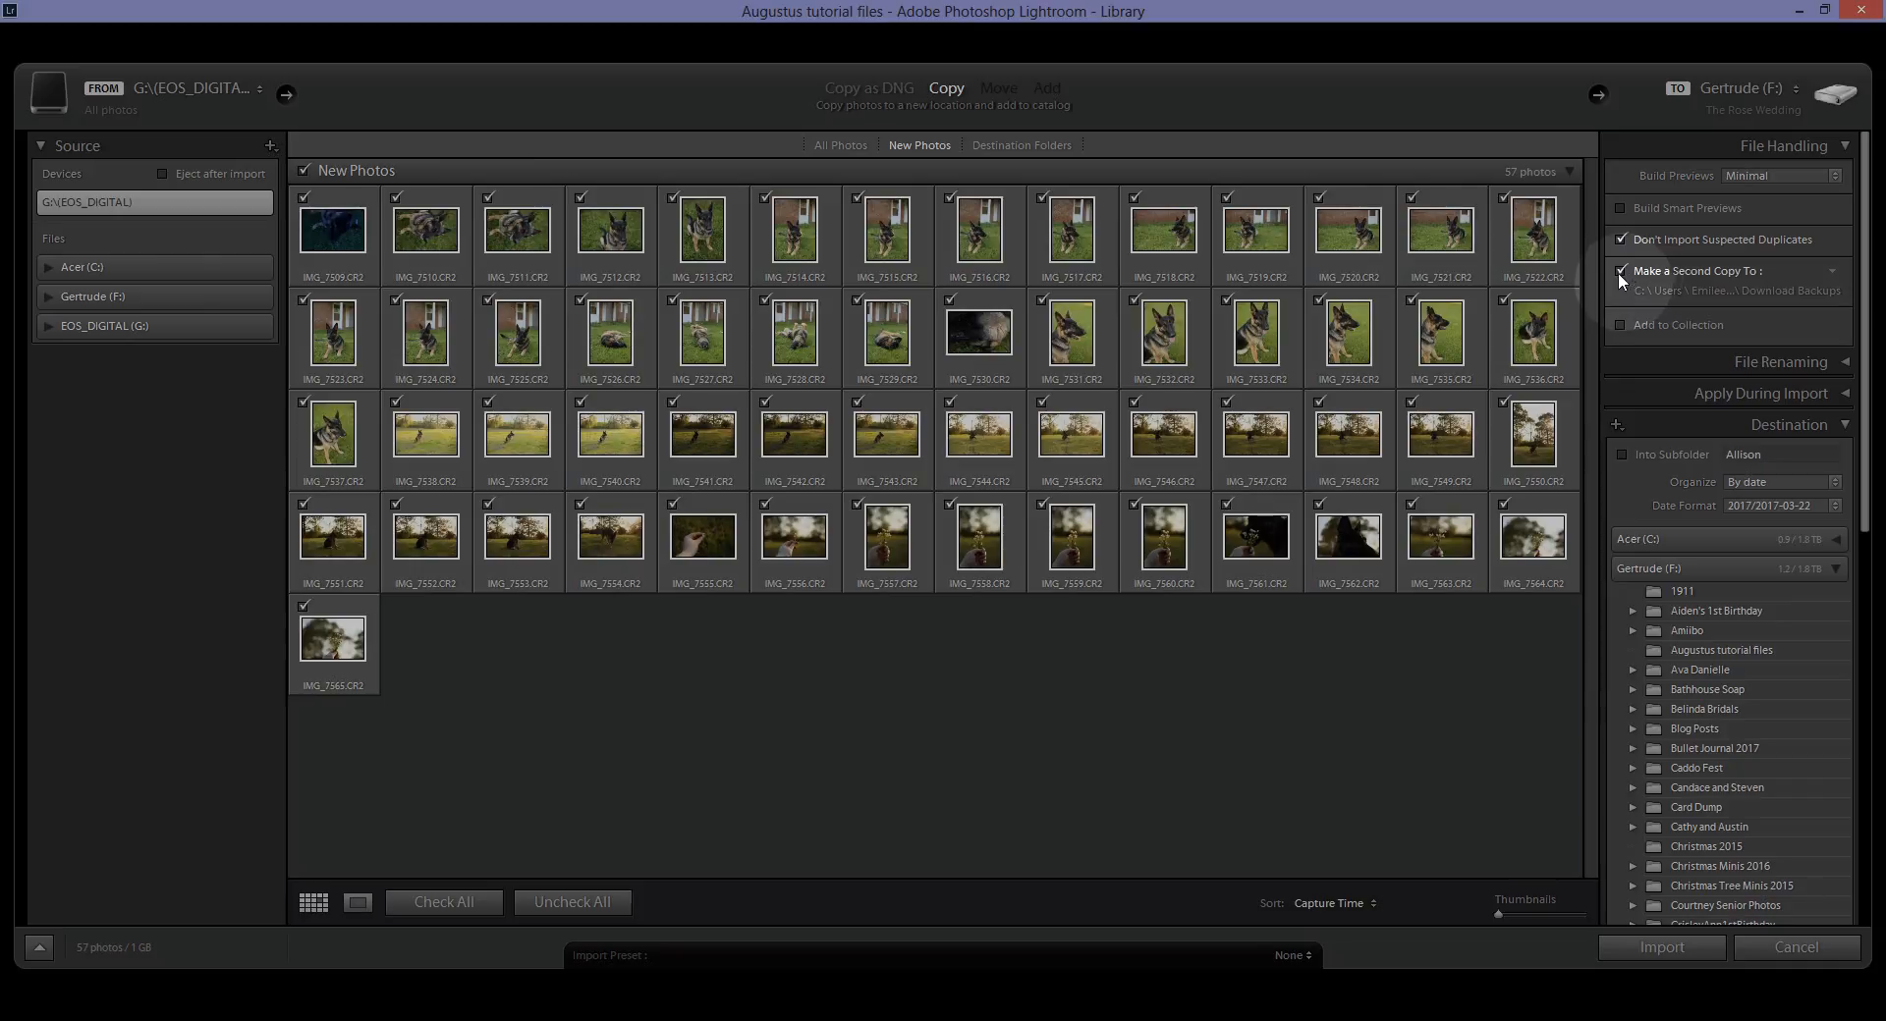
left_click(1620, 270)
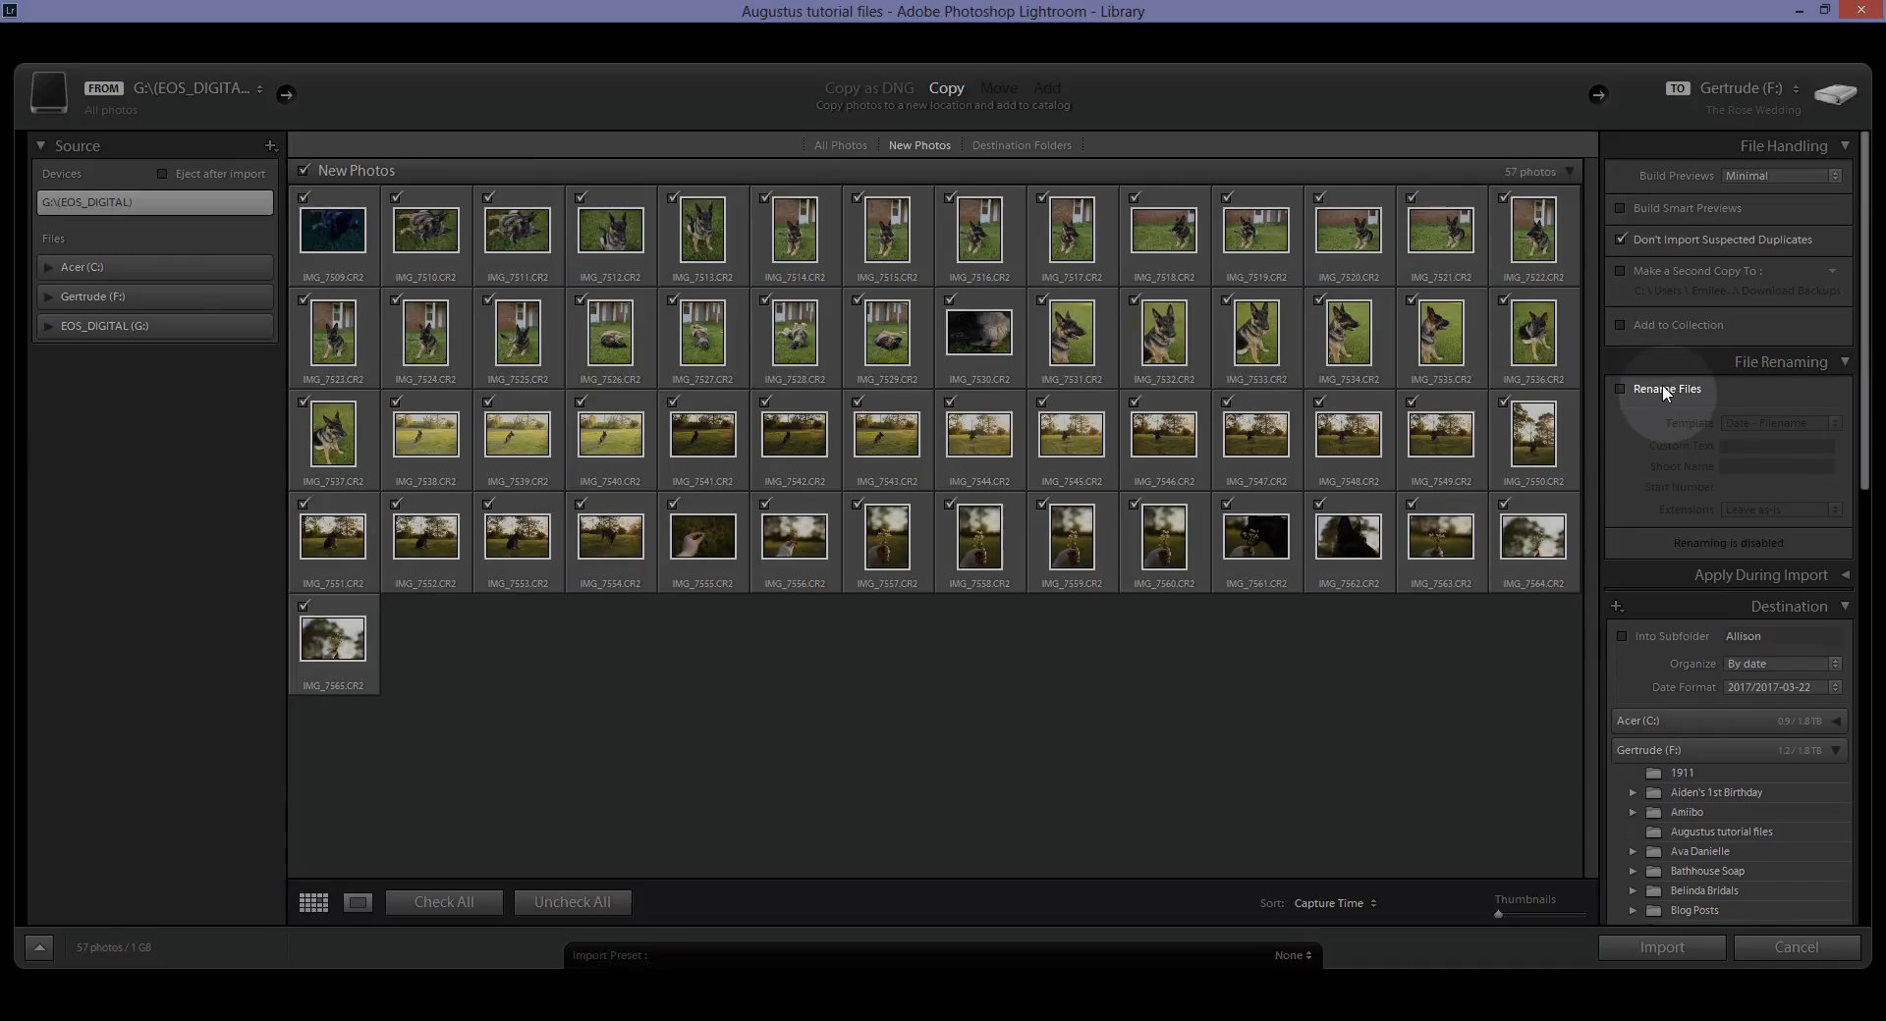
Set the Custom Name (x of y) template with text 'untitled', then disable renaming.
left_click(1620, 389)
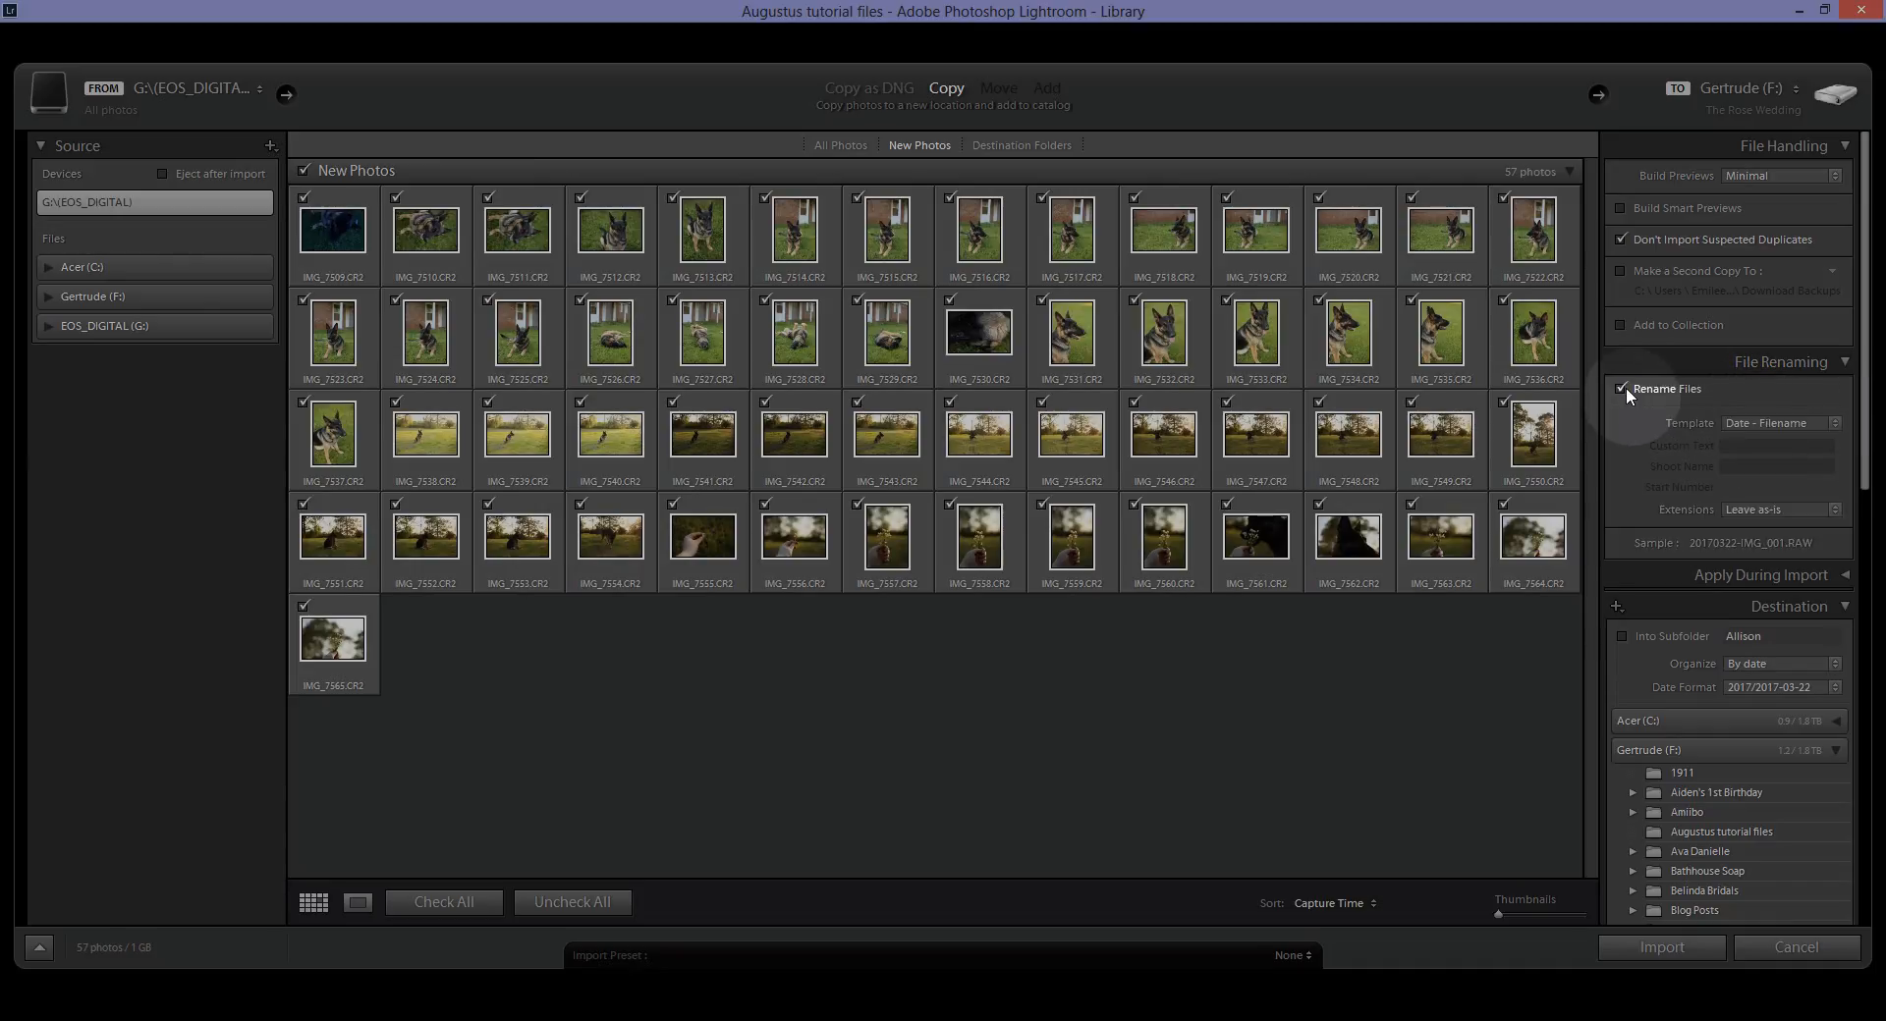
left_click(1781, 423)
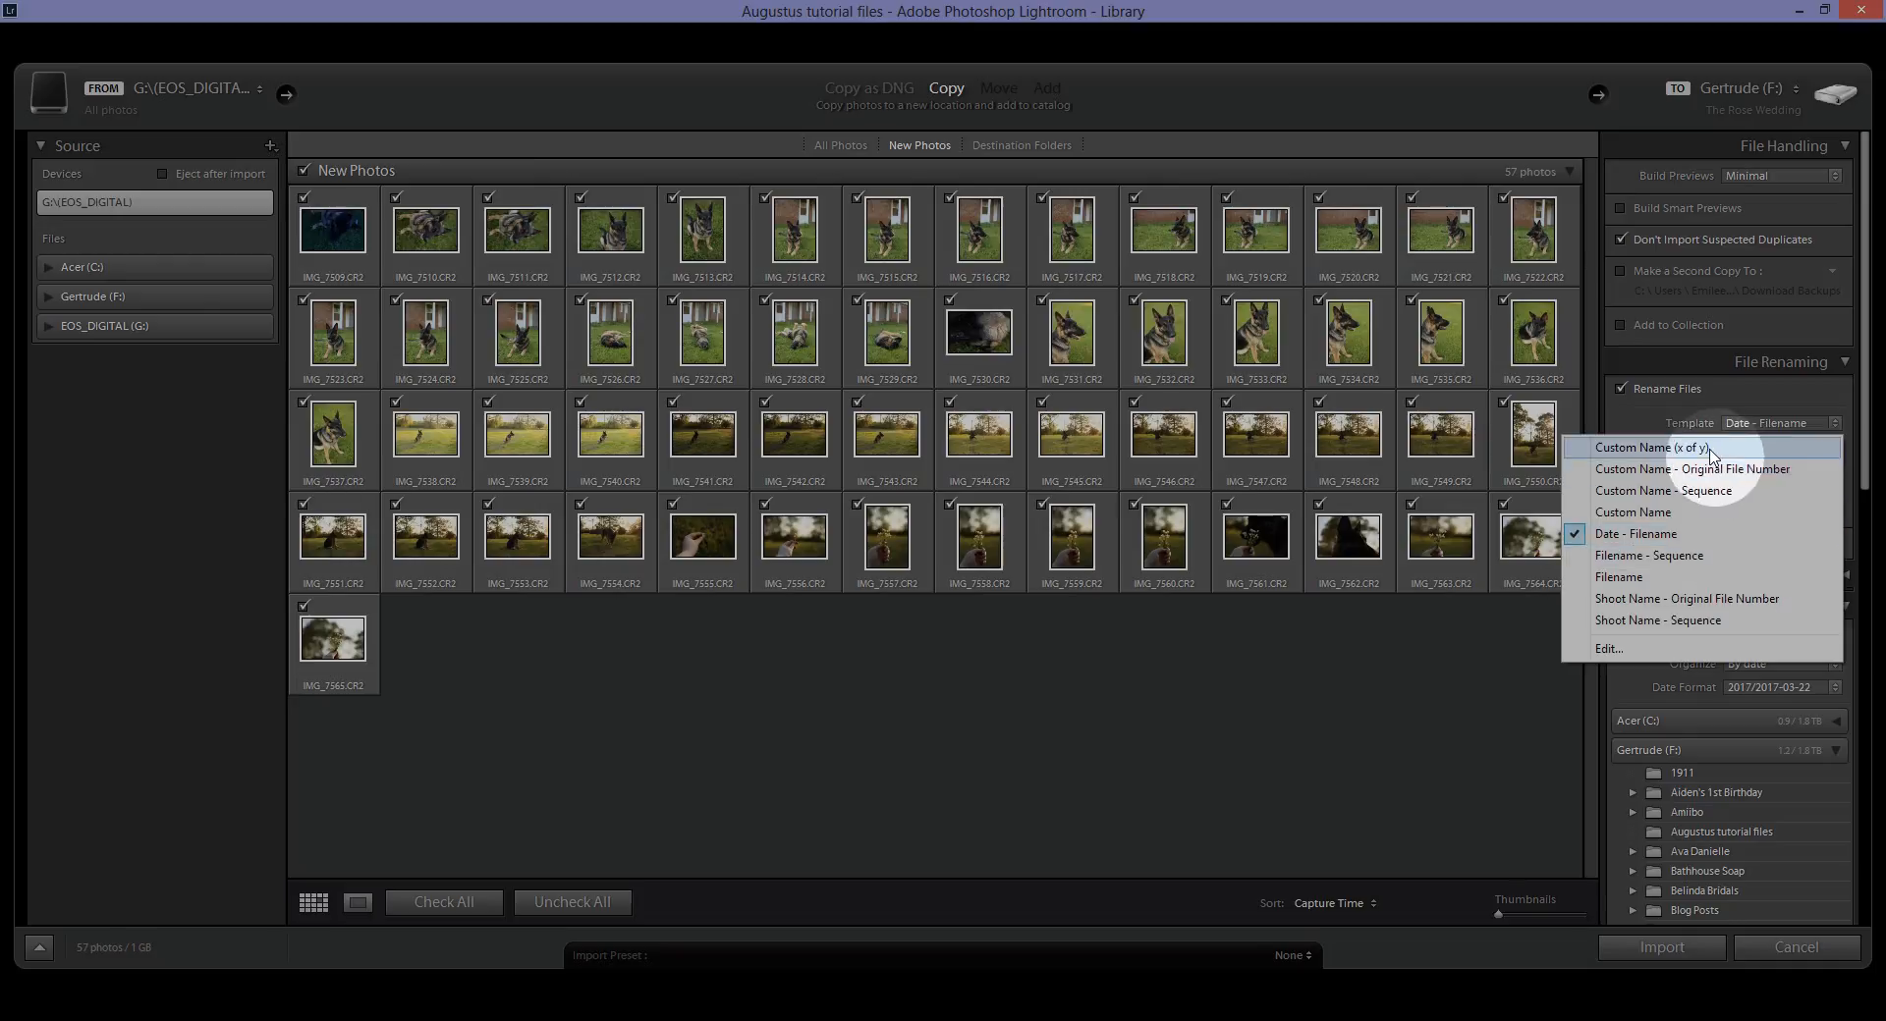
mouse_move(1648, 555)
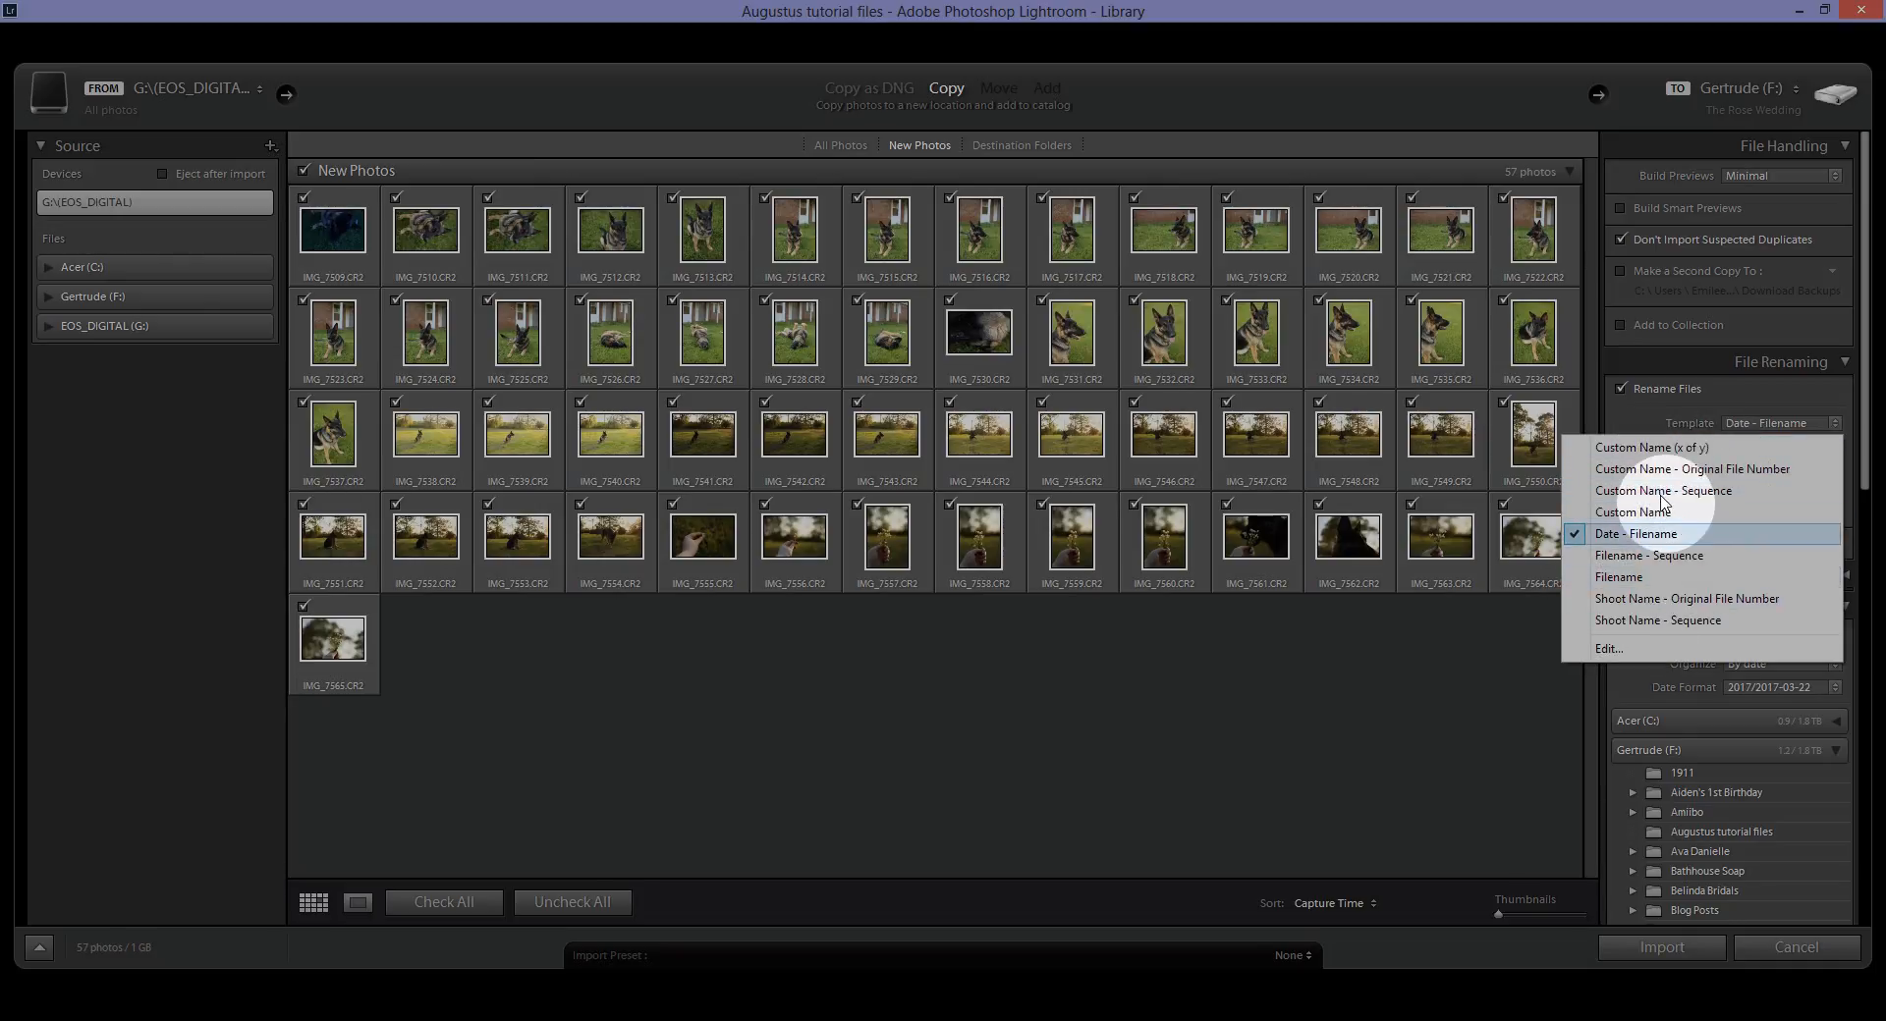
left_click(1635, 533)
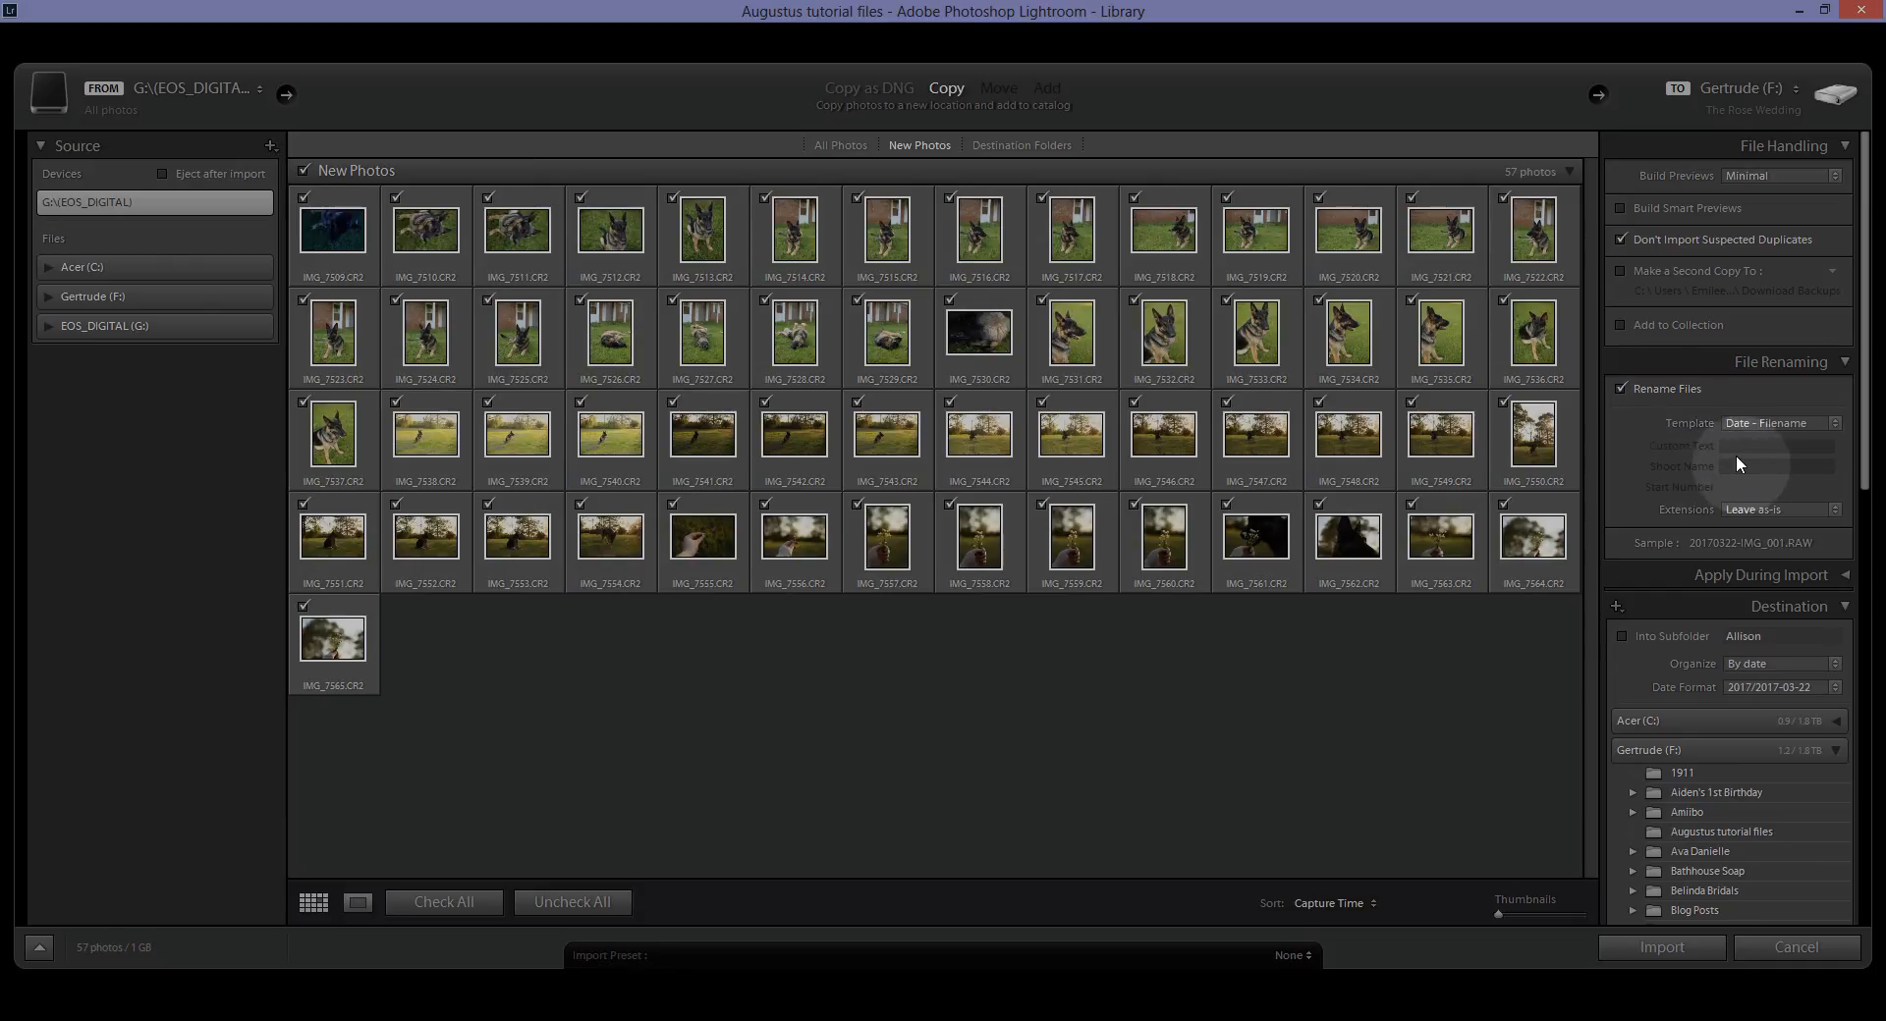
left_click(1779, 423)
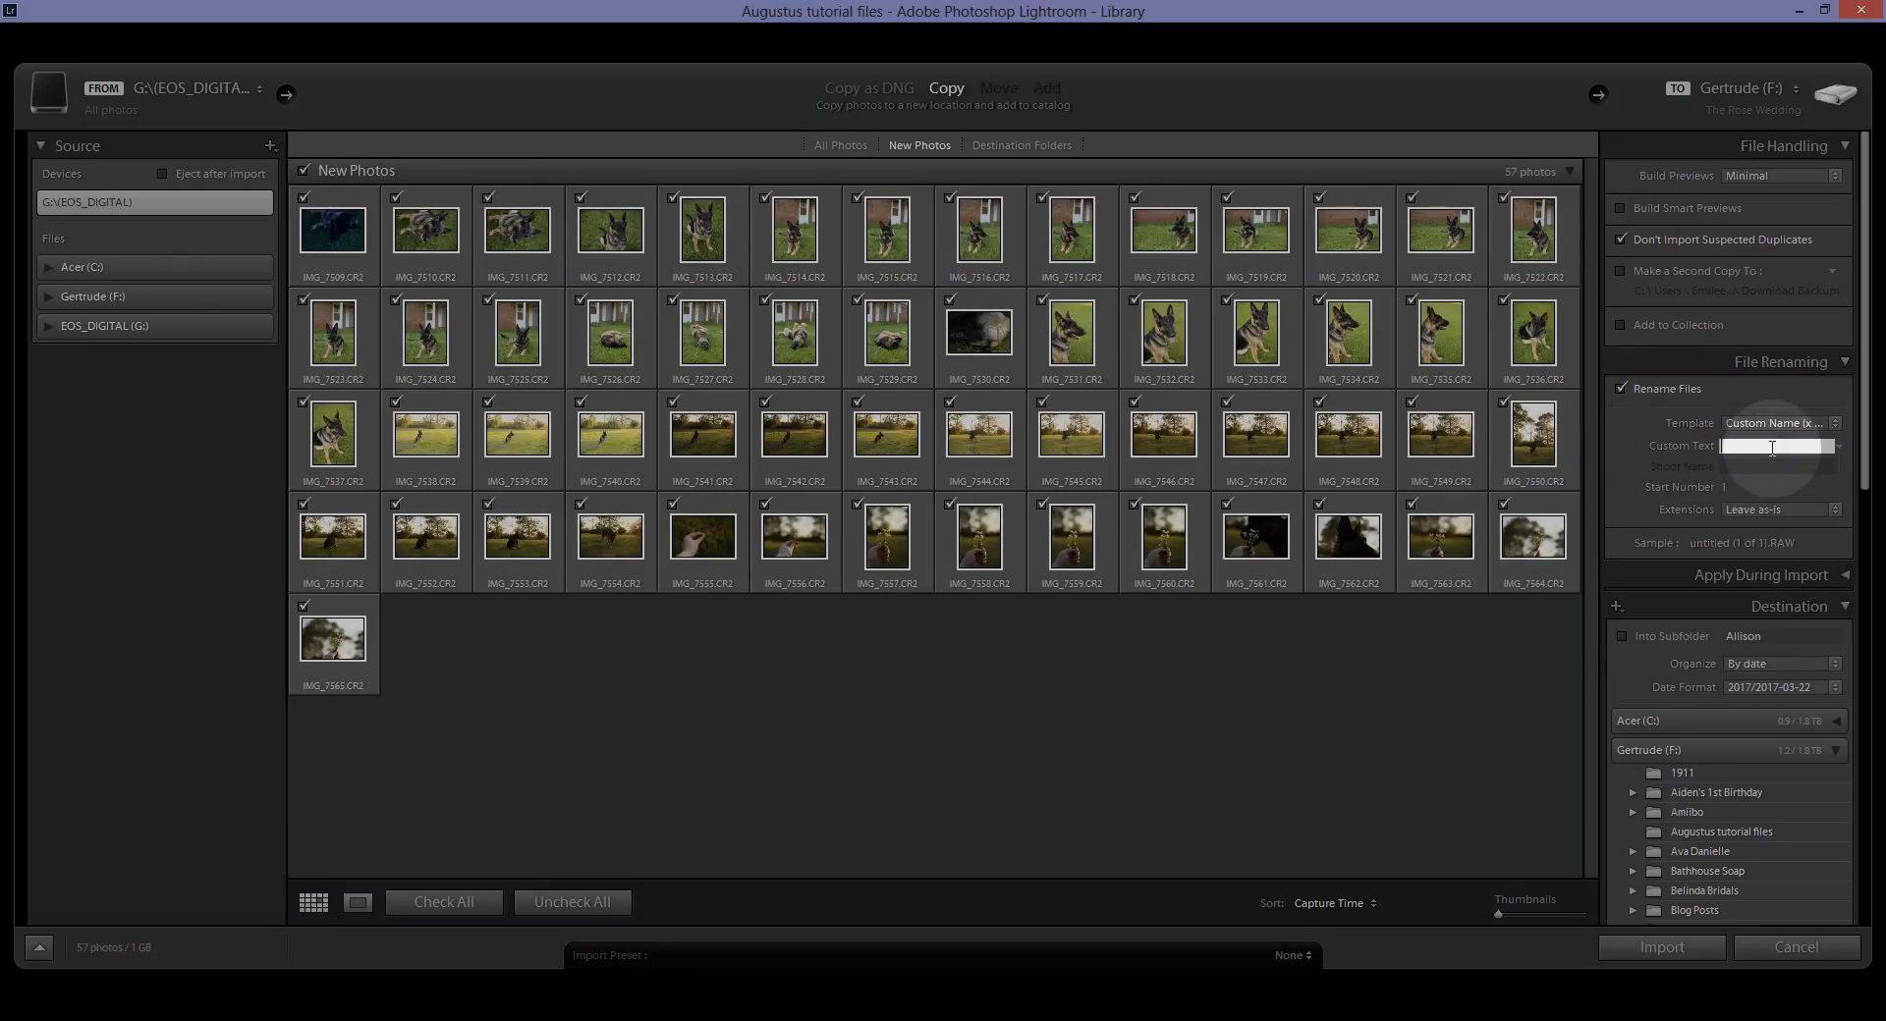
type("untitled")
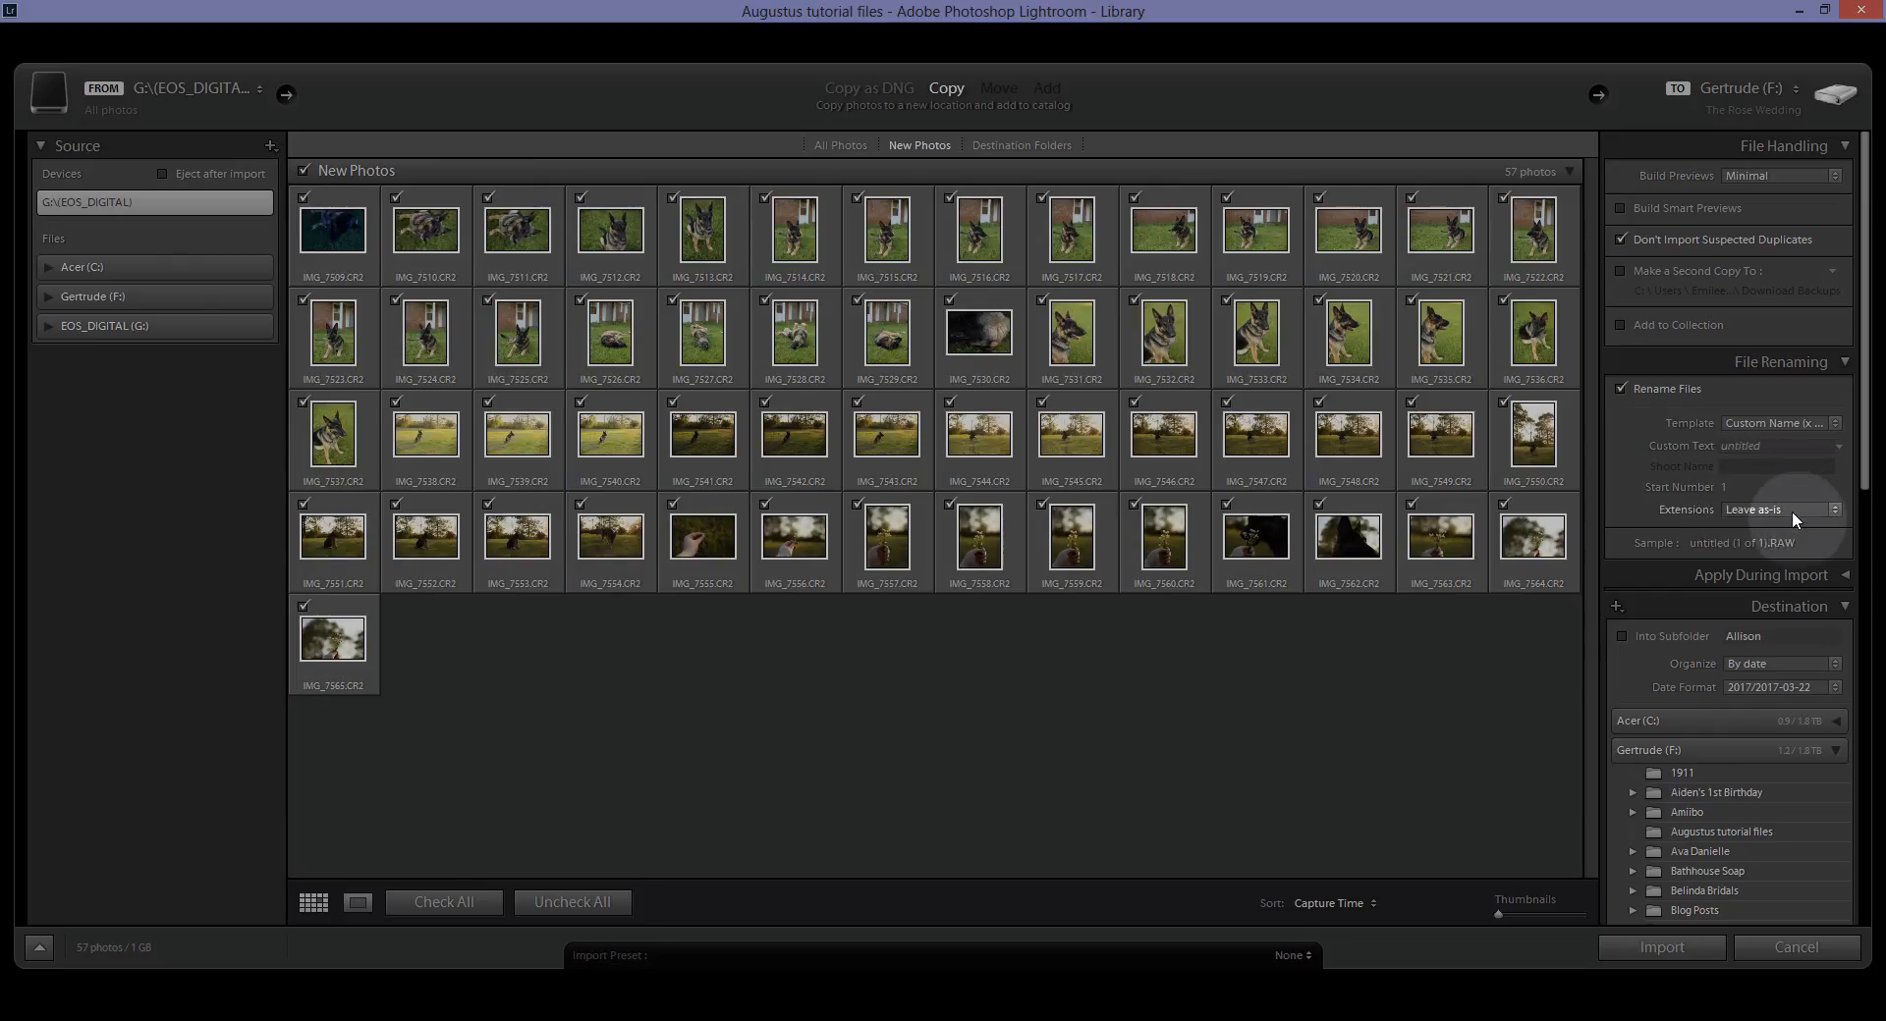
left_click(1620, 389)
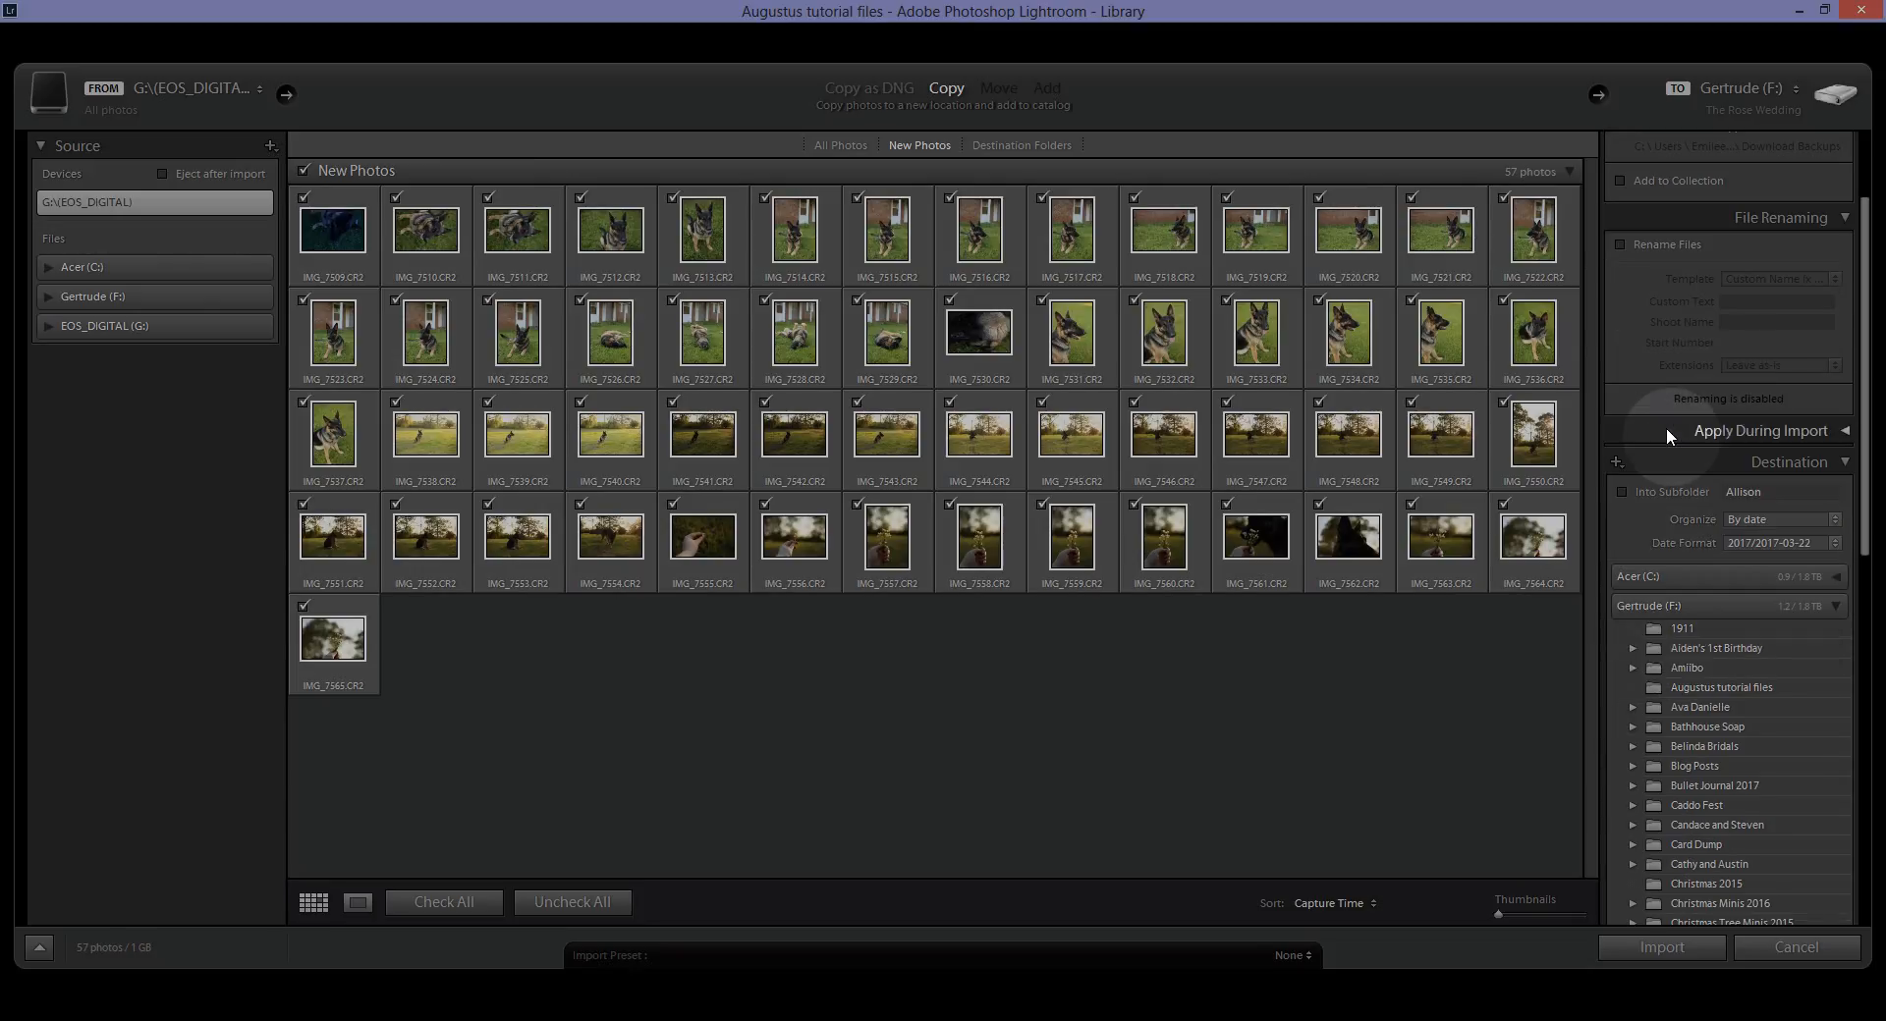
Apply the Tribe Don + Helen preset The Tweaked LXC 03 during import.
left_click(1842, 145)
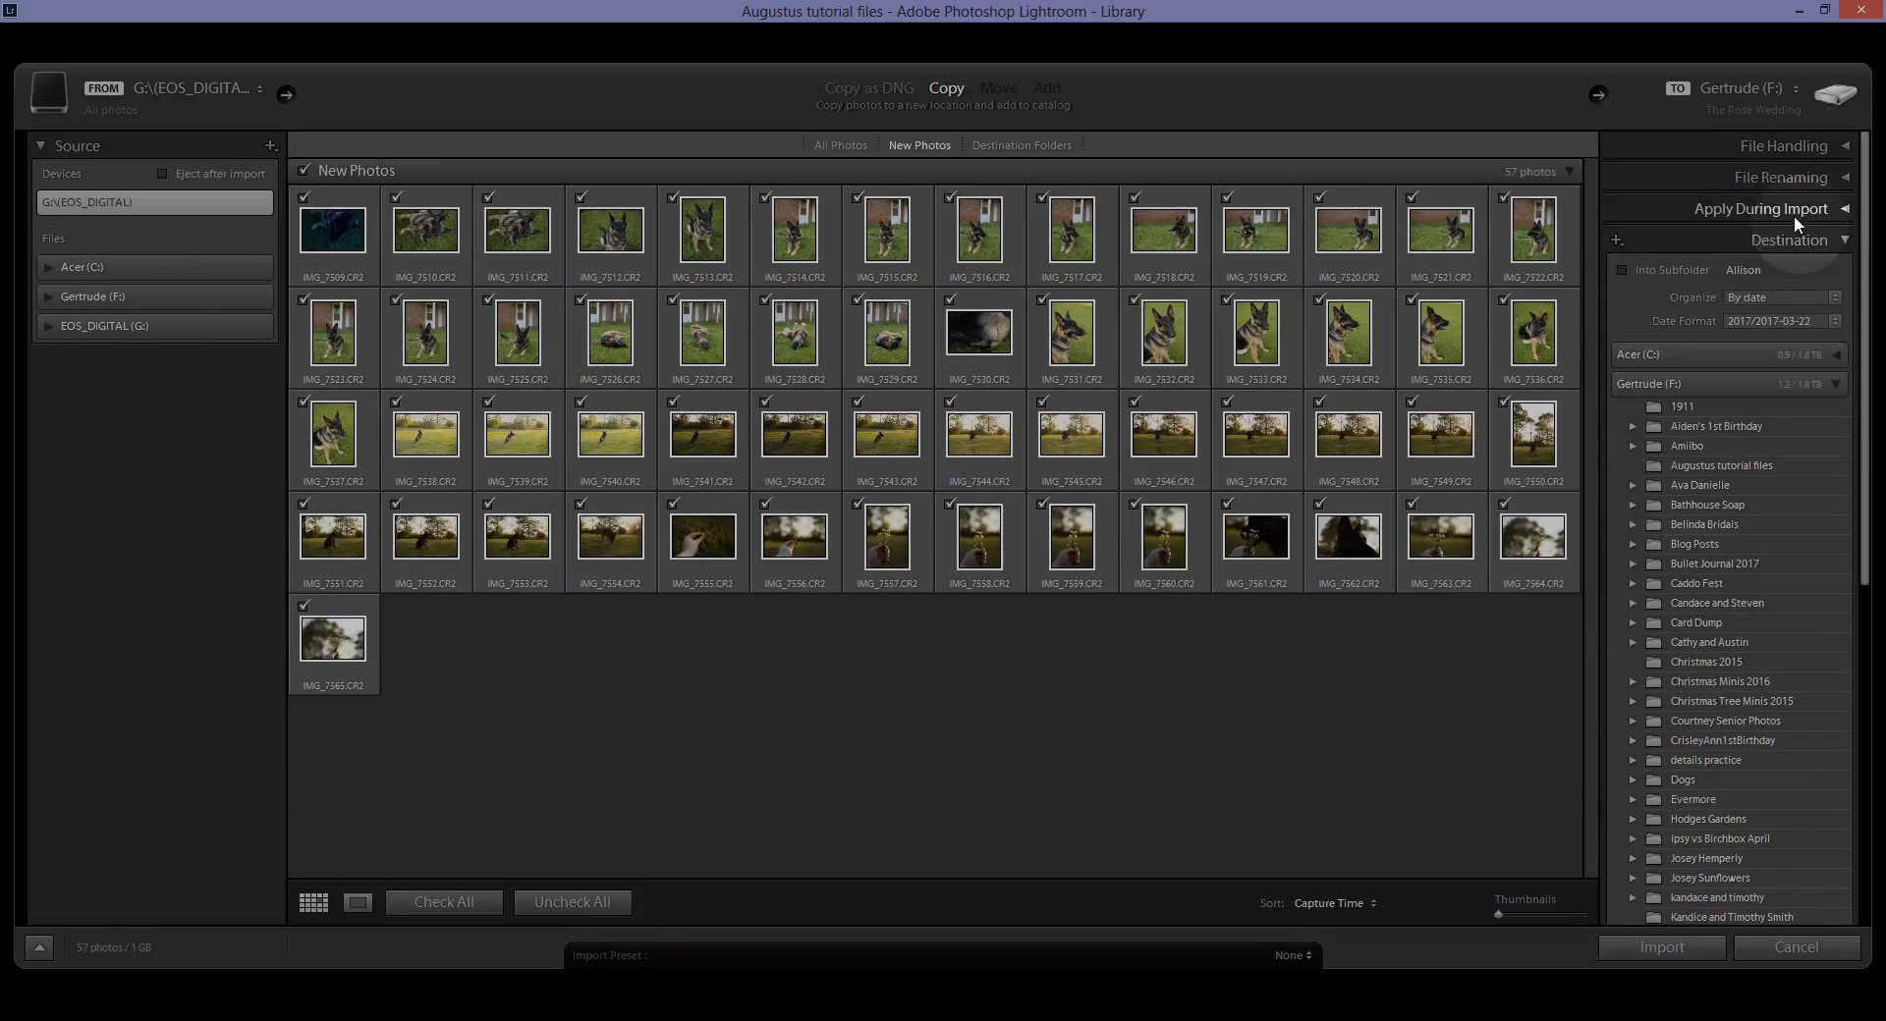
left_click(1761, 209)
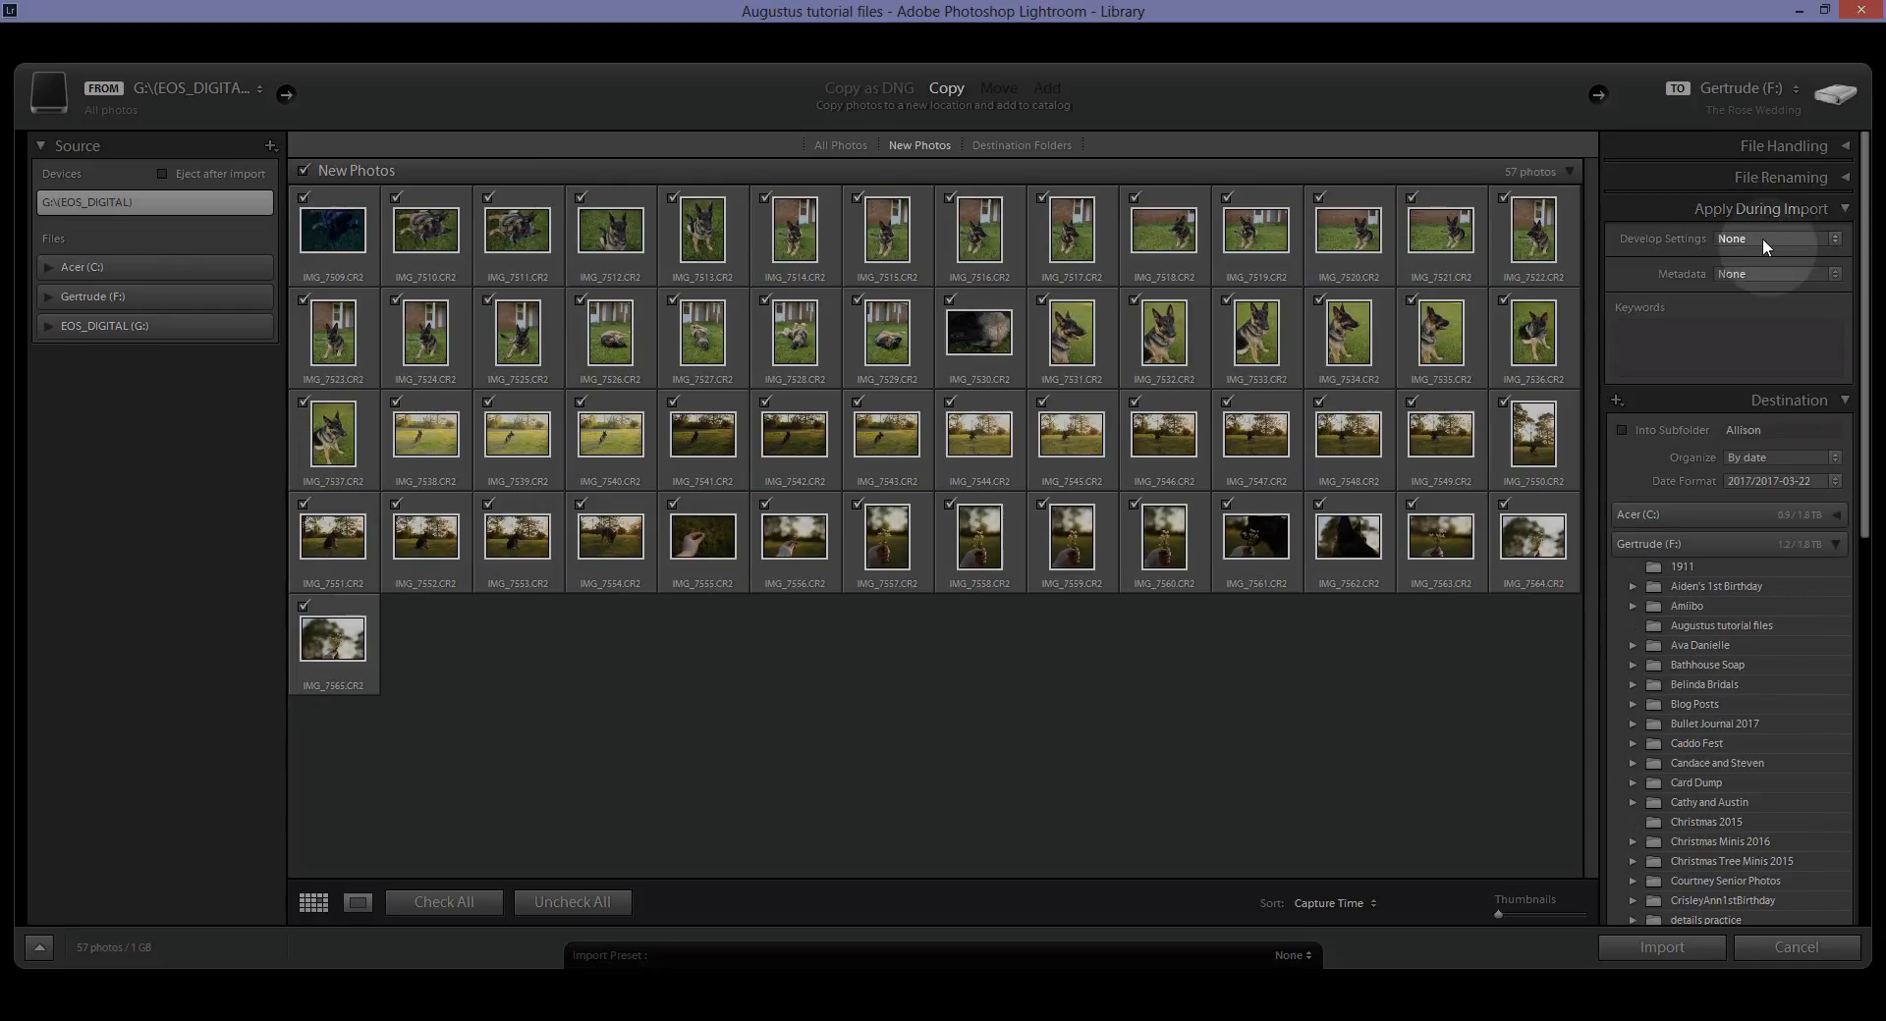
left_click(1774, 239)
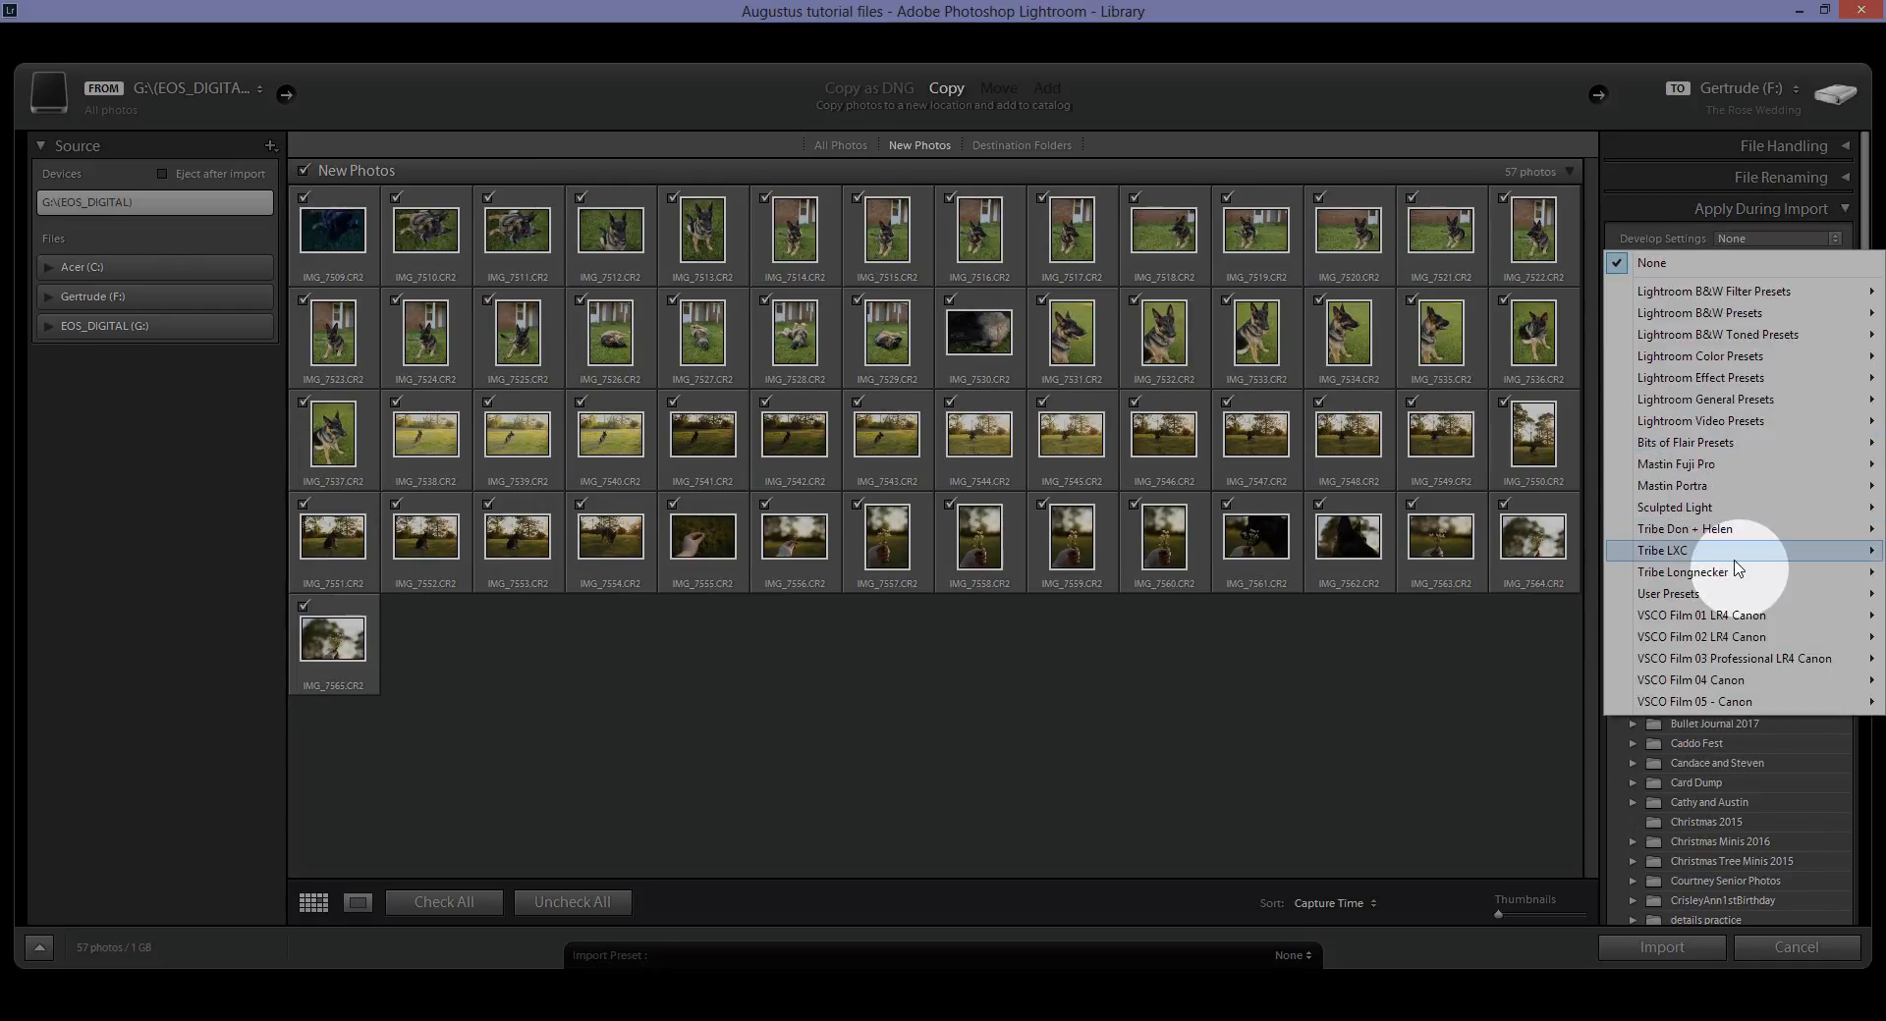
mouse_move(1724, 529)
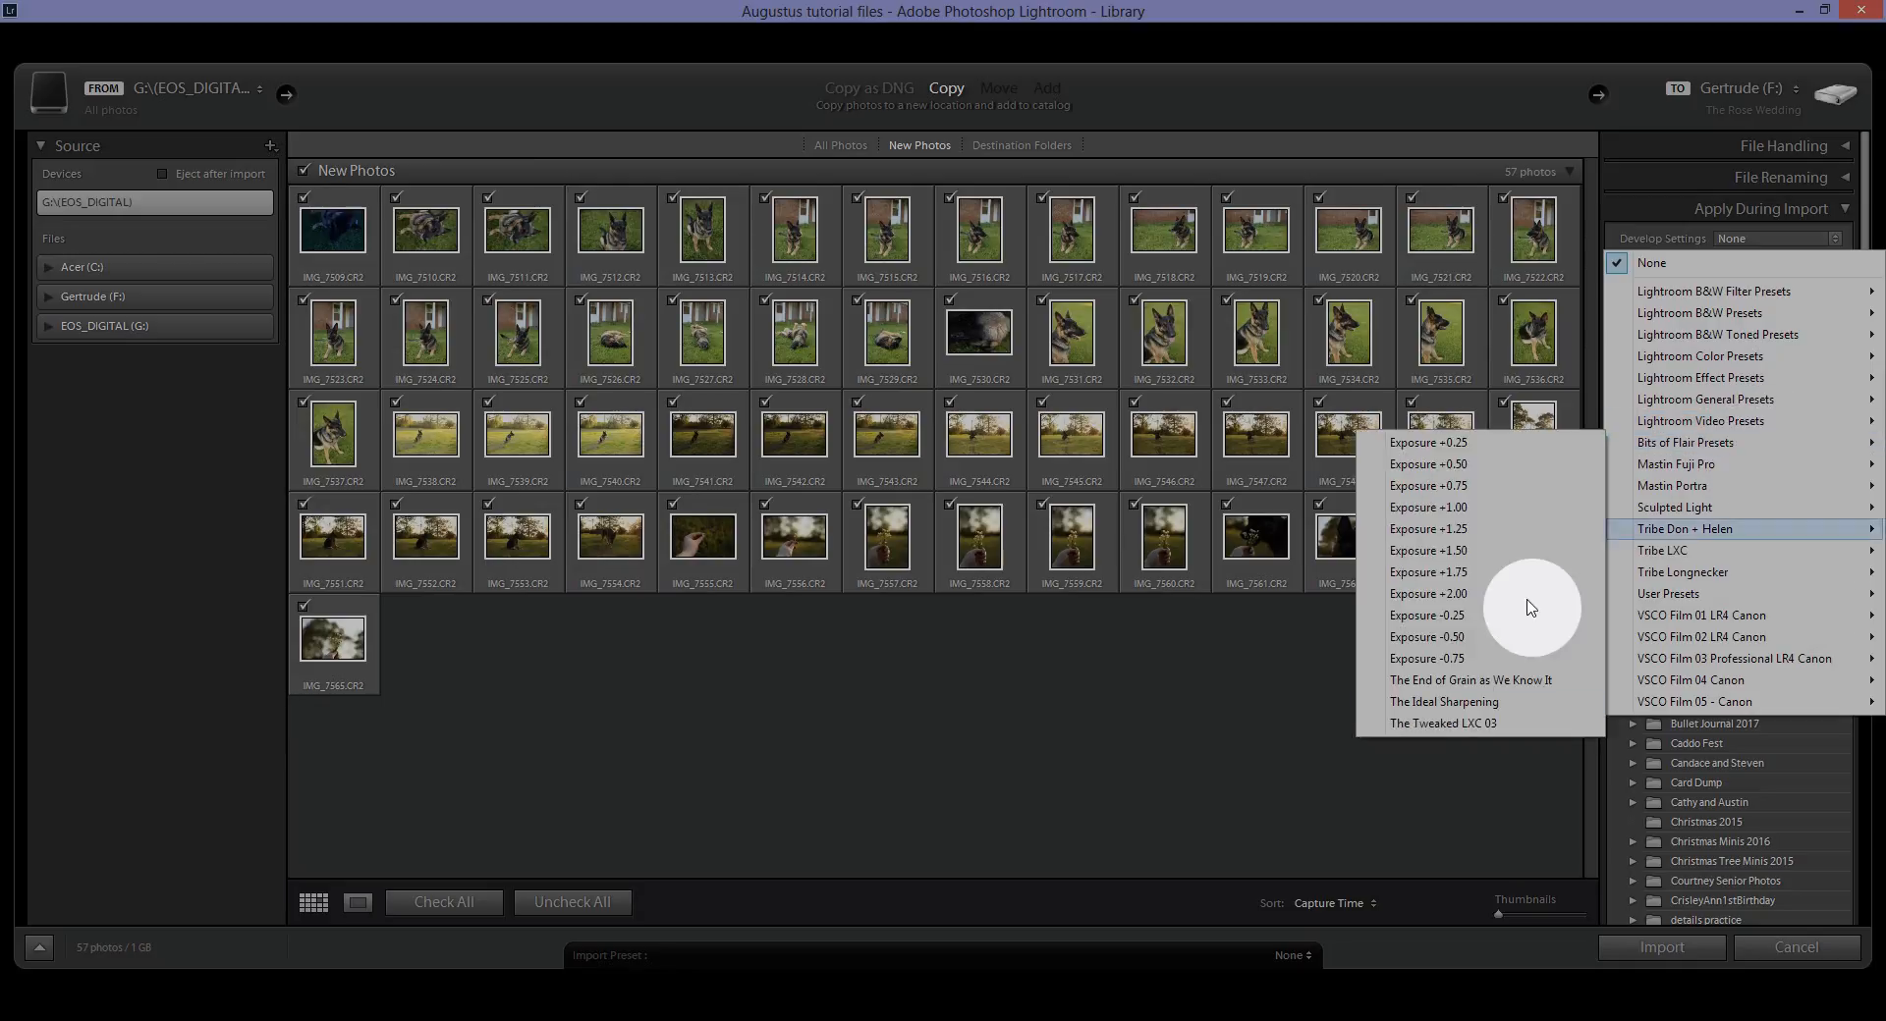
left_click(1443, 723)
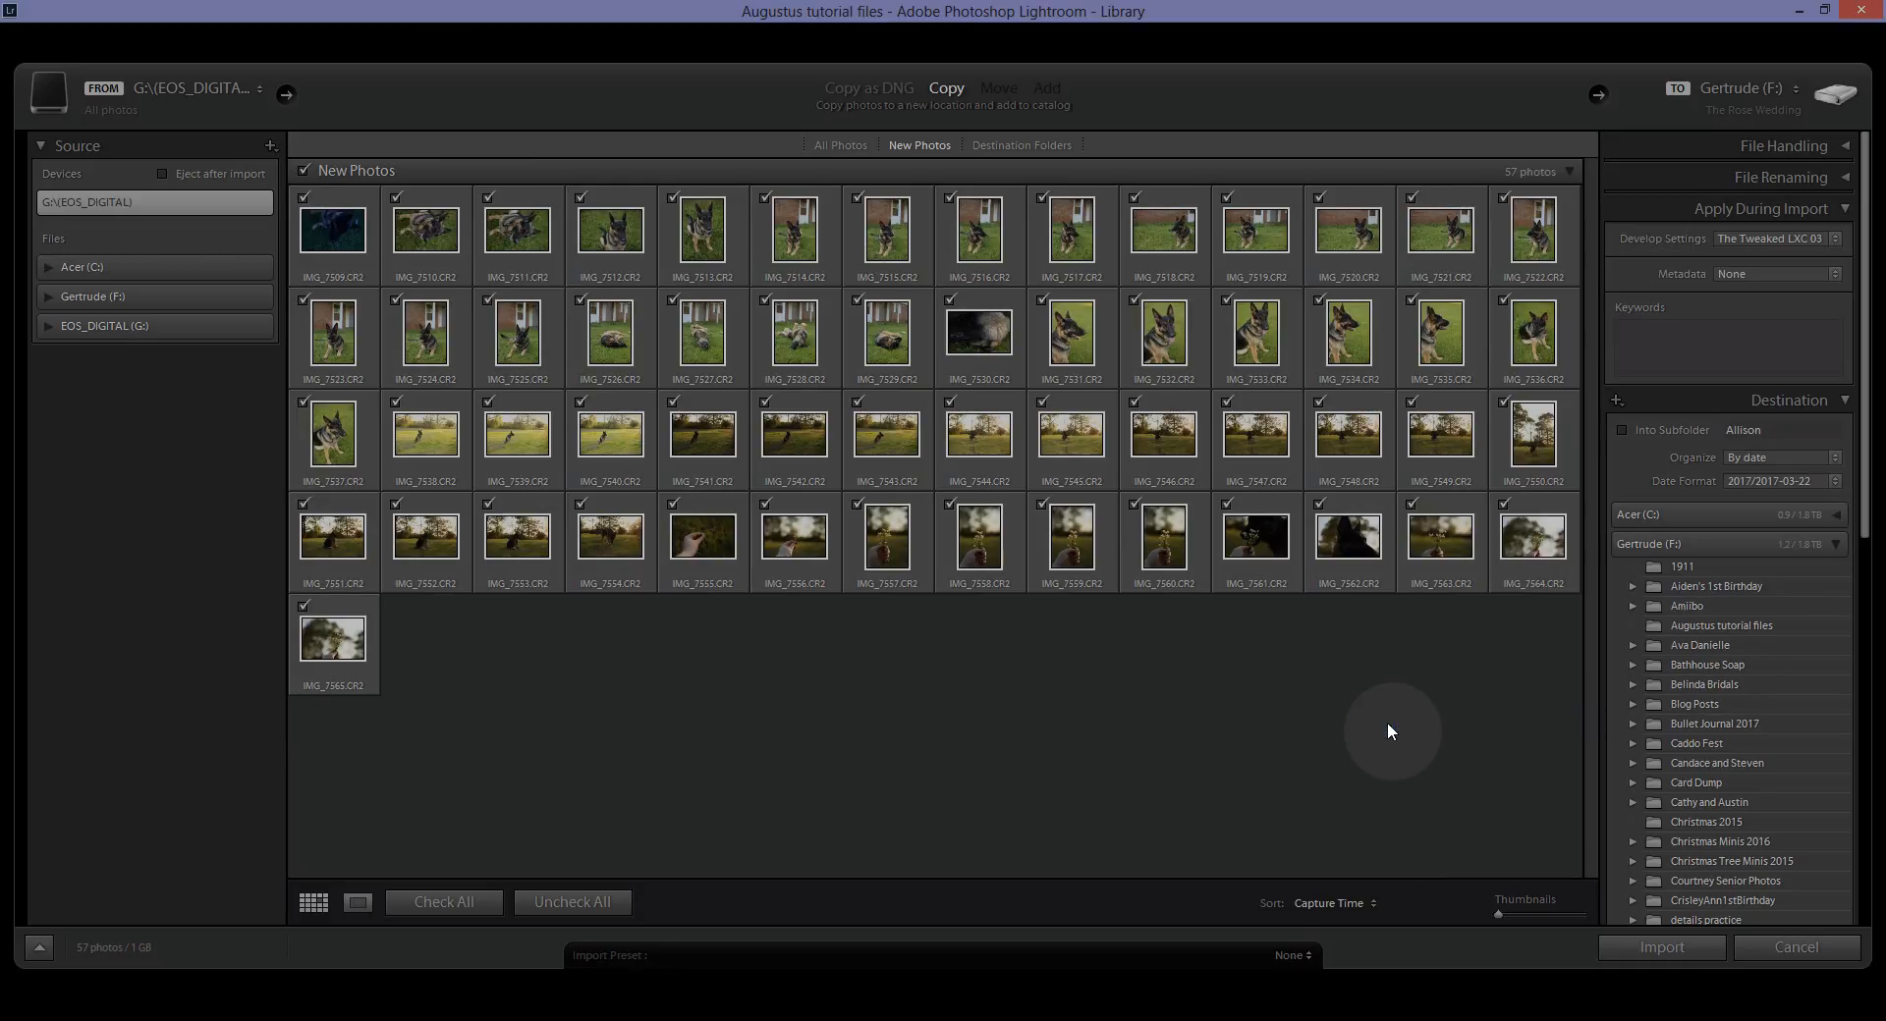
left_click(1833, 274)
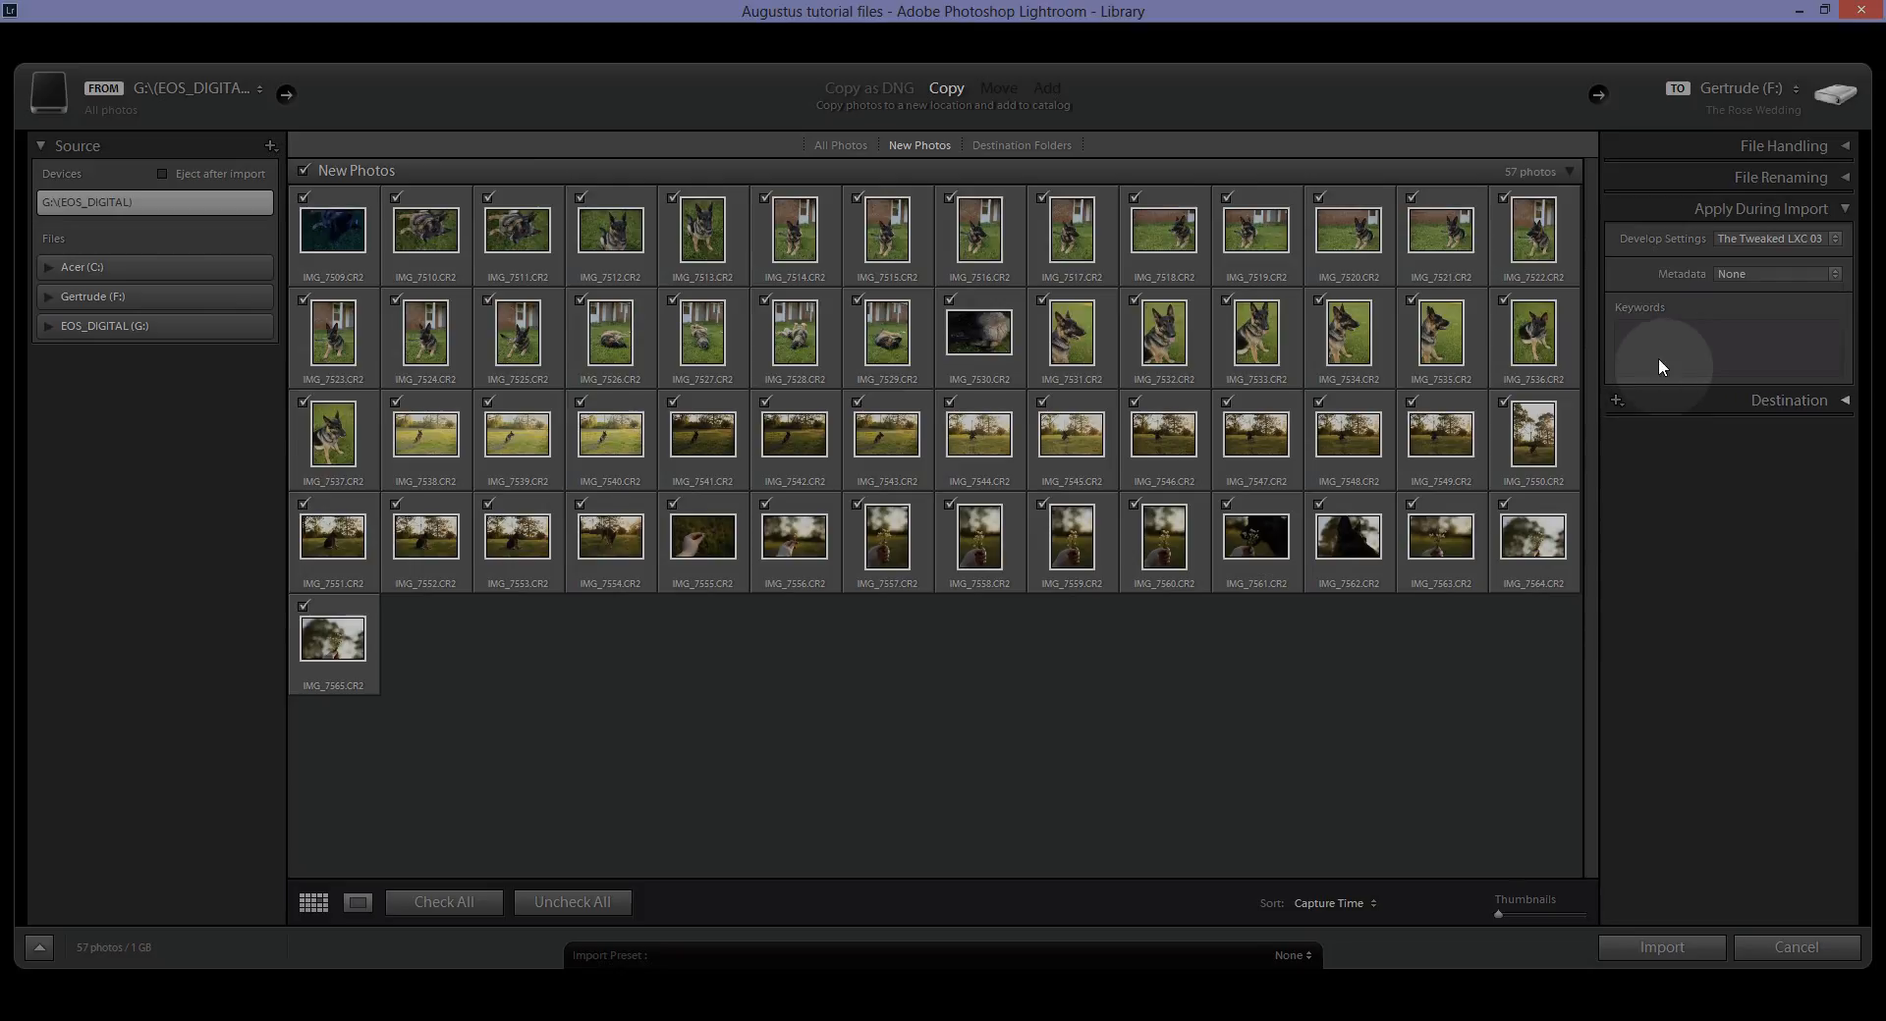
Enter 'augustus' as the import keyword.
left_click(1686, 346)
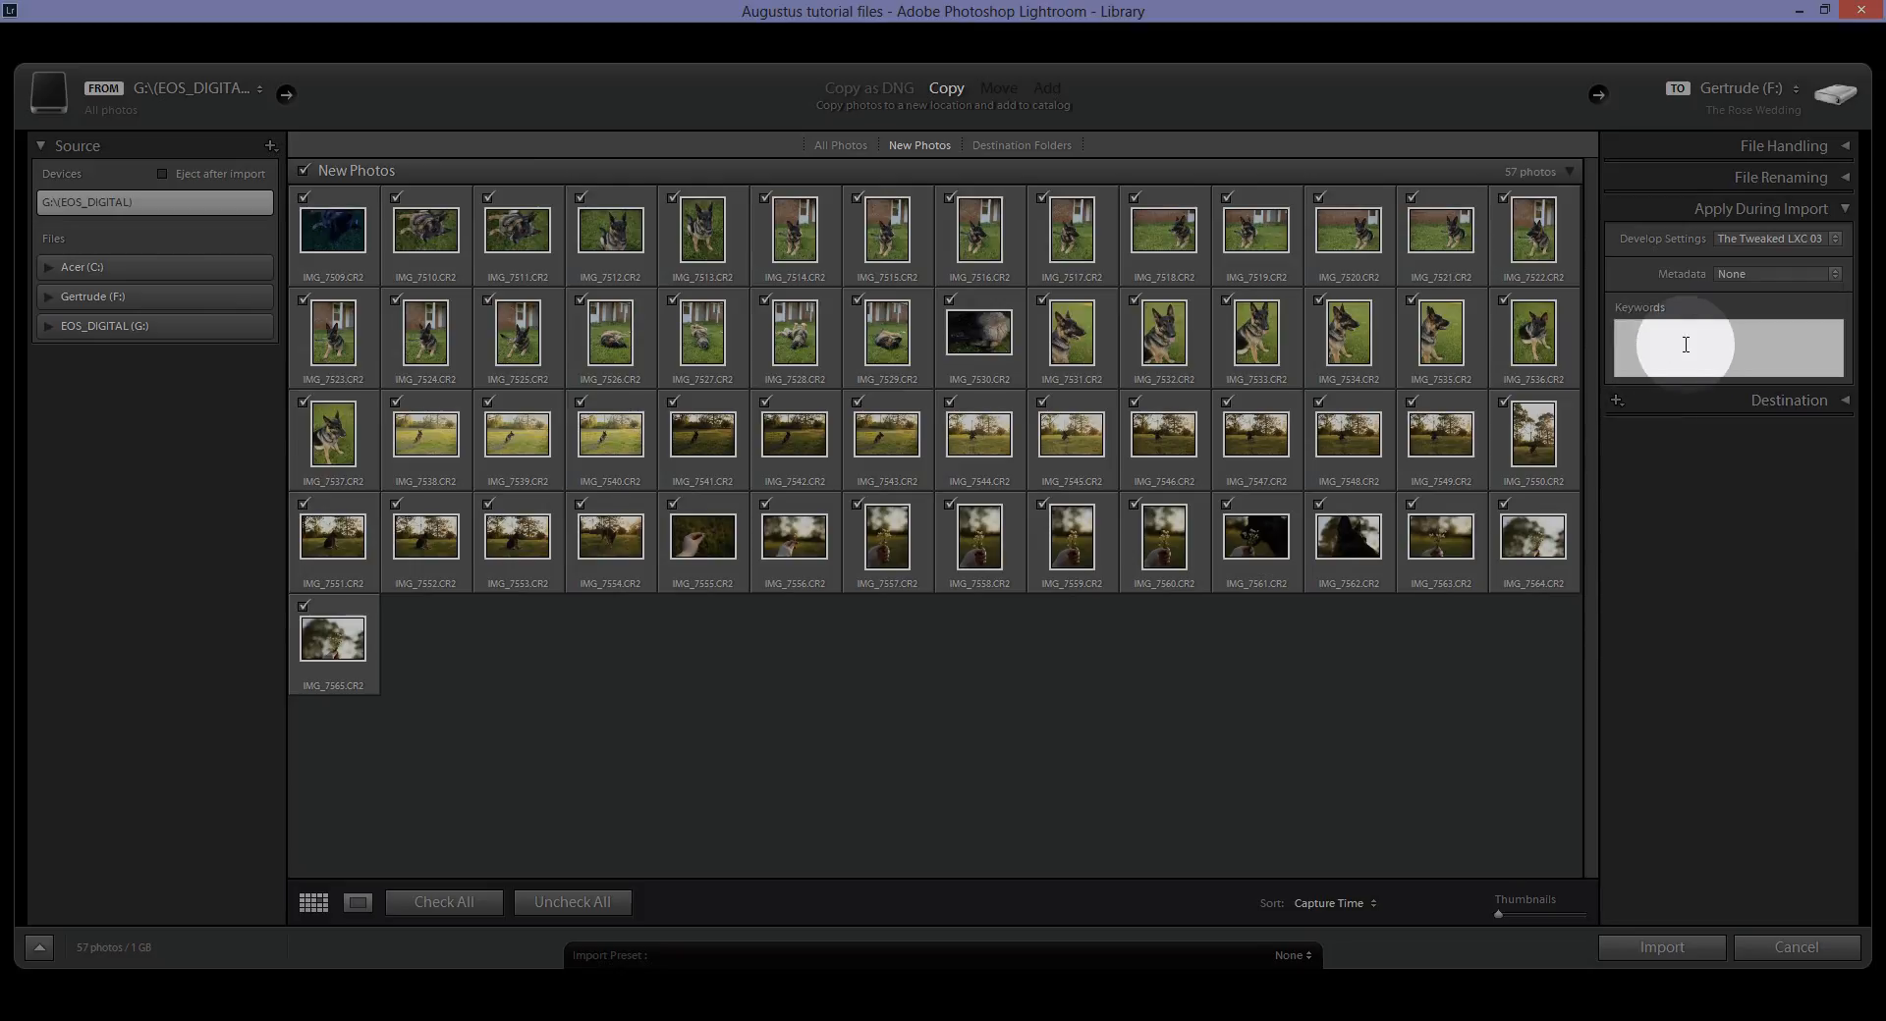
type("augustus")
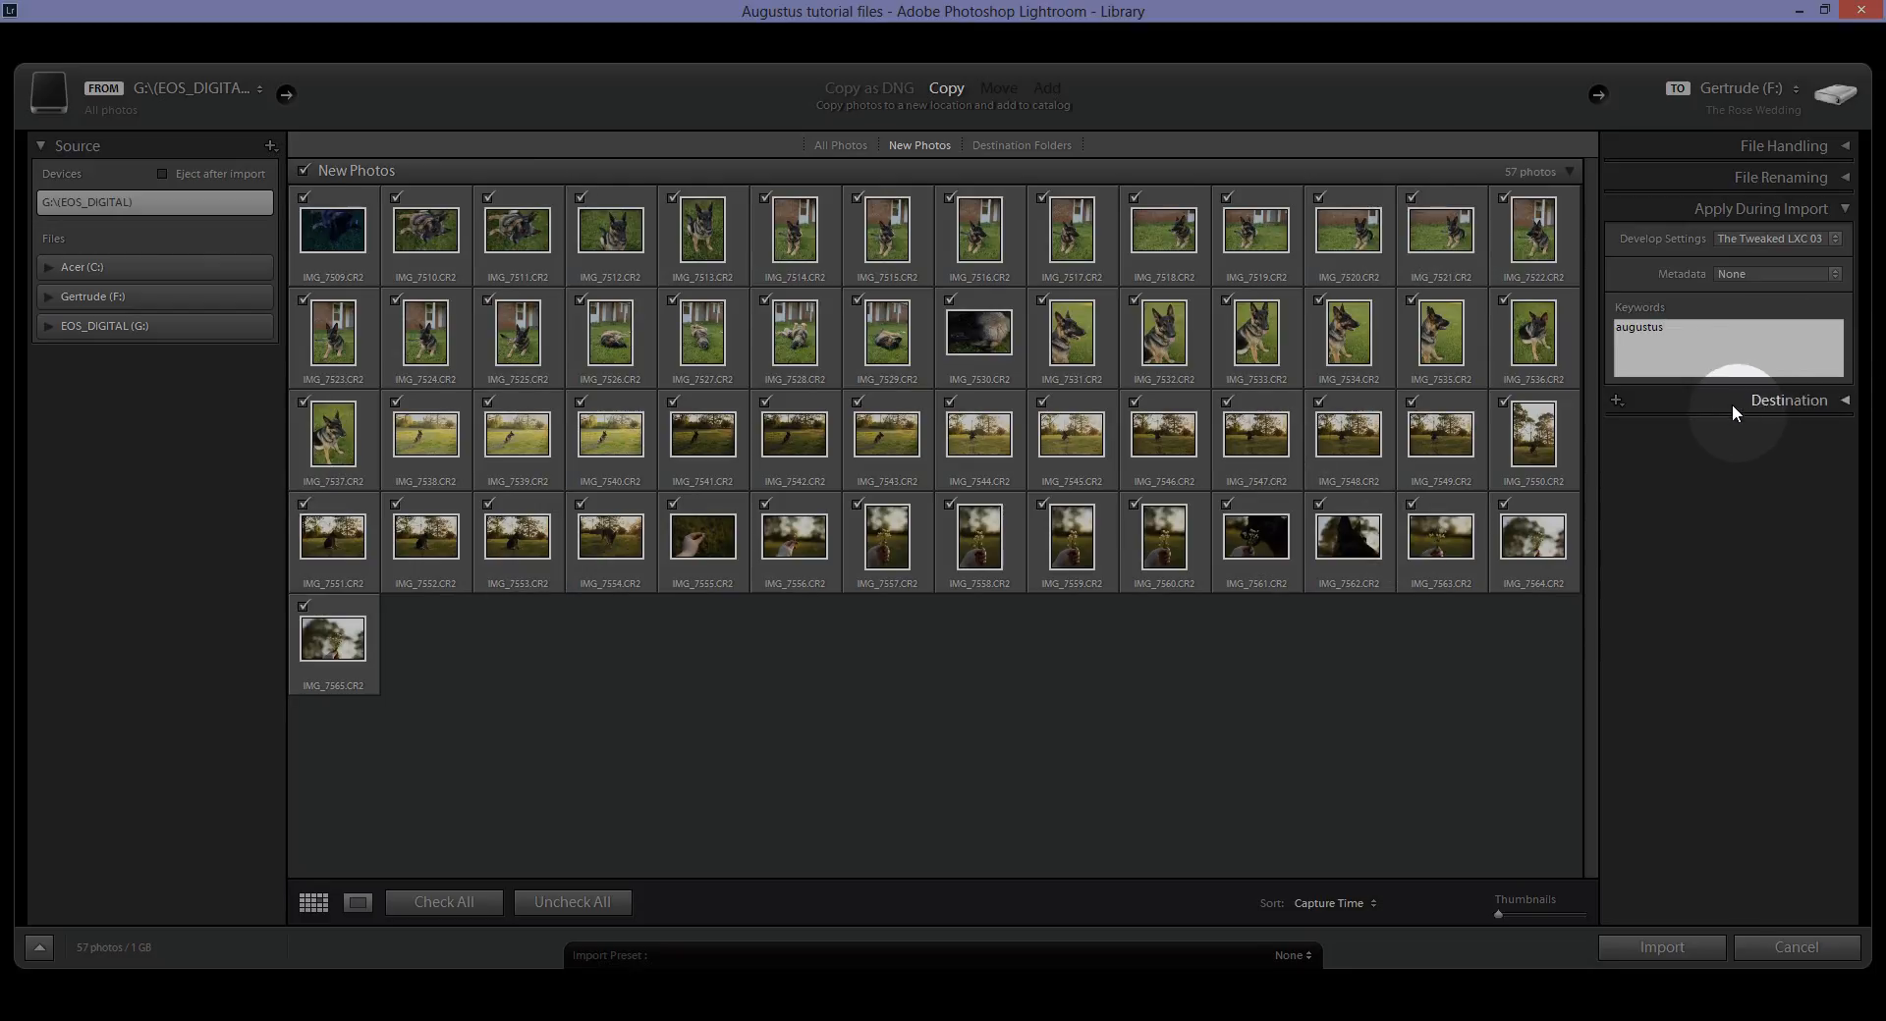
left_click(1762, 208)
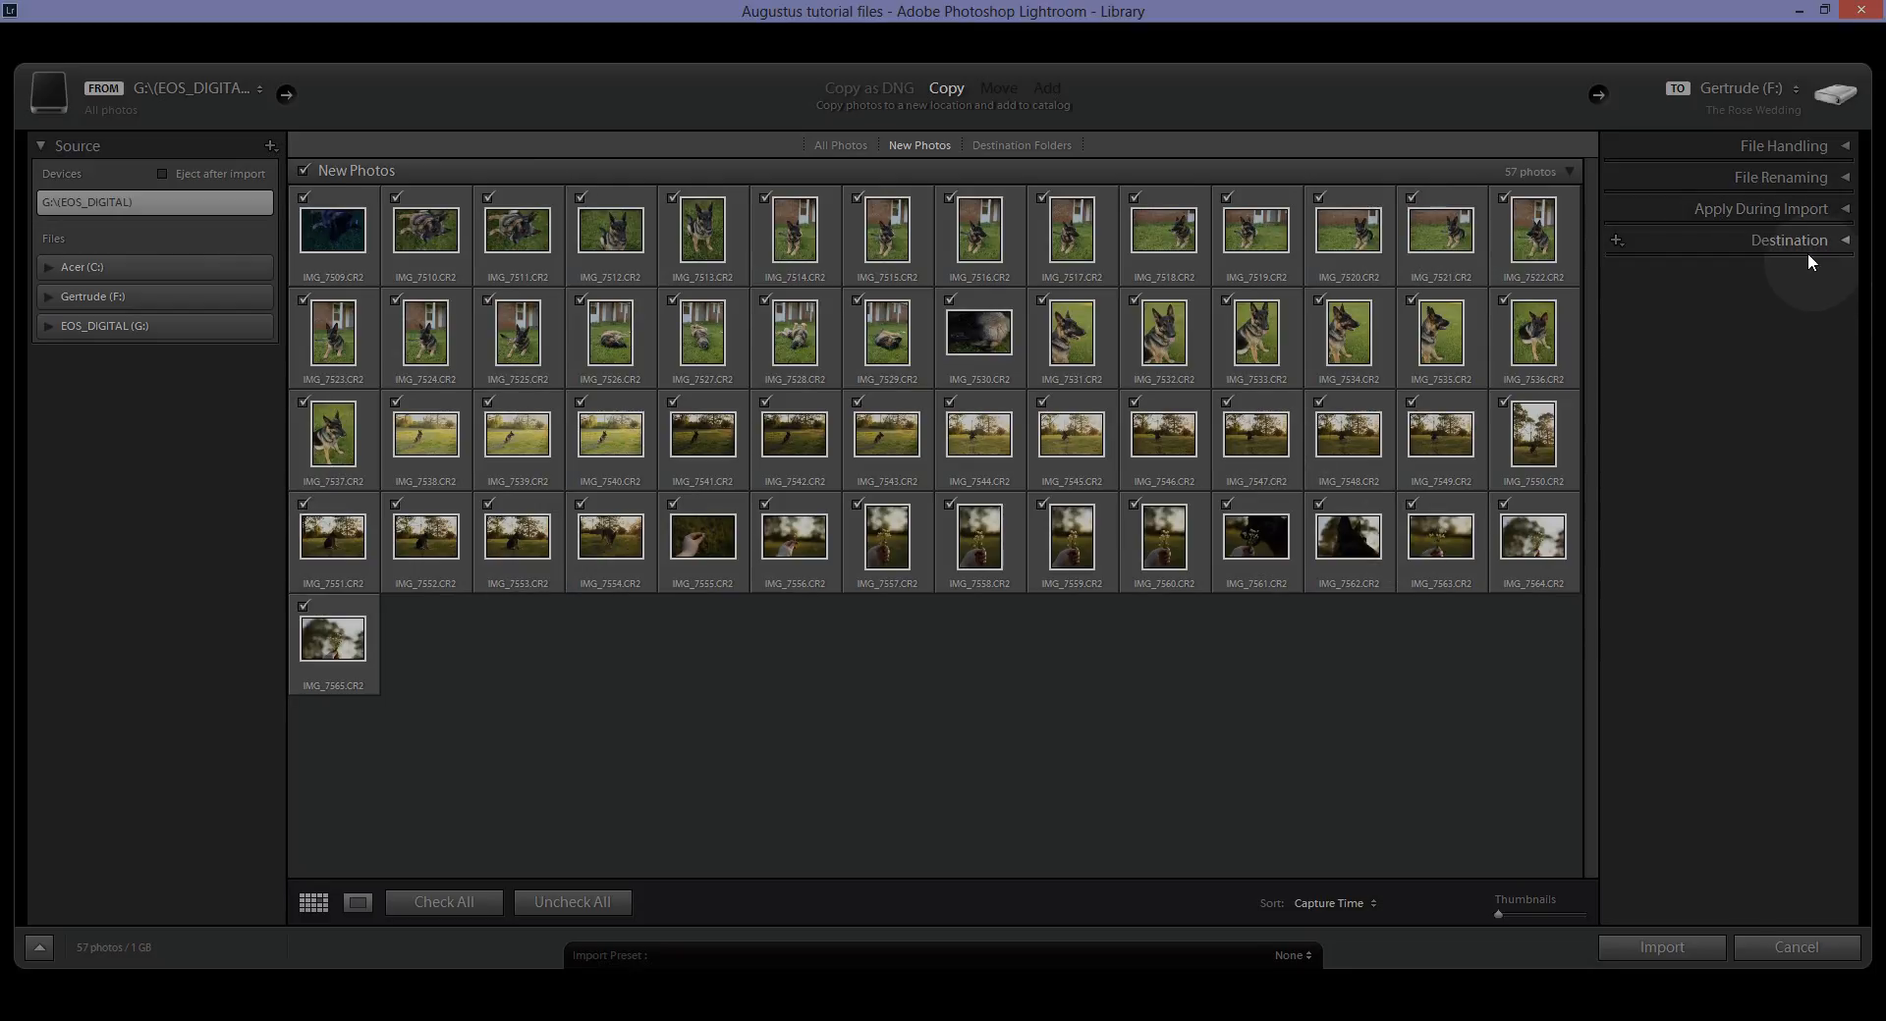
left_click(1789, 240)
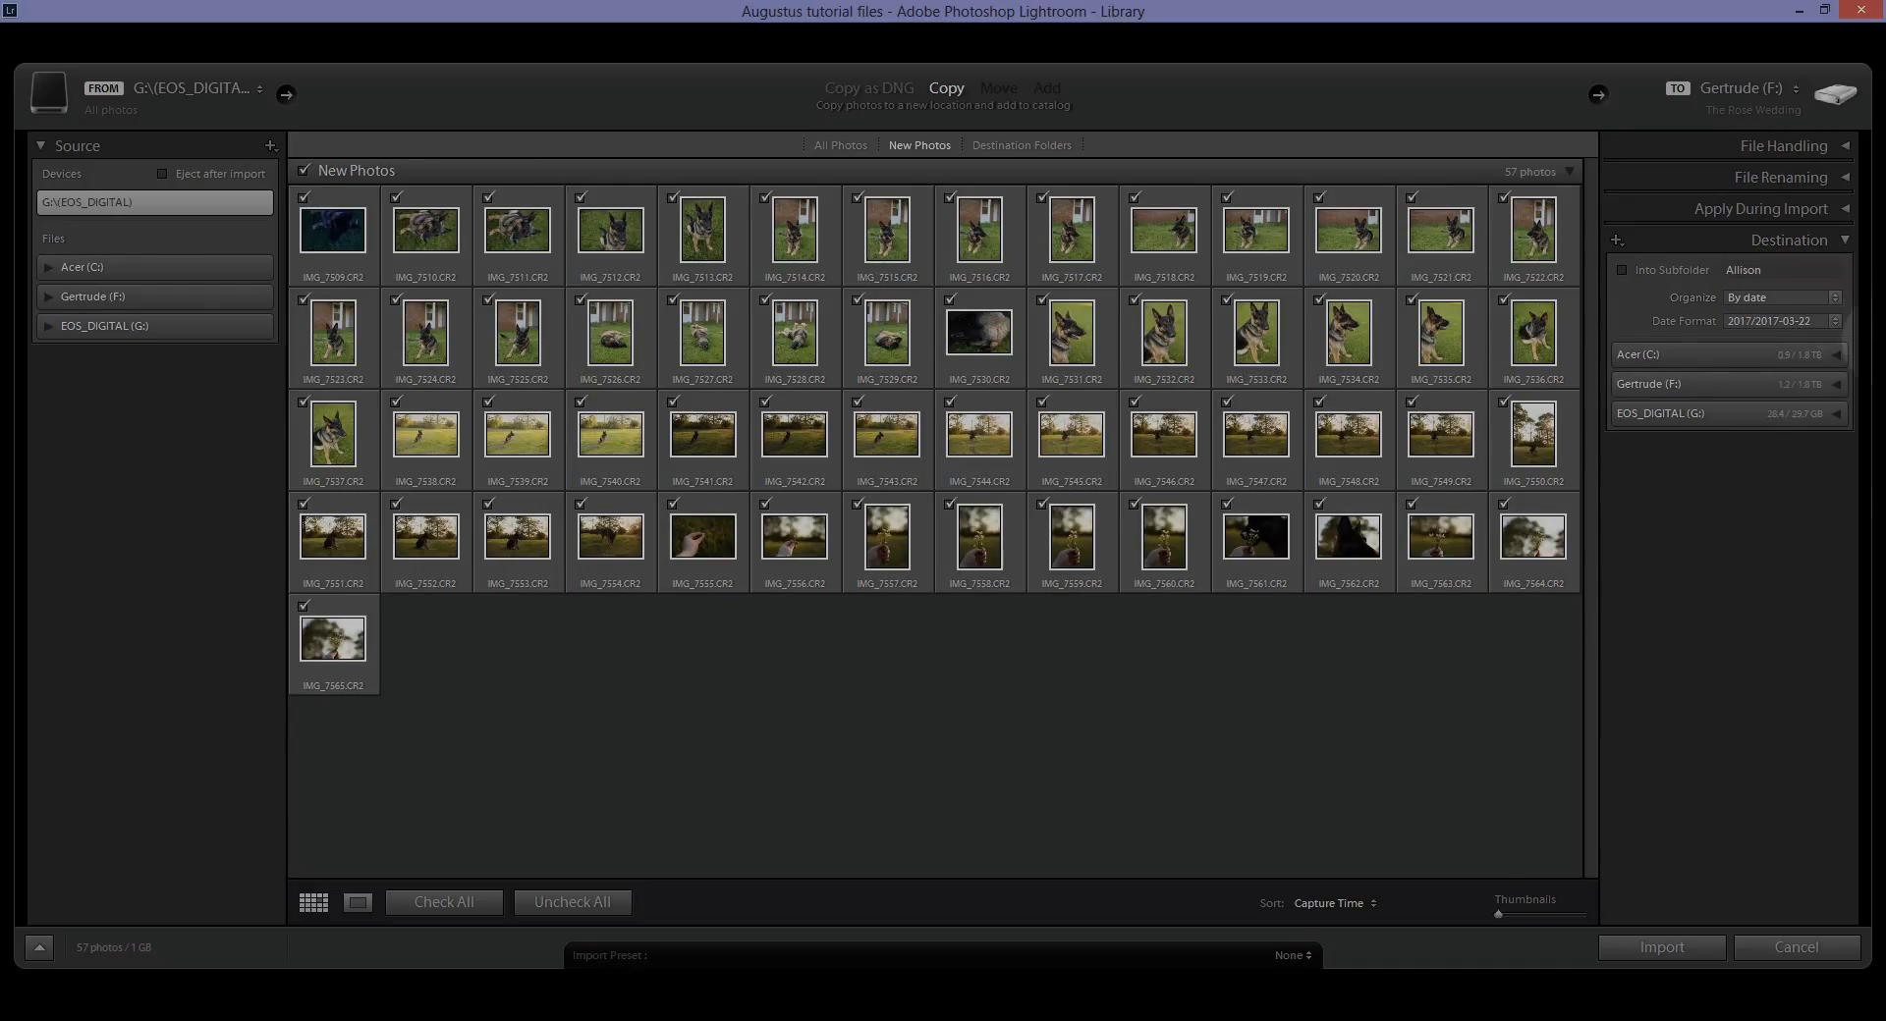
mouse_move(1736, 579)
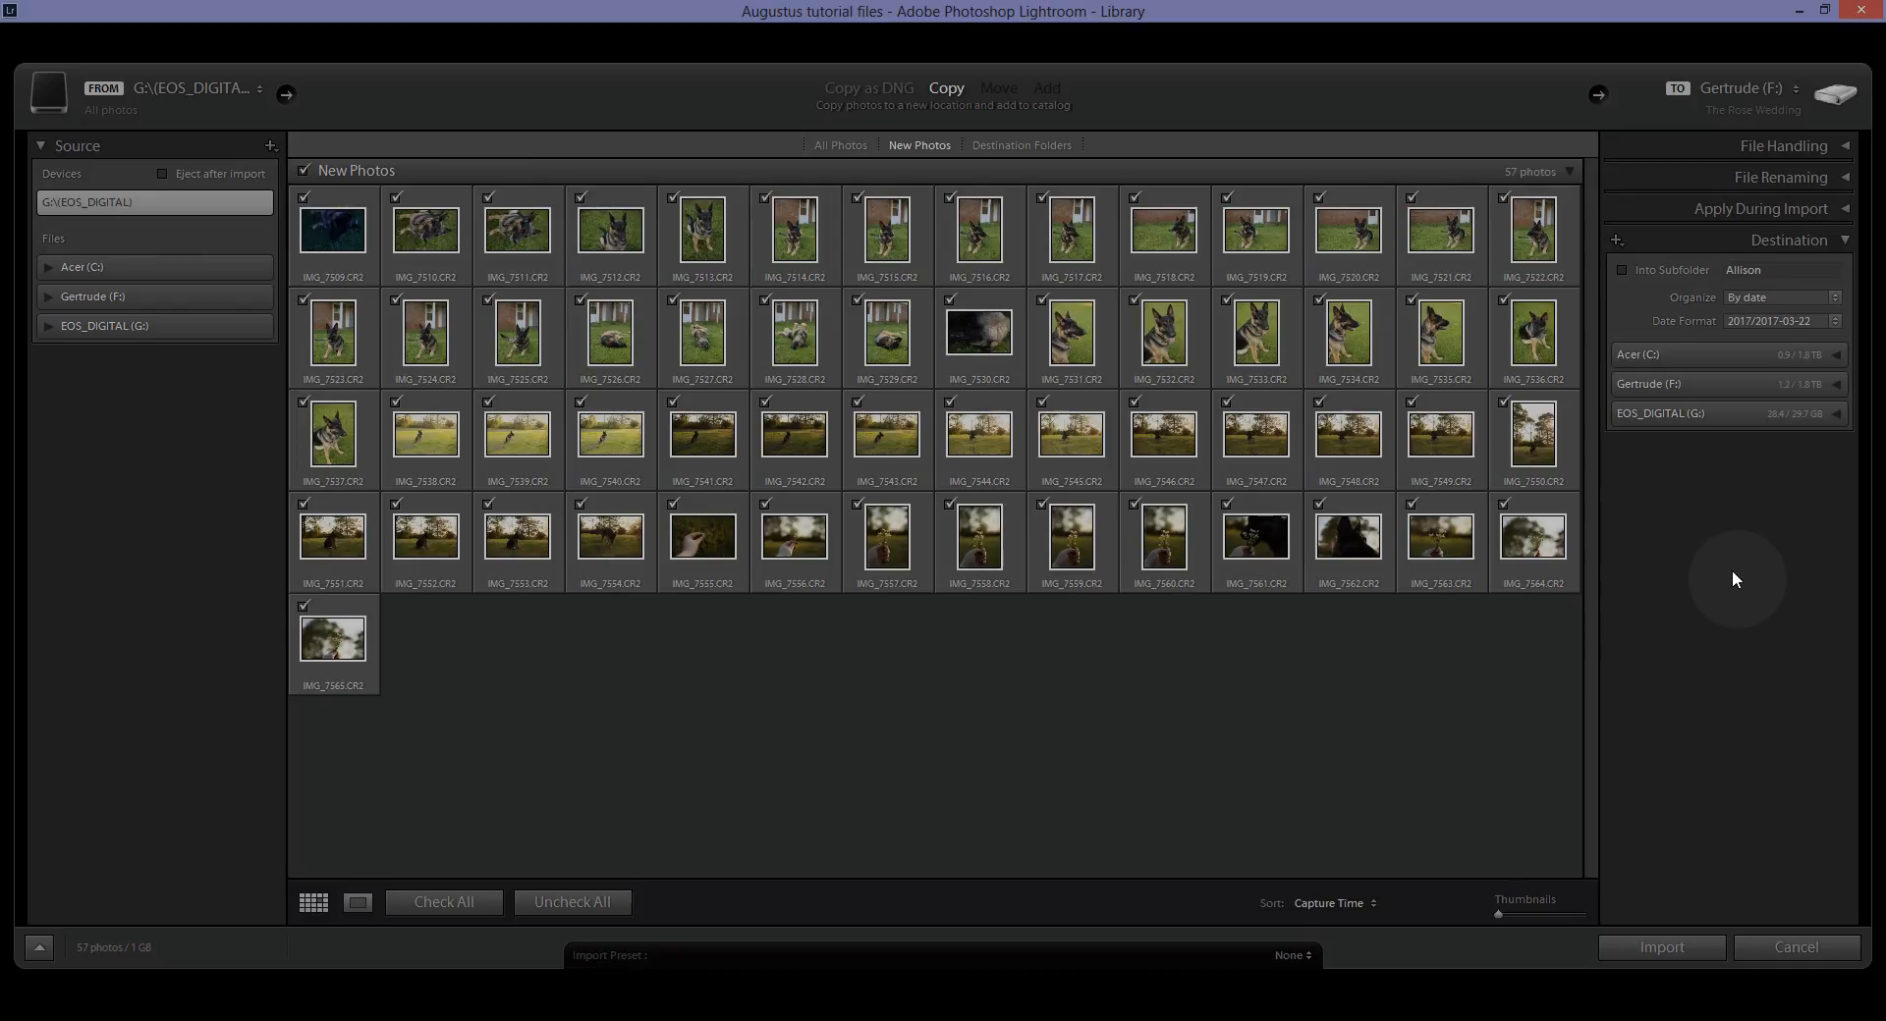
mouse_move(1703, 592)
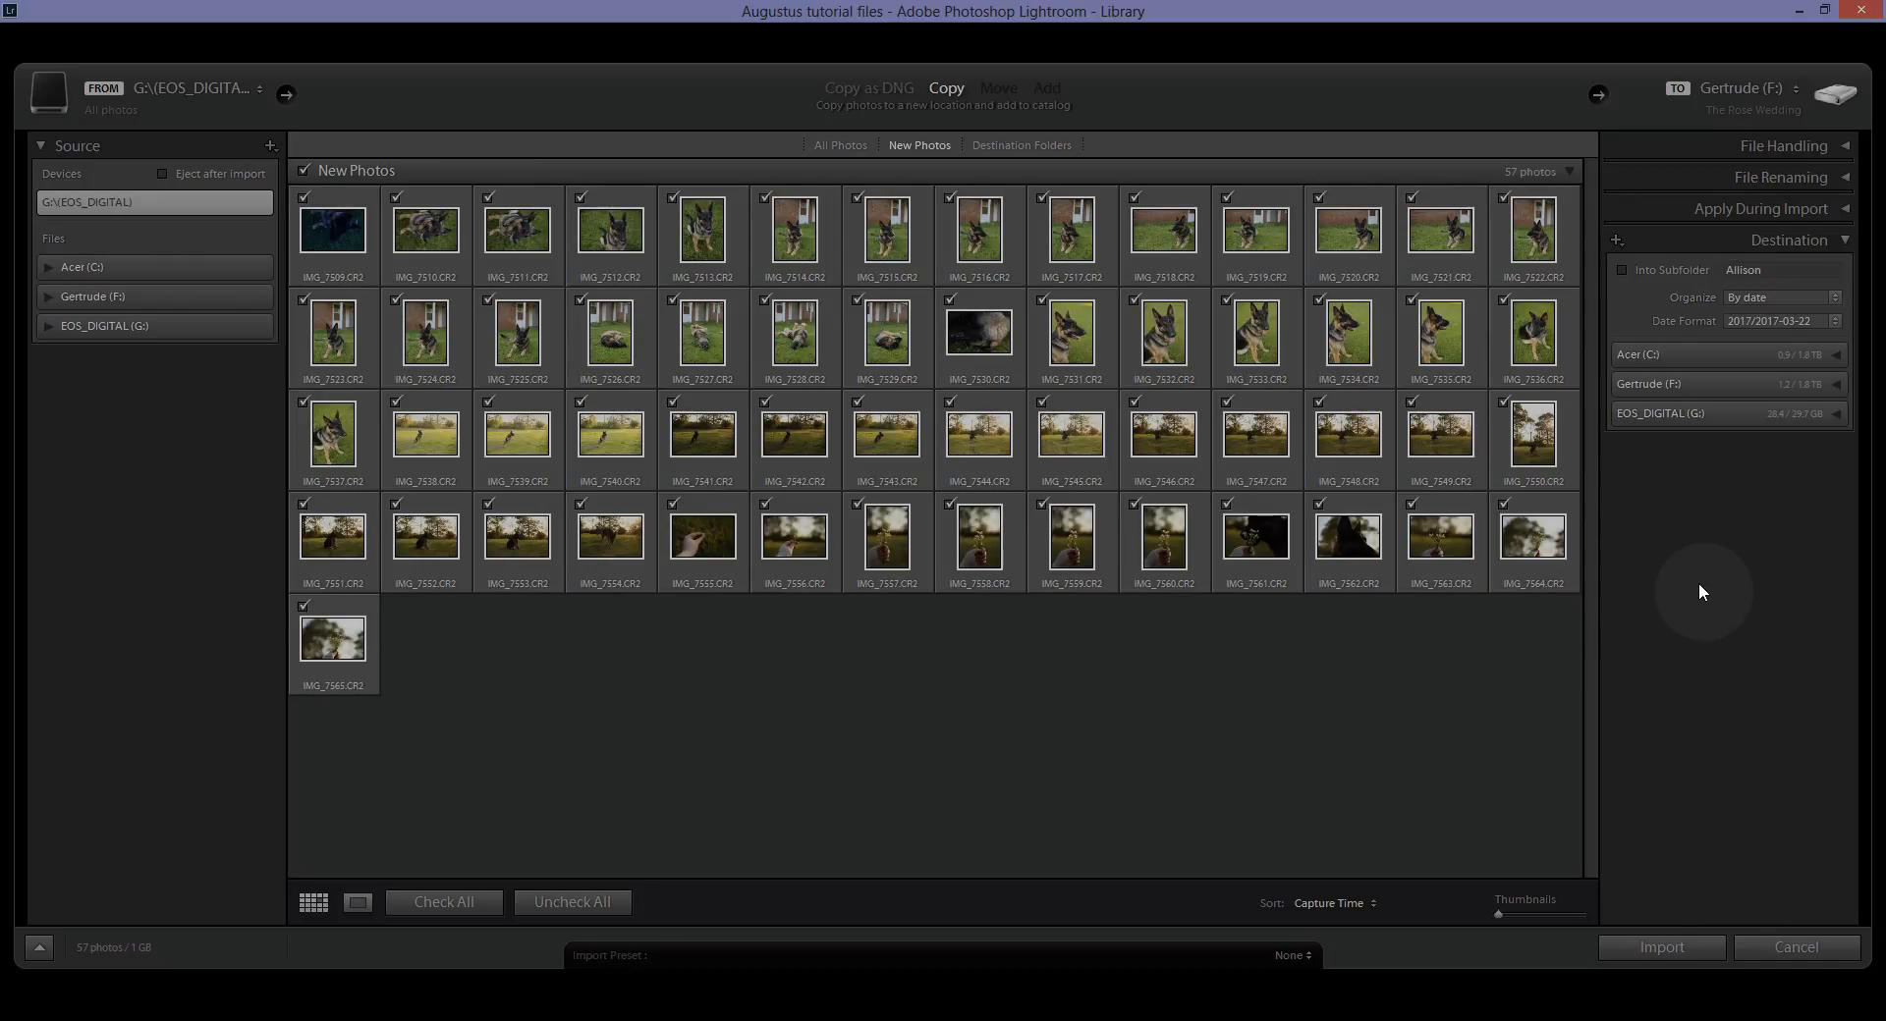
mouse_move(1651, 357)
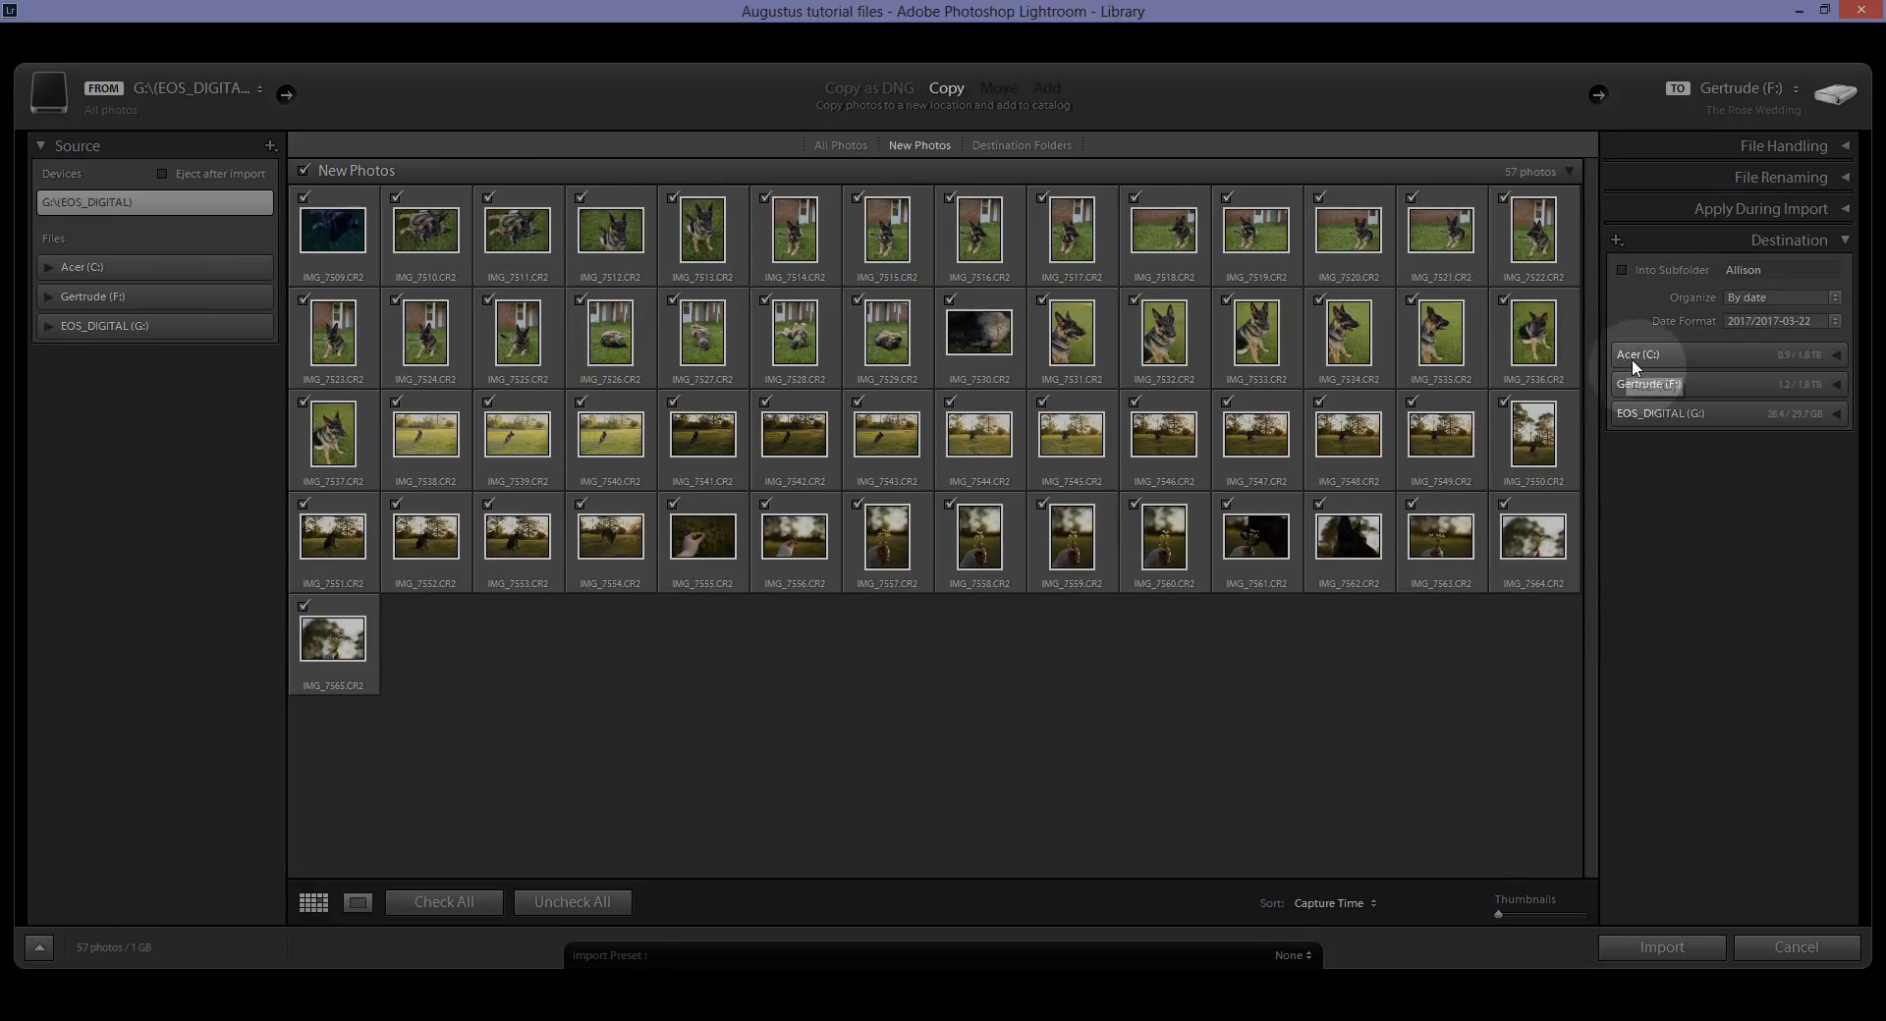
mouse_move(1653, 365)
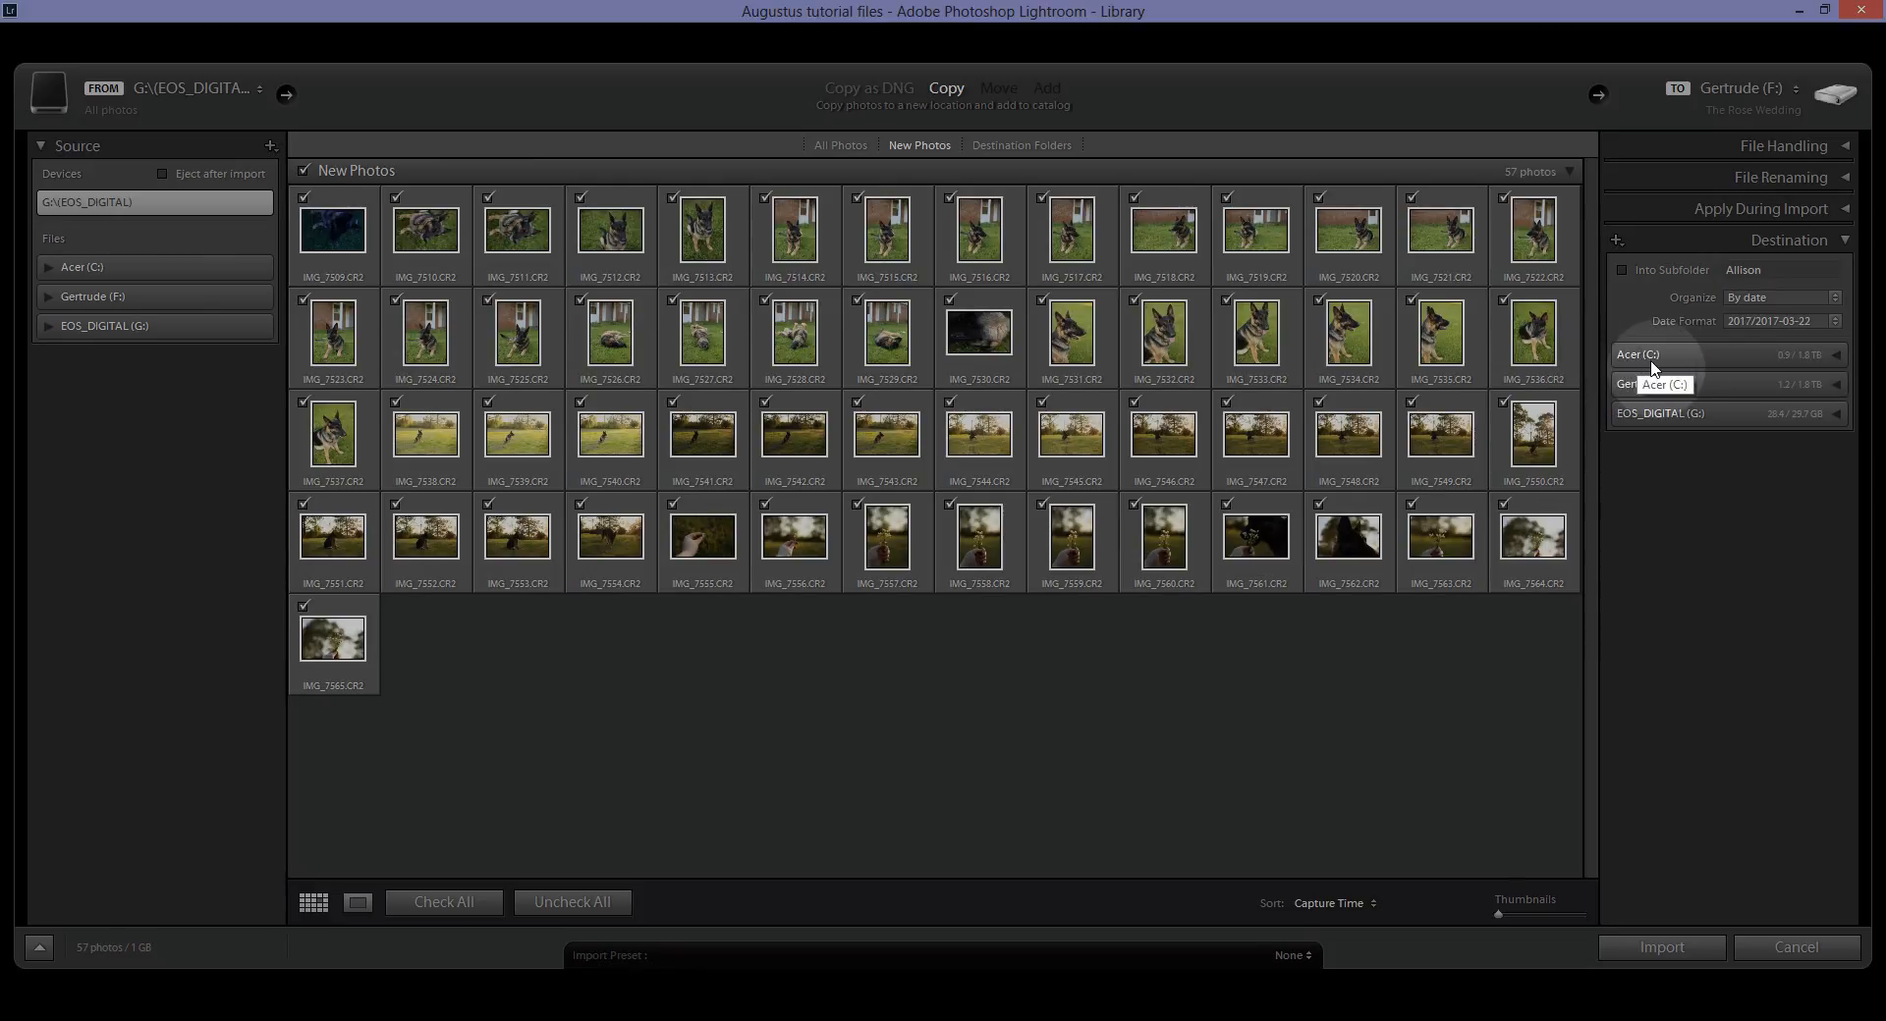
mouse_move(1656, 358)
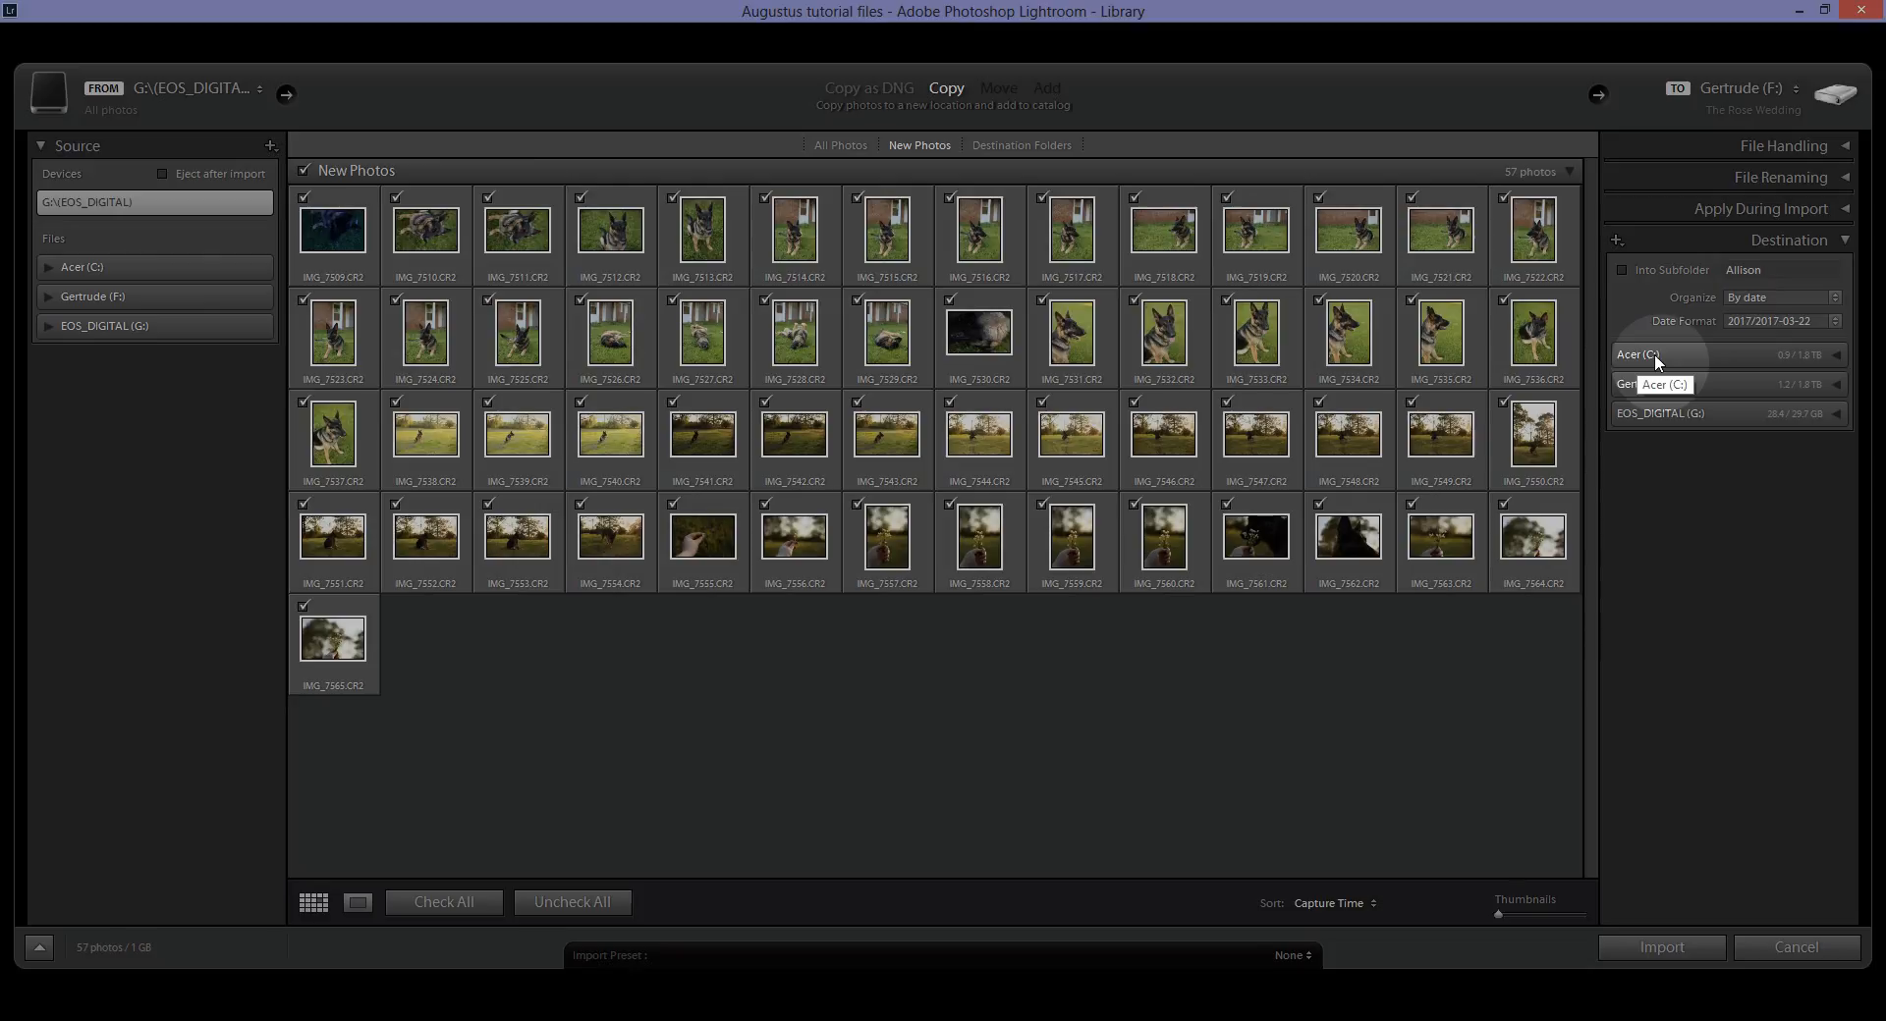
mouse_move(1630, 389)
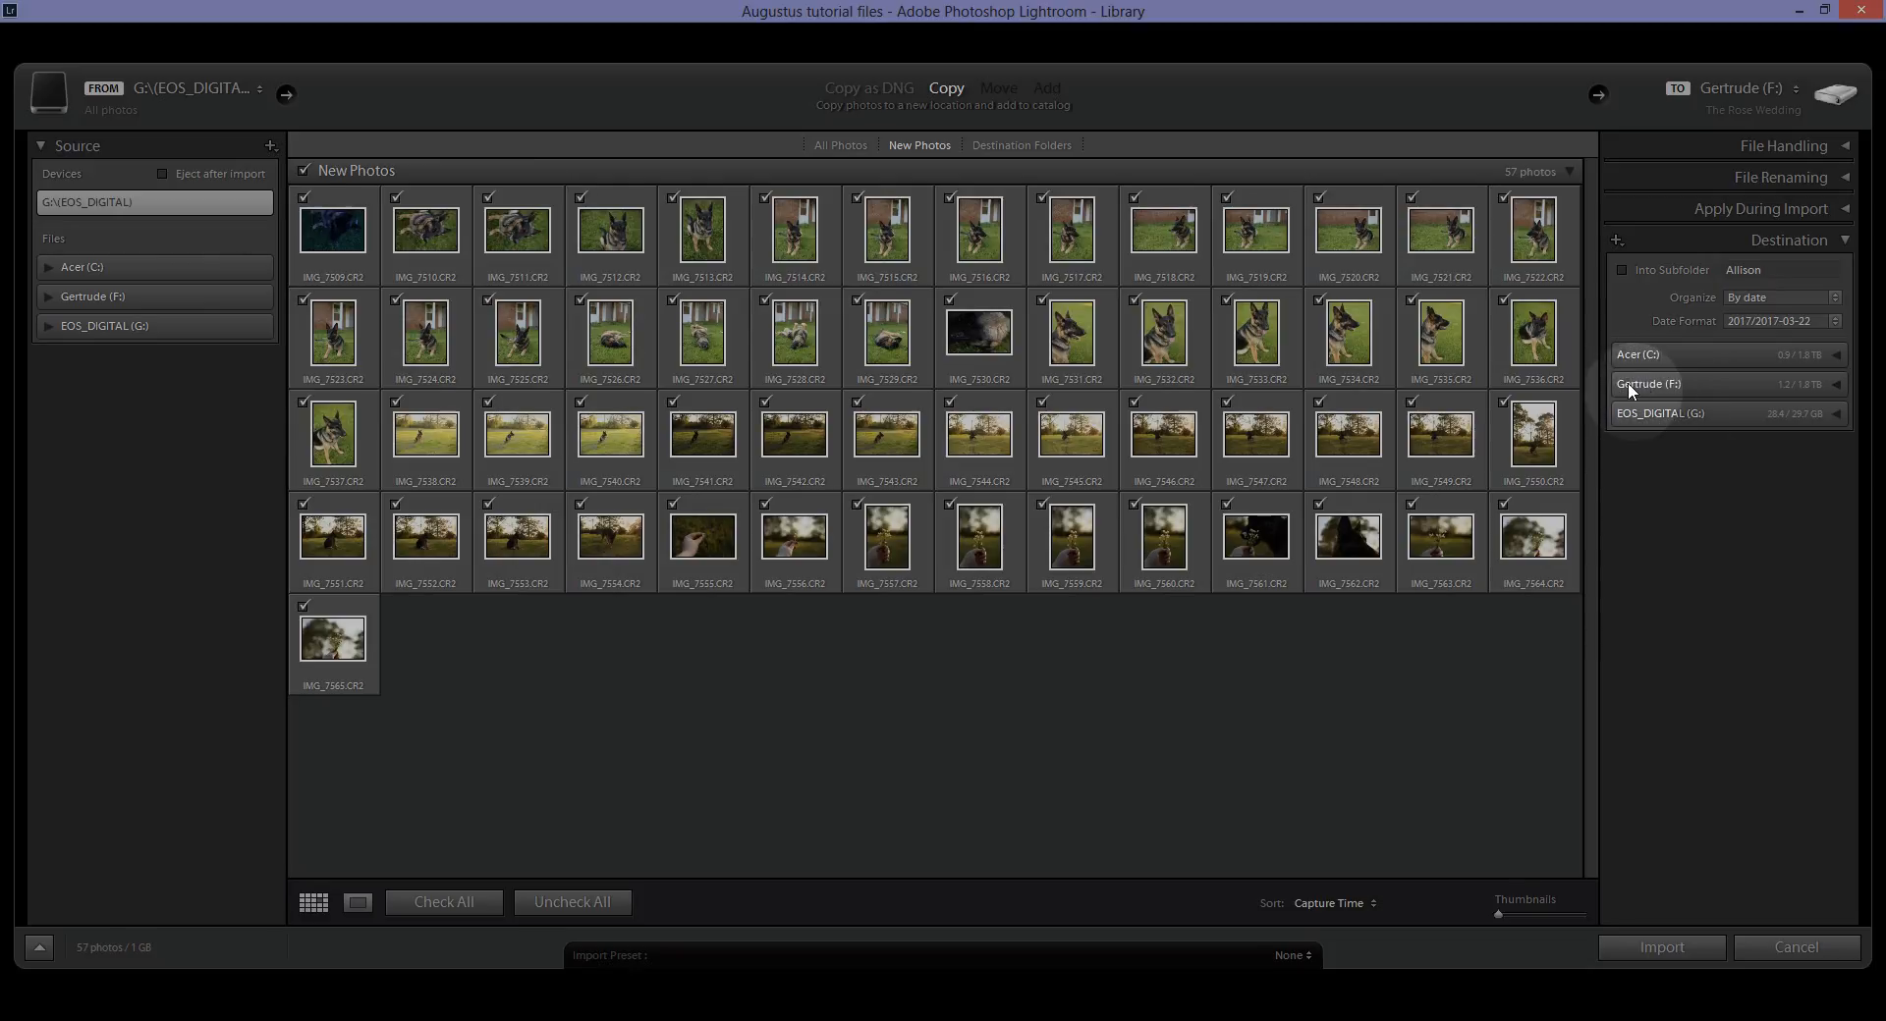
mouse_move(1682, 388)
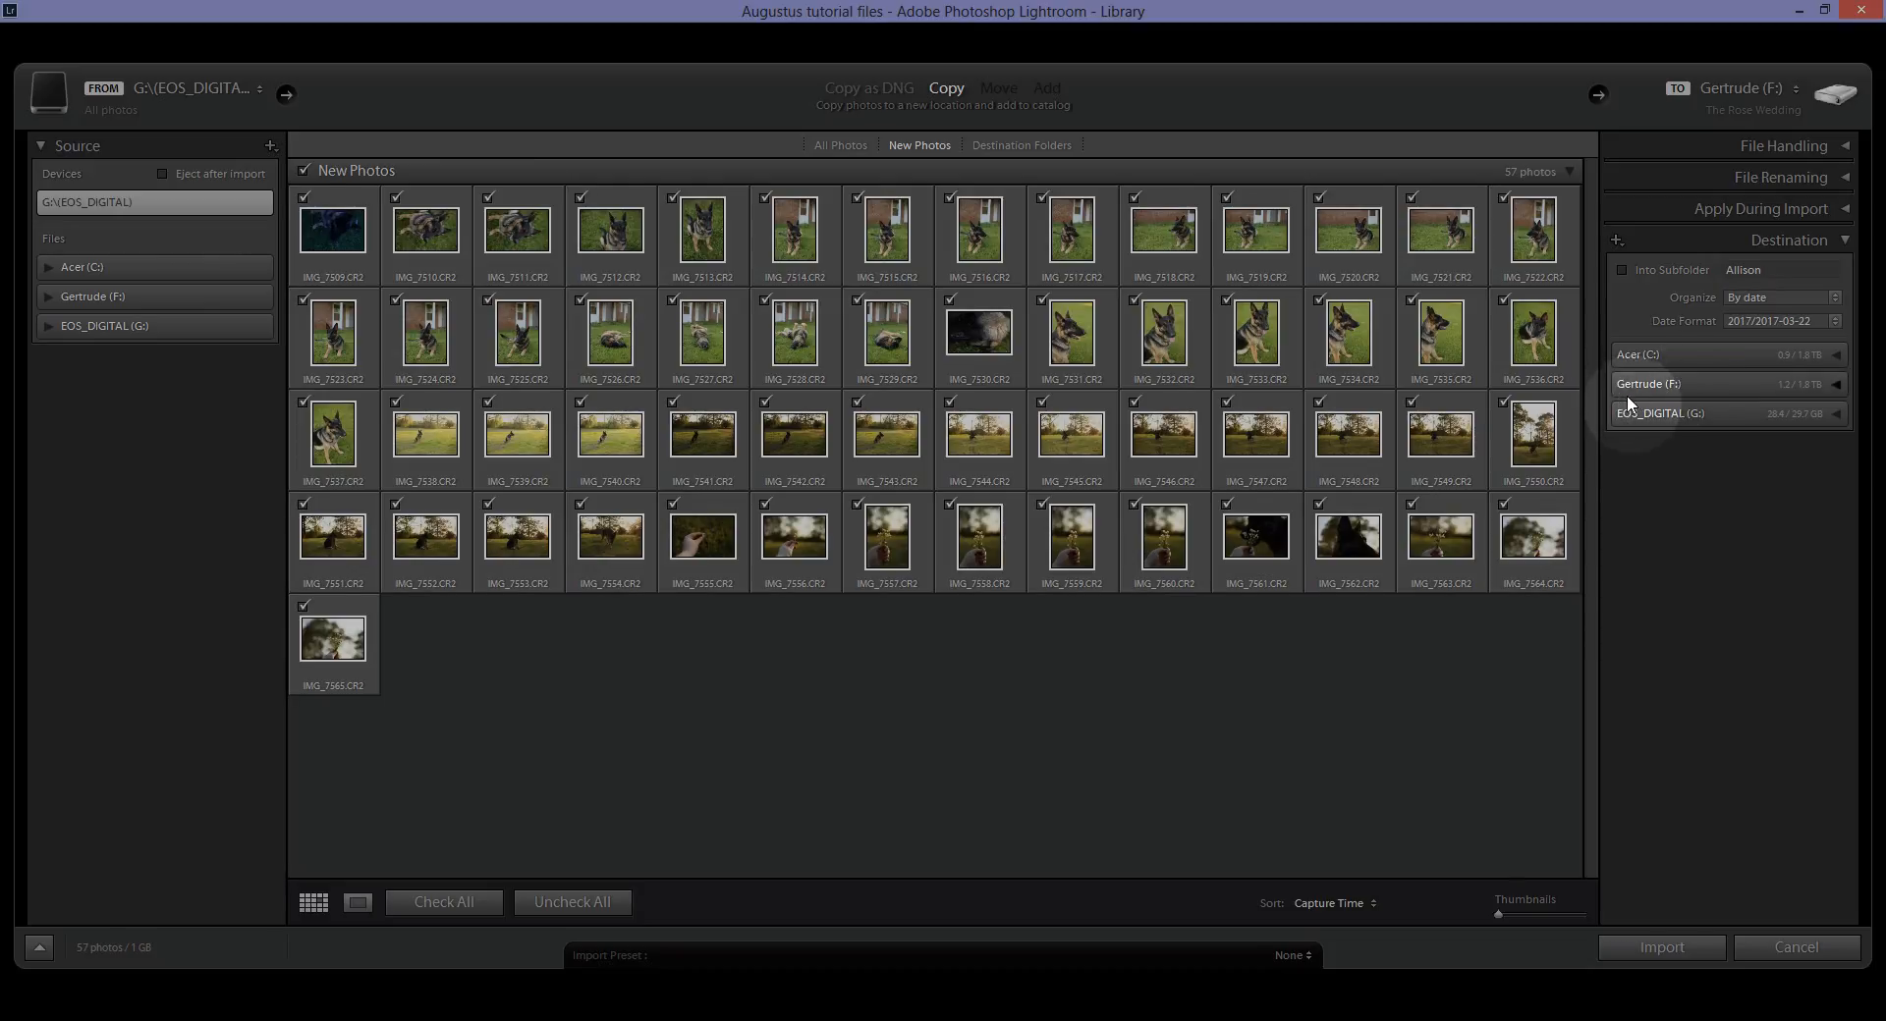
mouse_move(1674, 398)
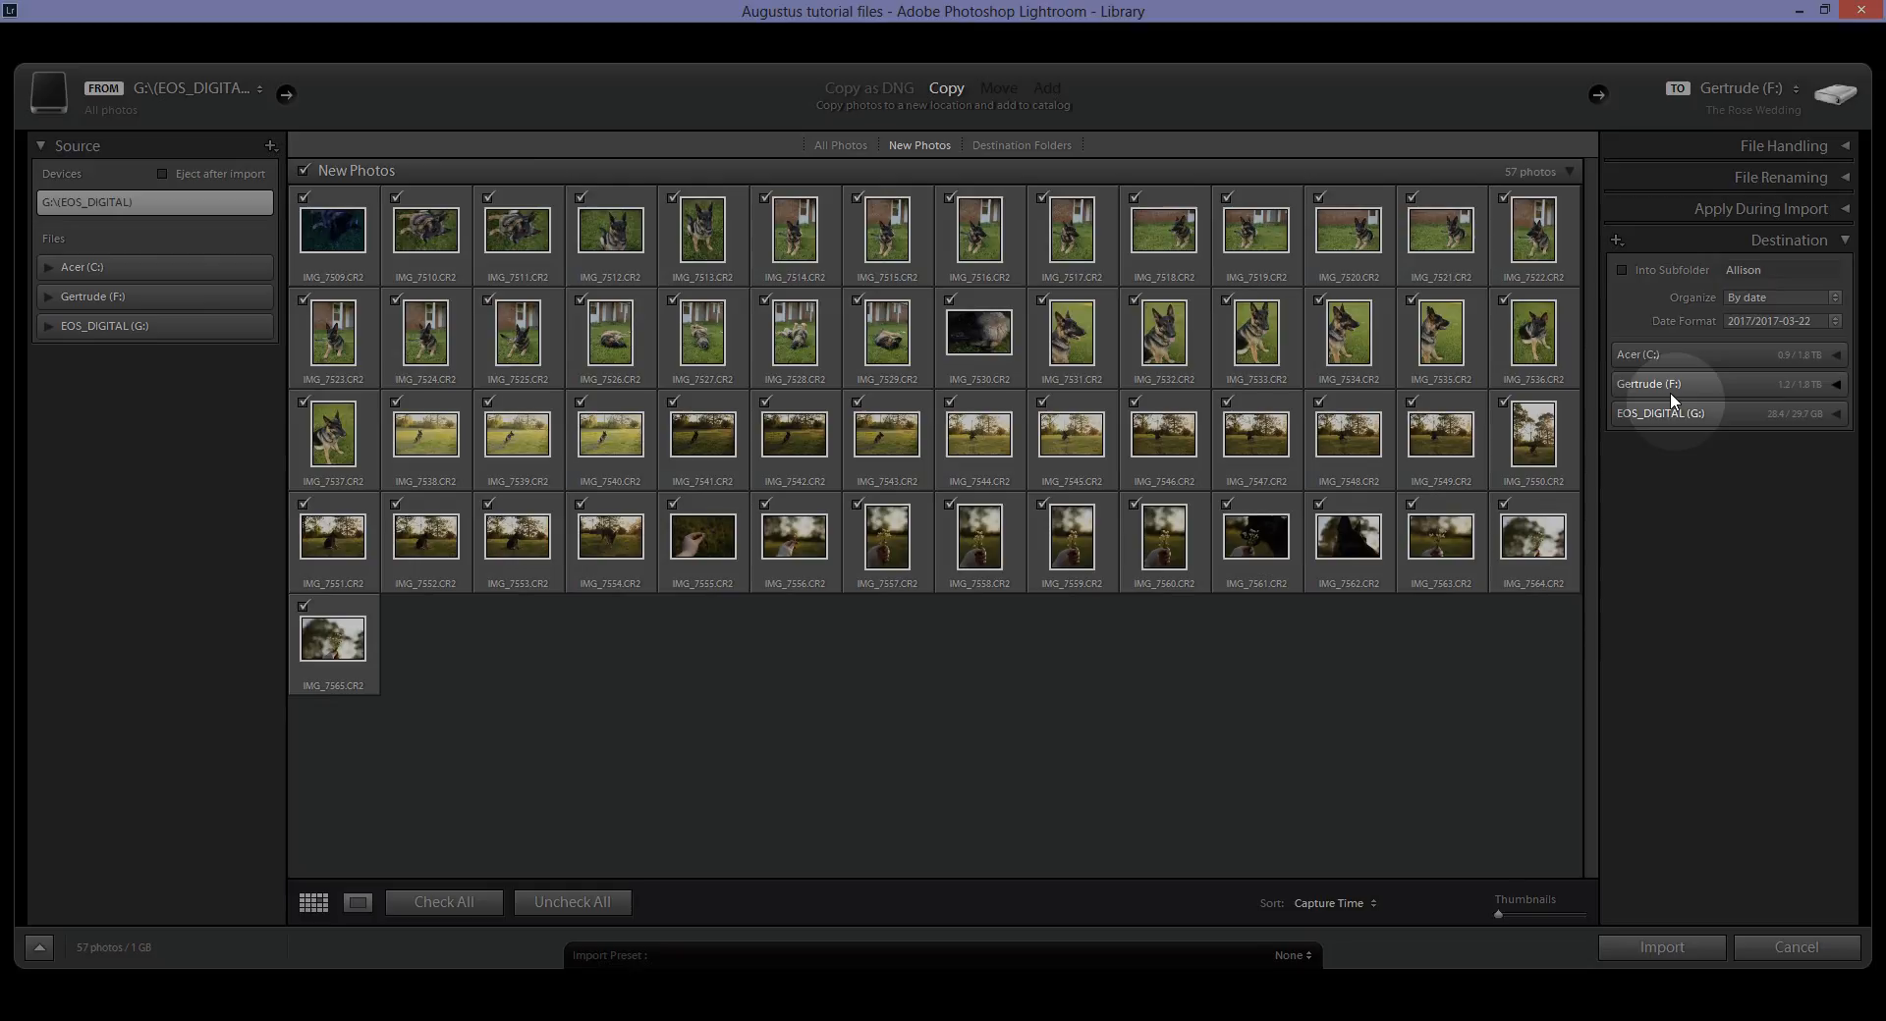
mouse_move(1671, 423)
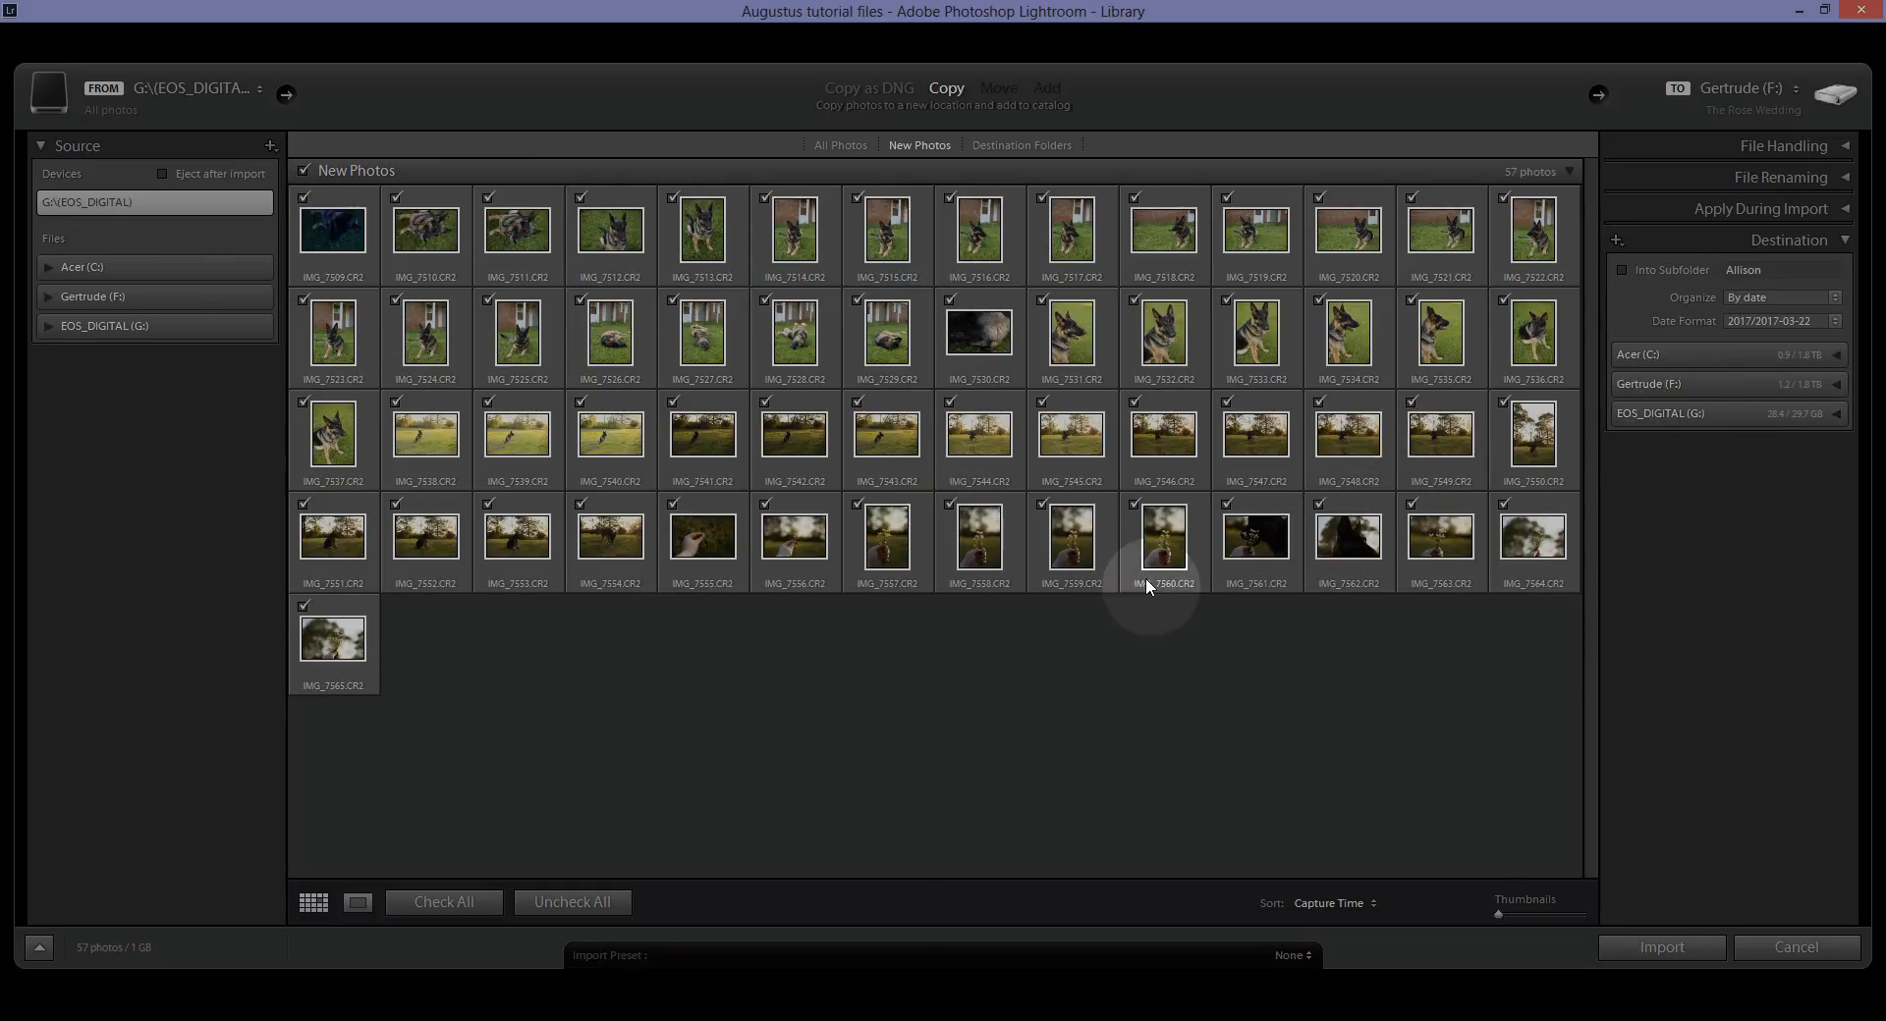
mouse_move(1689, 363)
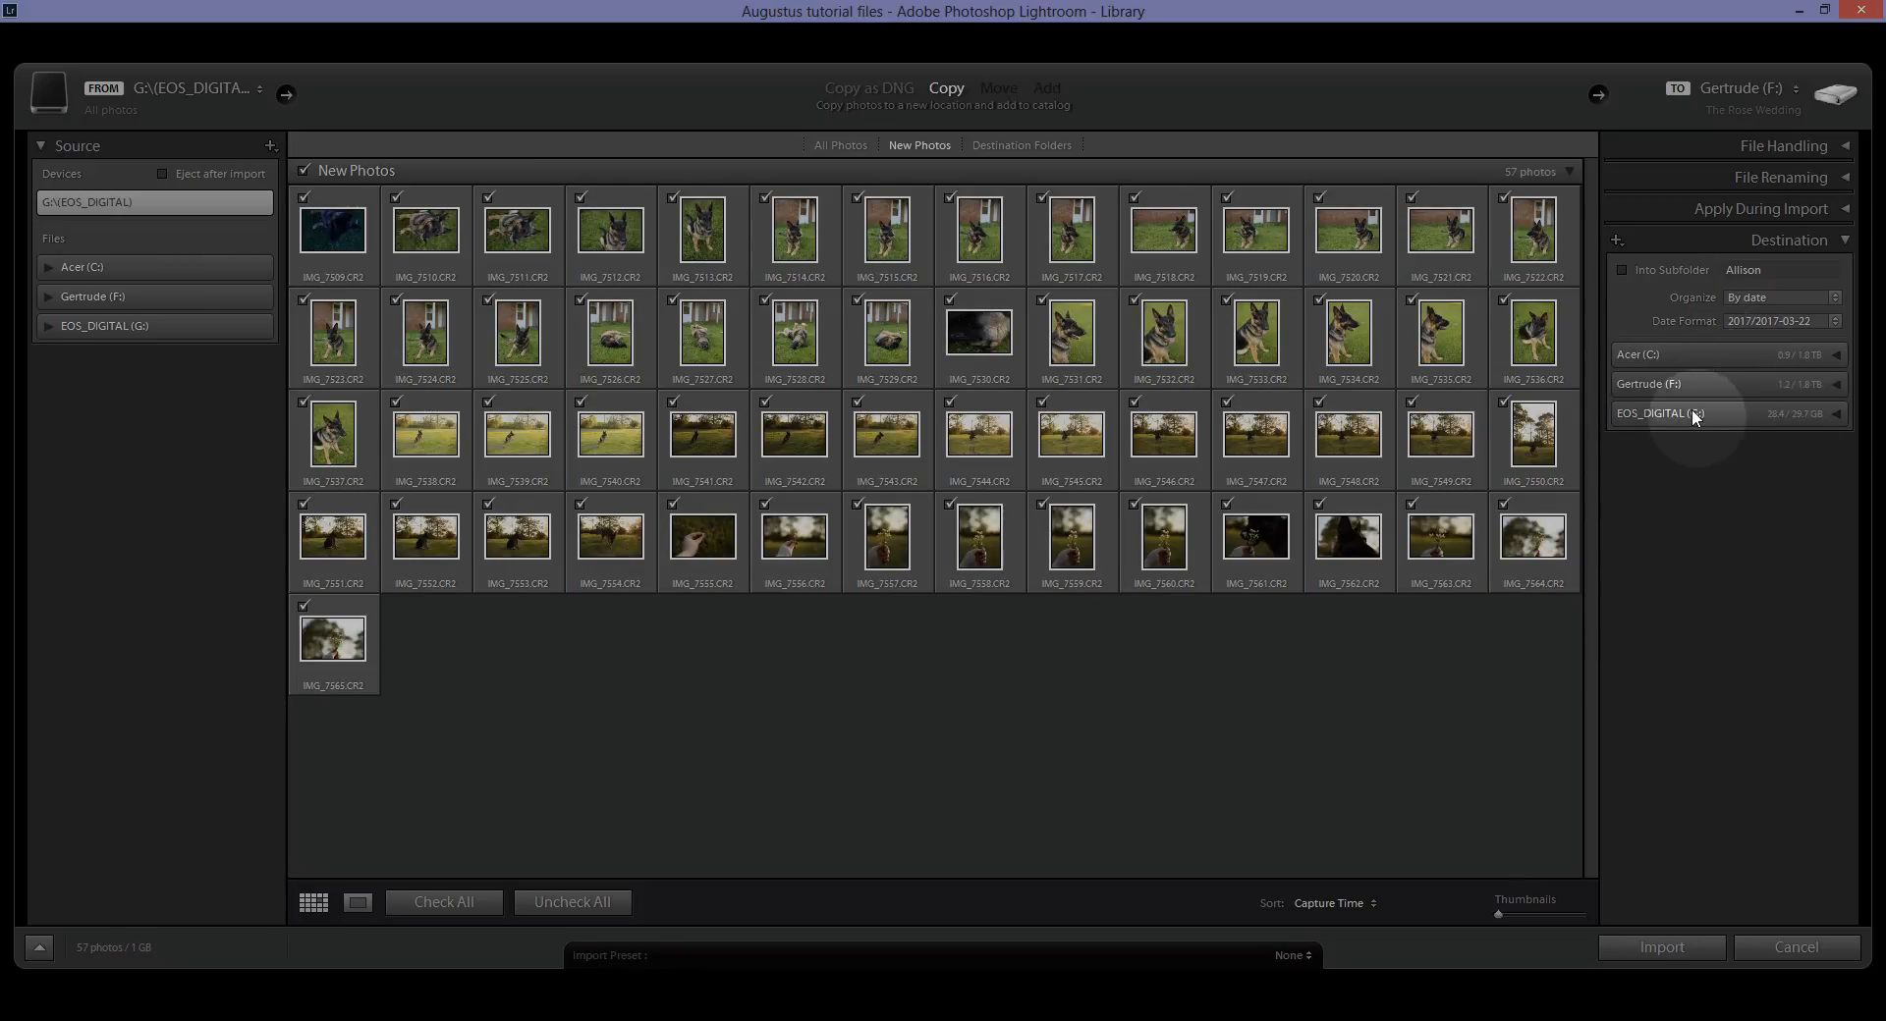
mouse_move(1692, 429)
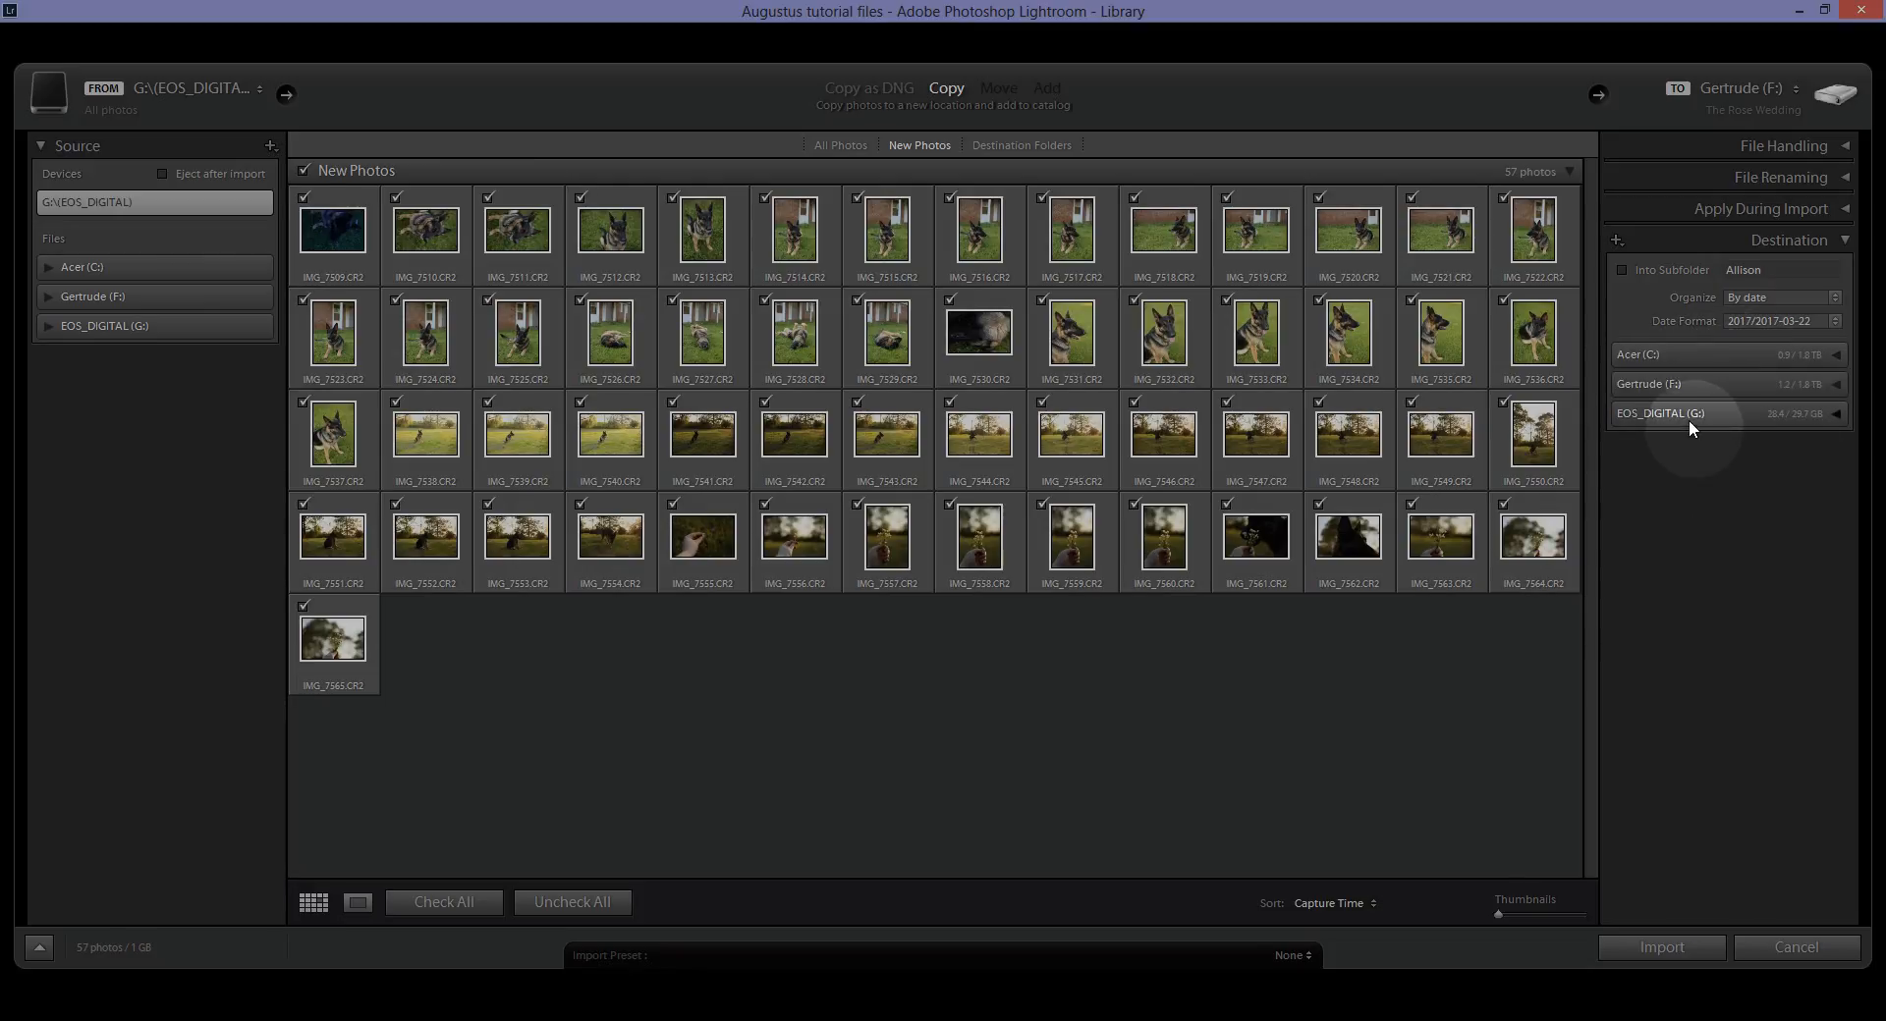
mouse_move(1697, 399)
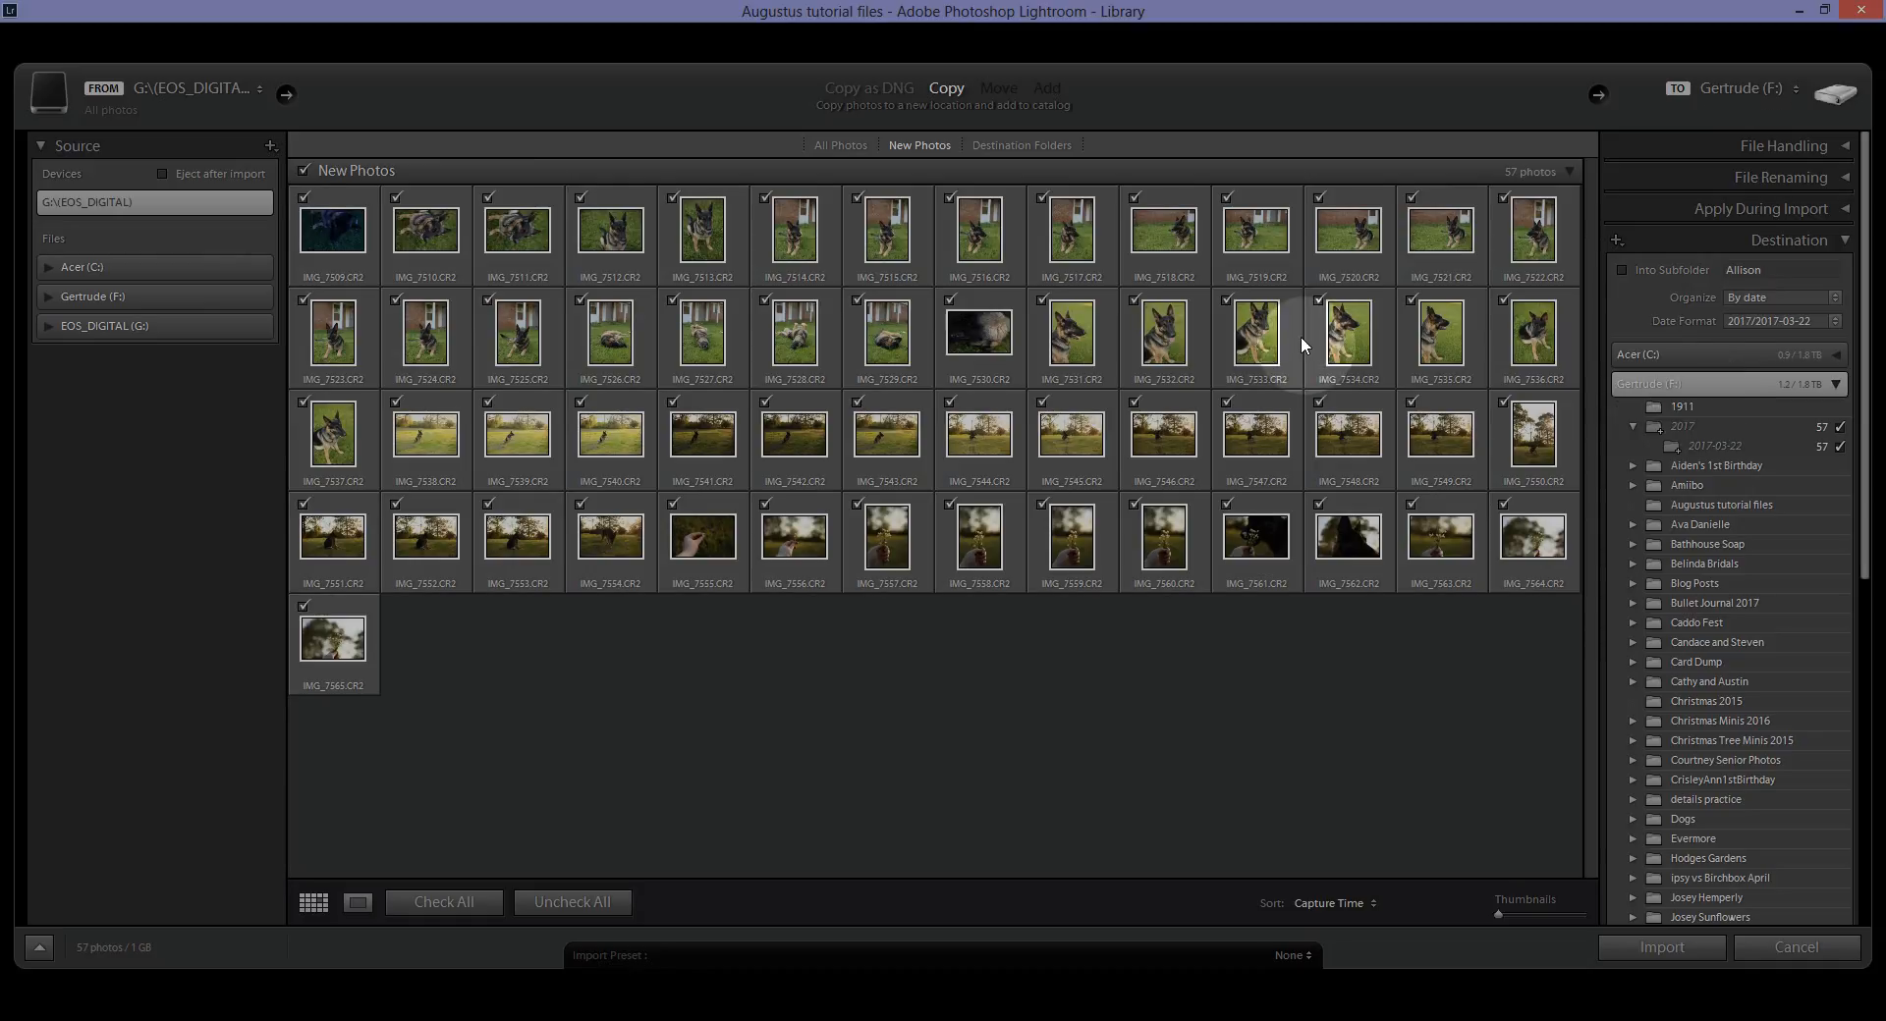
mouse_move(817, 34)
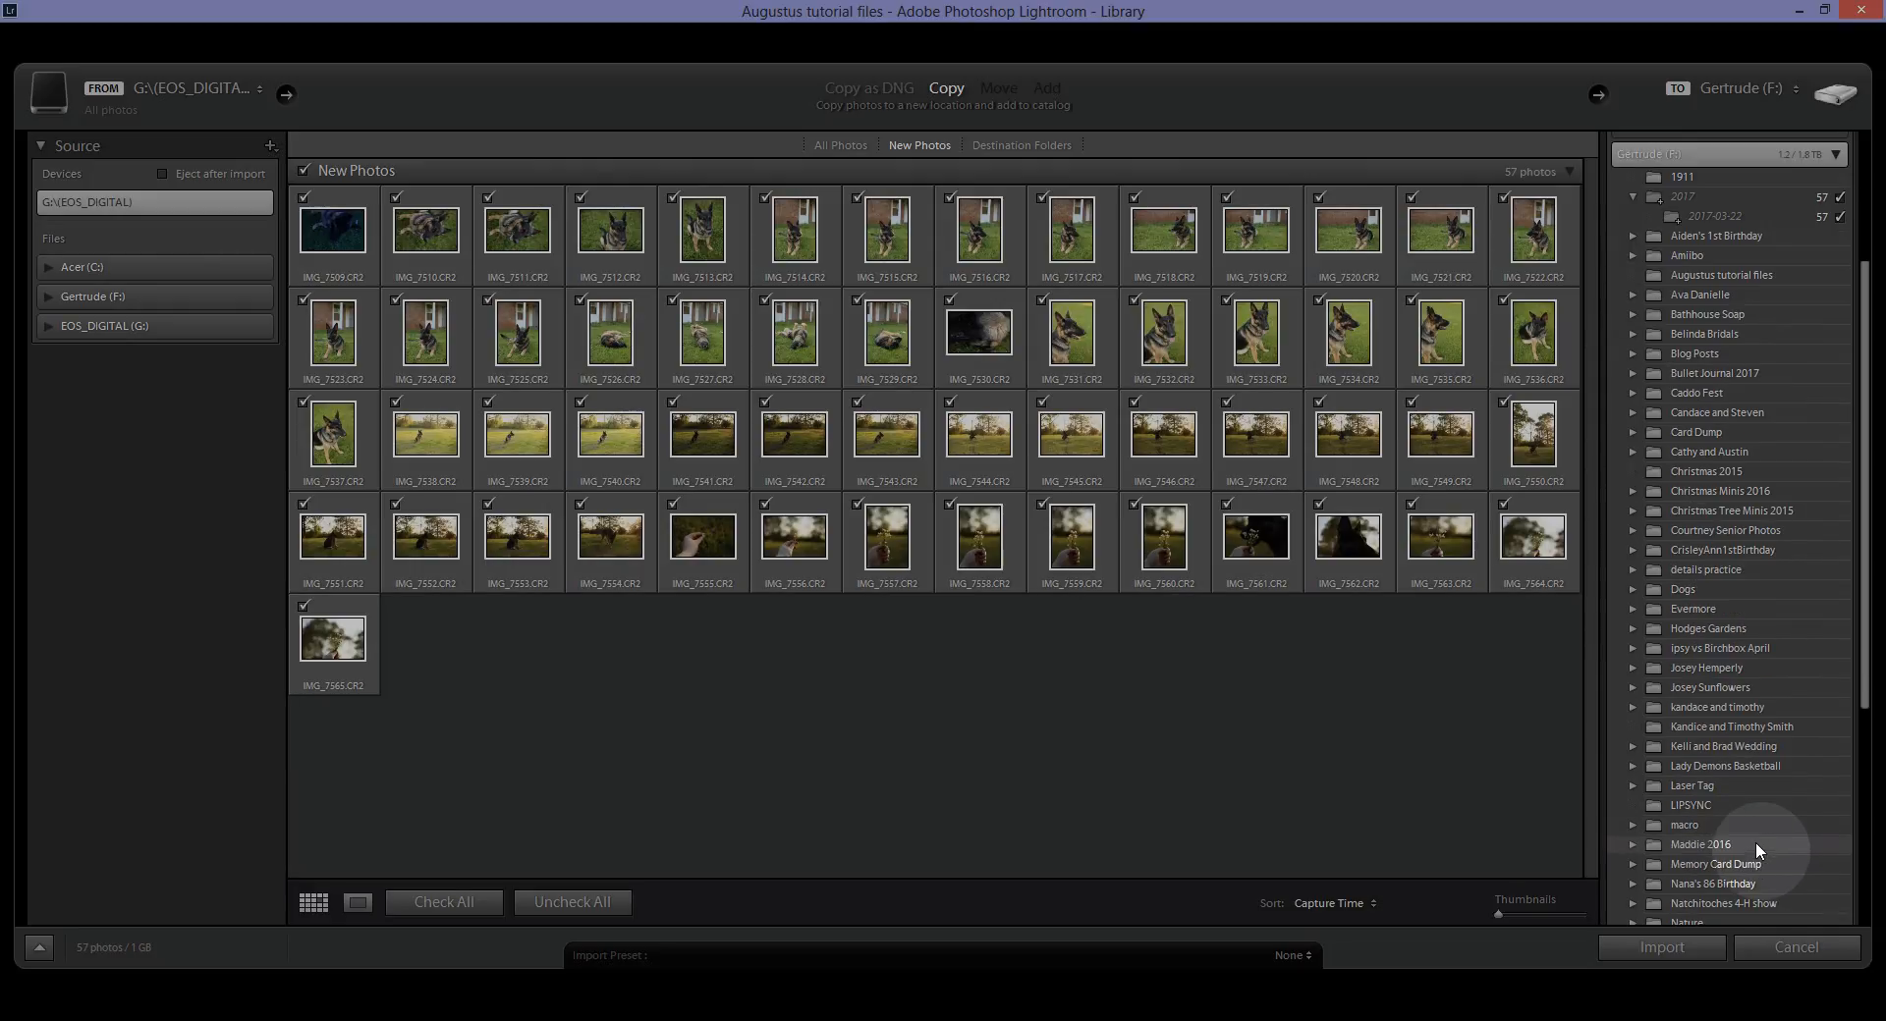
Scroll the Gertrude (F:) folder list to reach Augustus tutorial files.
scroll("down", 3)
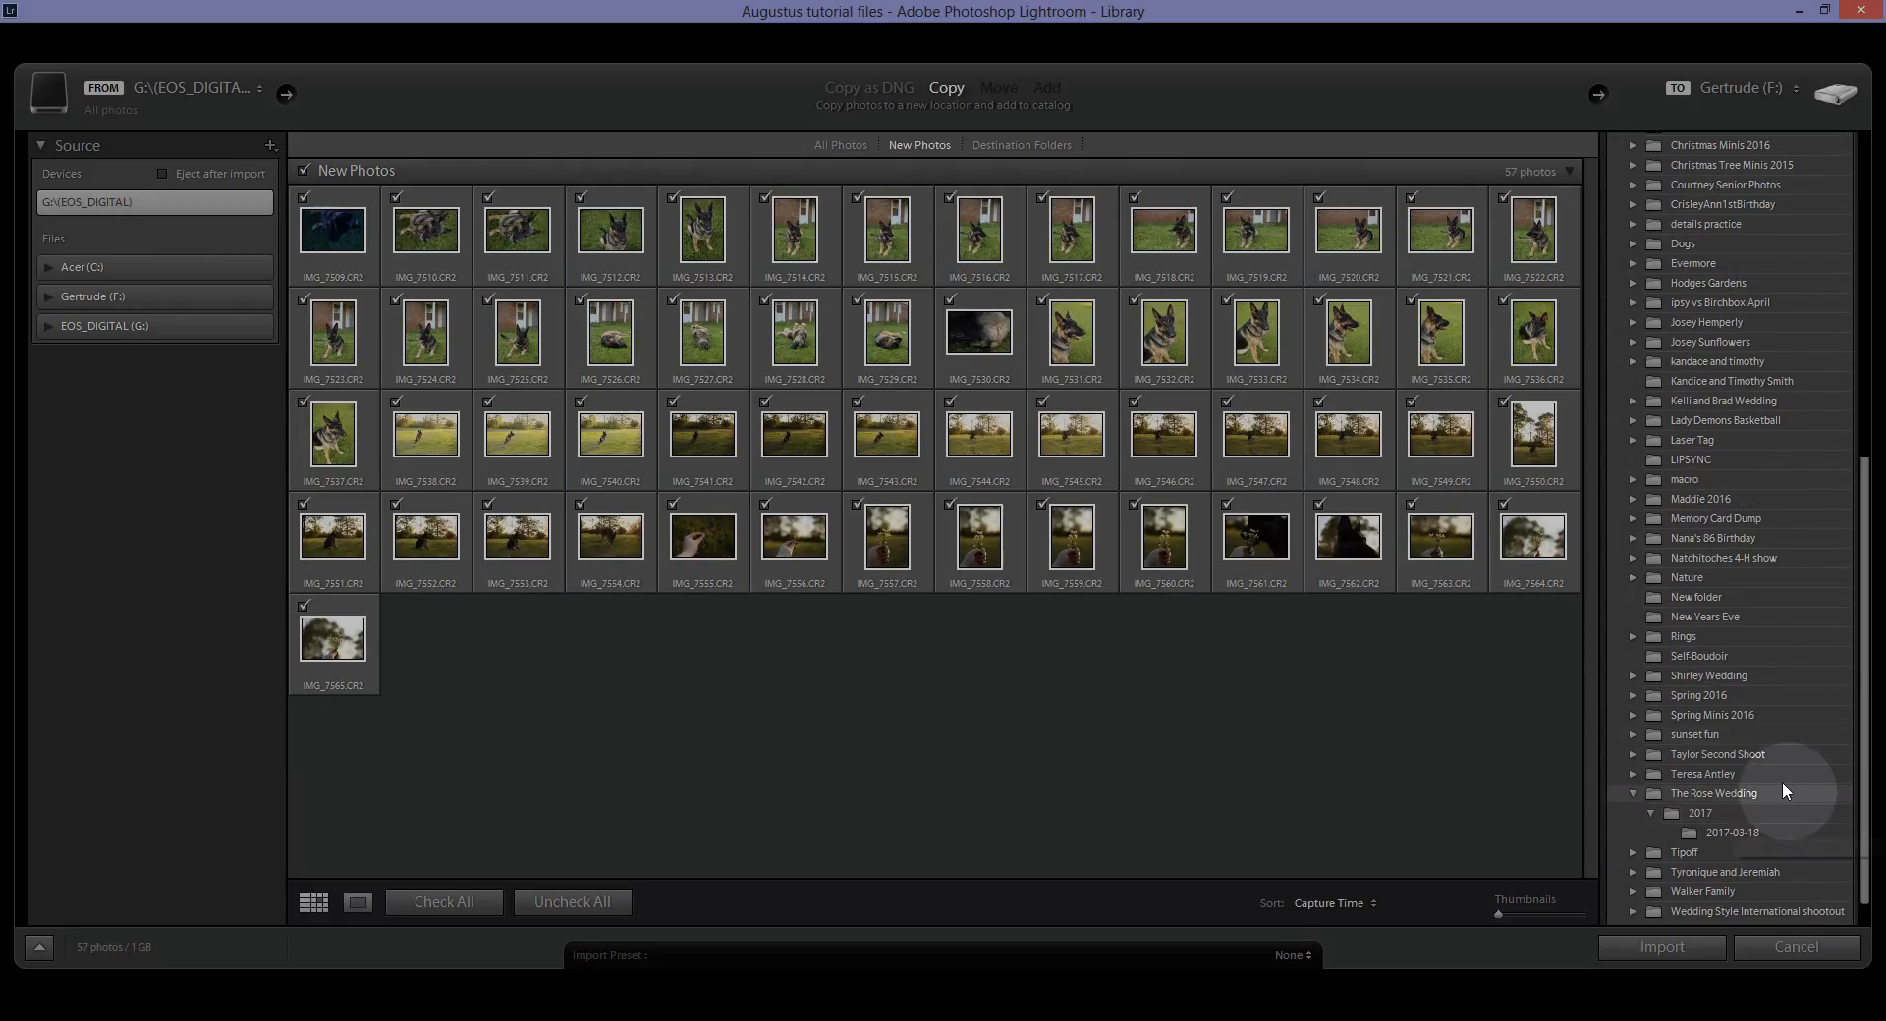
mouse_move(1786, 636)
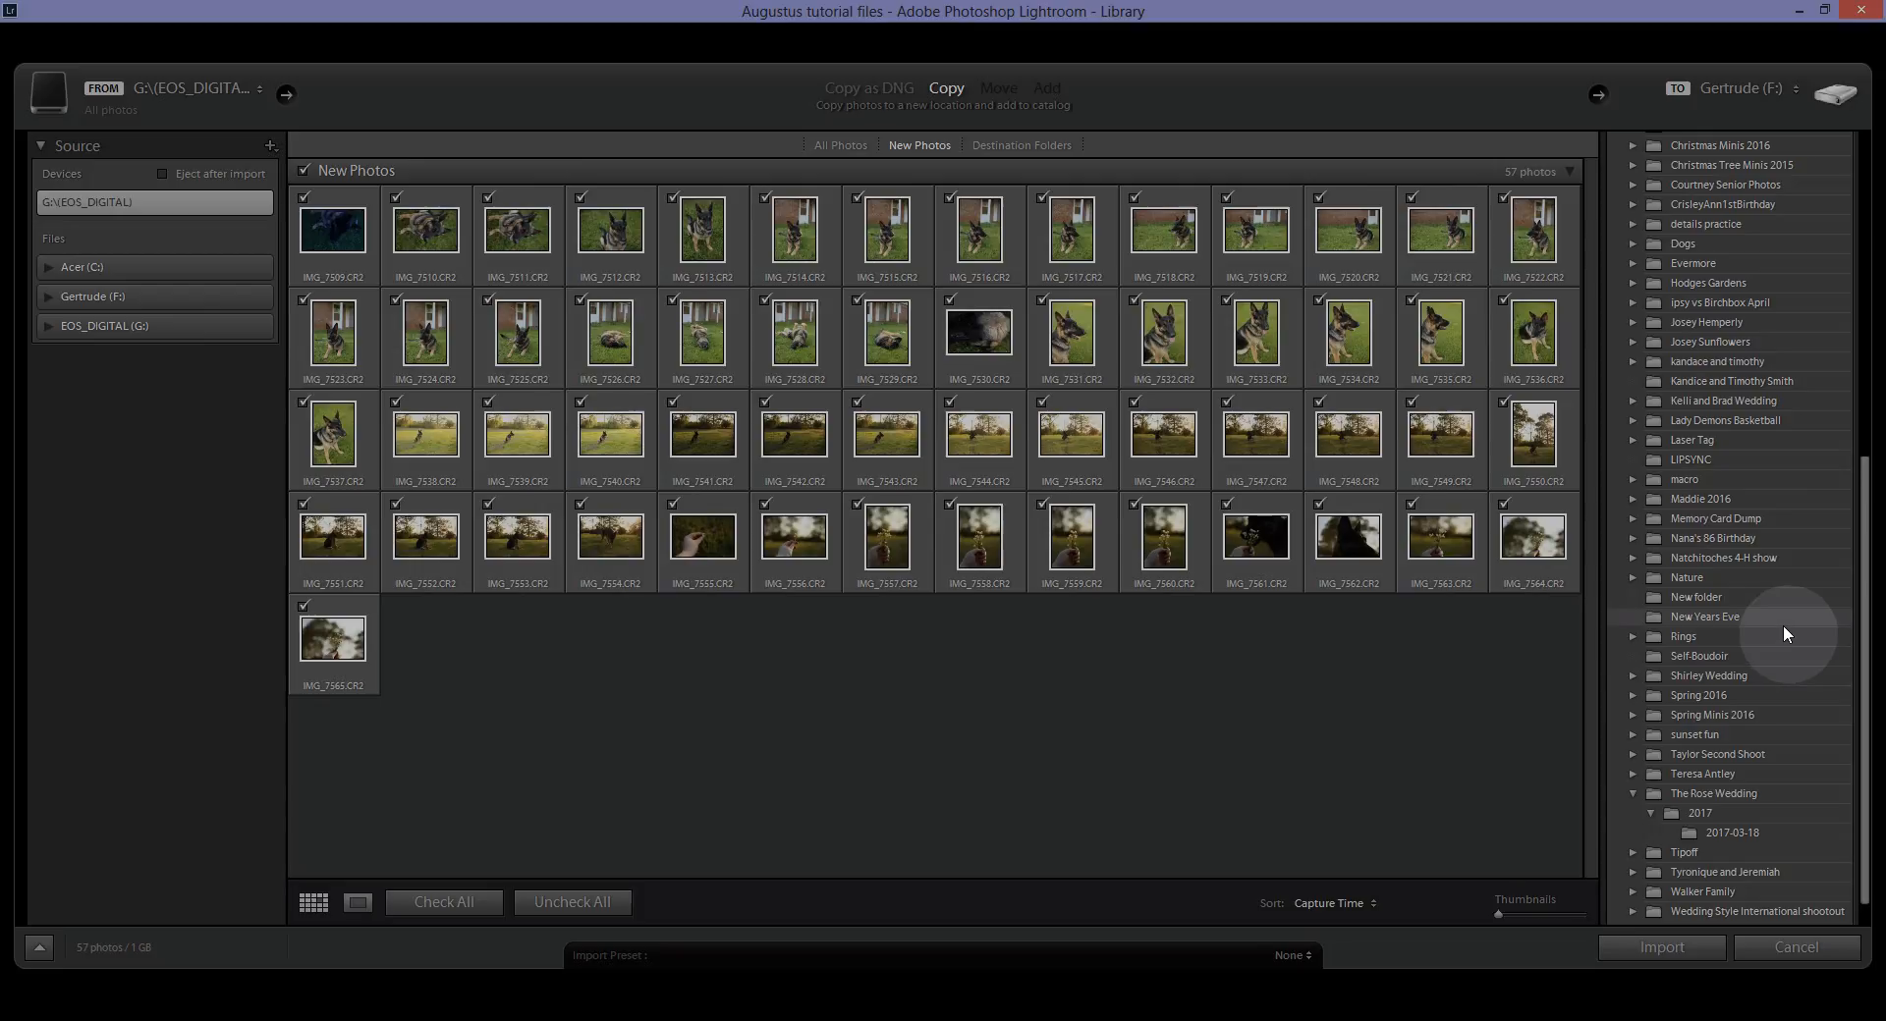
mouse_move(1728, 629)
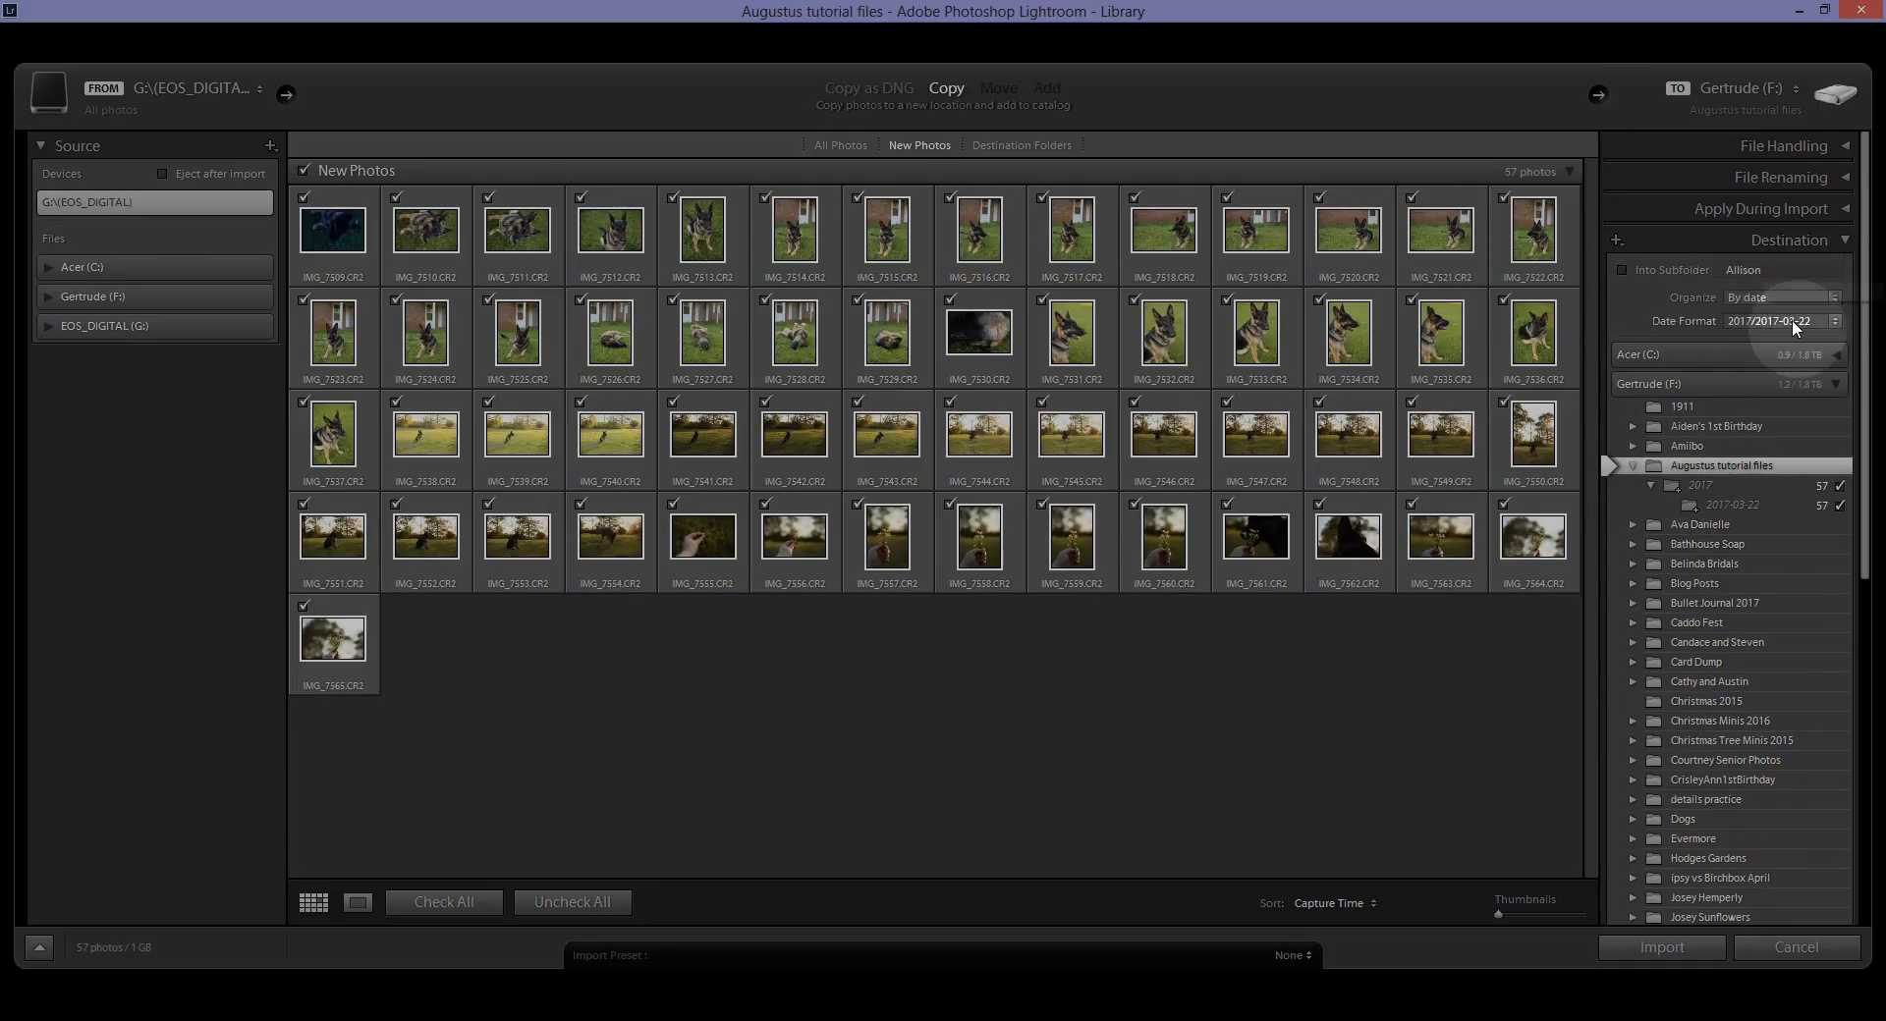
mouse_move(1797, 324)
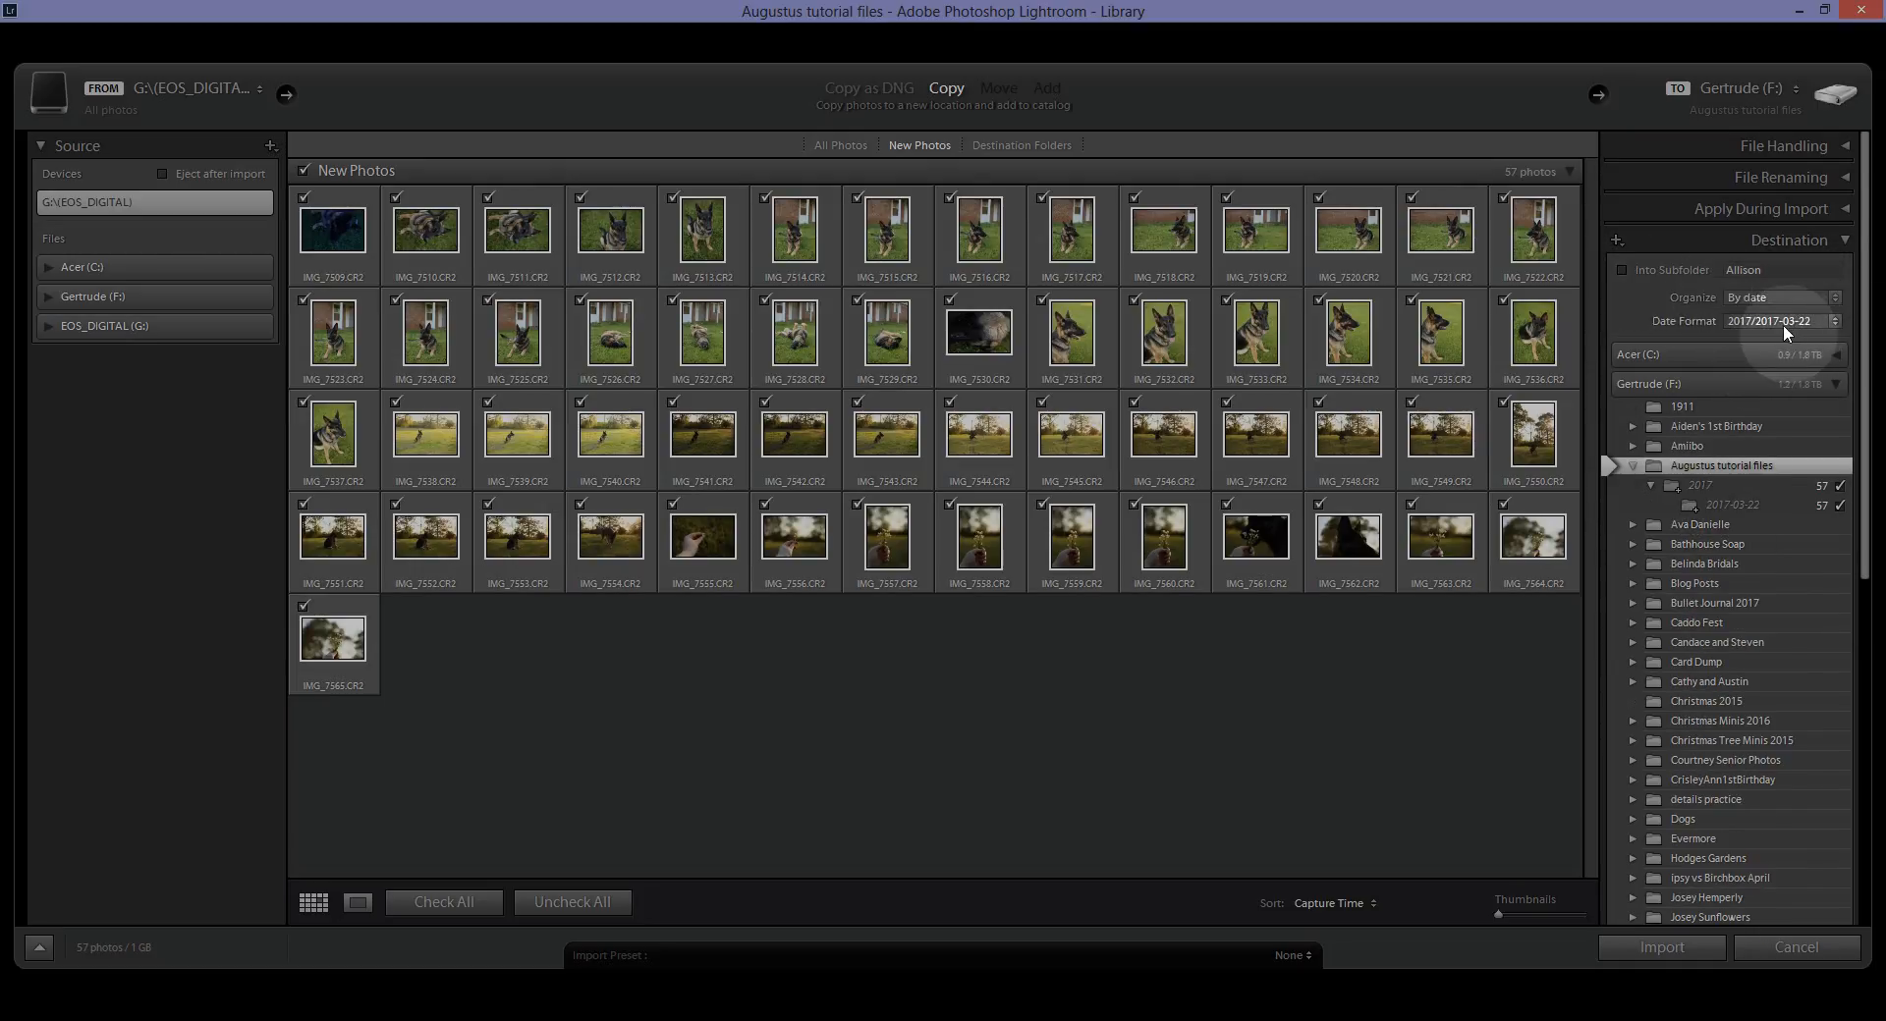
mouse_move(1787, 440)
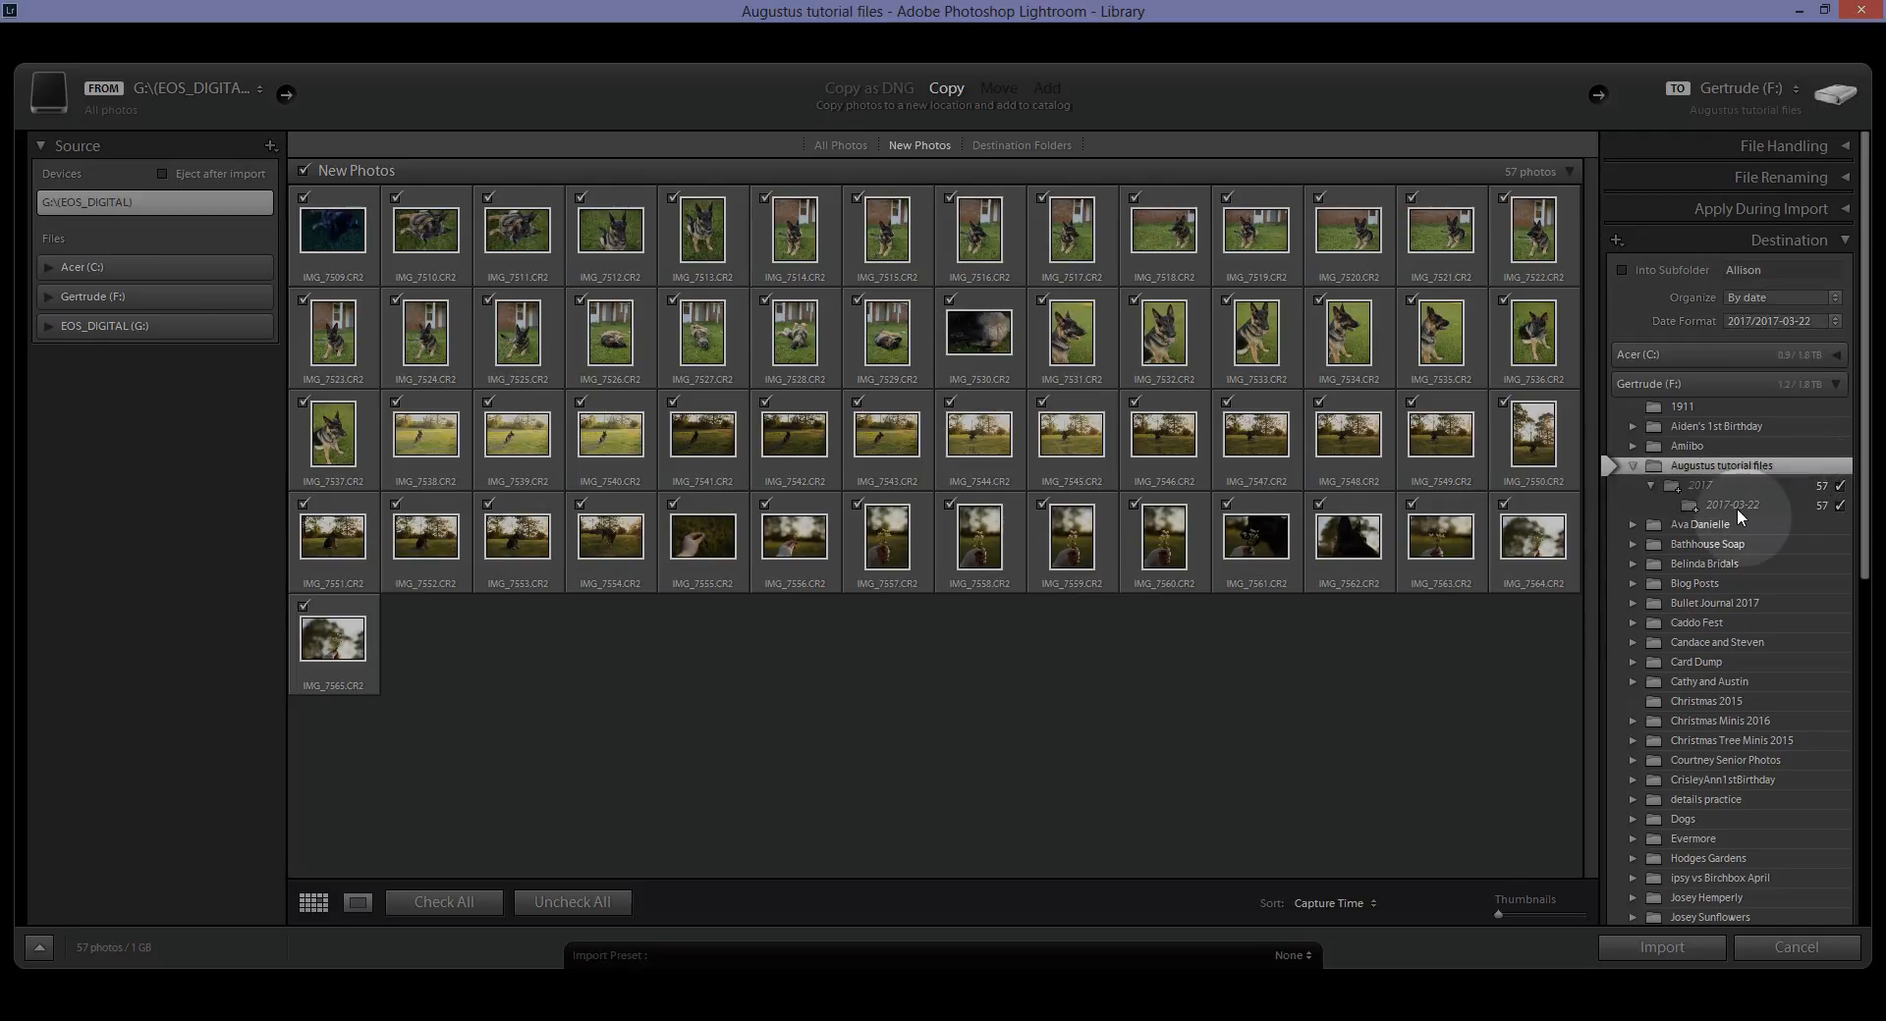
Set Organize to Into one folder, keeping Augustus tutorial files as destination.
left_click(1779, 298)
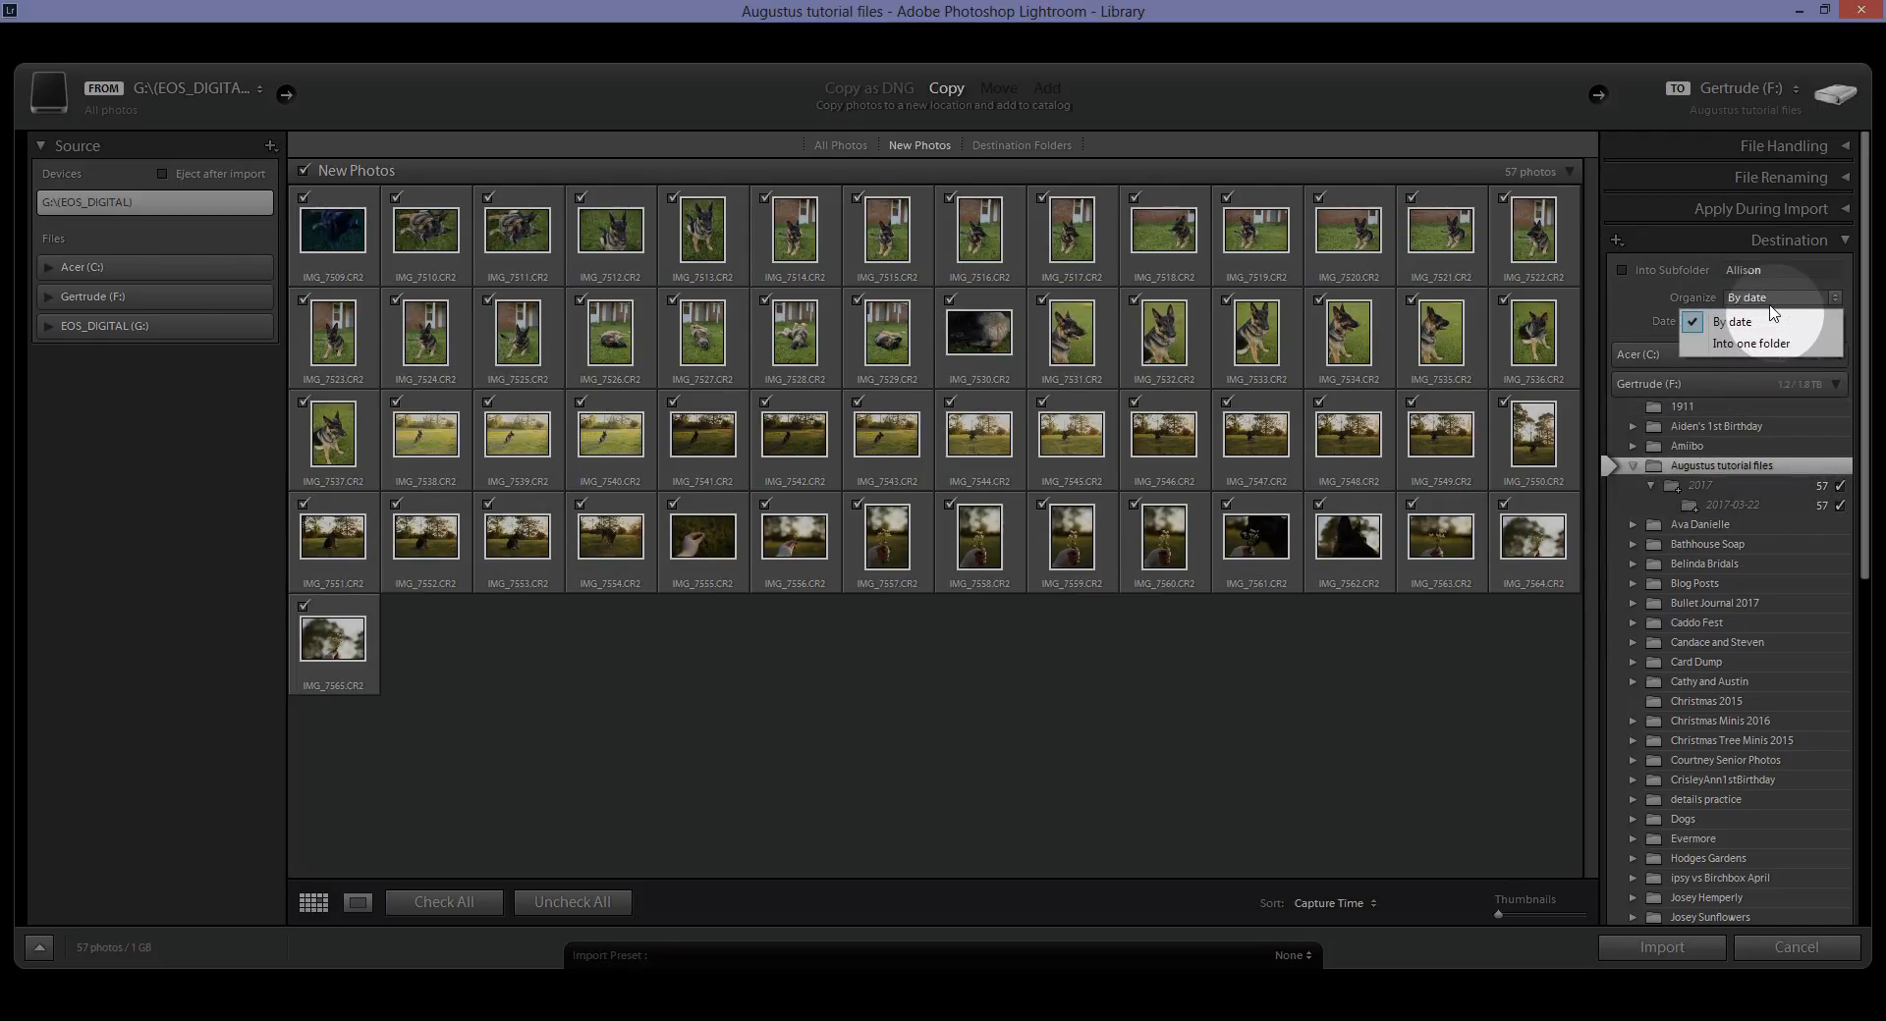
left_click(1751, 343)
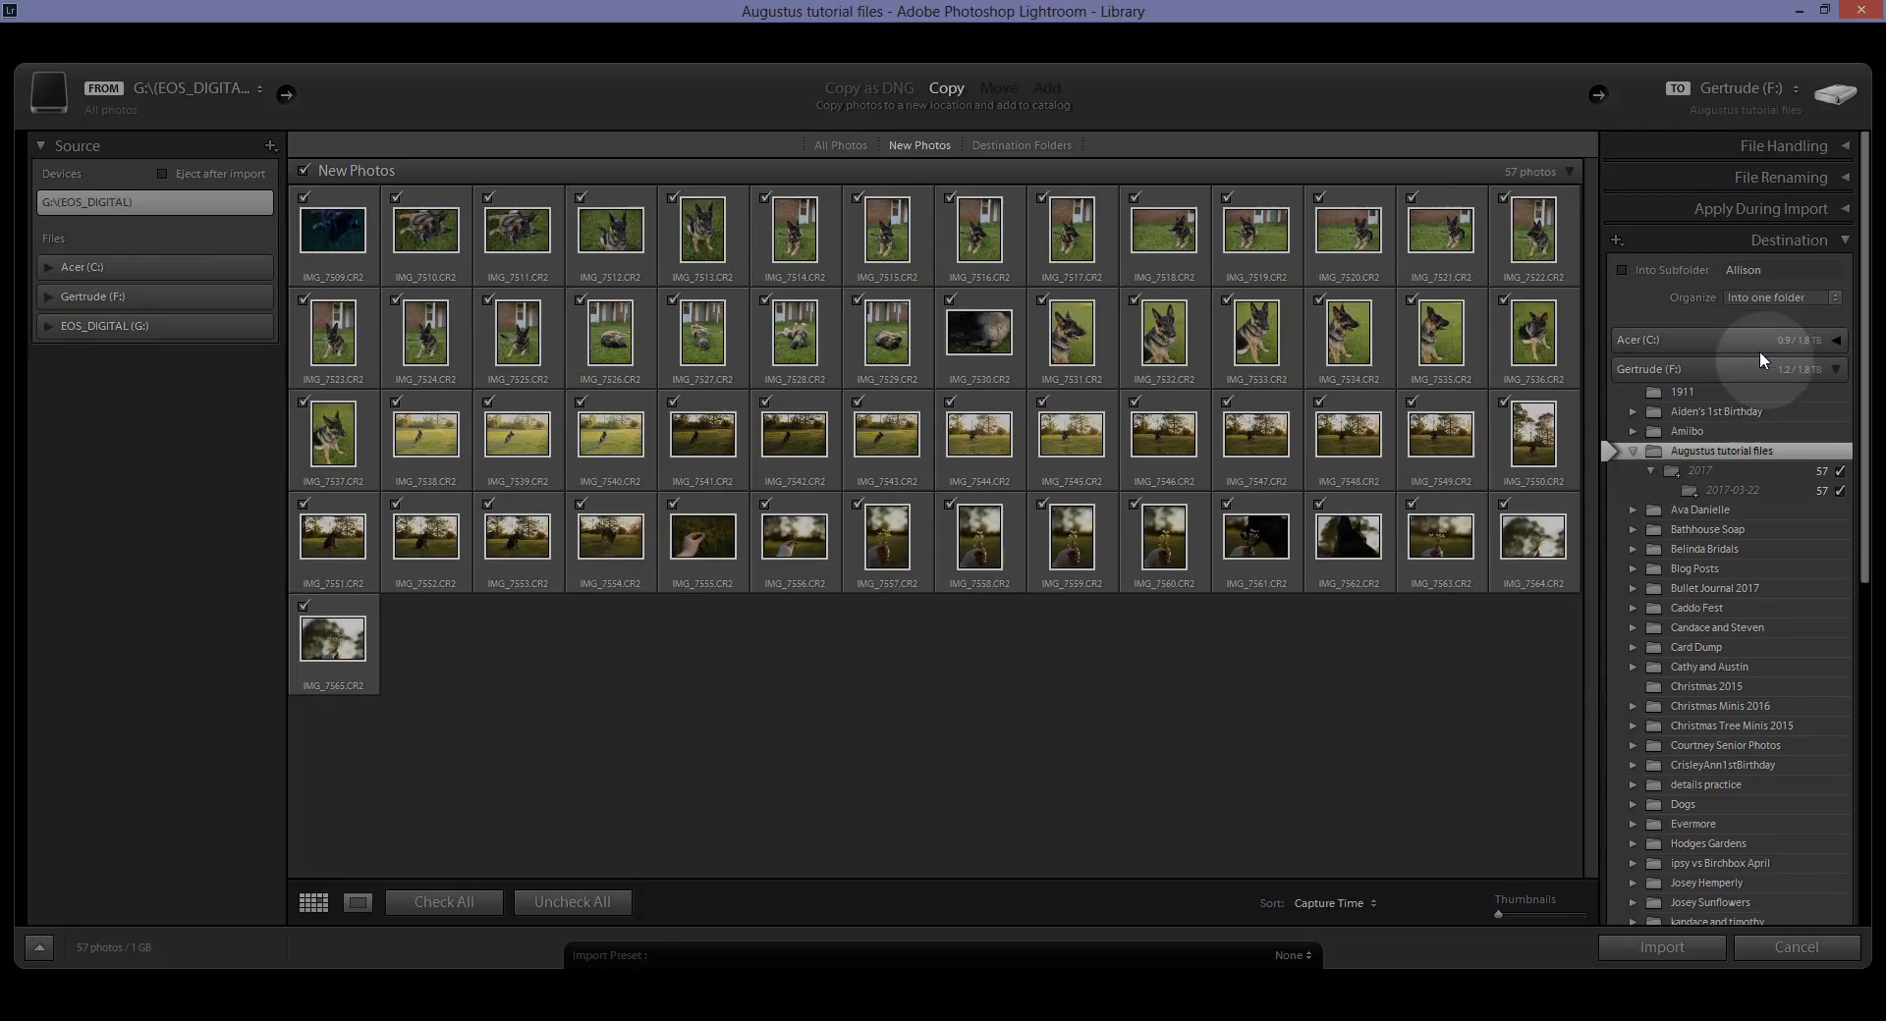
left_click(1633, 451)
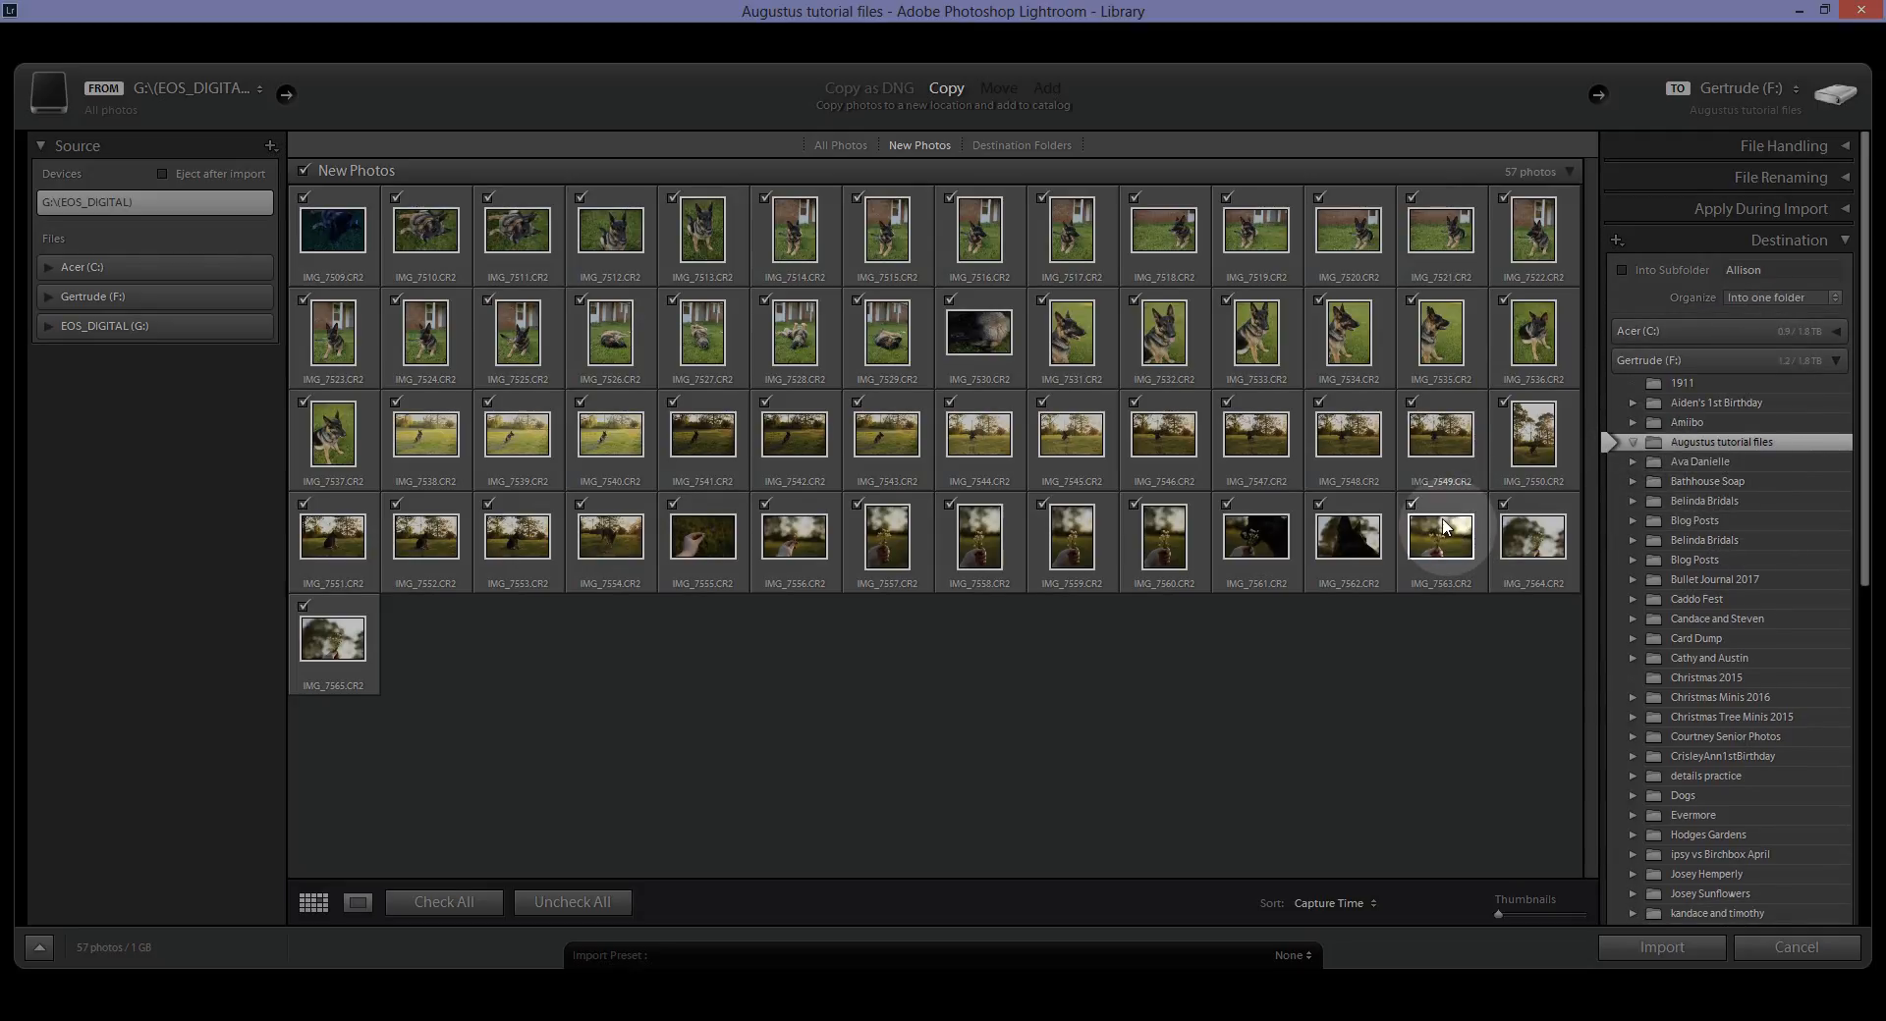
left_click(1778, 298)
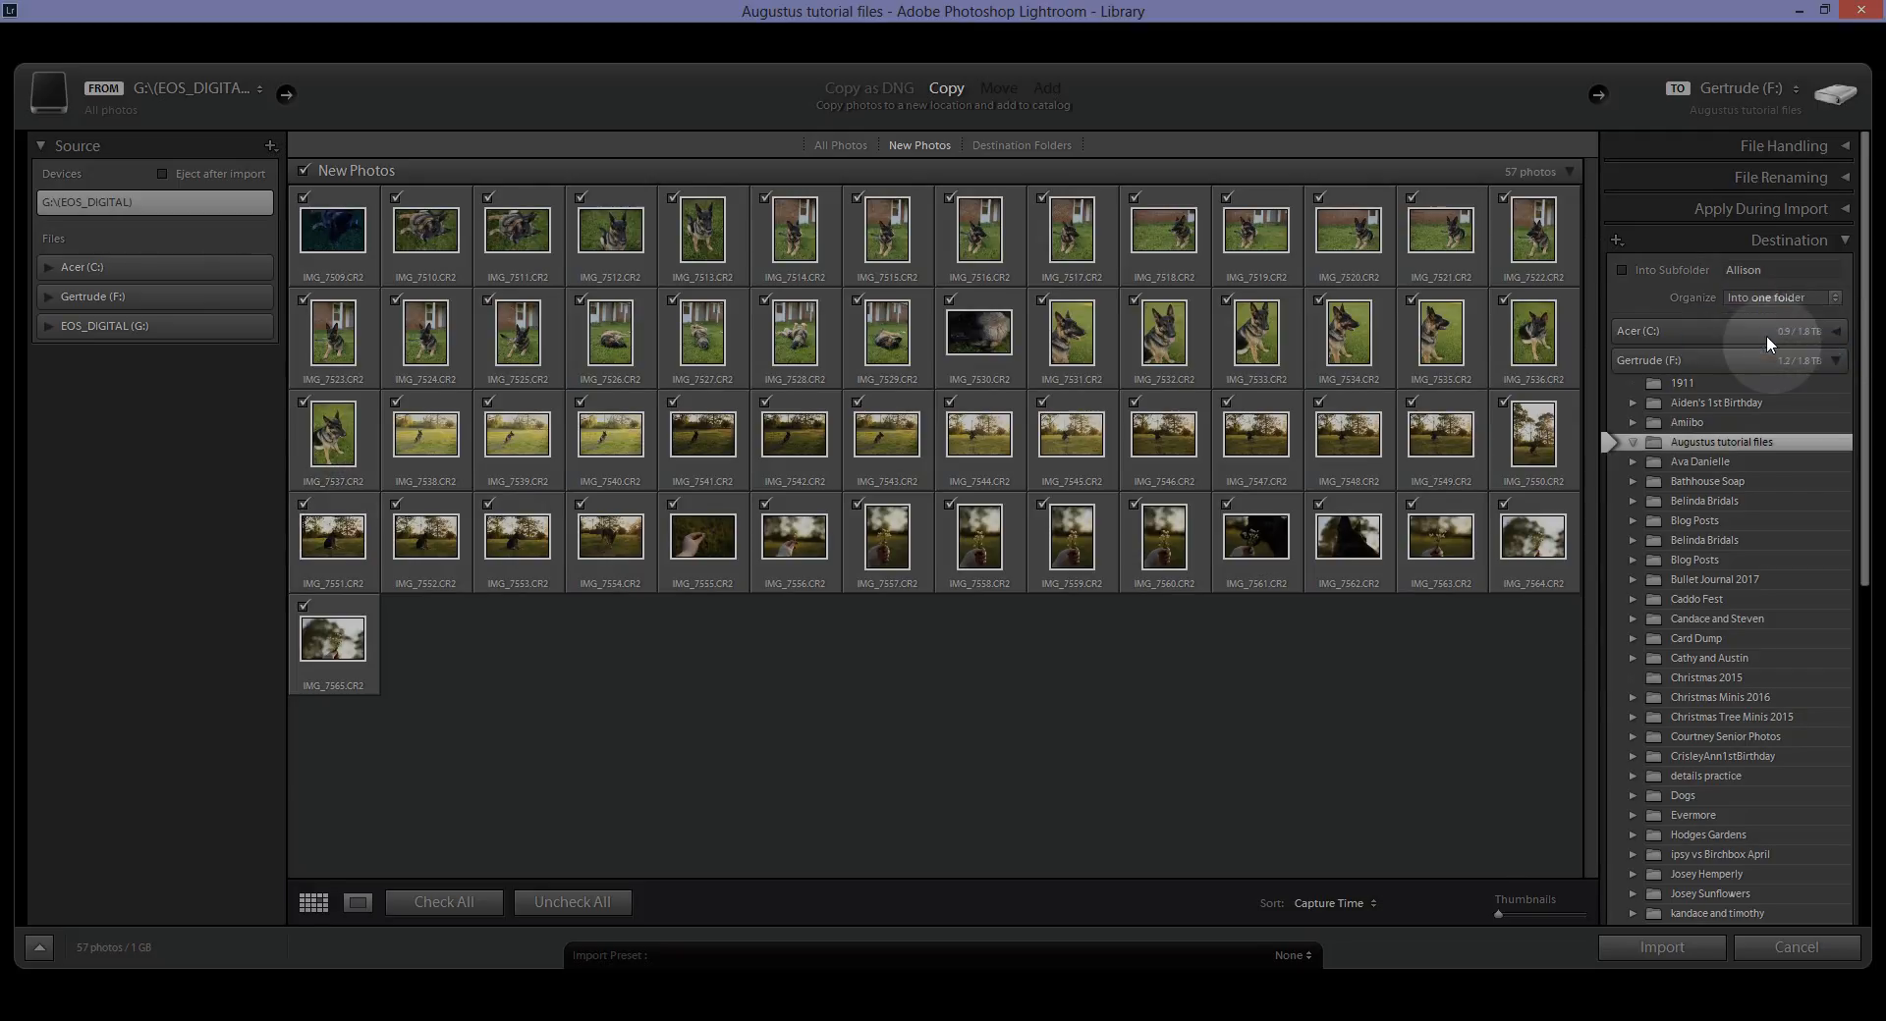
mouse_move(1722, 442)
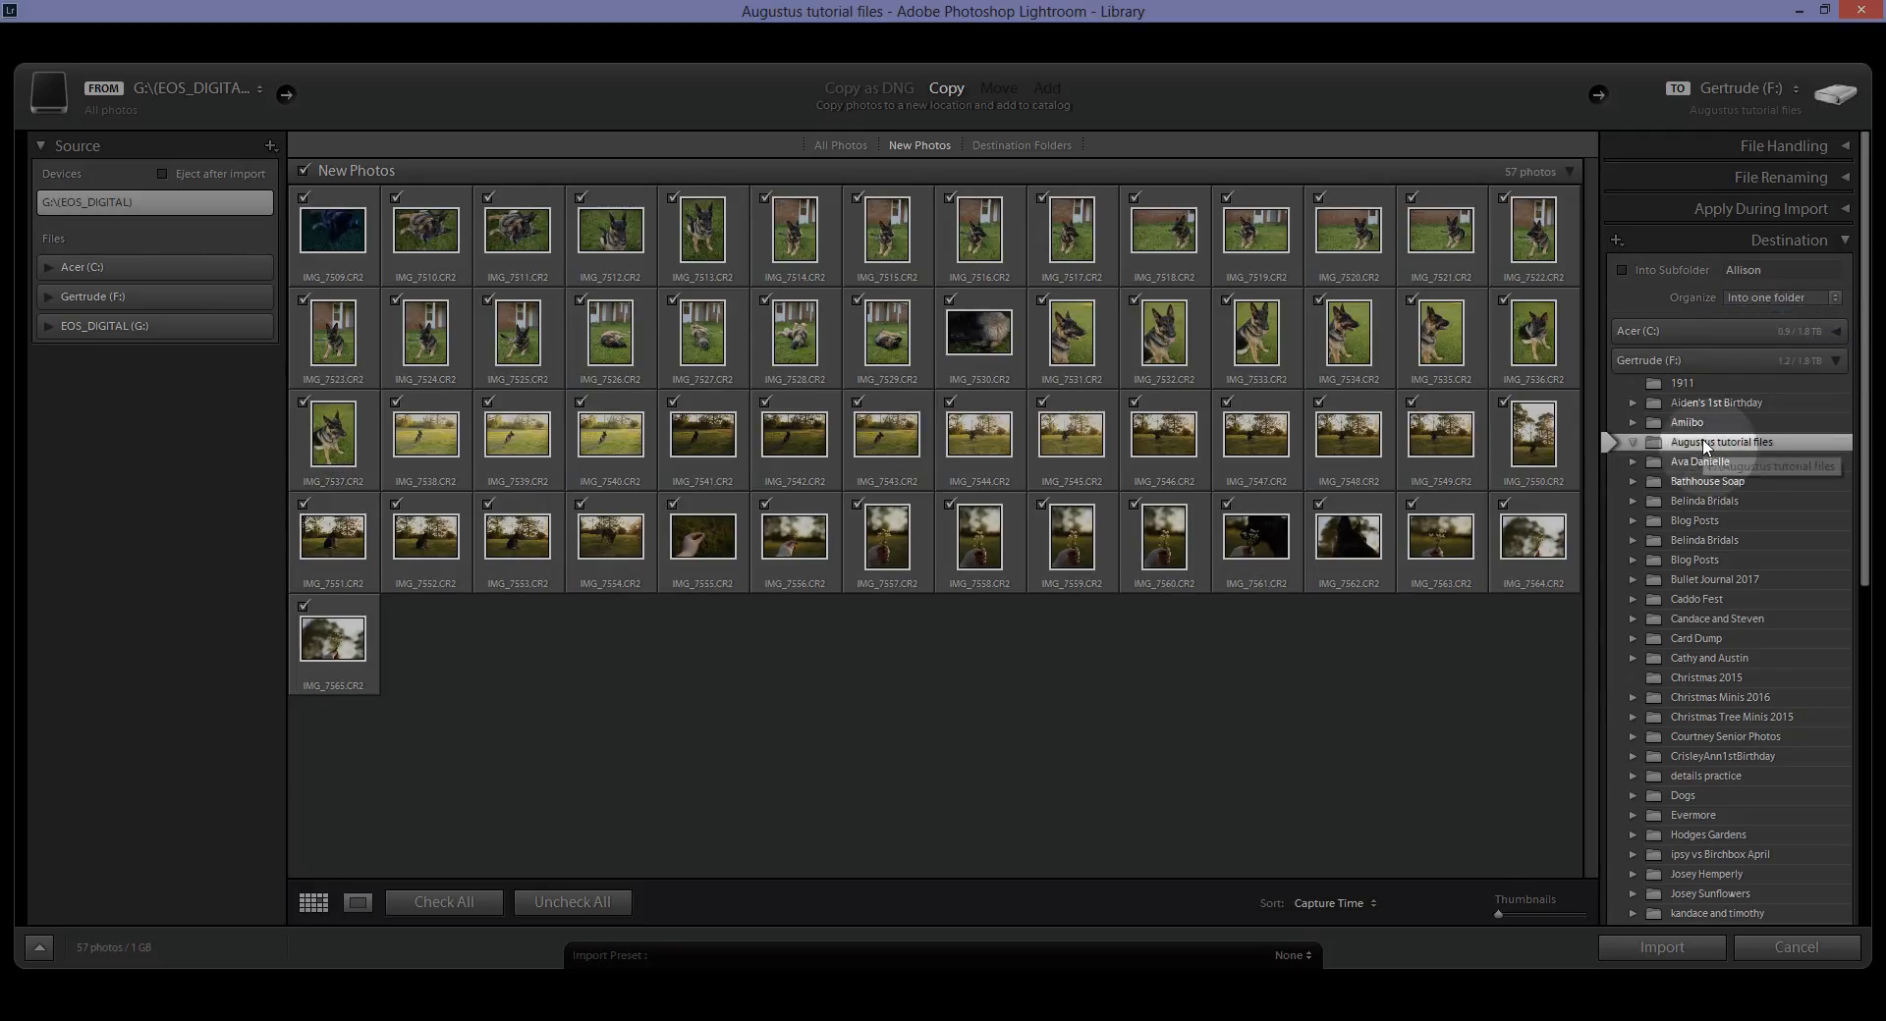
mouse_move(1704, 442)
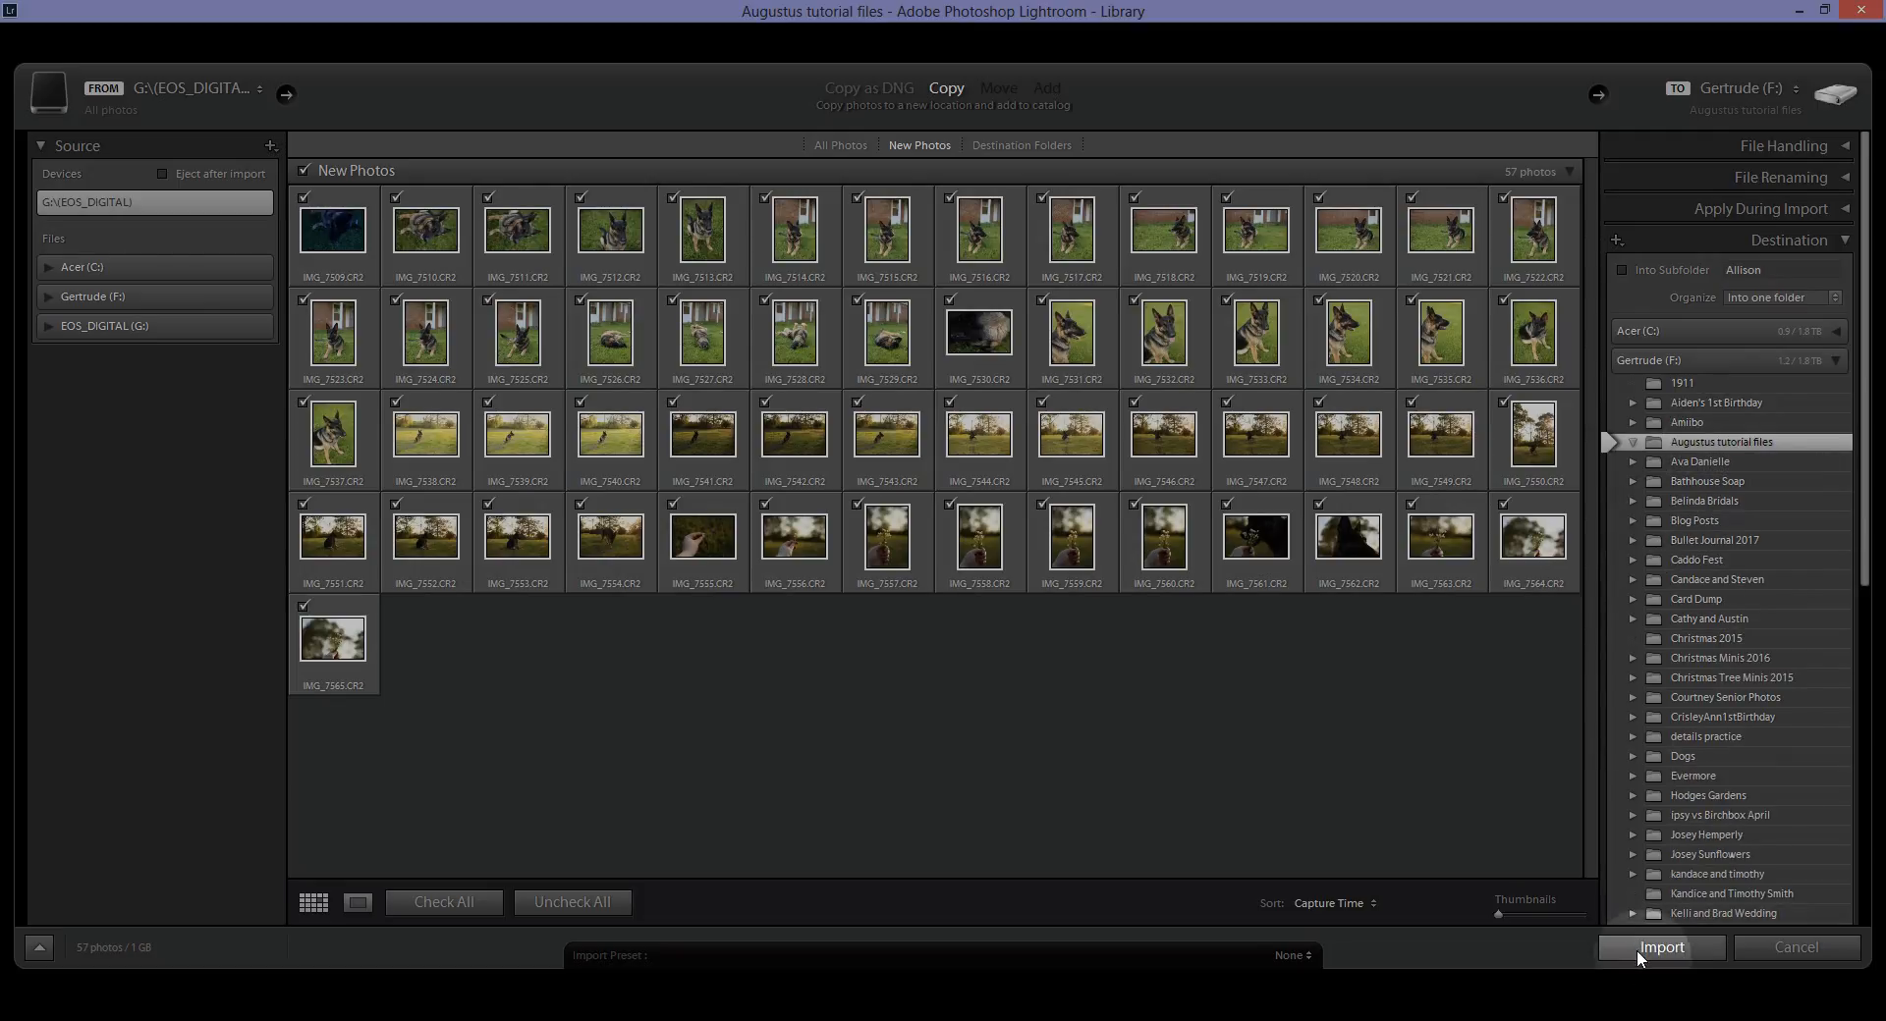
Start importing the checked photos, browse the Current Import grid, and open IMG_7513 in Develop.
left_click(1660, 947)
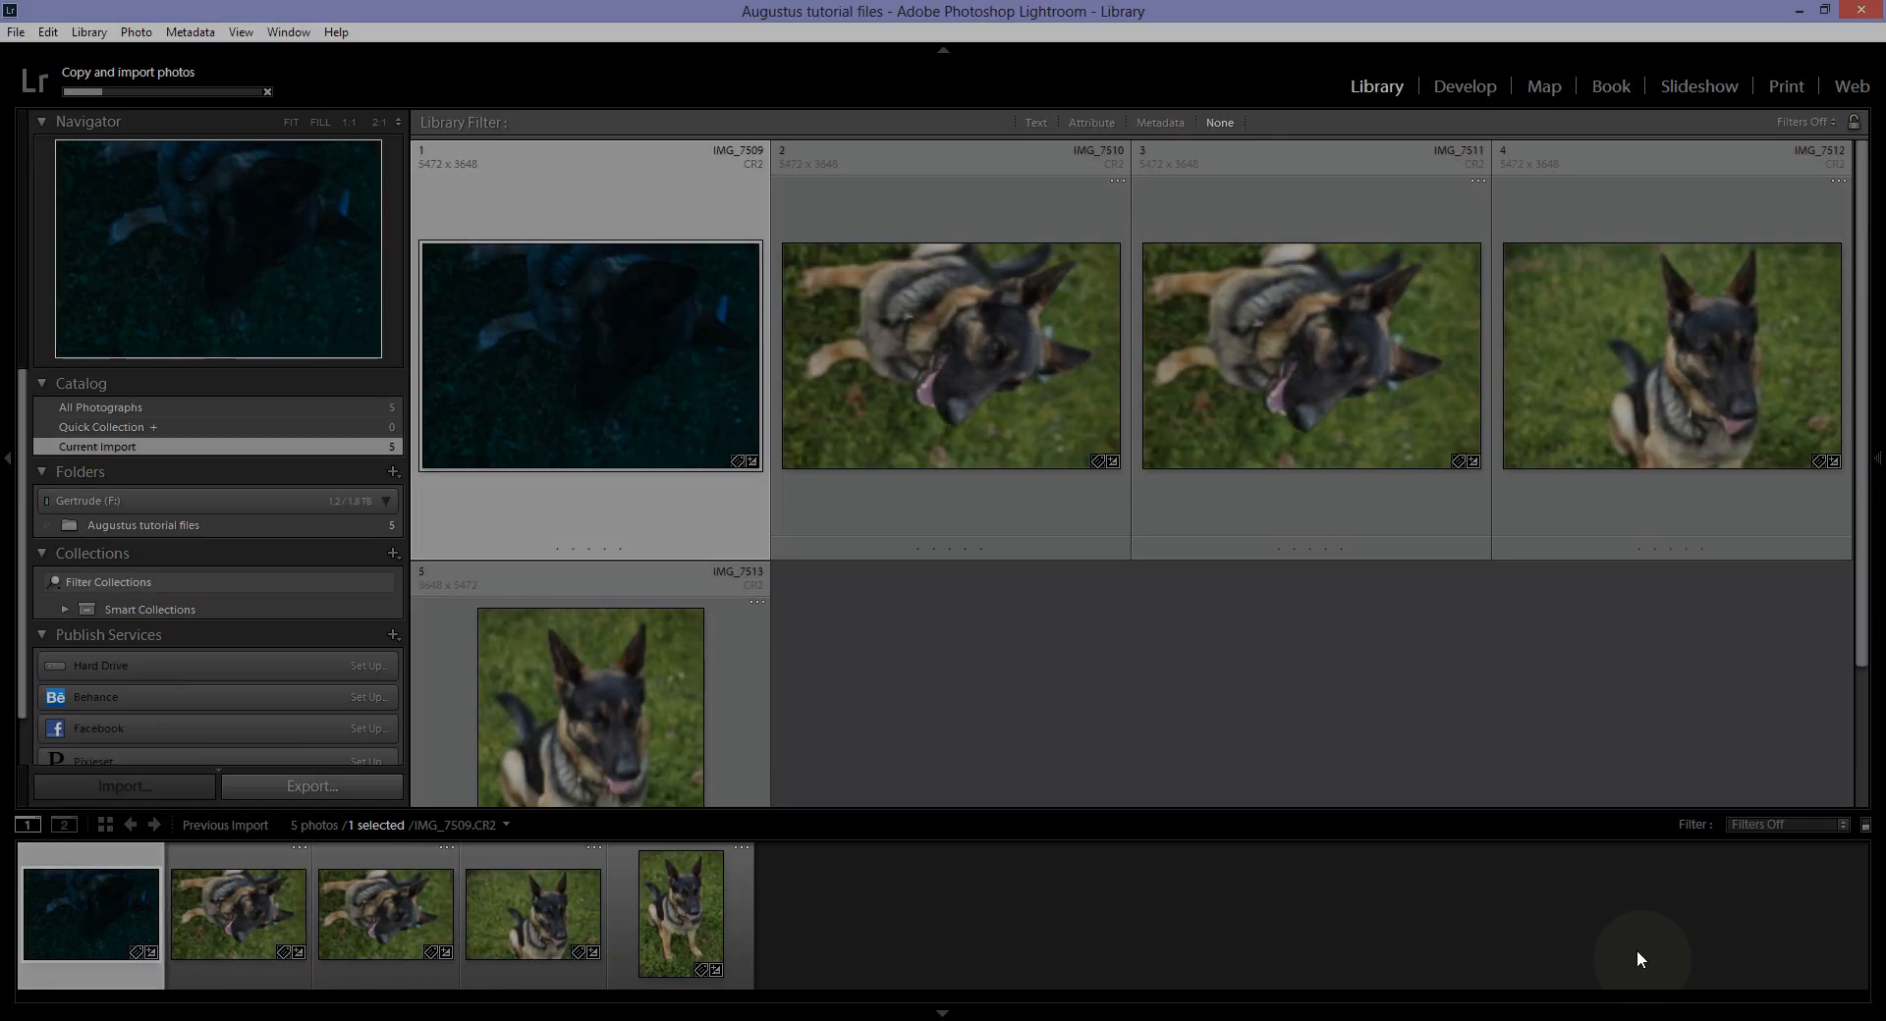
scroll("down", 3)
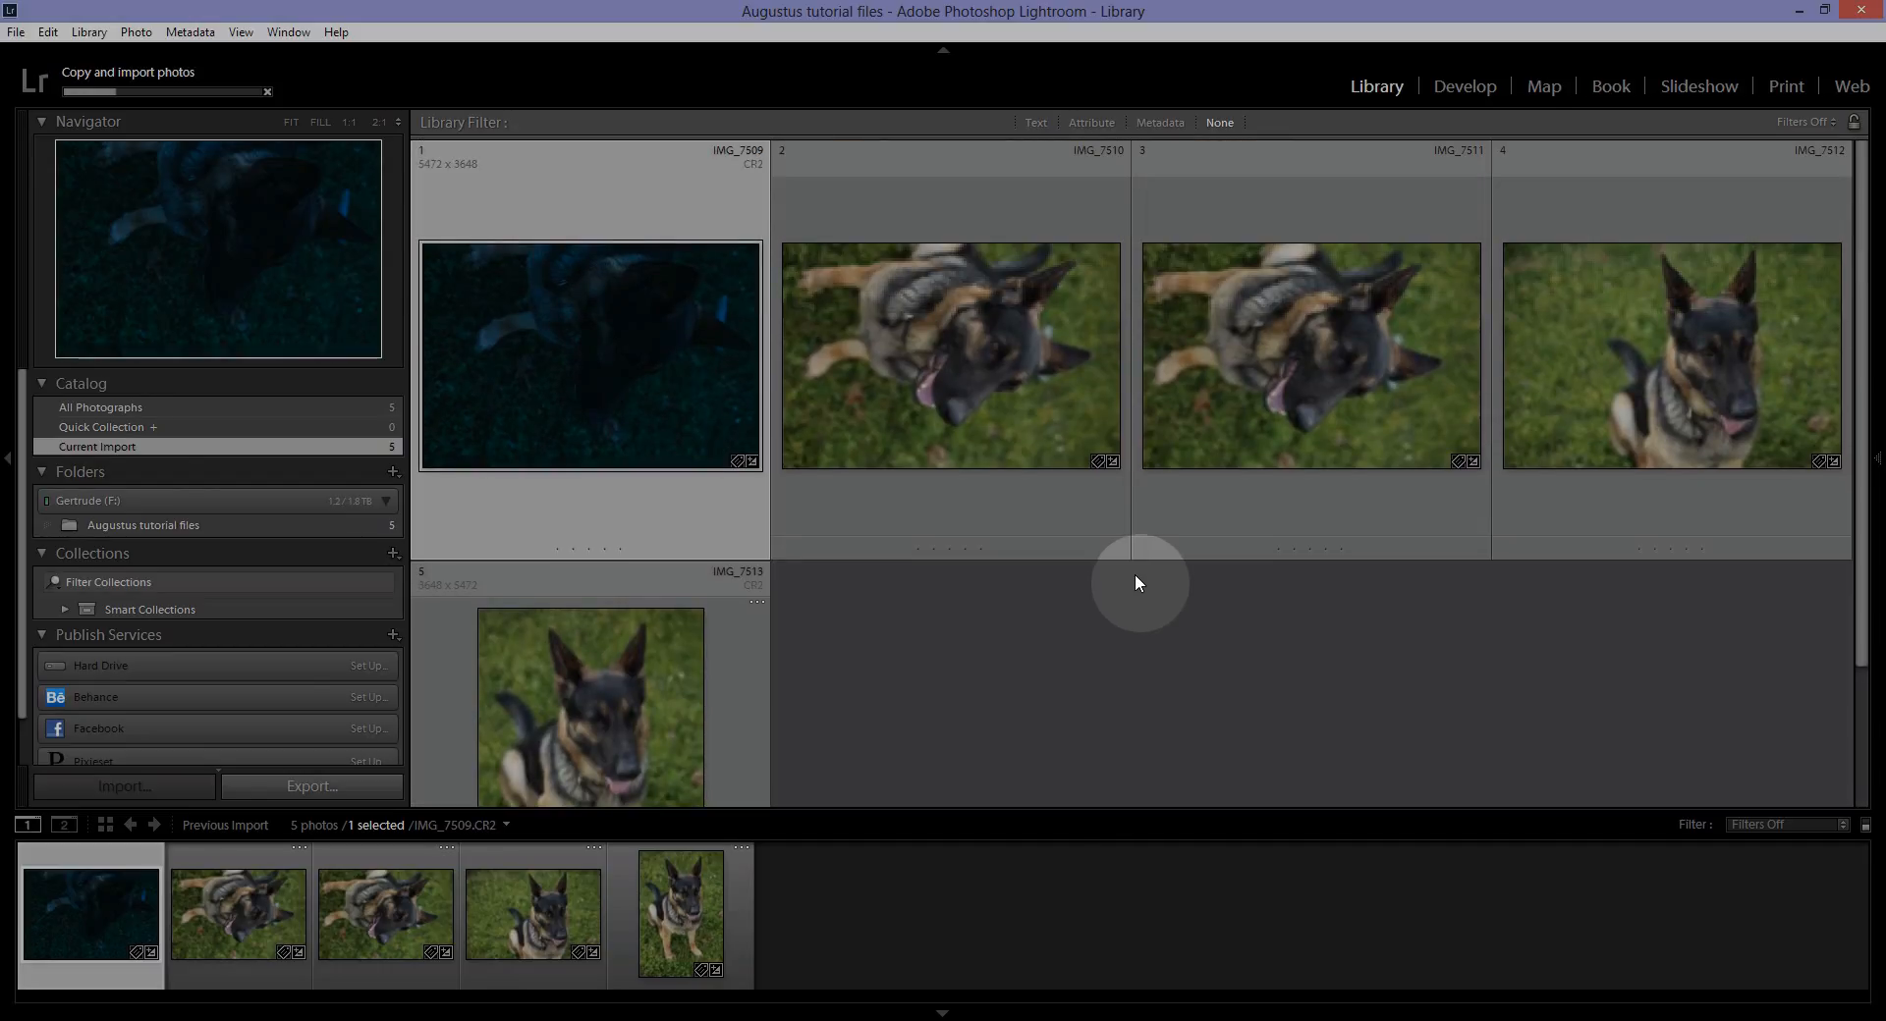
mouse_move(1166, 590)
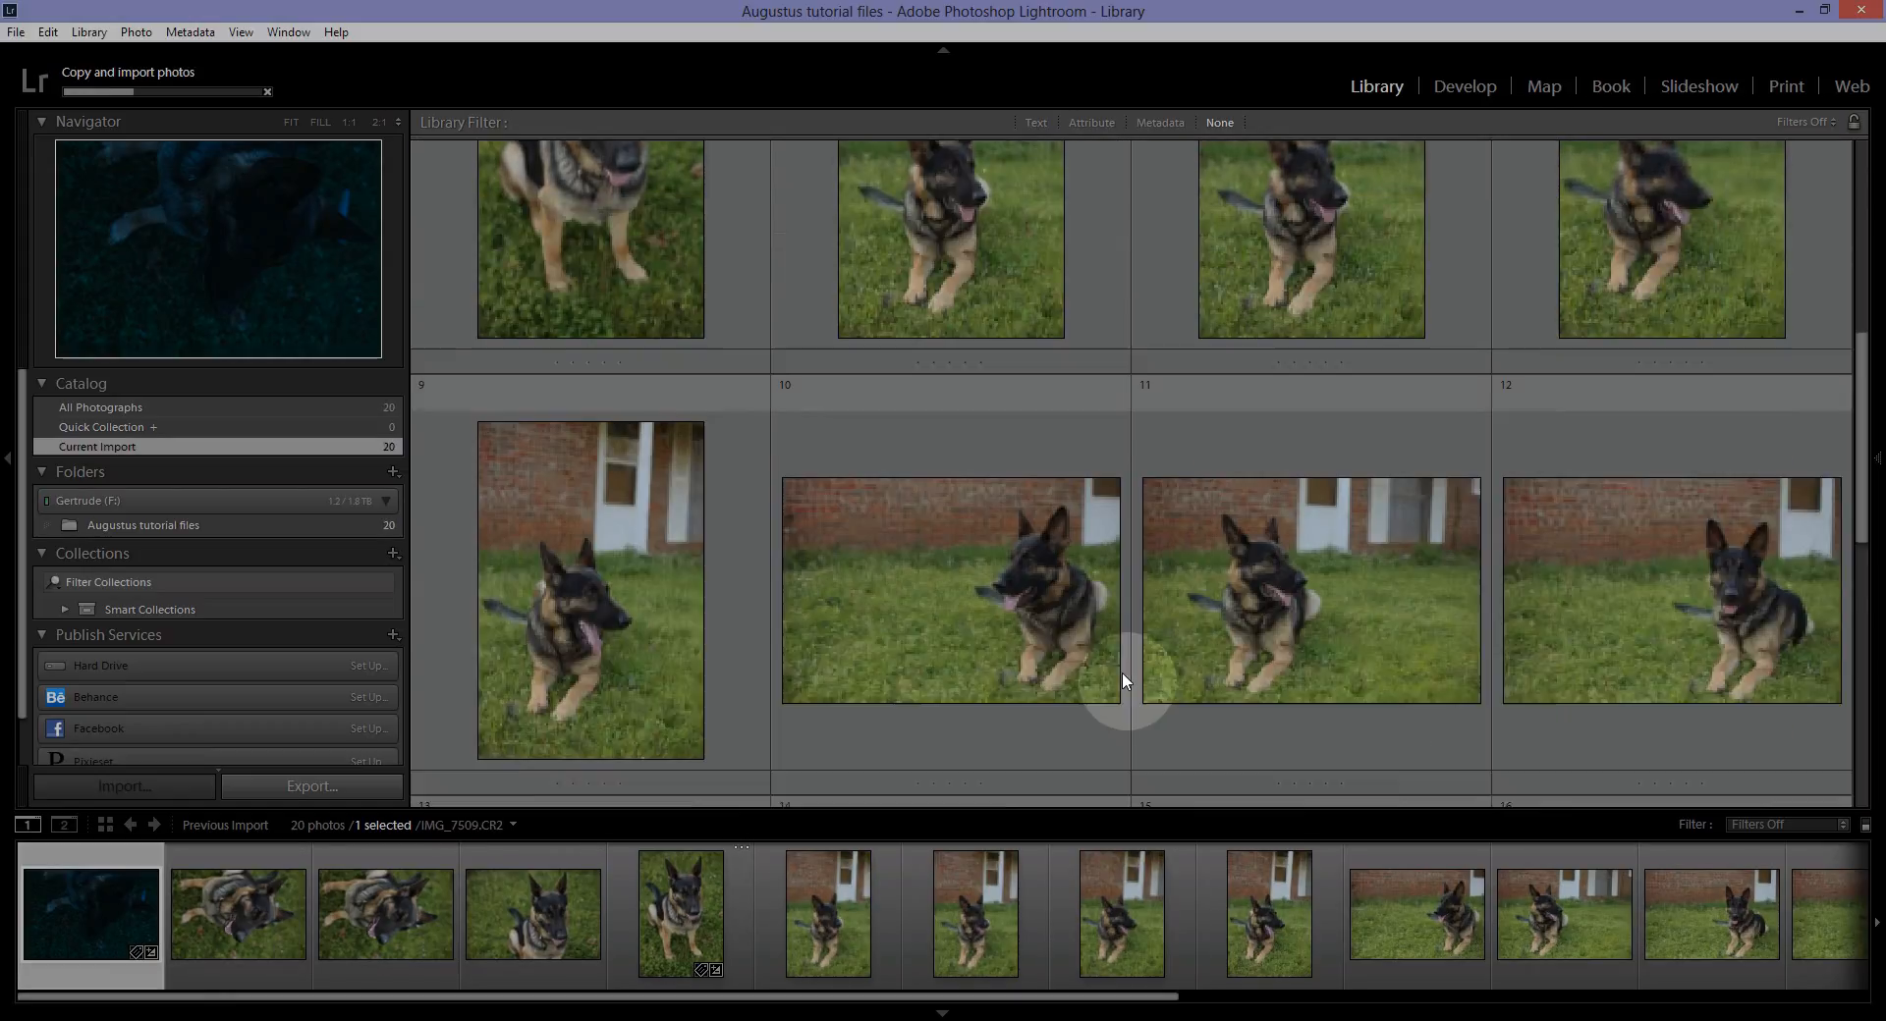
scroll("down", 3)
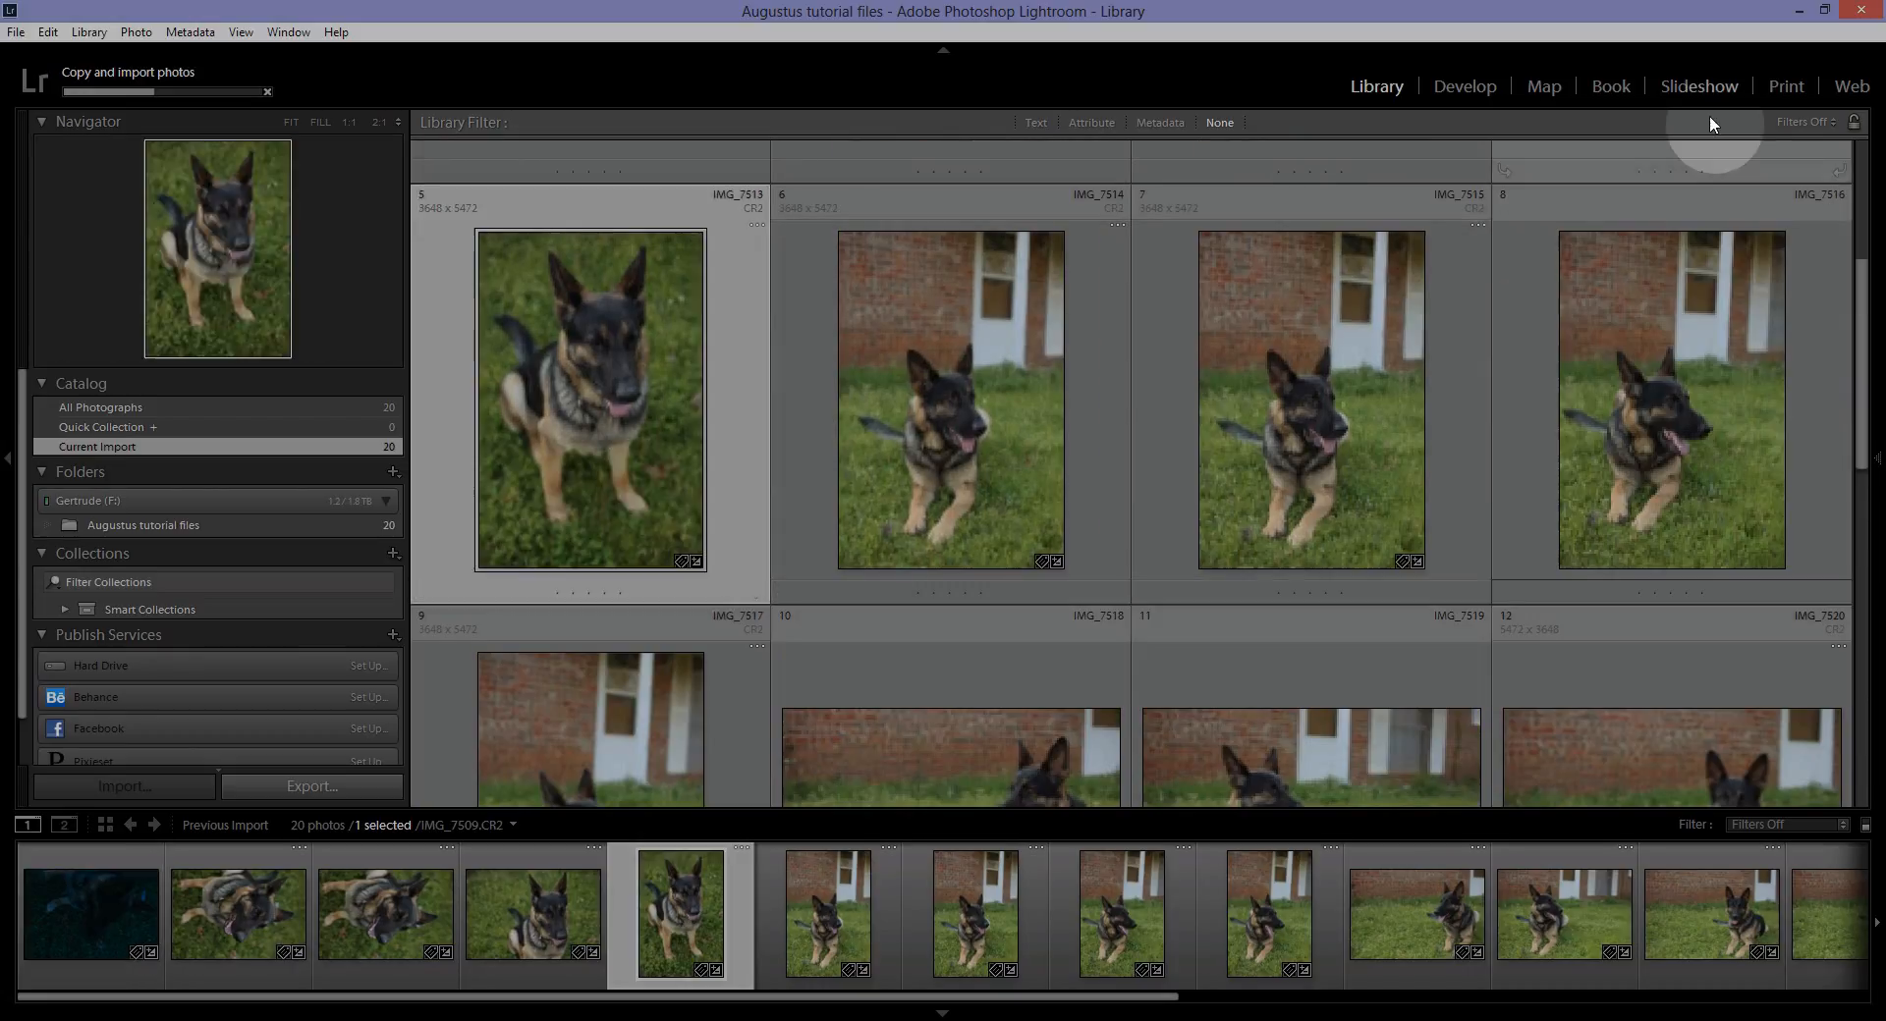
left_click(1465, 86)
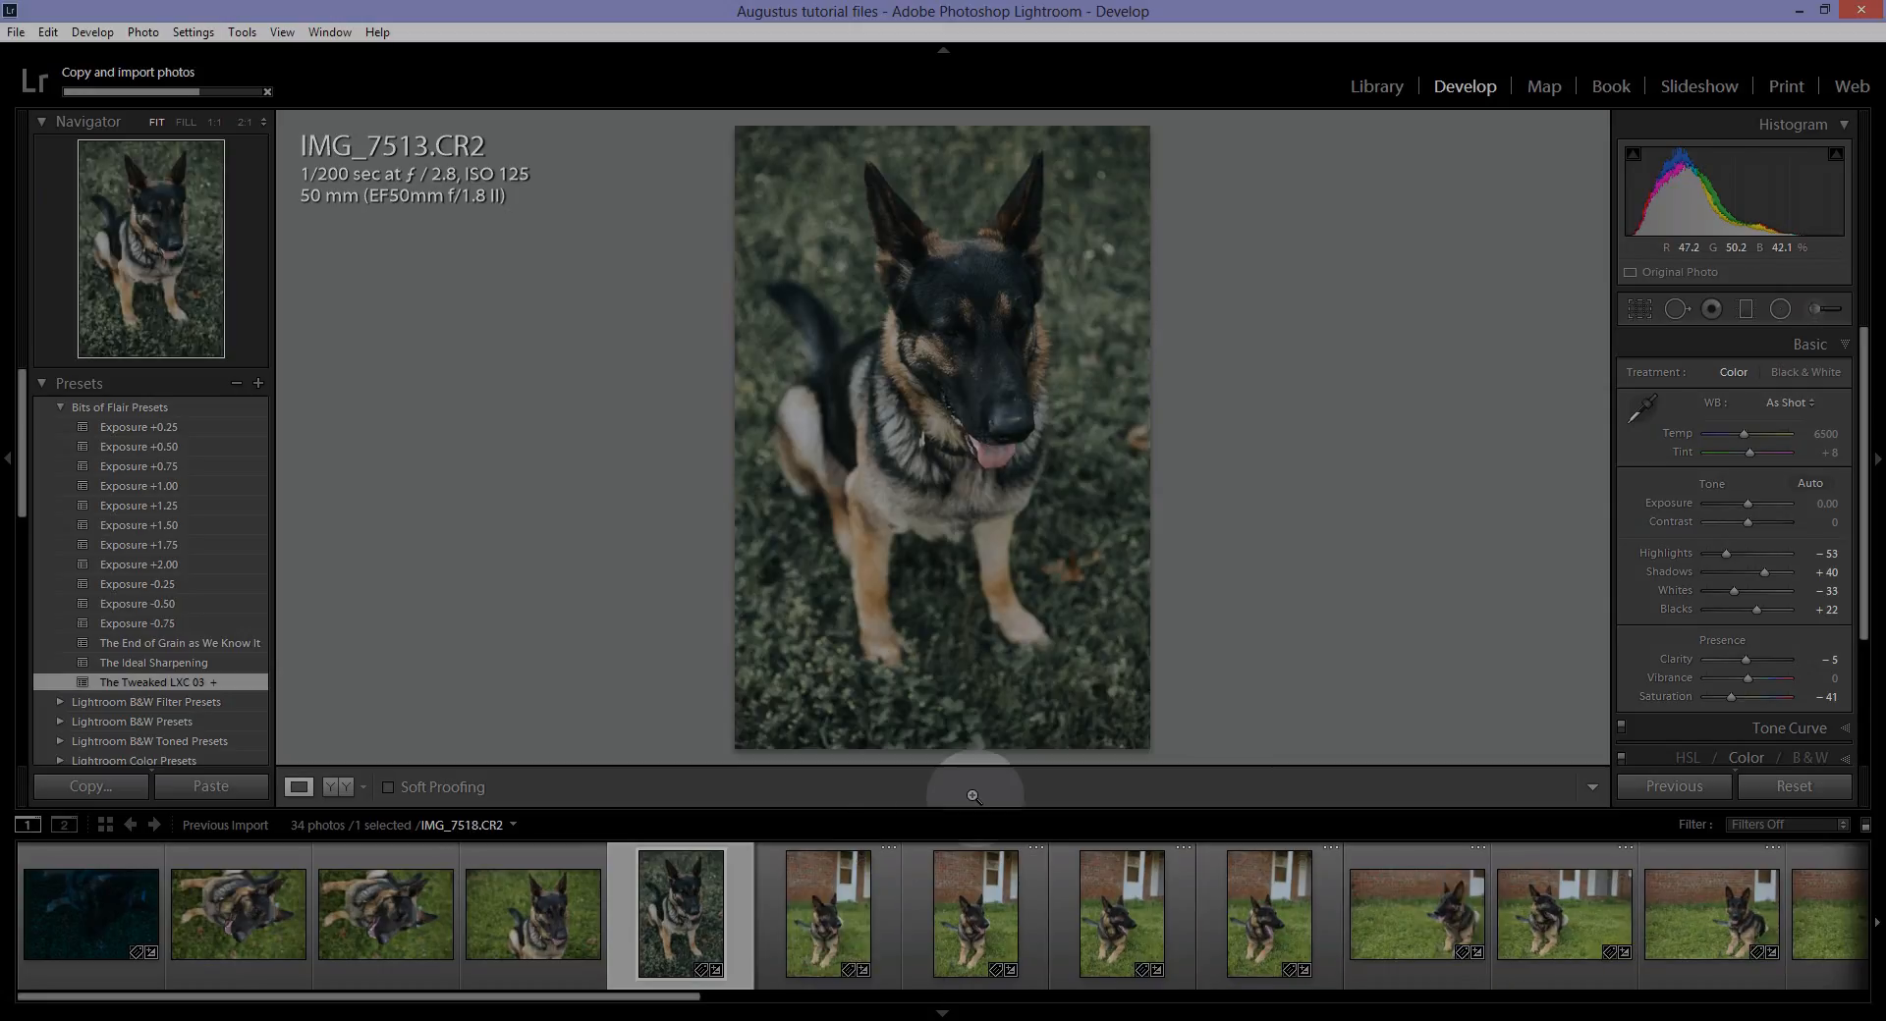
Browse IMG_7514 and IMG_7515, set IMG_7513's exposure to −0.12, then open IMG_7542.
left_click(827, 913)
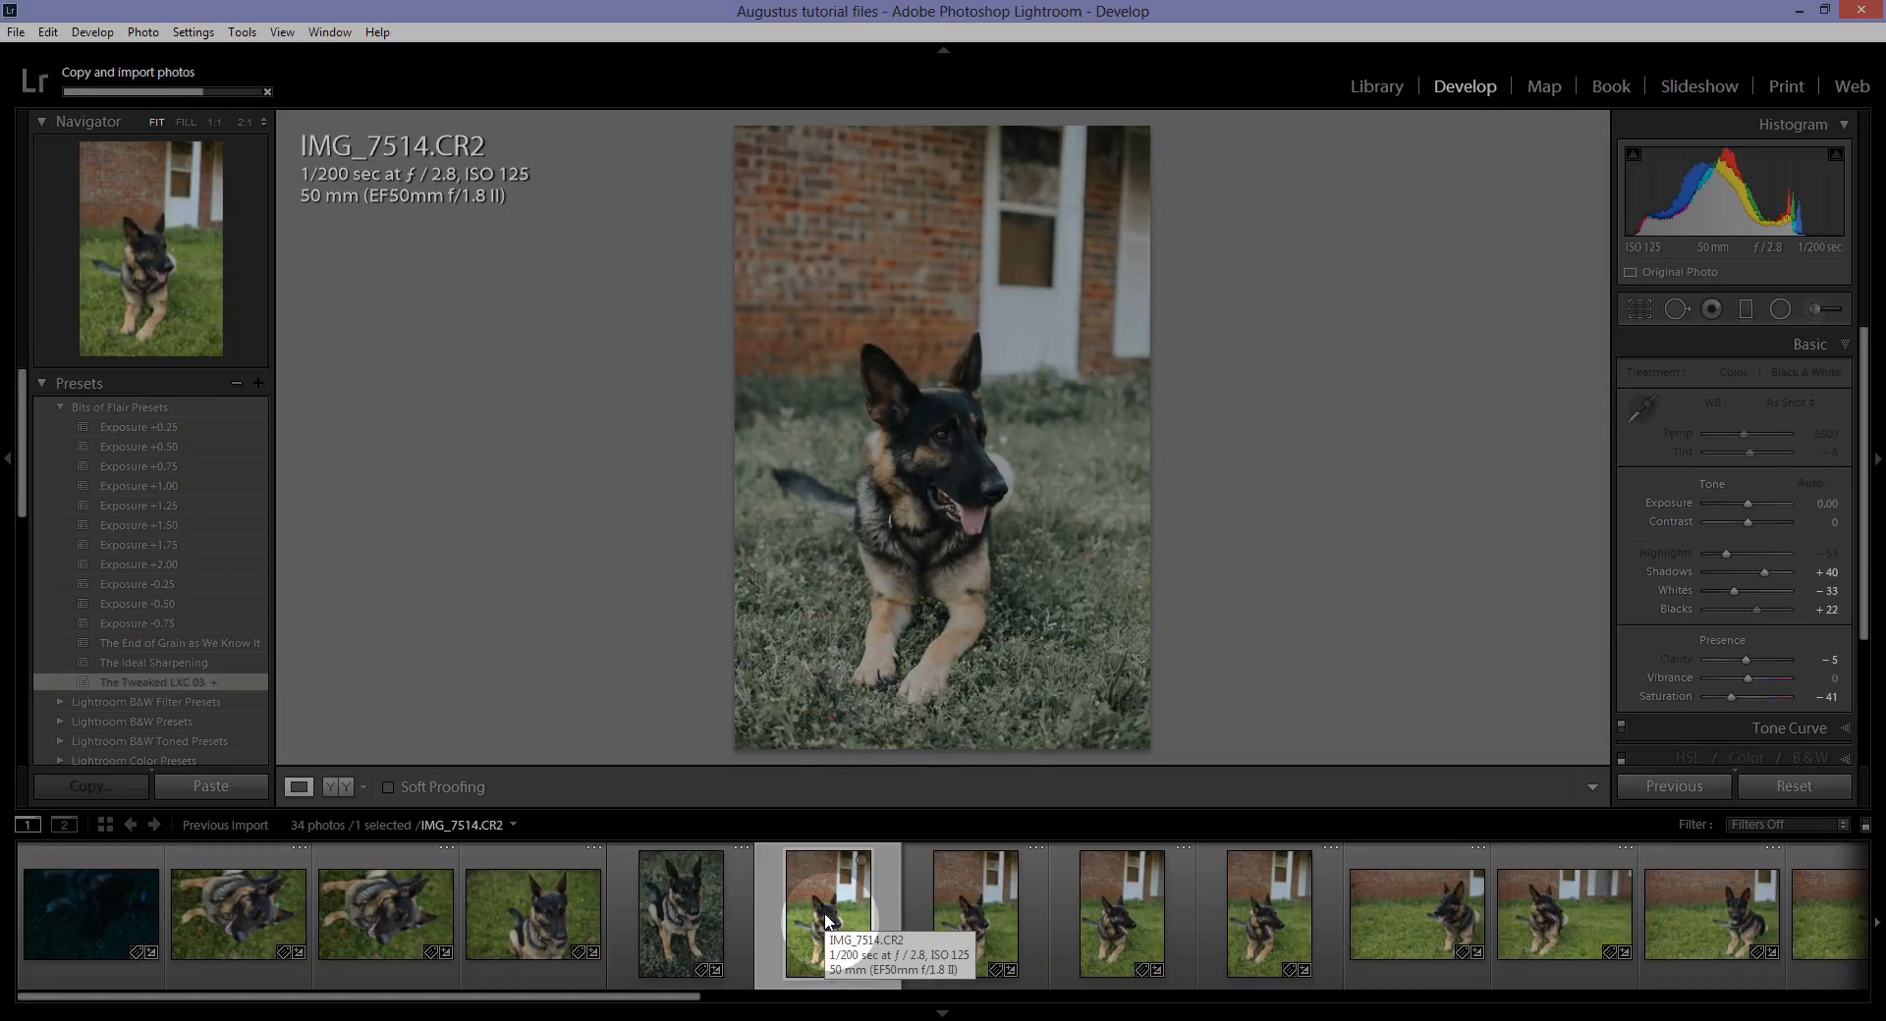
left_click(975, 913)
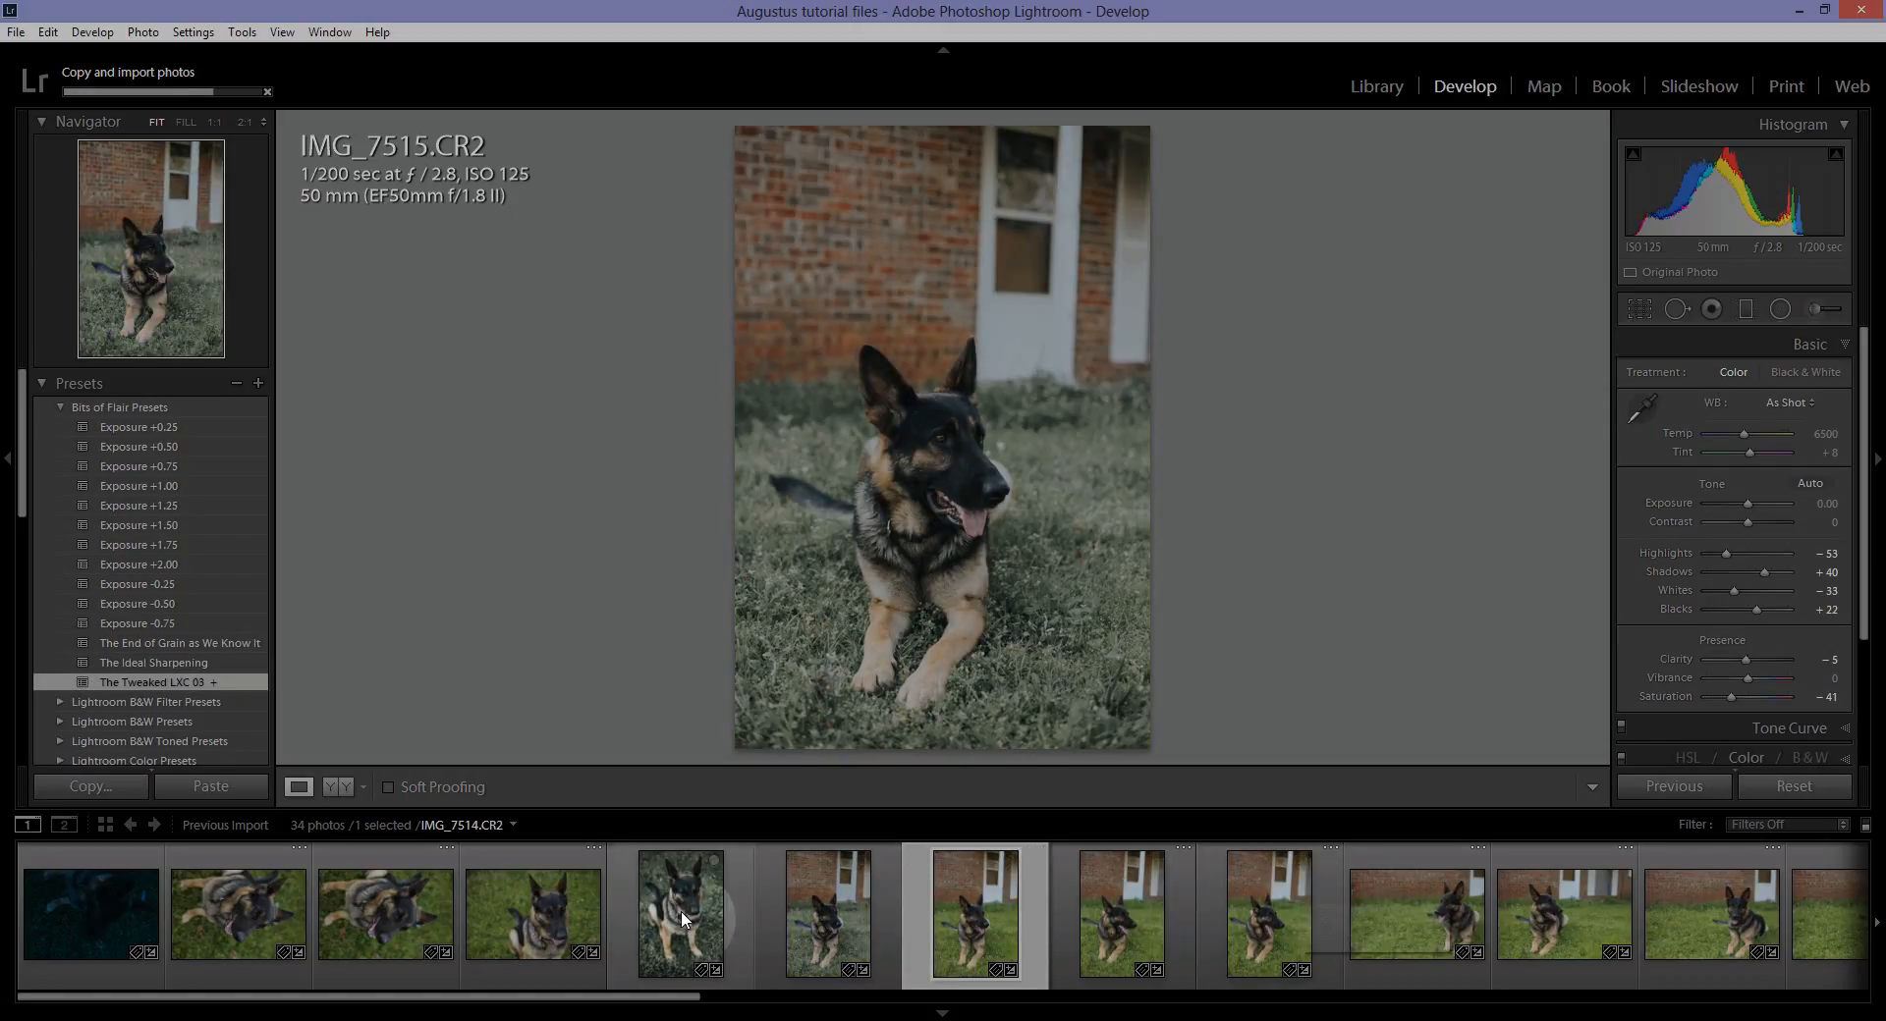
left_click(682, 913)
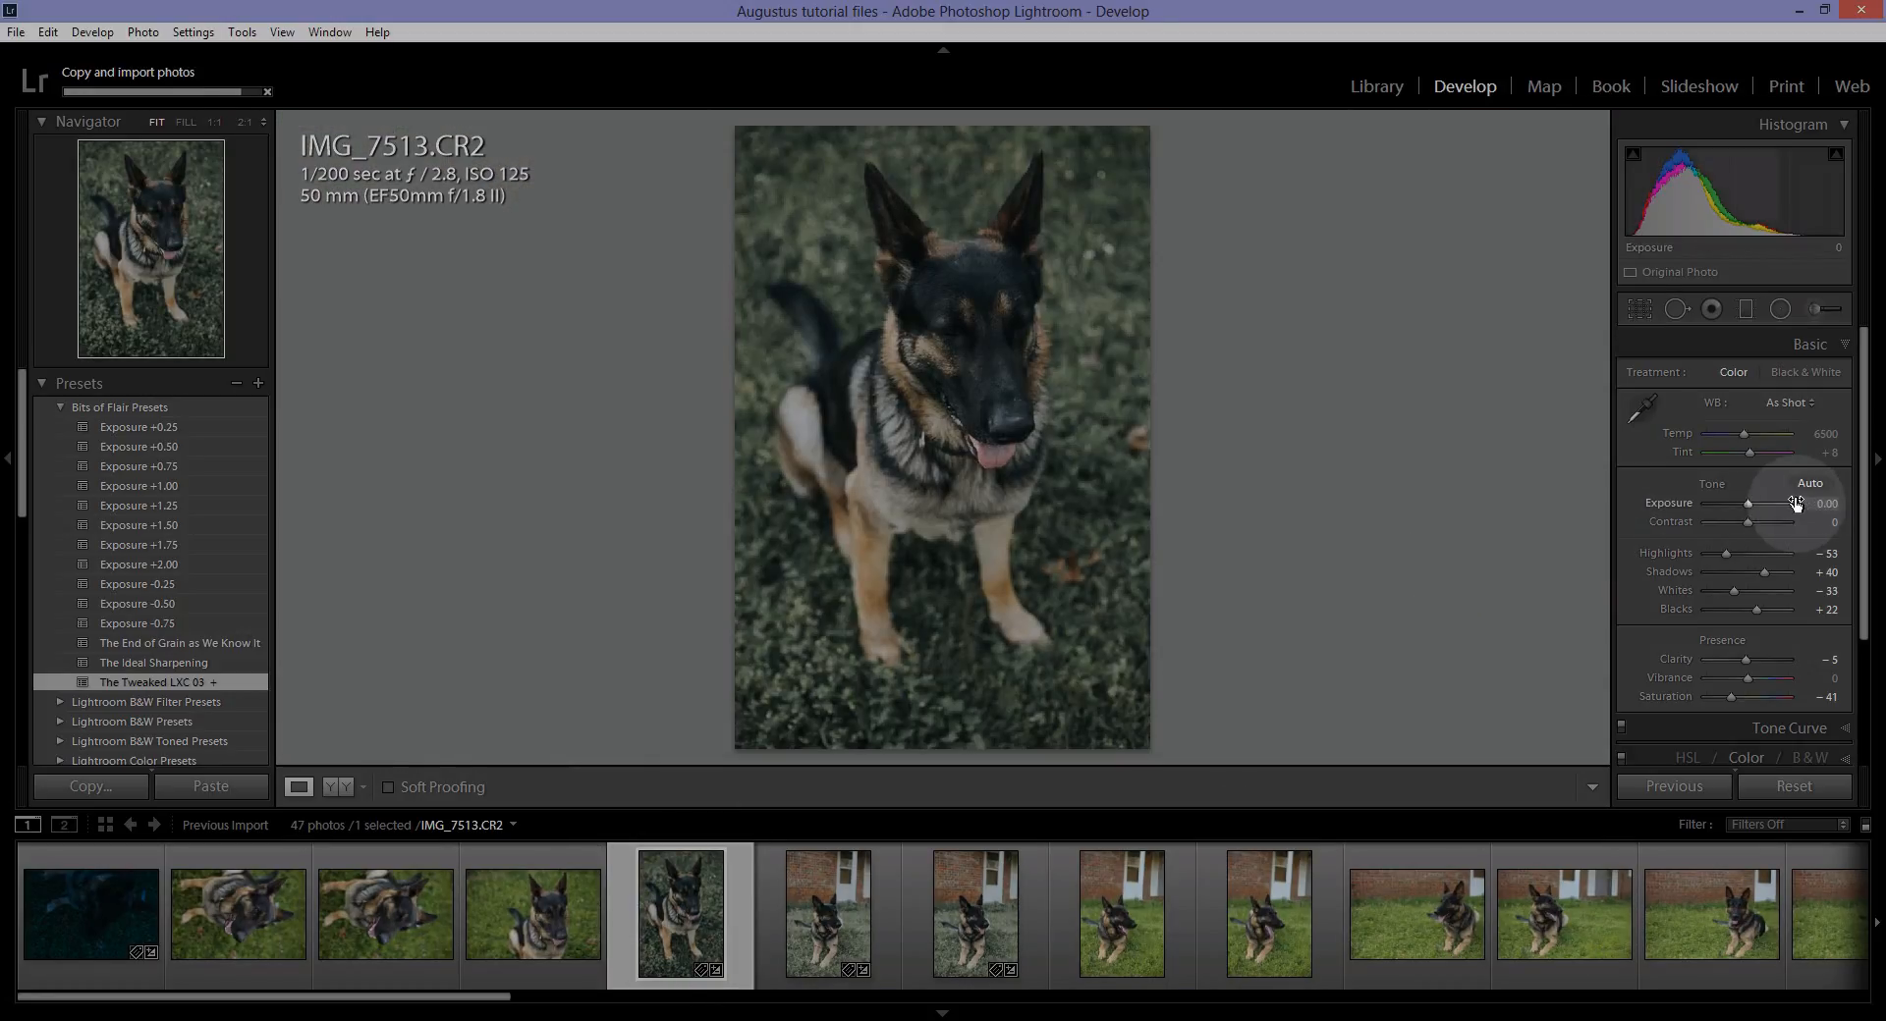
left_click_drag(1748, 503, 1753, 503)
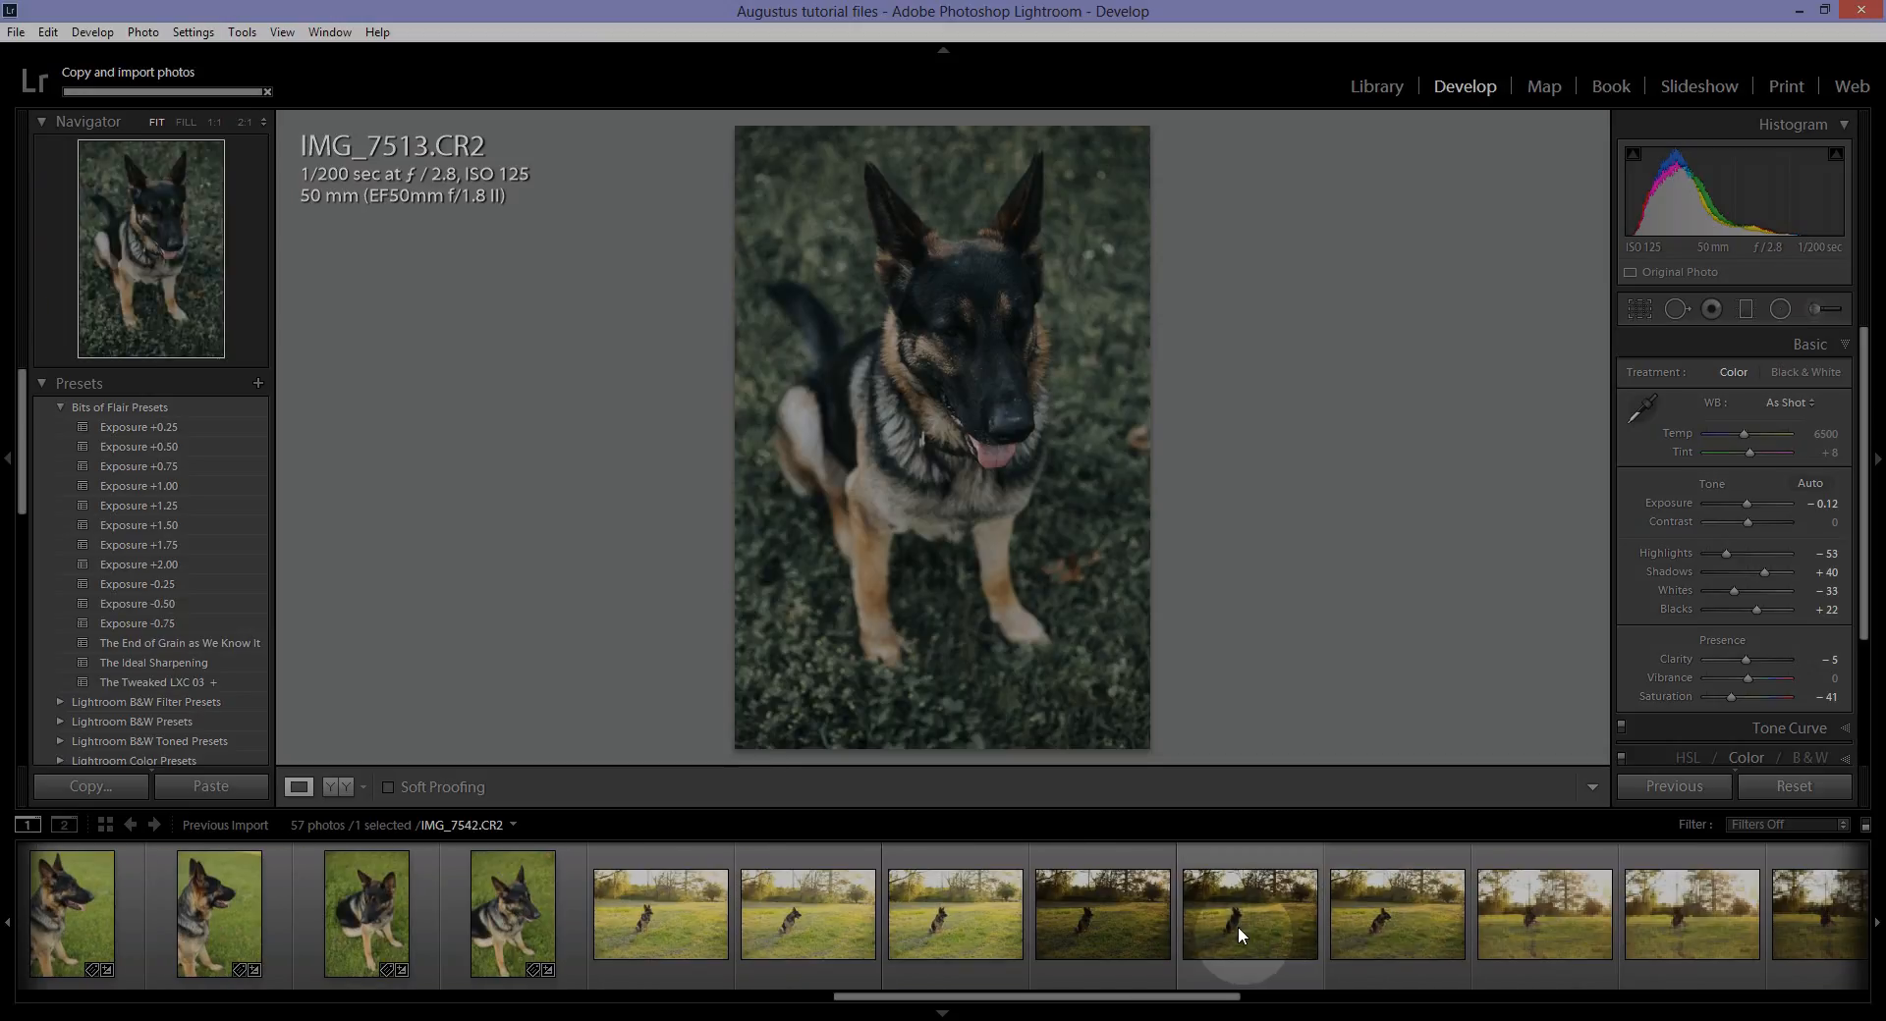
left_click(1248, 919)
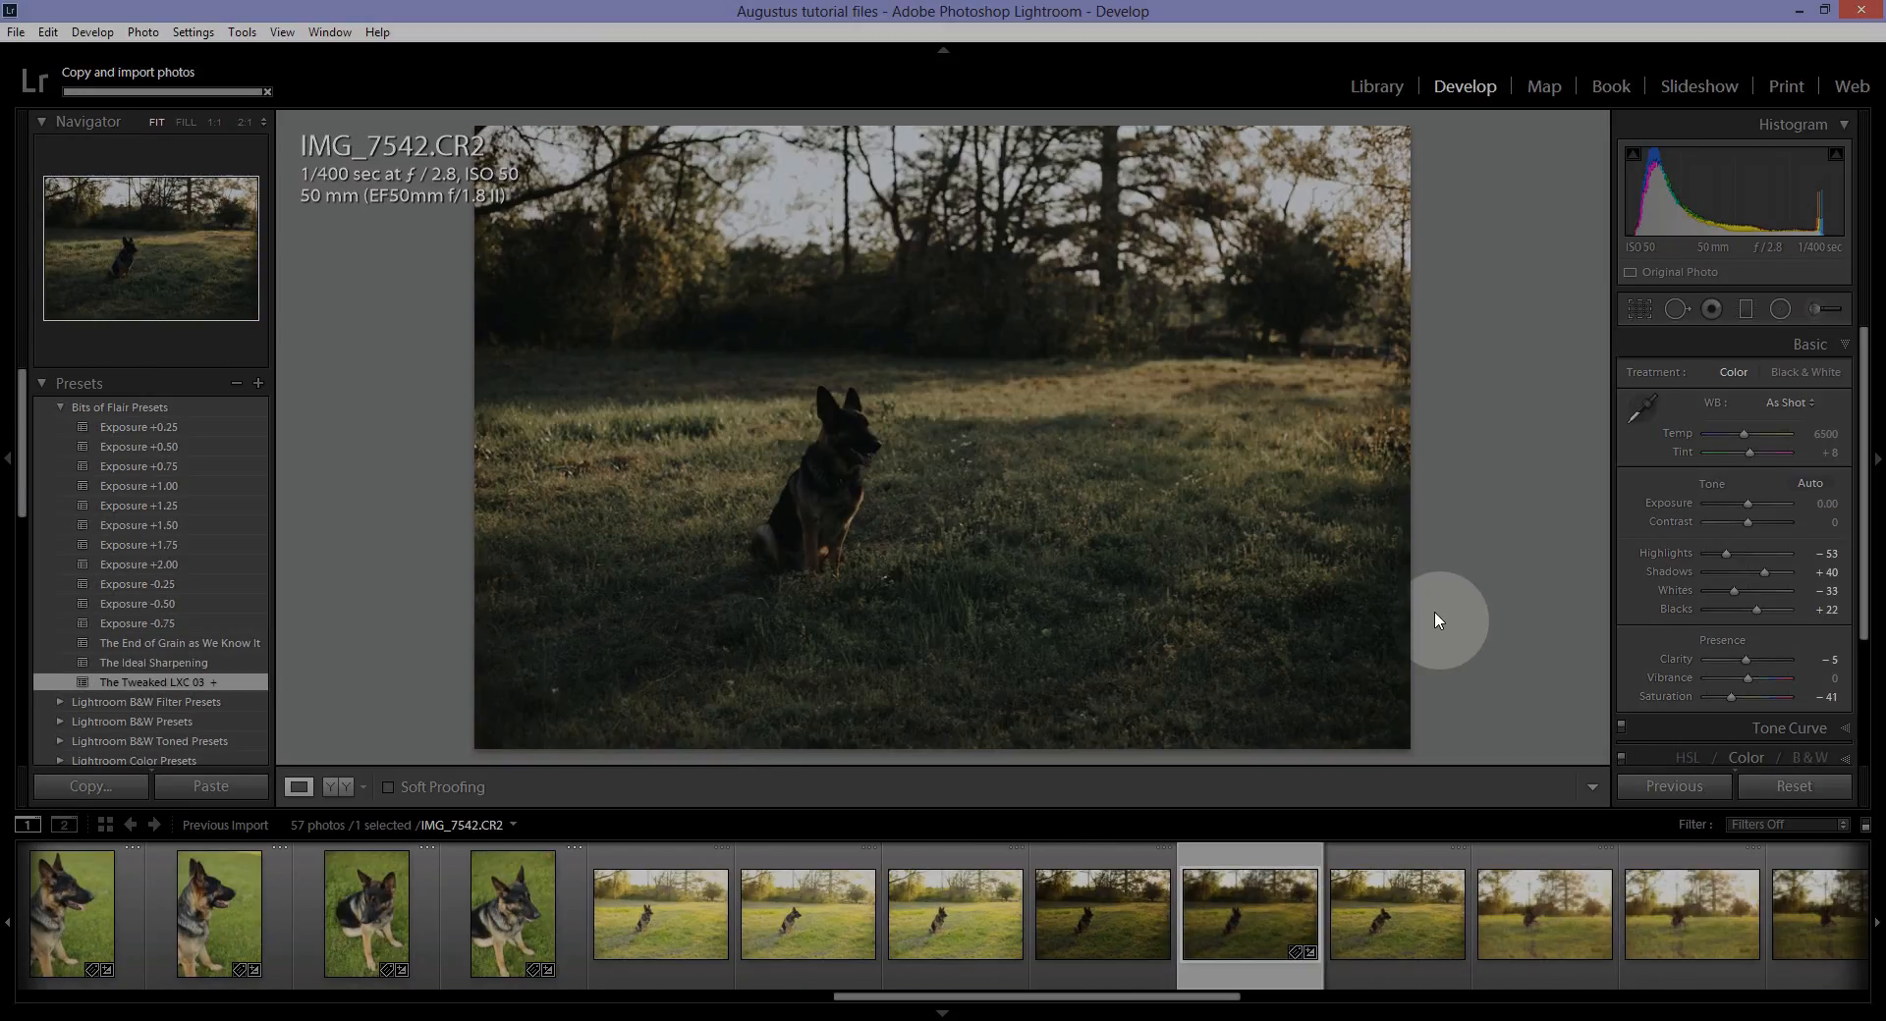